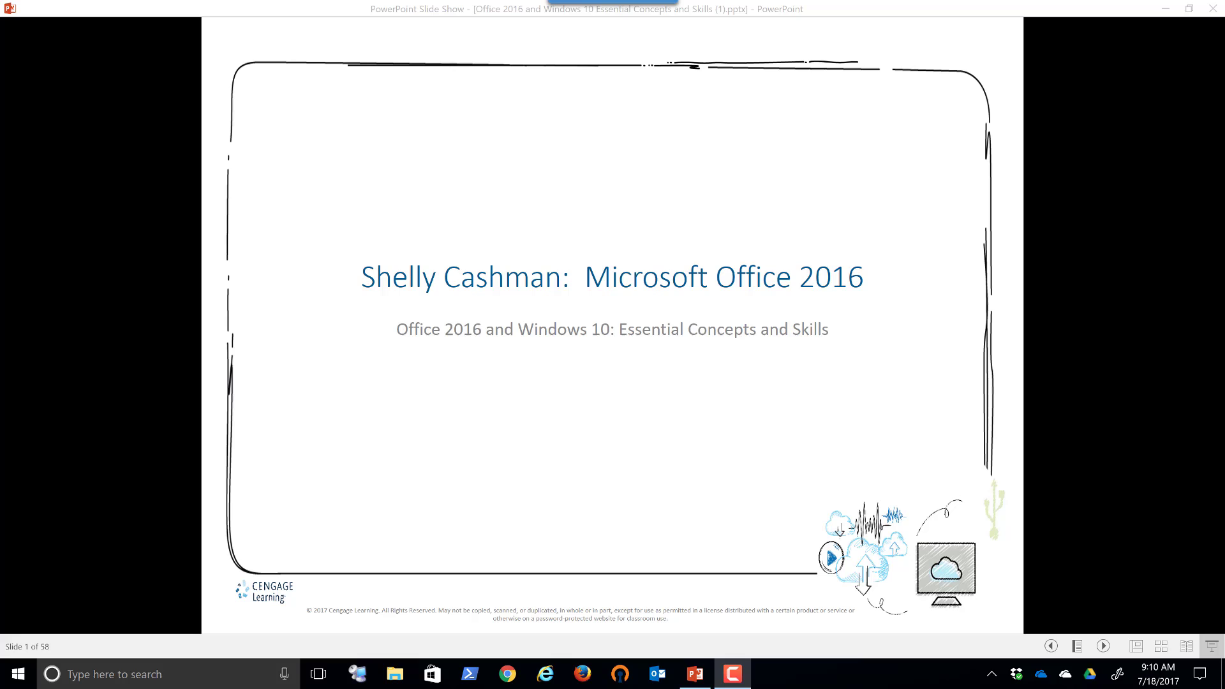
{"action": "mouse_move", "coordinate": [598, 296]}
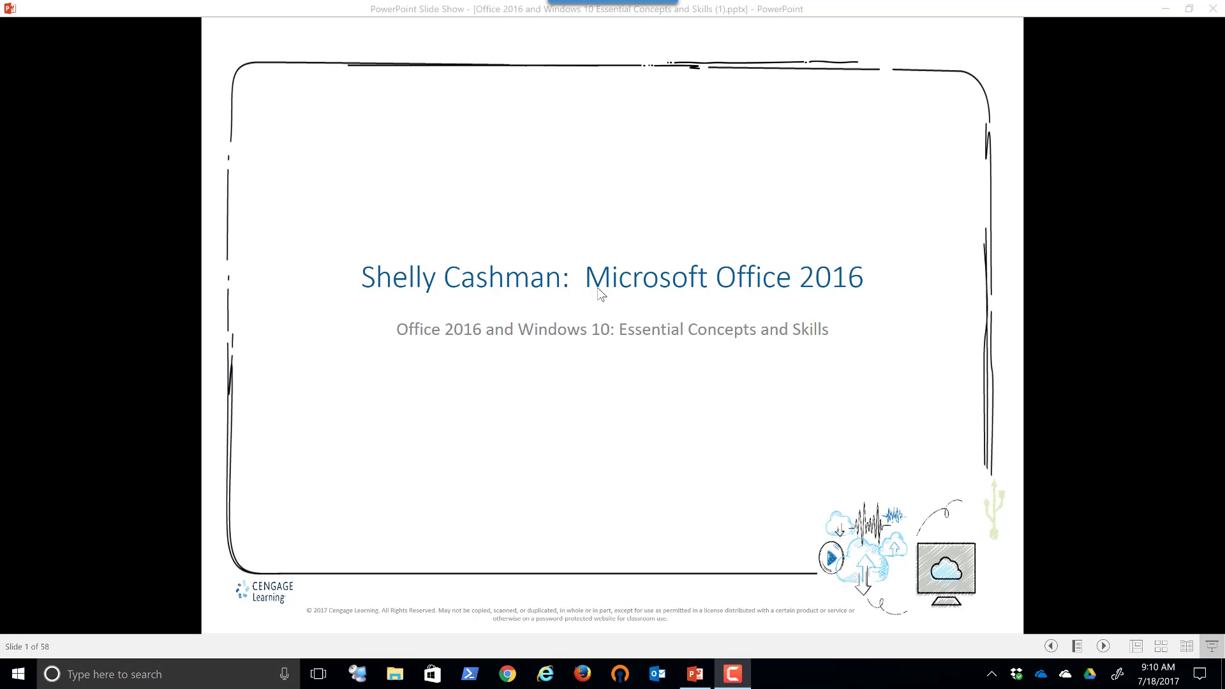
{"action": "mouse_move", "coordinate": [631, 283]}
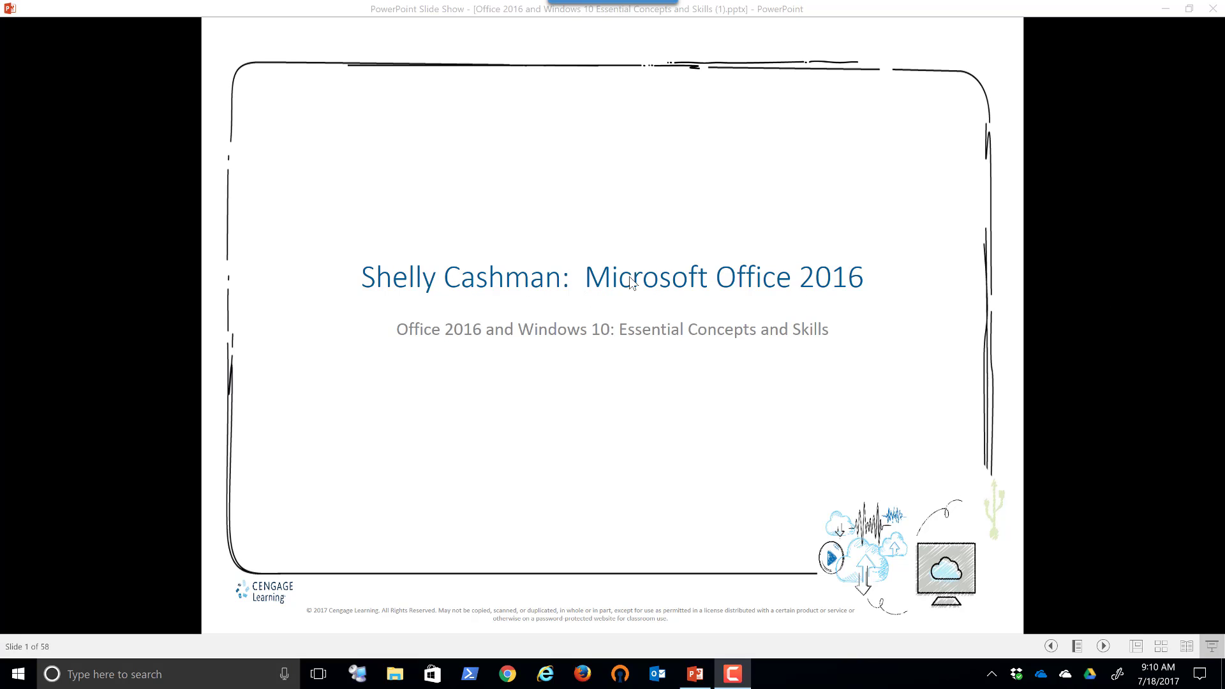
{"action": "mouse_move", "coordinate": [869, 282]}
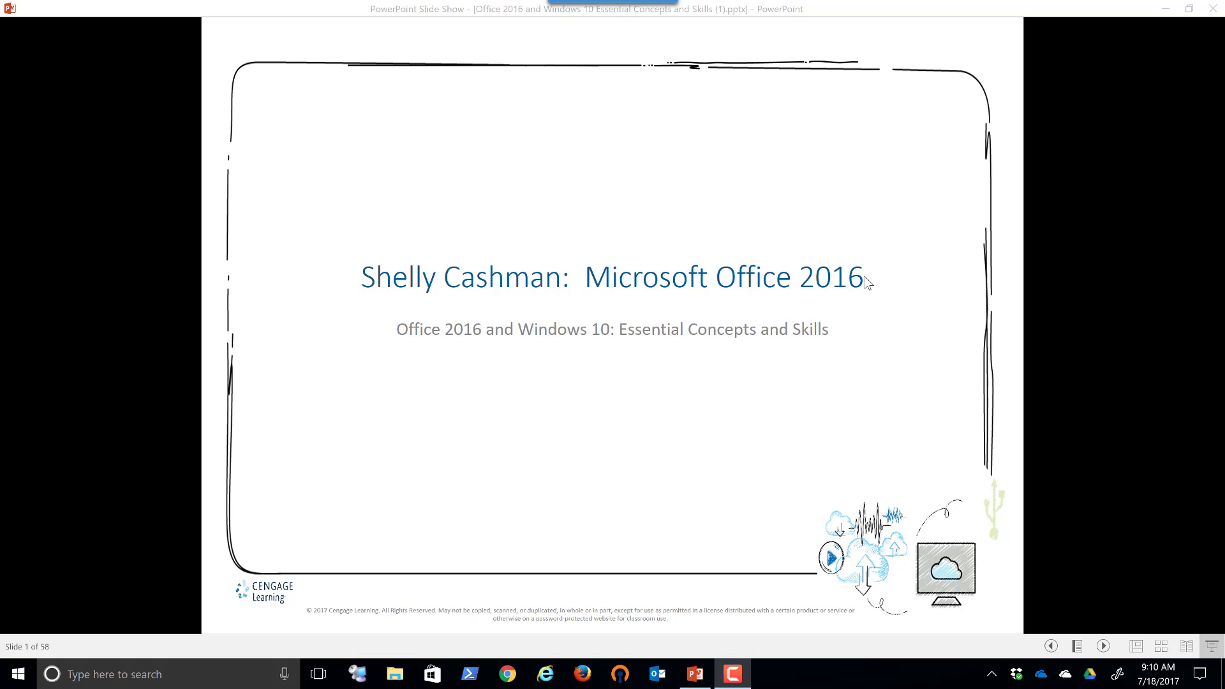
{"action": "mouse_move", "coordinate": [869, 317]}
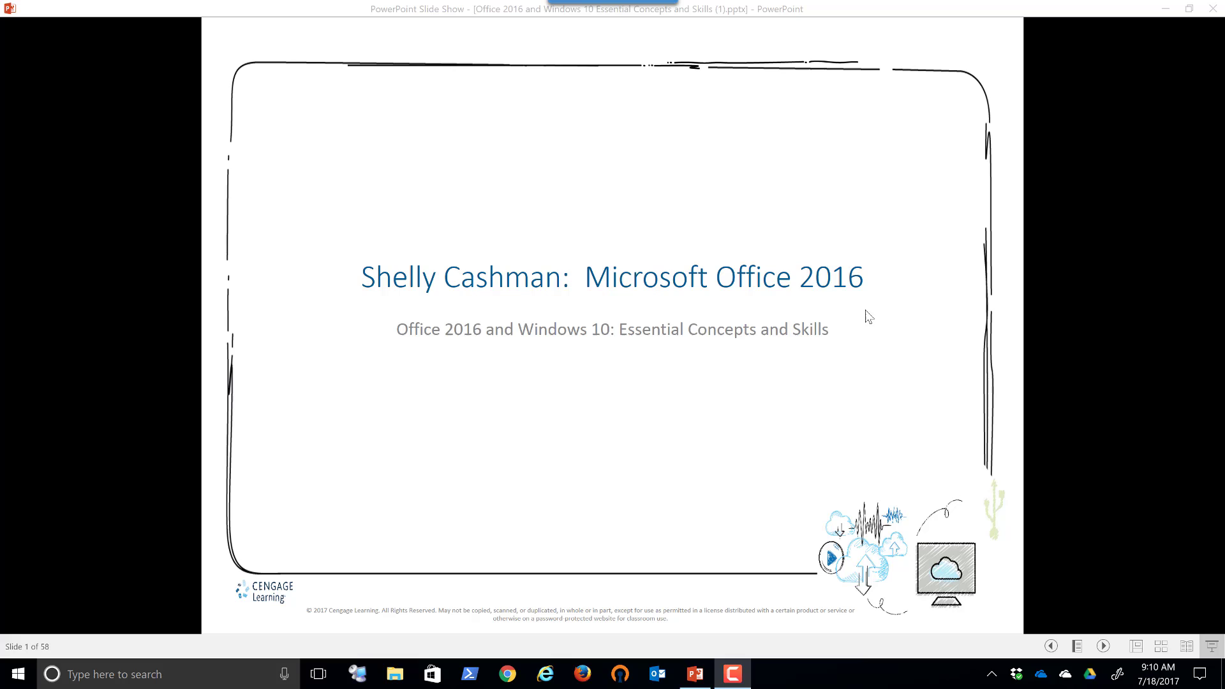
{"action": "mouse_move", "coordinate": [706, 171]}
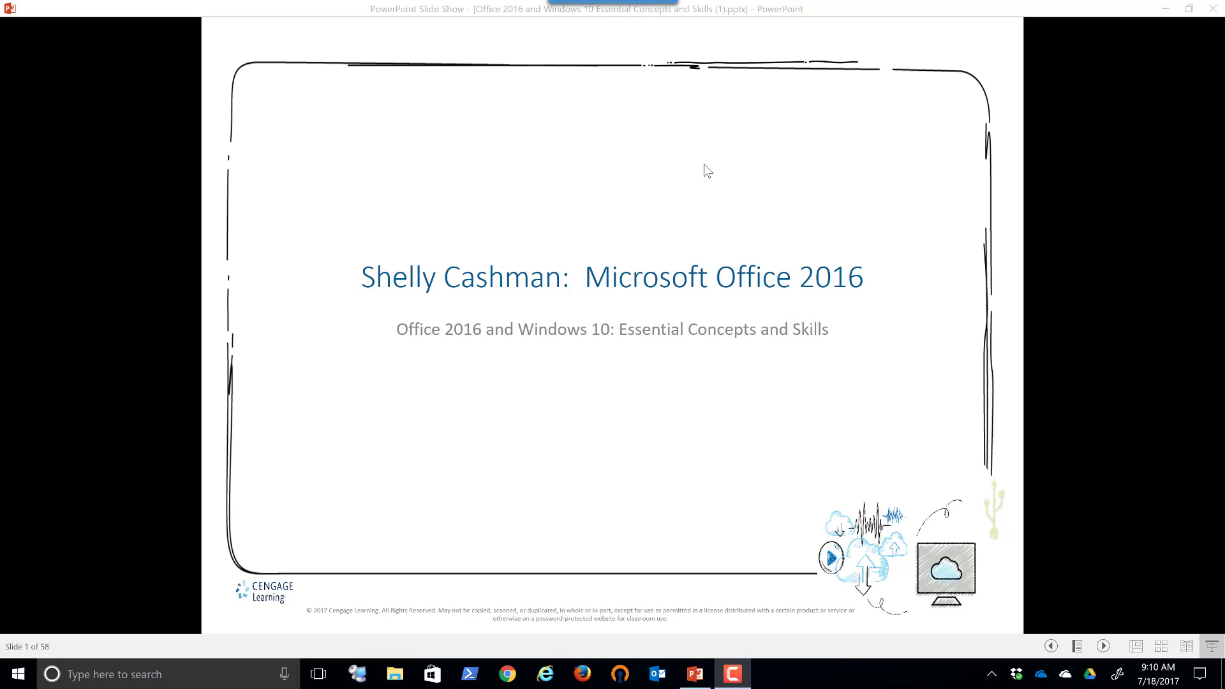
{"action": "mouse_move", "coordinate": [853, 182]}
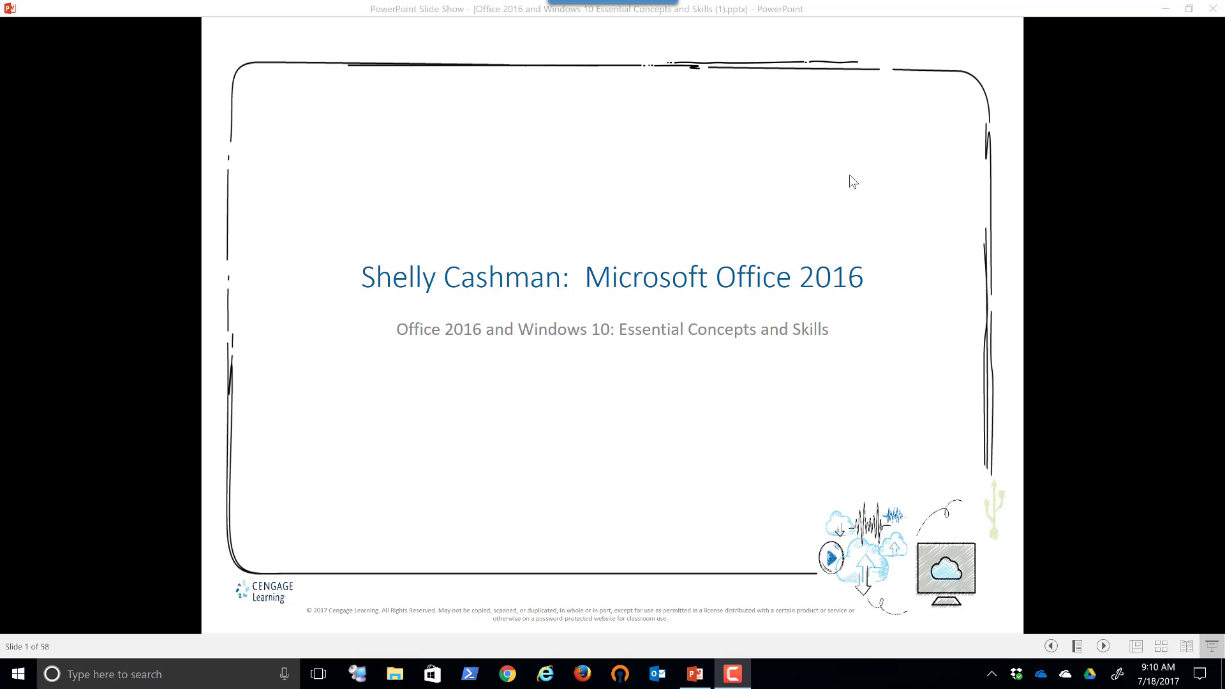
{"action": "mouse_move", "coordinate": [748, 231]}
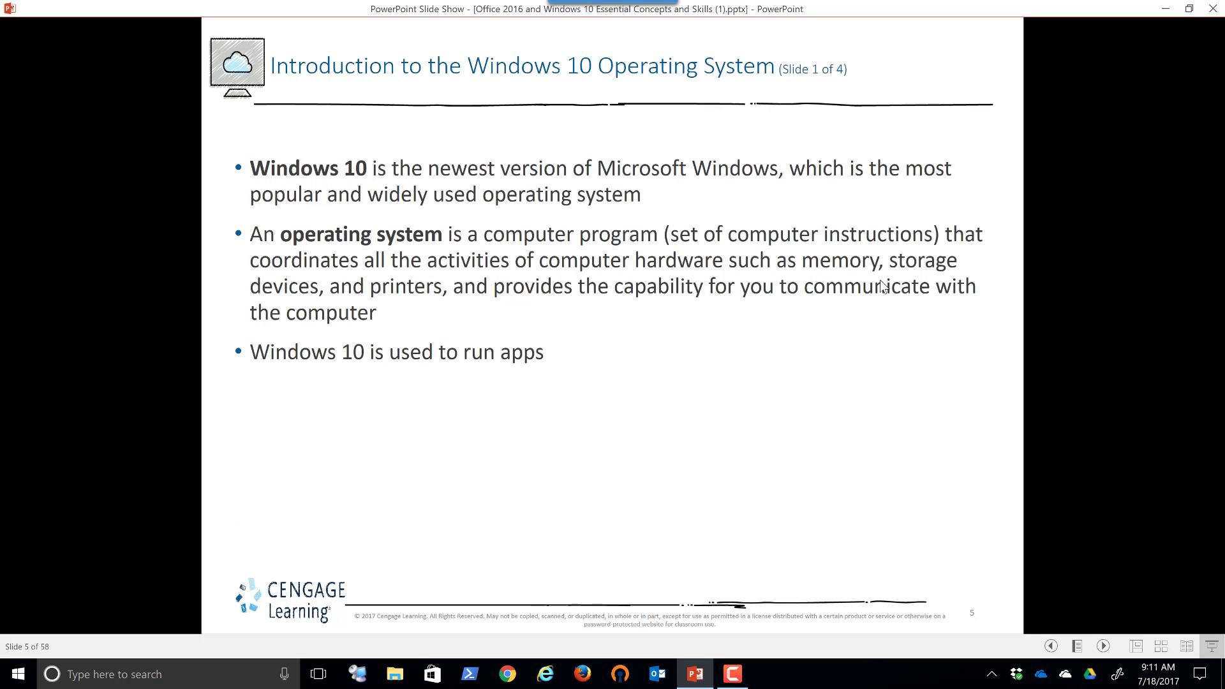
{"action": "mouse_move", "coordinate": [421, 142]}
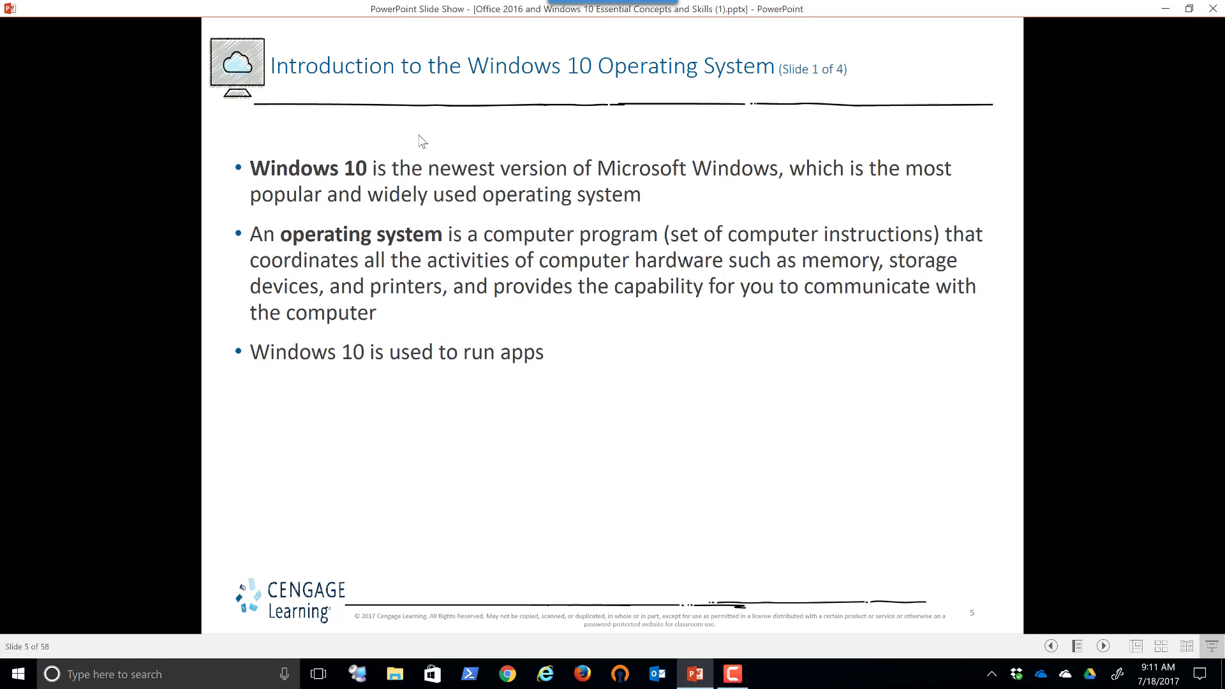
{"action": "mouse_move", "coordinate": [519, 226]}
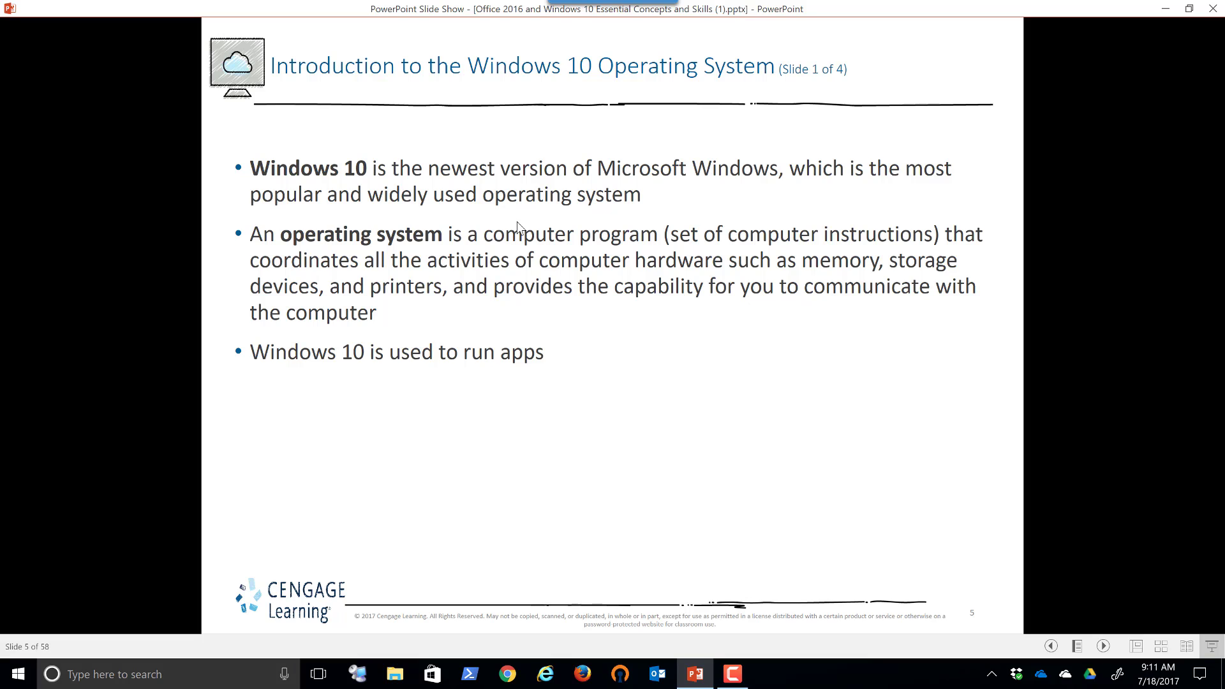
{"action": "mouse_move", "coordinate": [718, 205]}
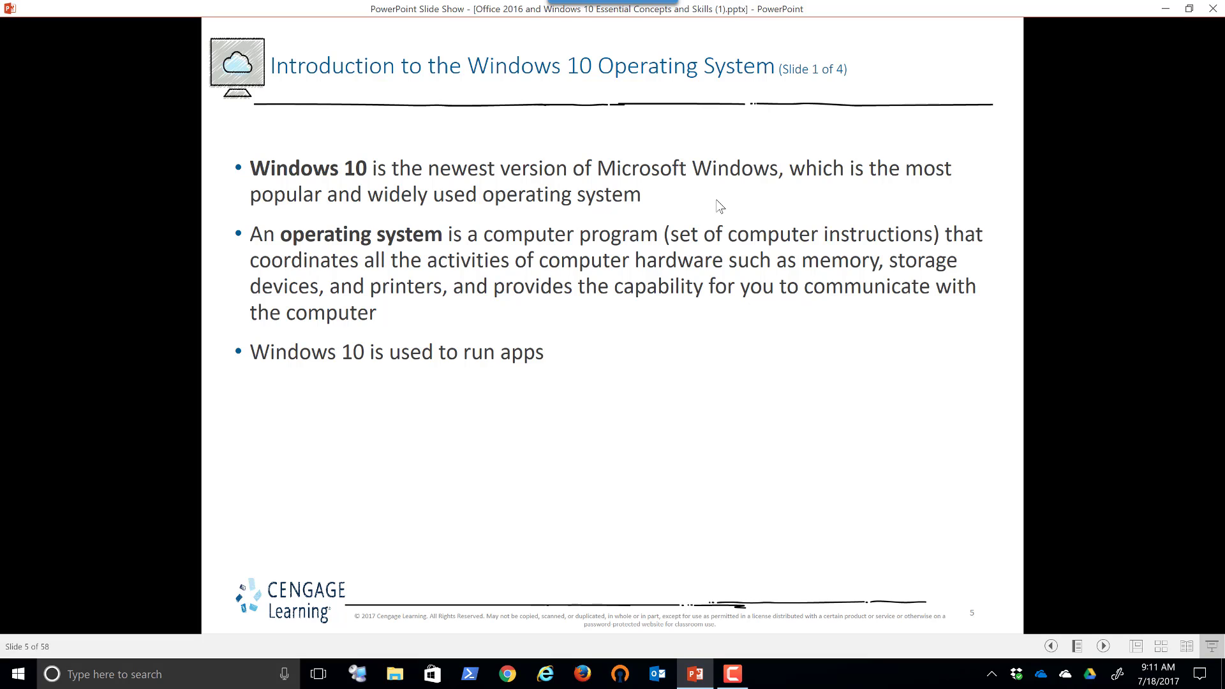
{"action": "mouse_move", "coordinate": [501, 146]}
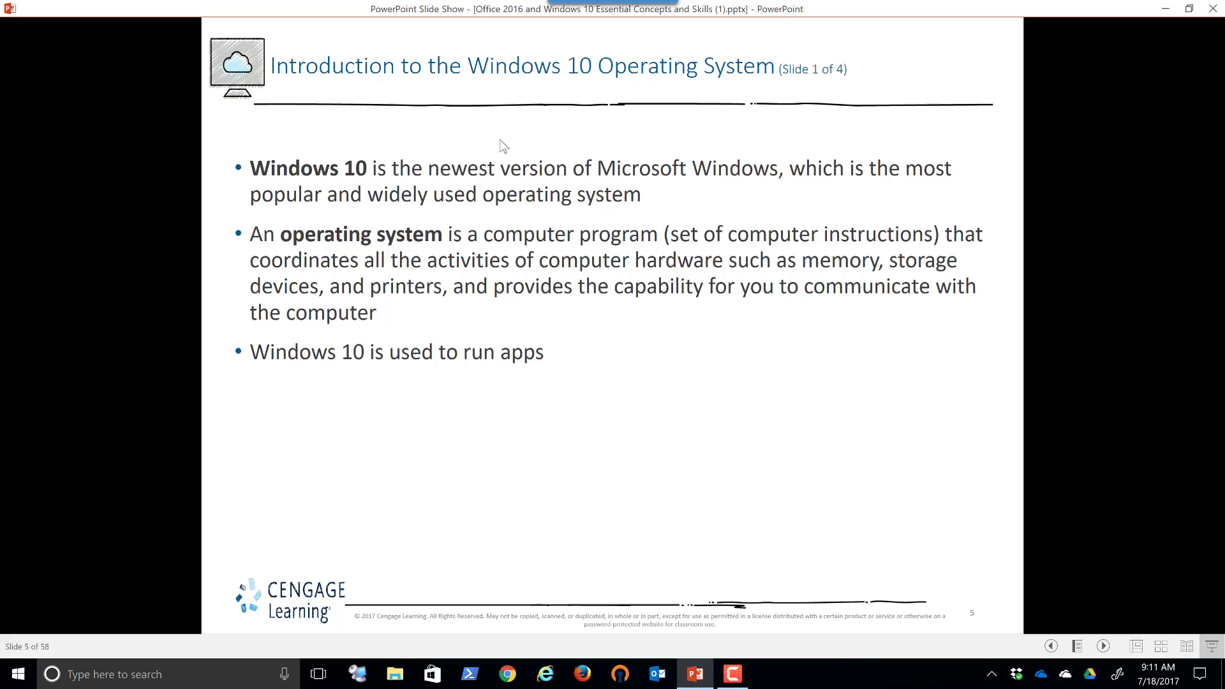
{"action": "mouse_move", "coordinate": [883, 176]}
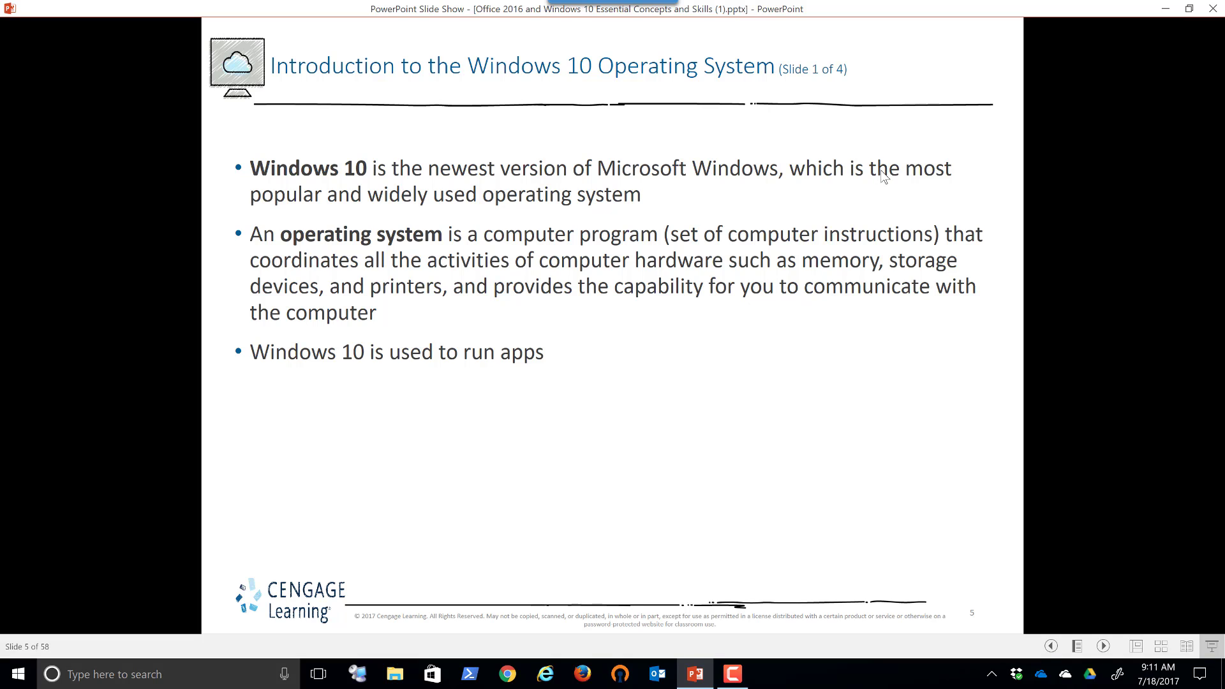
{"action": "mouse_move", "coordinate": [340, 188]}
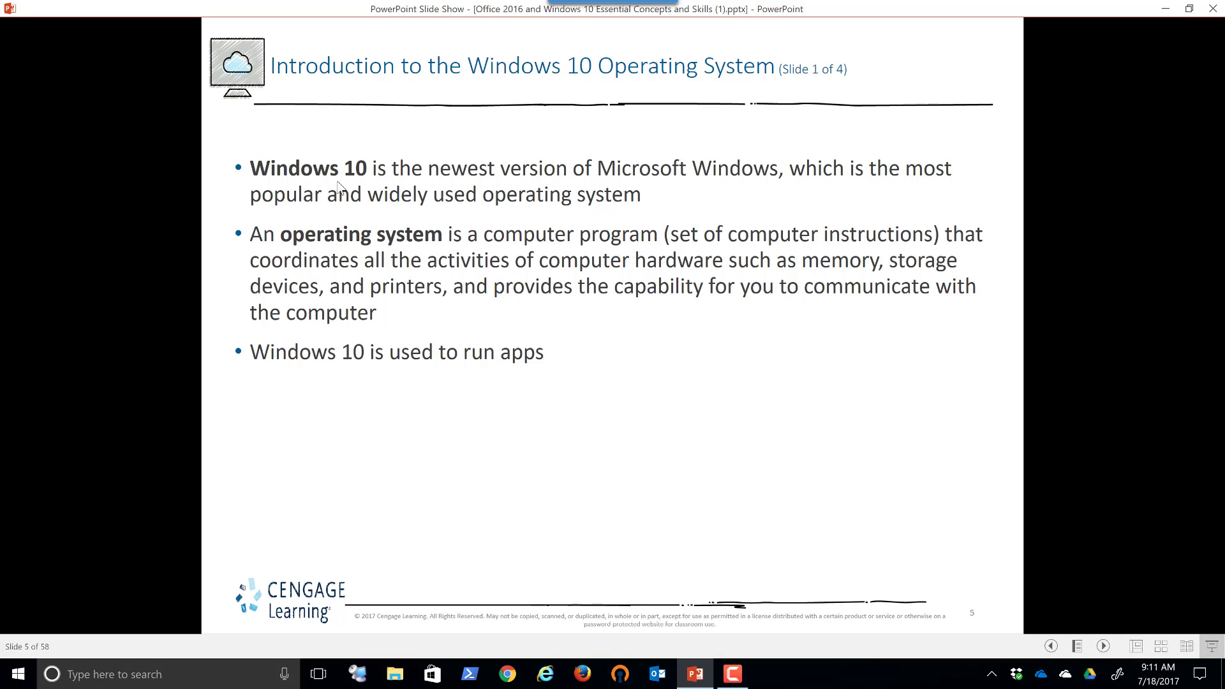
{"action": "mouse_move", "coordinate": [379, 187]}
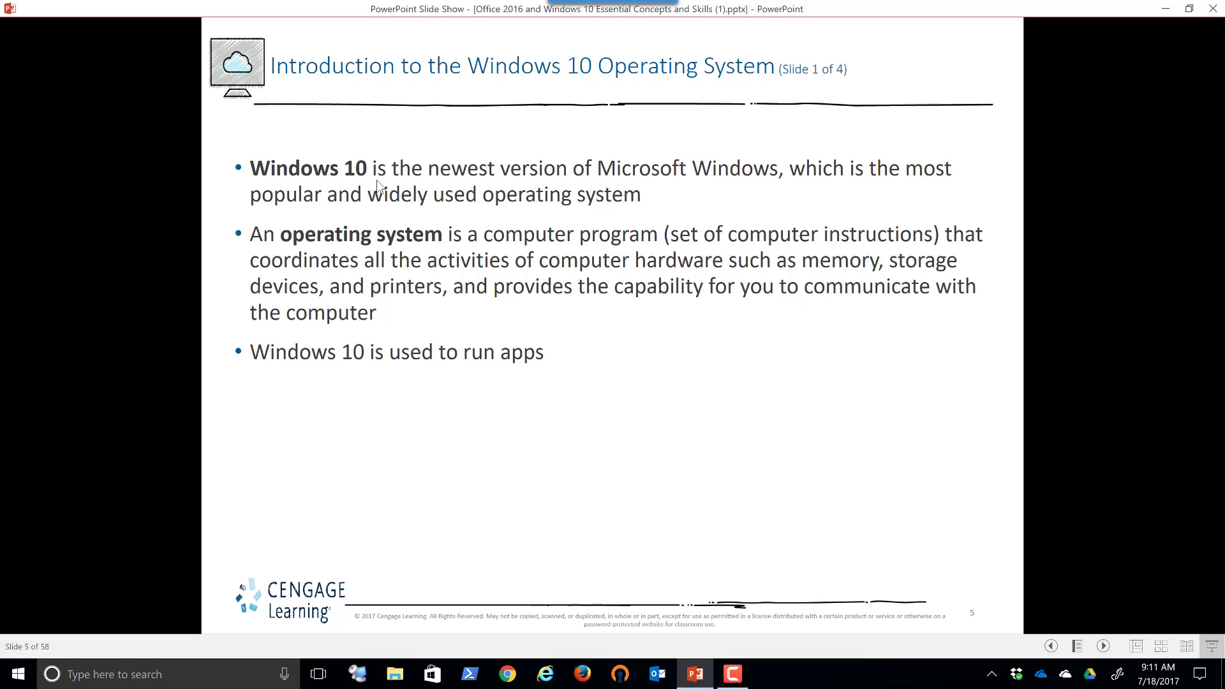
{"action": "mouse_move", "coordinate": [561, 226]}
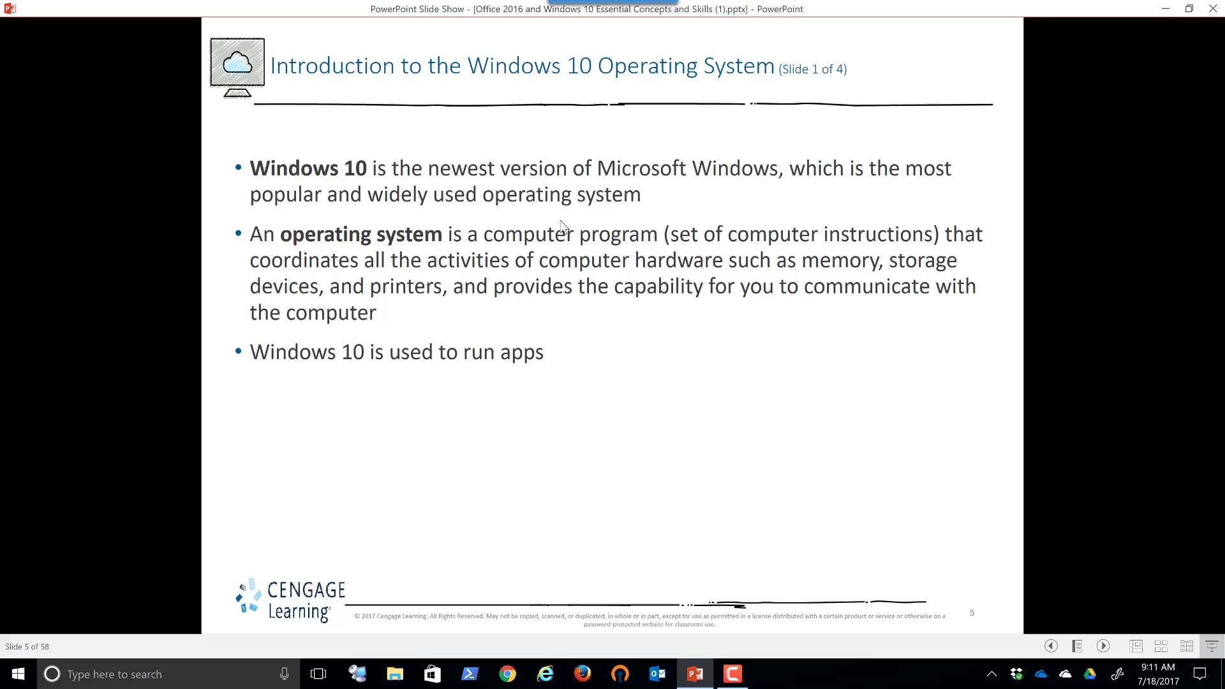
{"action": "mouse_move", "coordinate": [804, 375]}
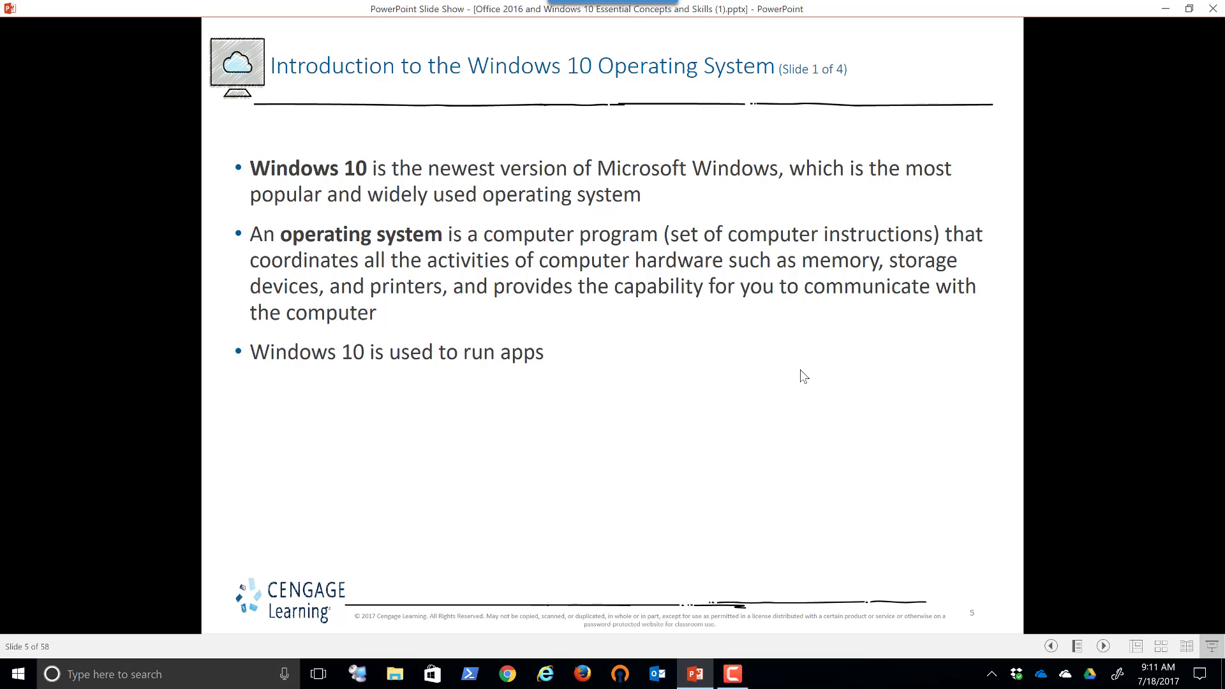
{"action": "mouse_move", "coordinate": [490, 349]}
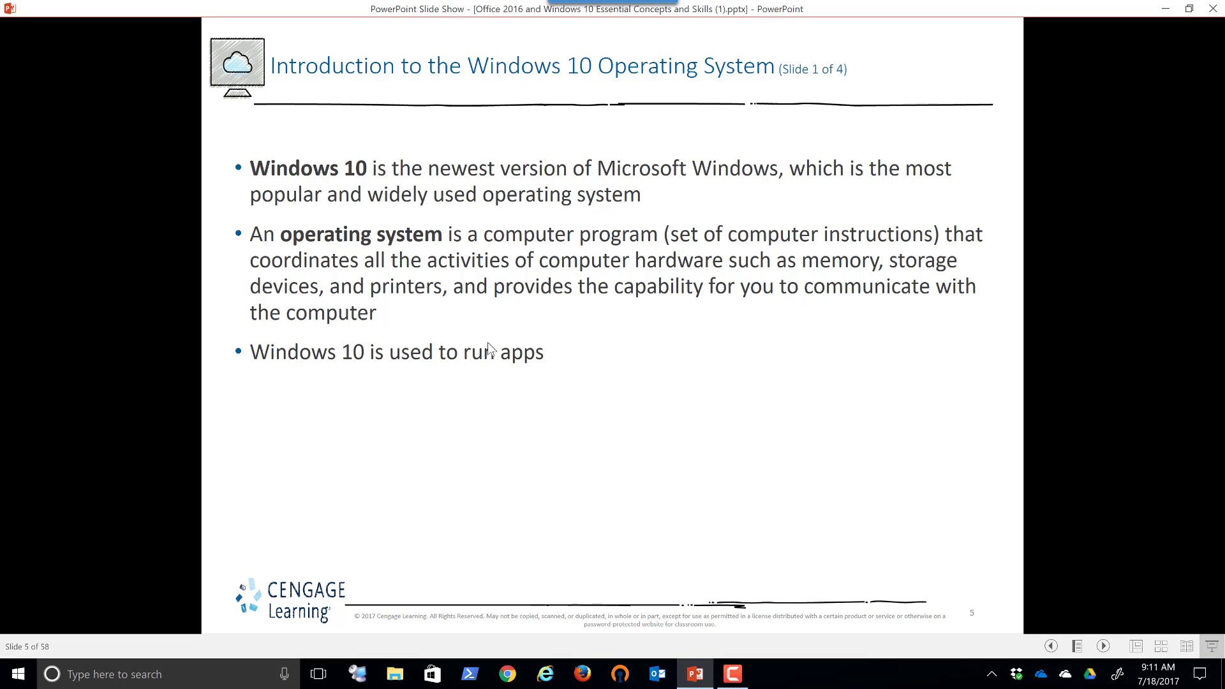
{"action": "mouse_move", "coordinate": [745, 338]}
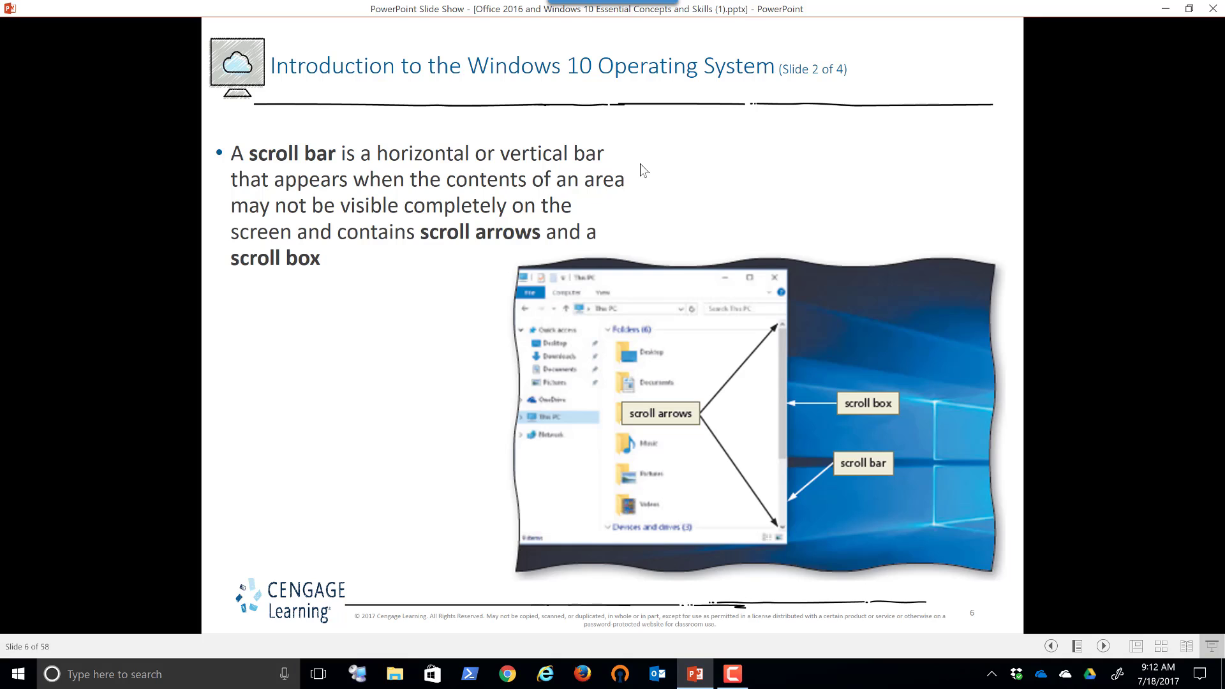
{"action": "mouse_move", "coordinate": [530, 161]}
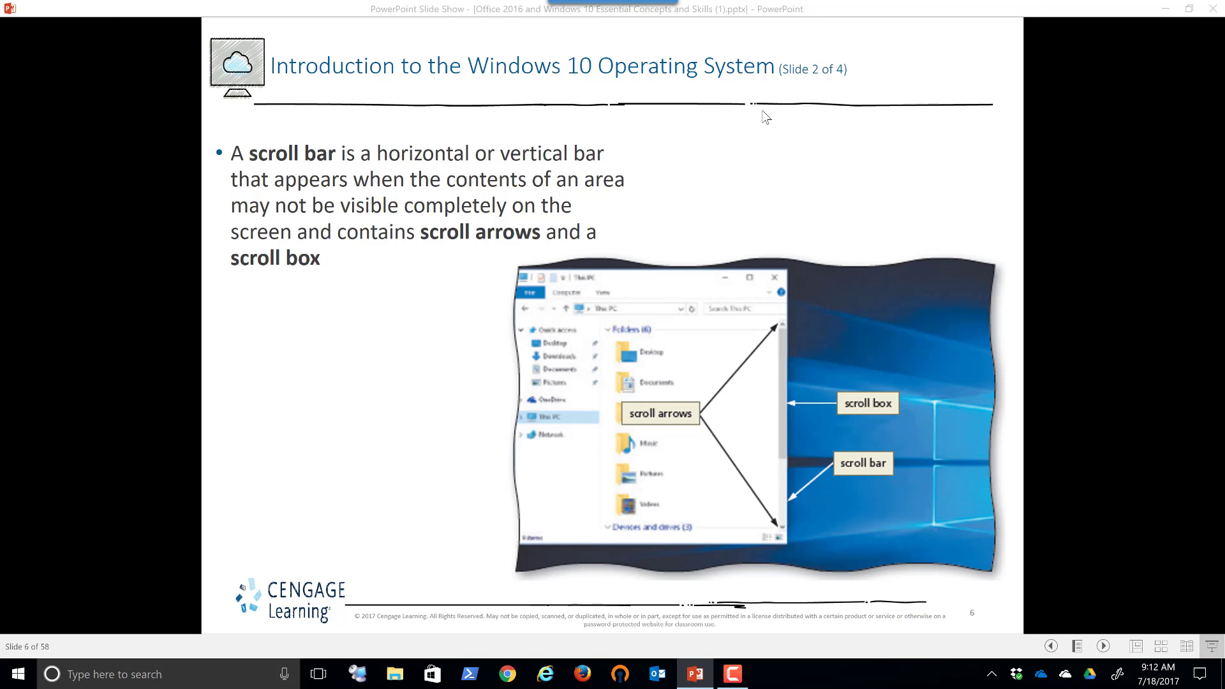
Open File Explorer and browse into the Documents folder.
{"action": "left_click", "coordinate": [394, 674]}
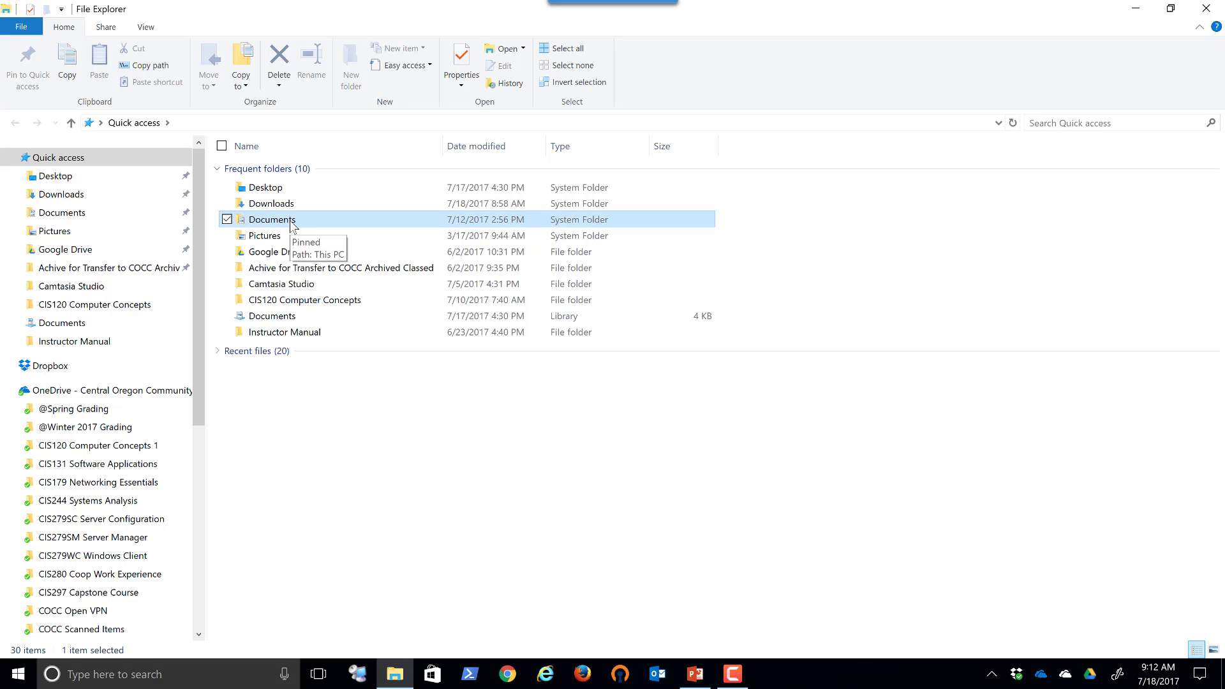
{"action": "double_click", "coordinate": [271, 219]}
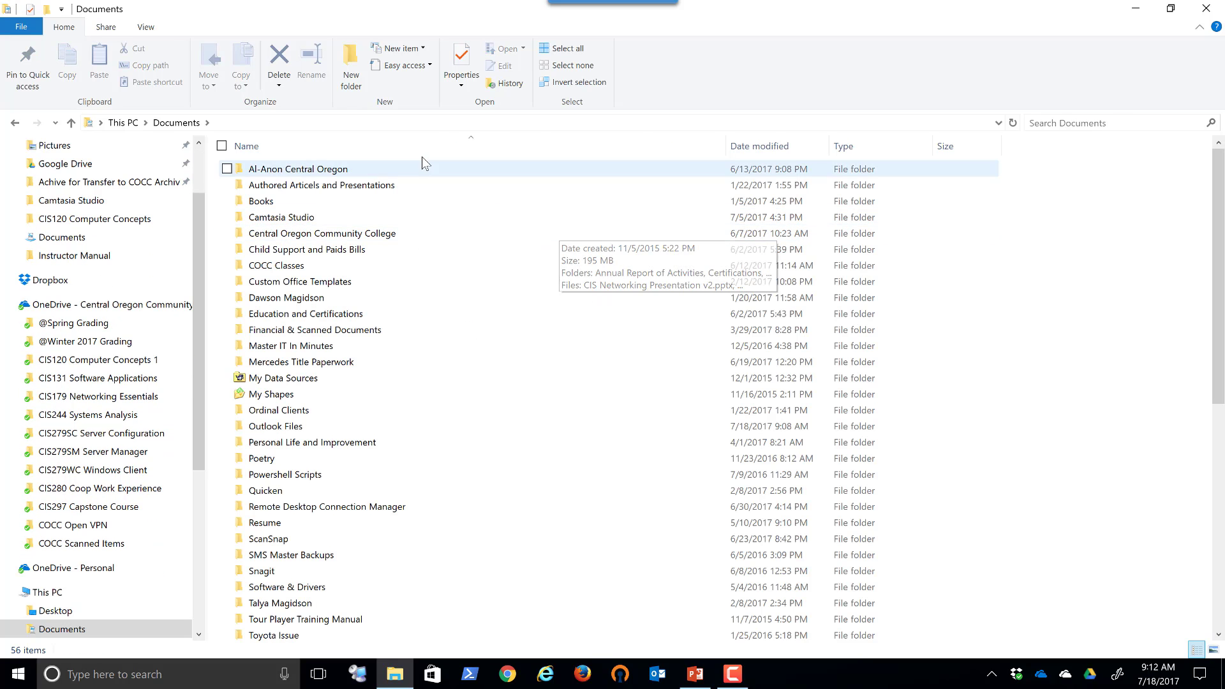
{"action": "mouse_move", "coordinate": [1221, 188]}
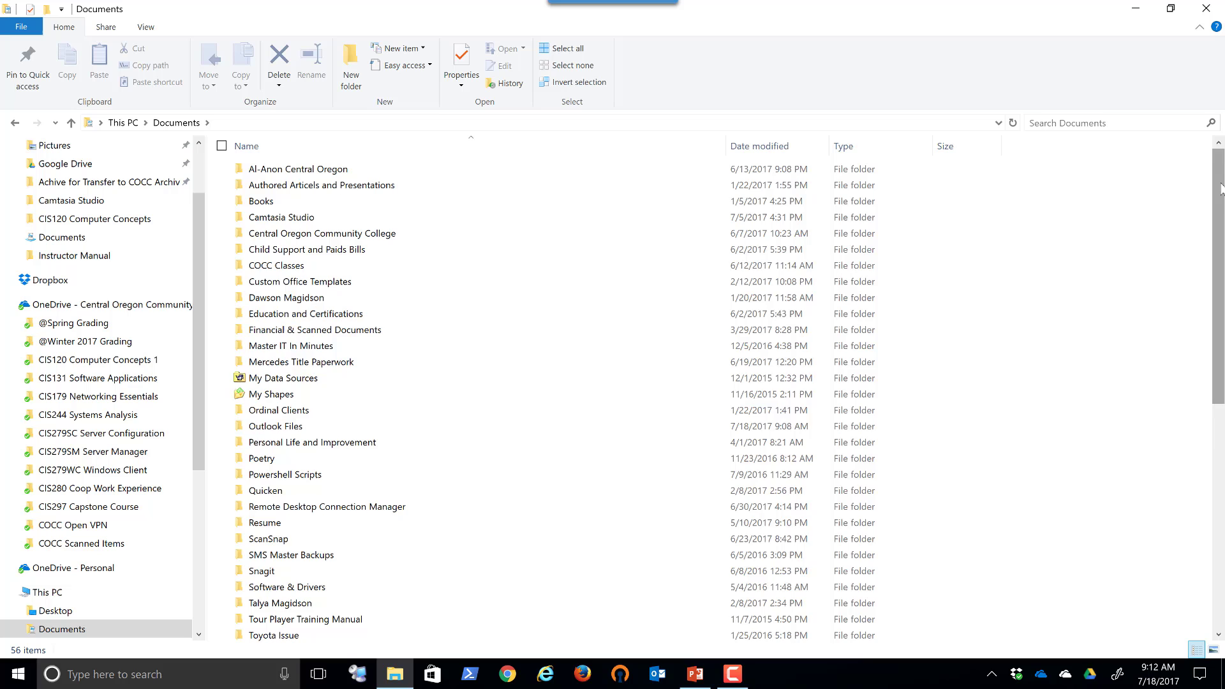
{"action": "mouse_move", "coordinate": [766, 272]}
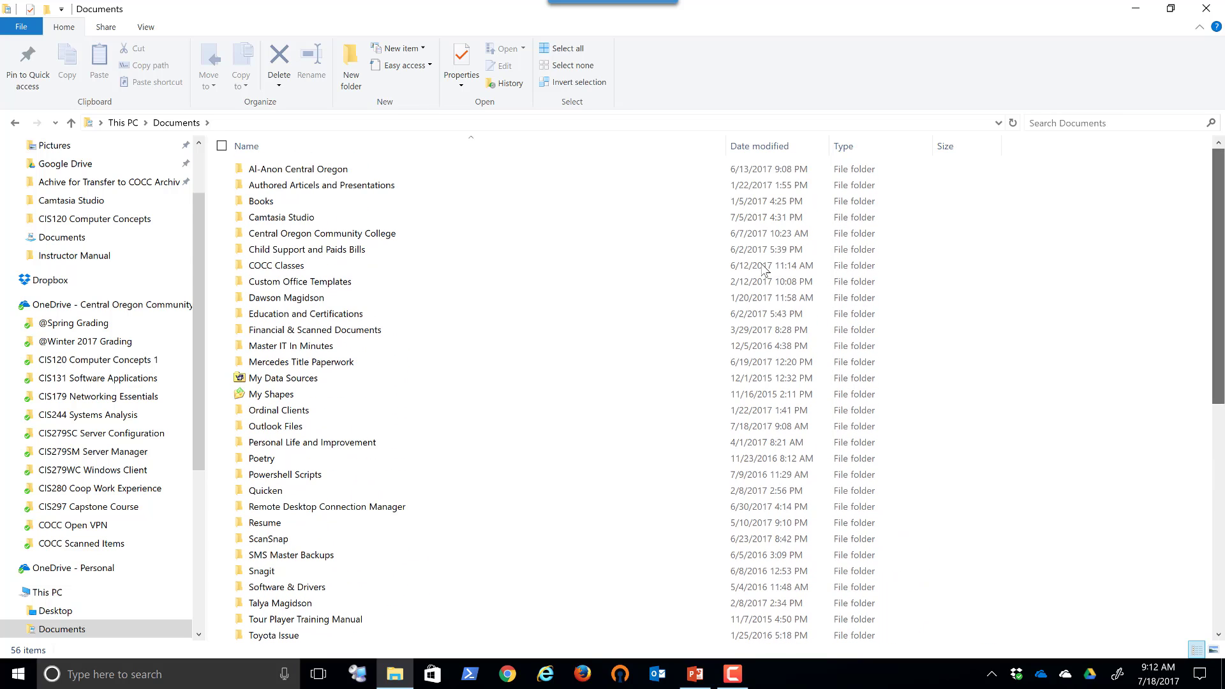
{"action": "left_click", "coordinate": [269, 539]}
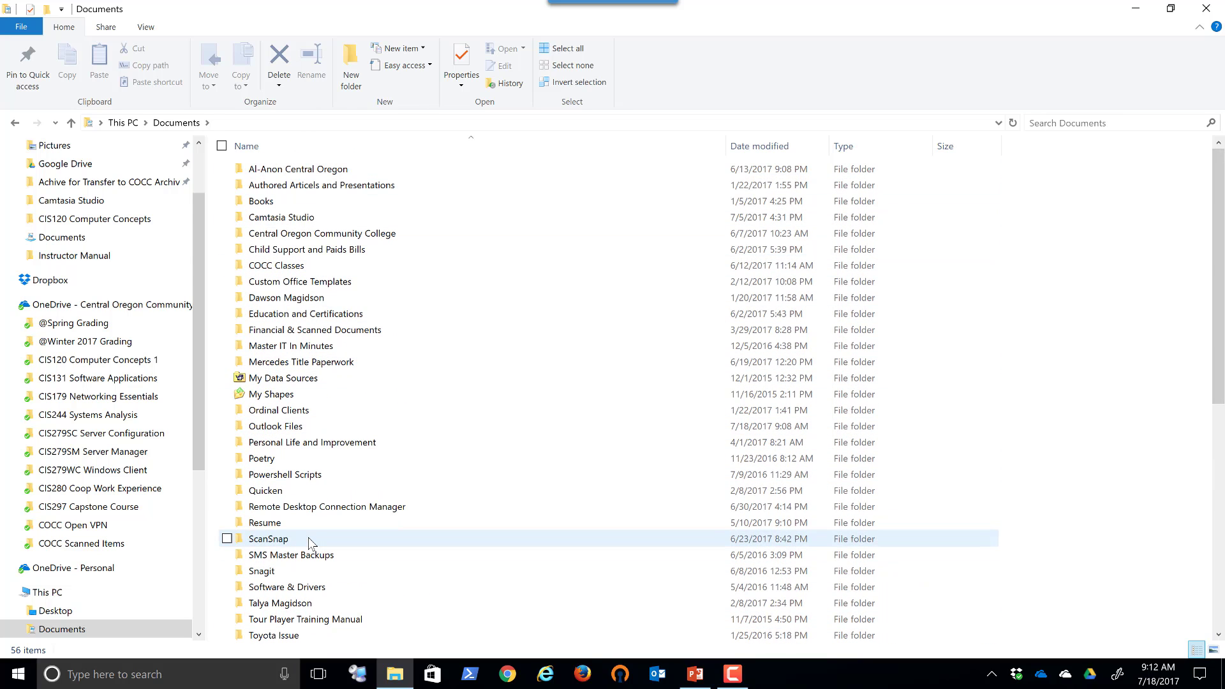
{"action": "mouse_move", "coordinate": [1171, 9]}
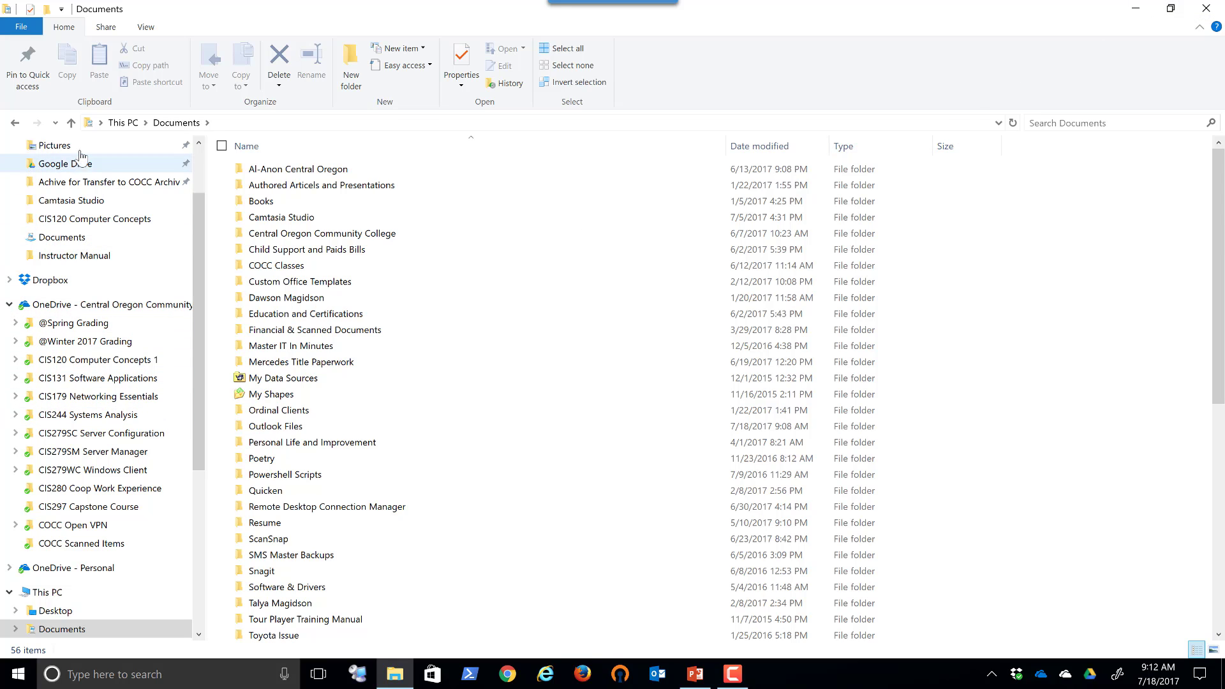
{"action": "scroll", "scroll_direction": "up", "scroll_amount": 3}
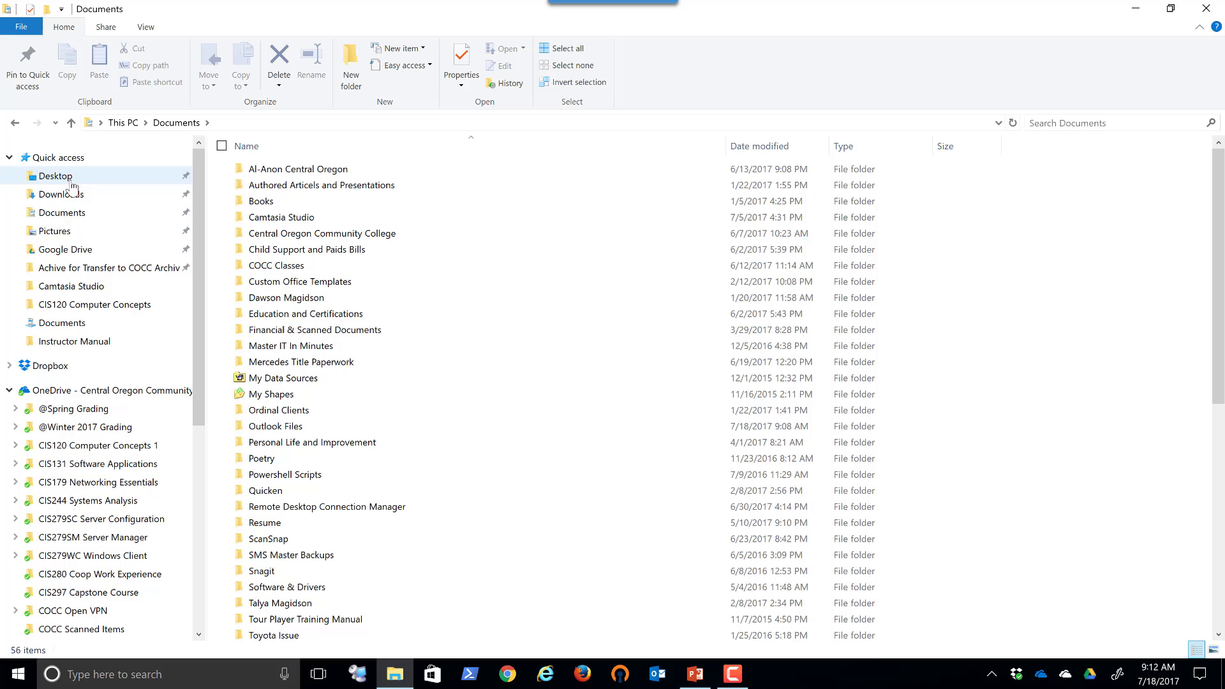
Switch to the Desktop folder under Quick access and scroll through its 23 items.
{"action": "left_click", "coordinate": [54, 176]}
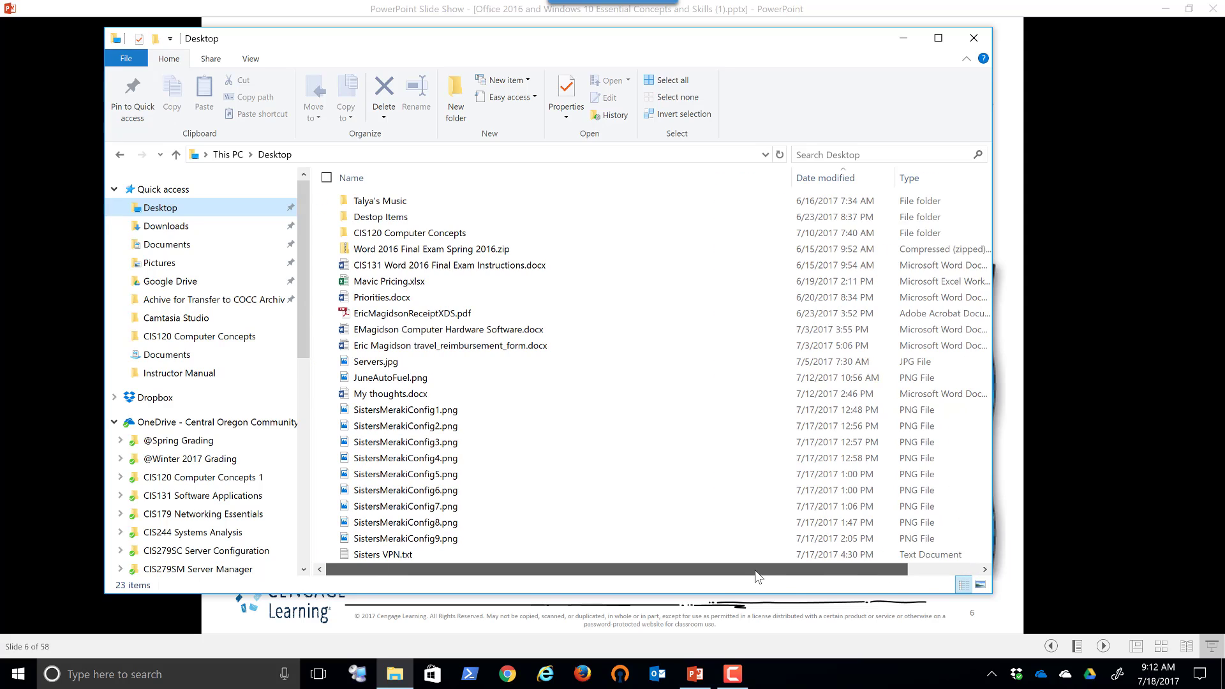
{"action": "left_click", "coordinate": [390, 393]}
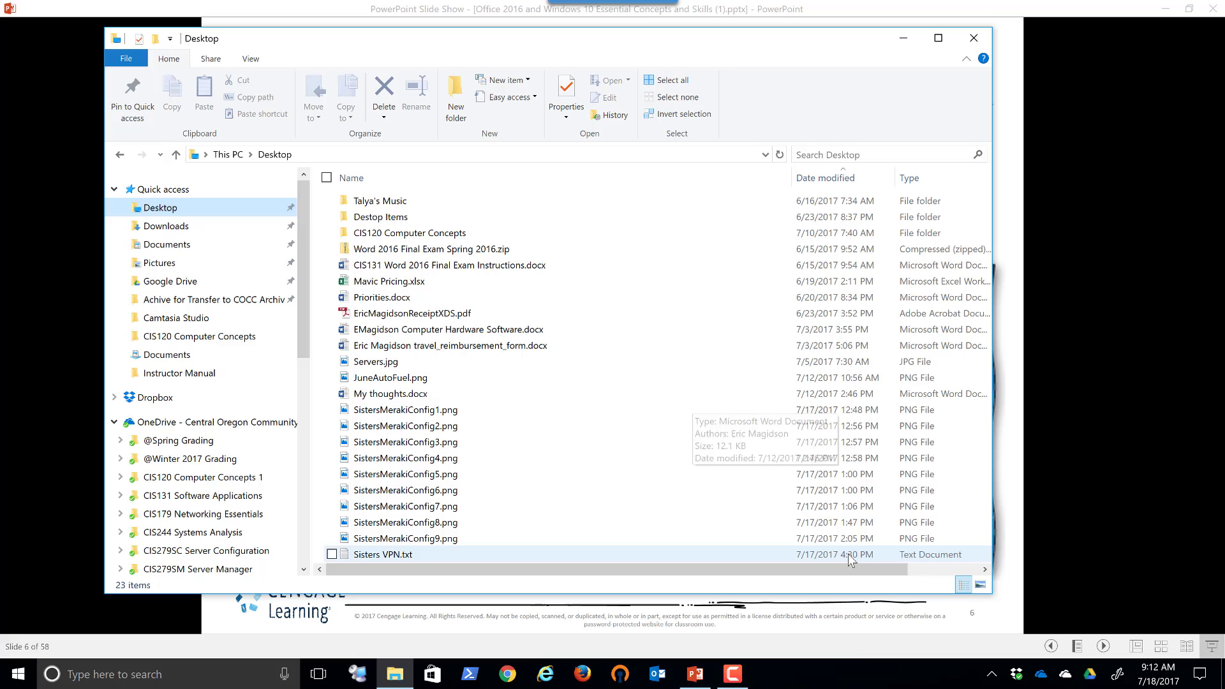
{"action": "mouse_move", "coordinate": [995, 606]}
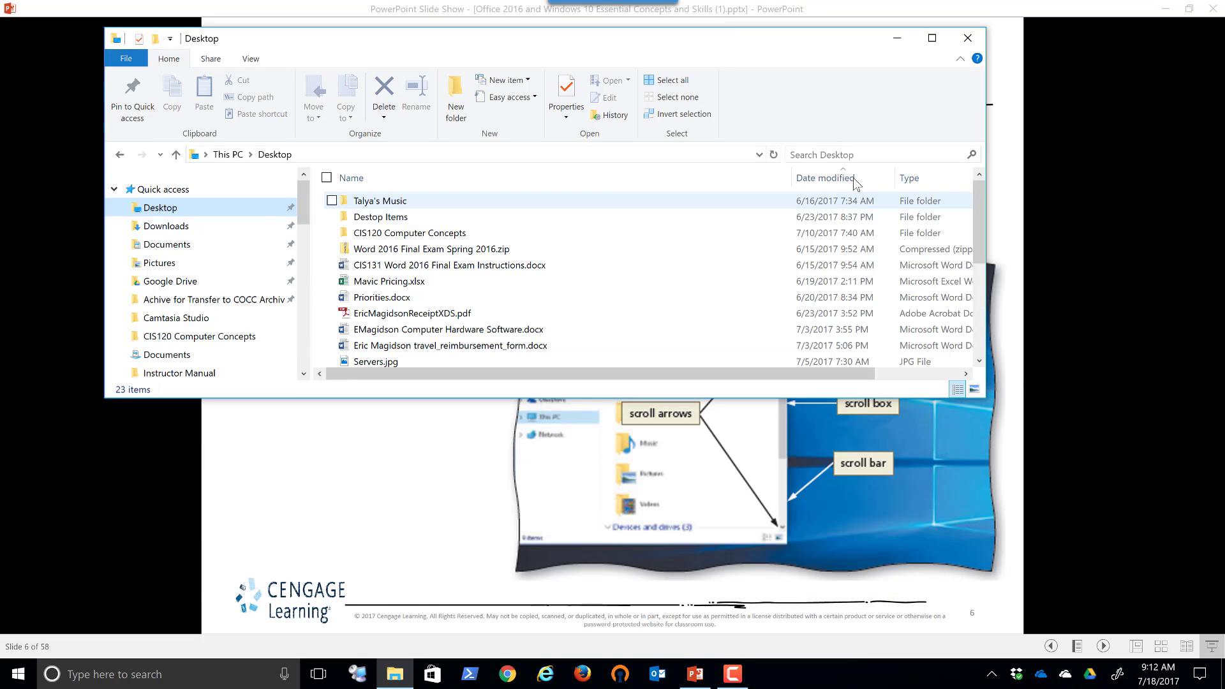
{"action": "scroll", "scroll_direction": "down", "scroll_amount": 3}
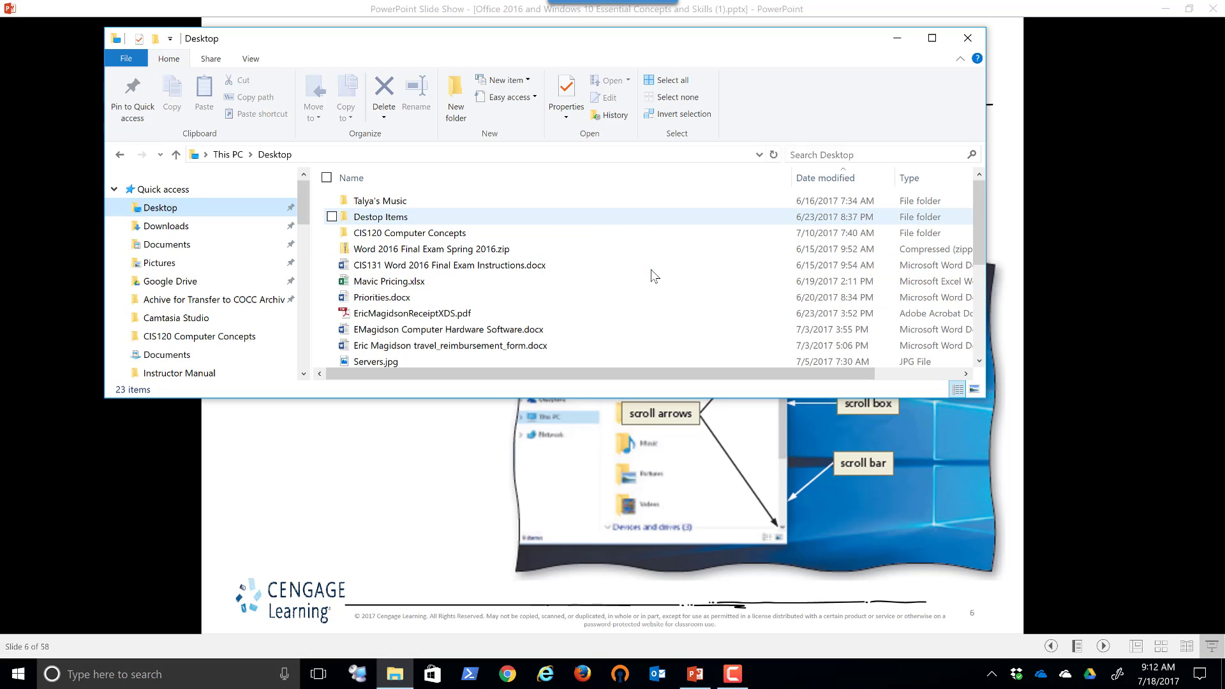
{"action": "scroll", "scroll_direction": "down", "scroll_amount": 3}
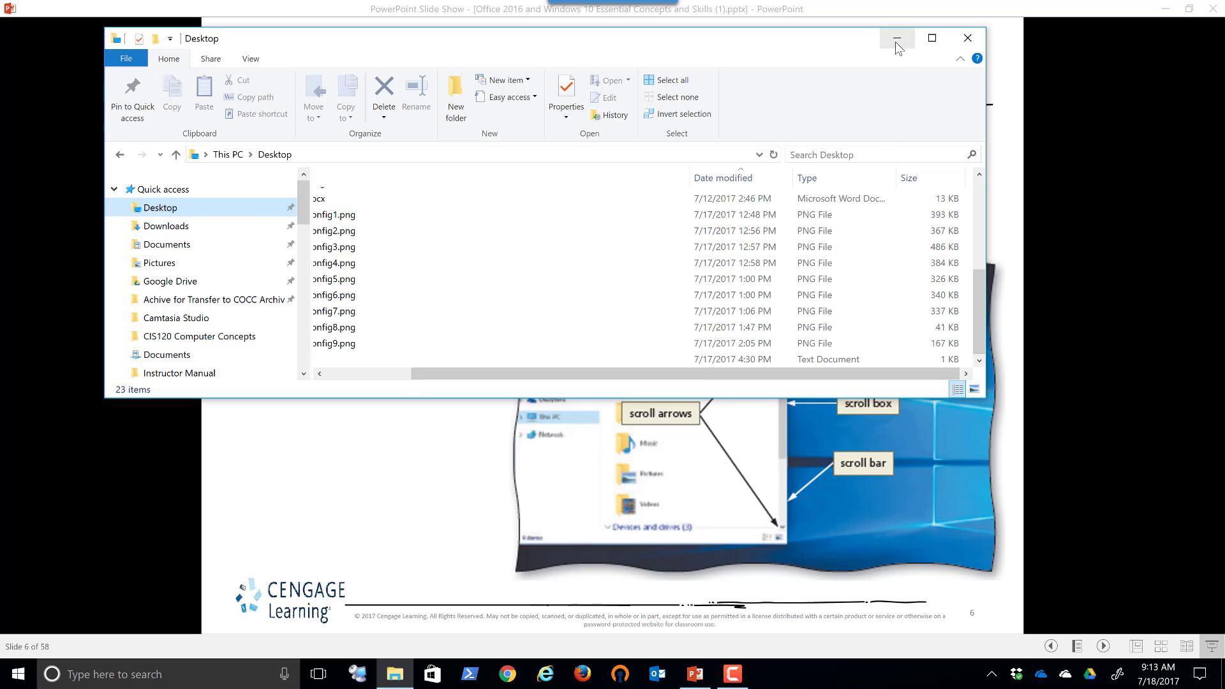
Minimize the File Explorer window showing the Desktop folder.
{"action": "left_click", "coordinate": [898, 39]}
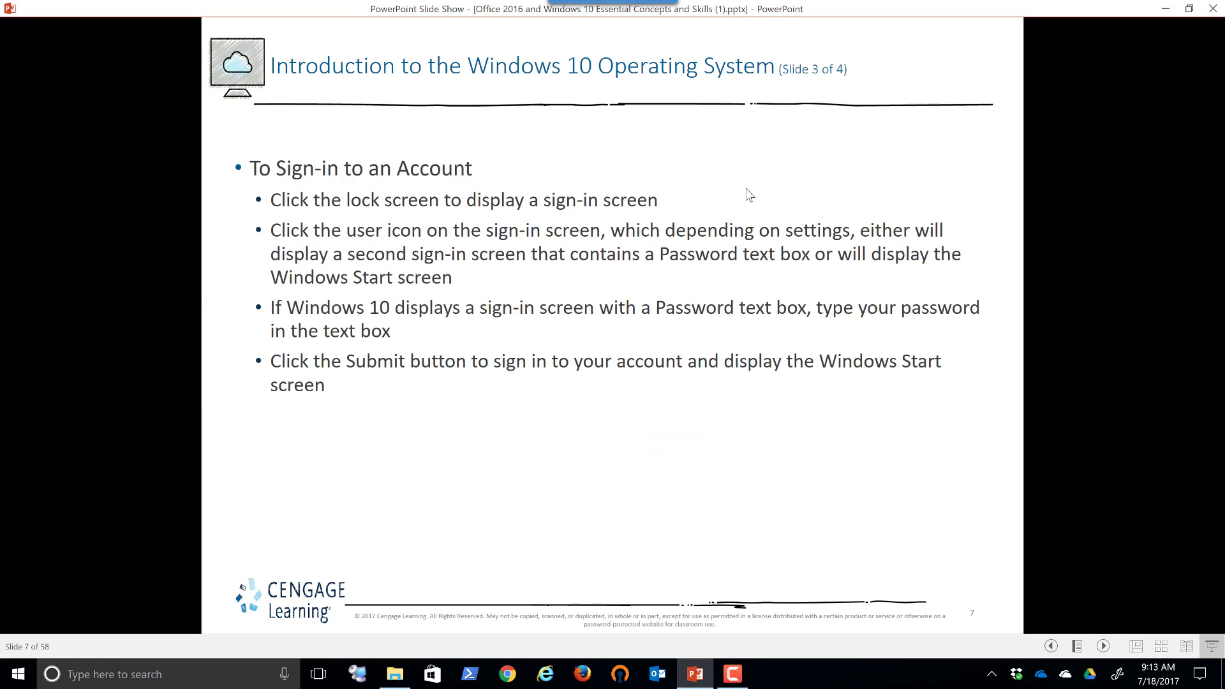
{"action": "mouse_move", "coordinate": [333, 196]}
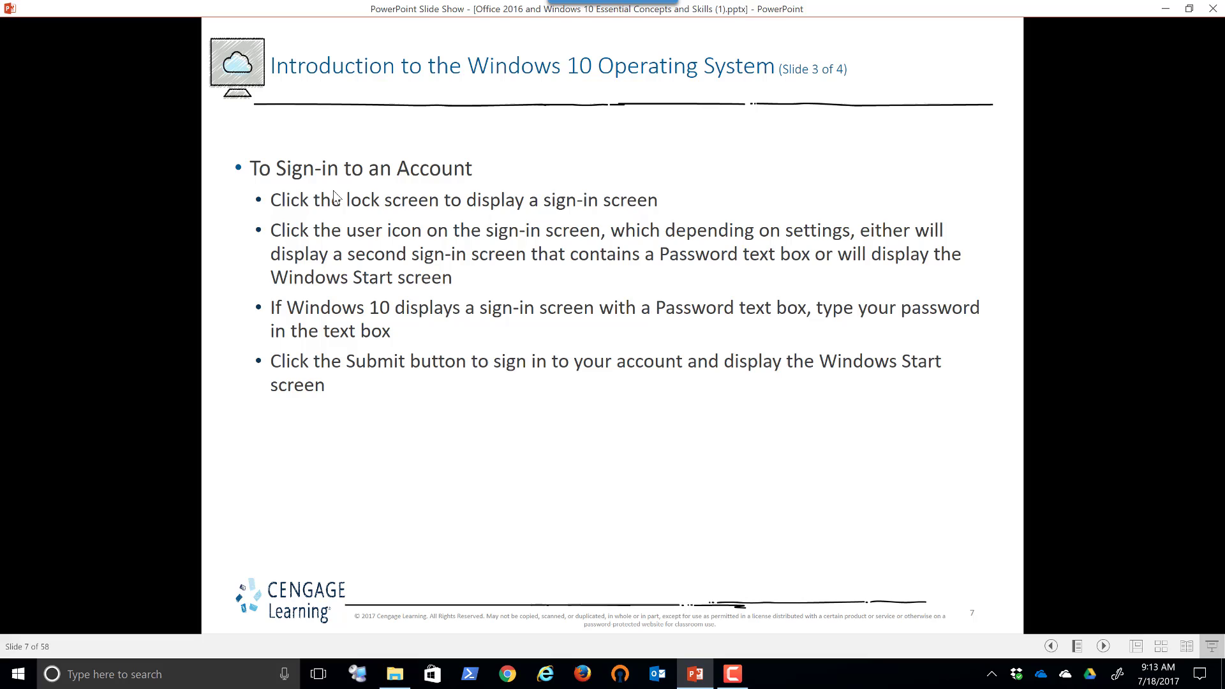
{"action": "mouse_move", "coordinate": [460, 217]}
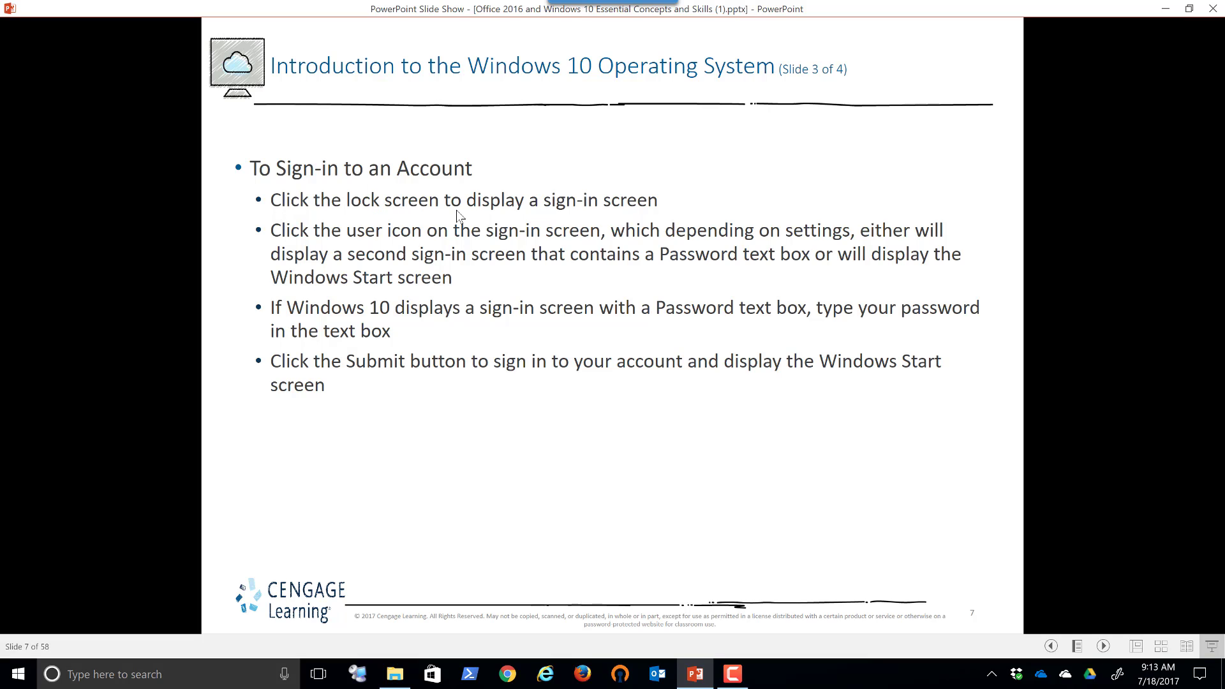
{"action": "mouse_move", "coordinate": [383, 255]}
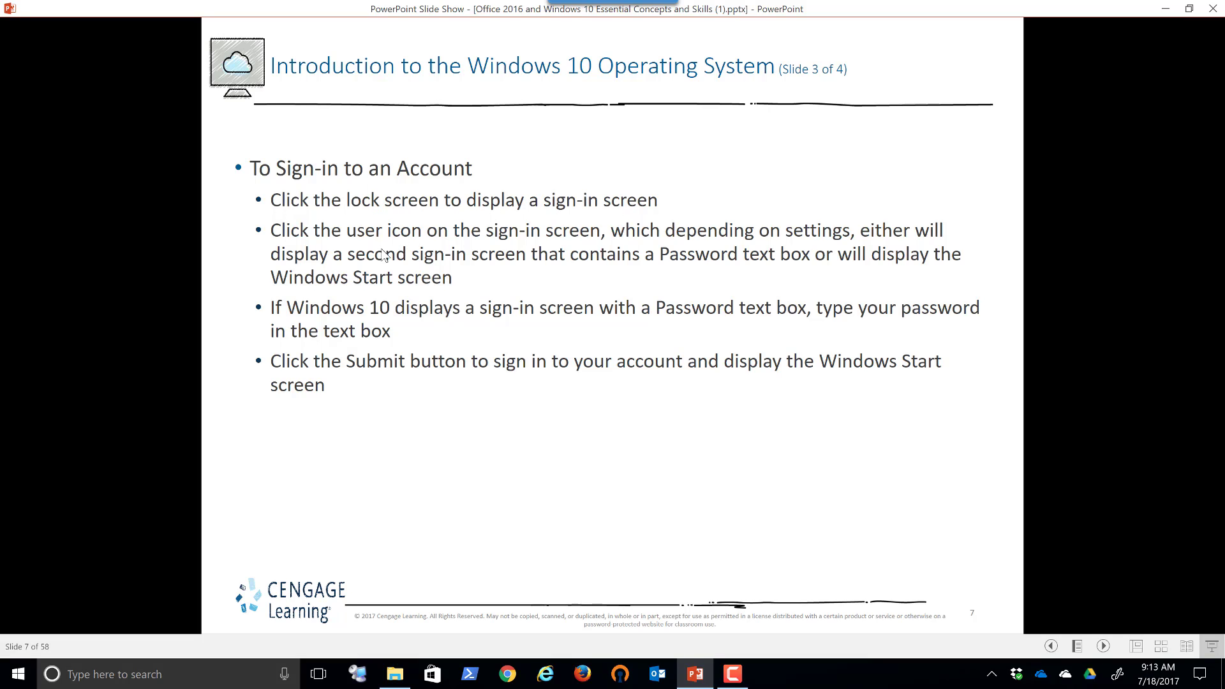
{"action": "mouse_move", "coordinate": [636, 244]}
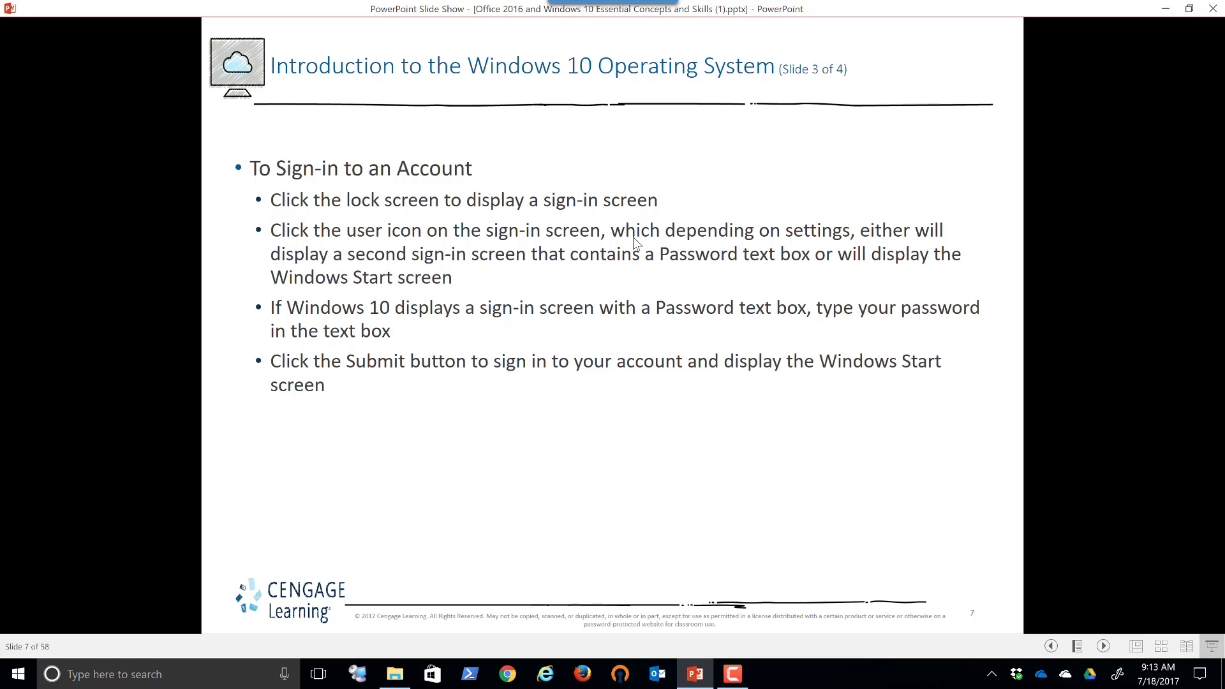
{"action": "mouse_move", "coordinate": [572, 248]}
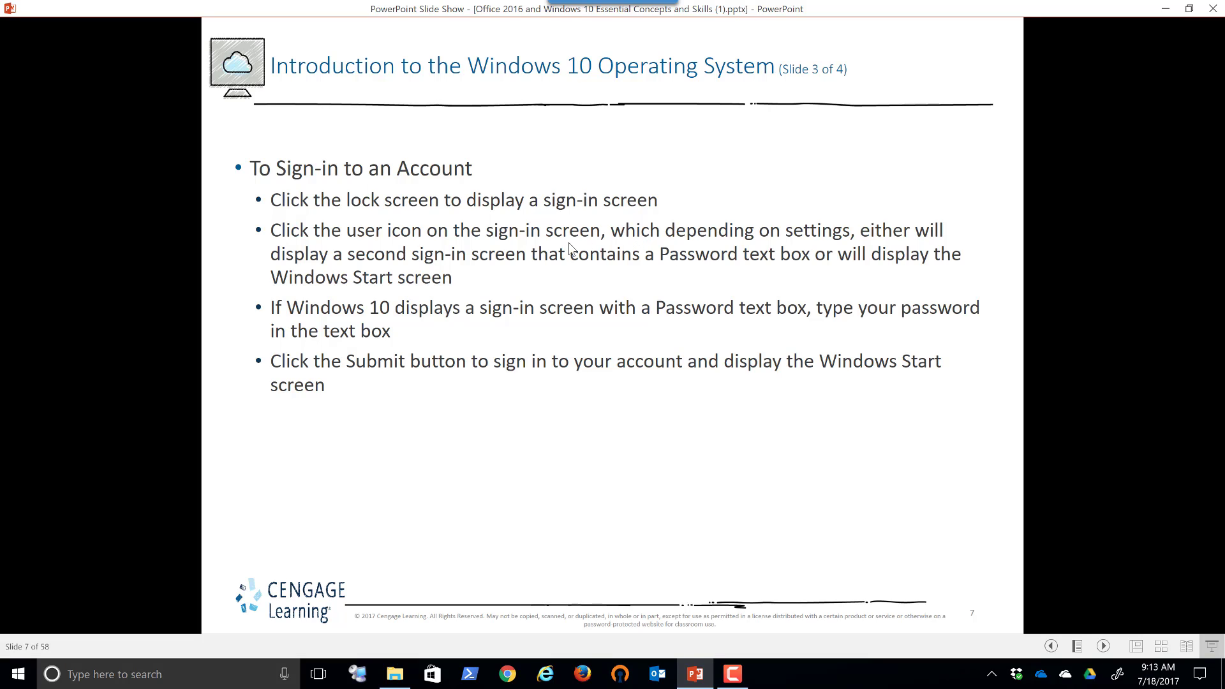
{"action": "mouse_move", "coordinate": [449, 547]}
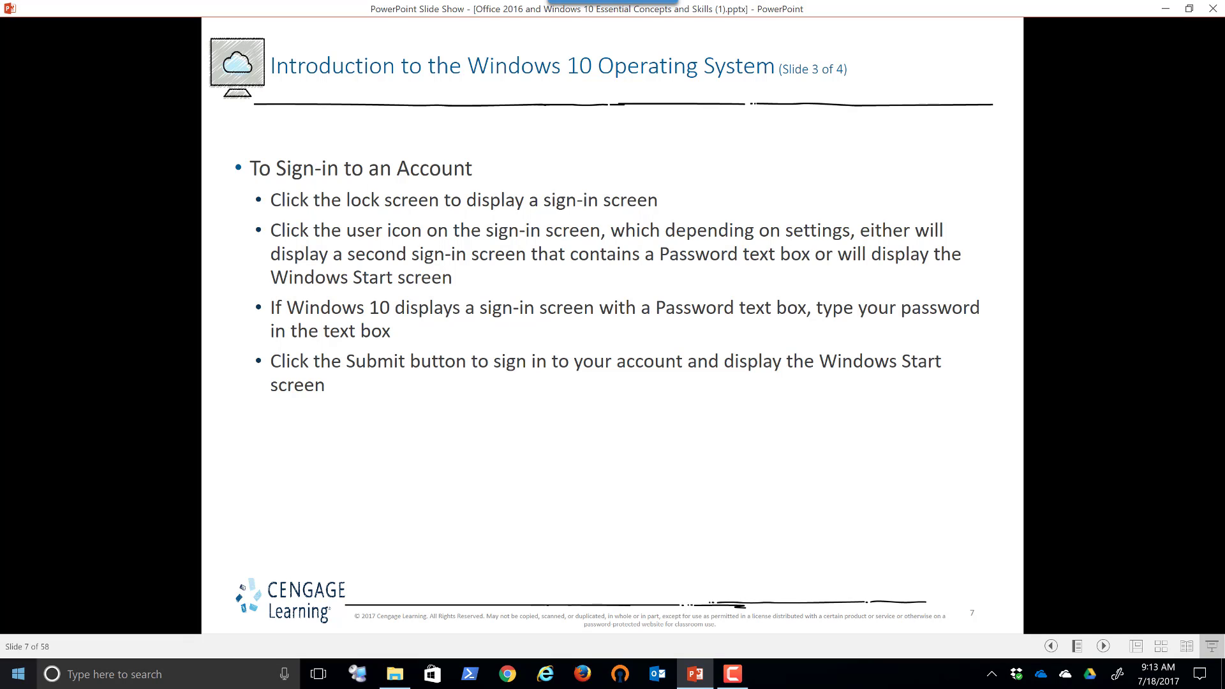
{"action": "mouse_move", "coordinate": [619, 435]}
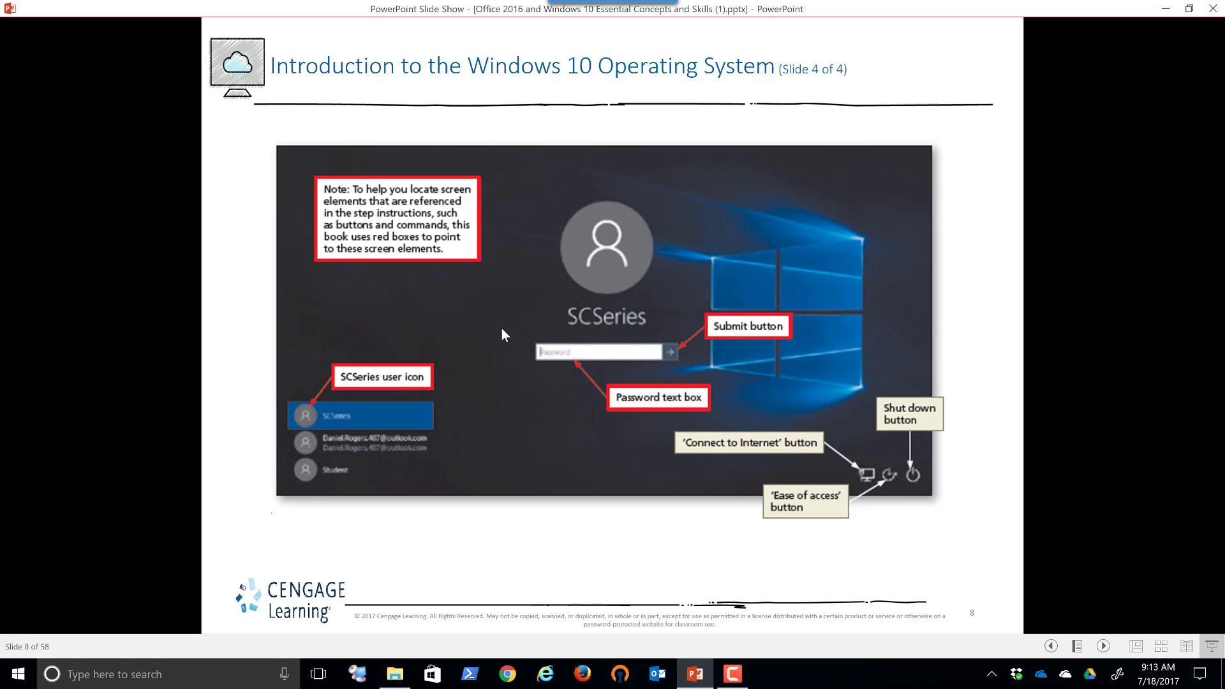
{"action": "mouse_move", "coordinate": [573, 325]}
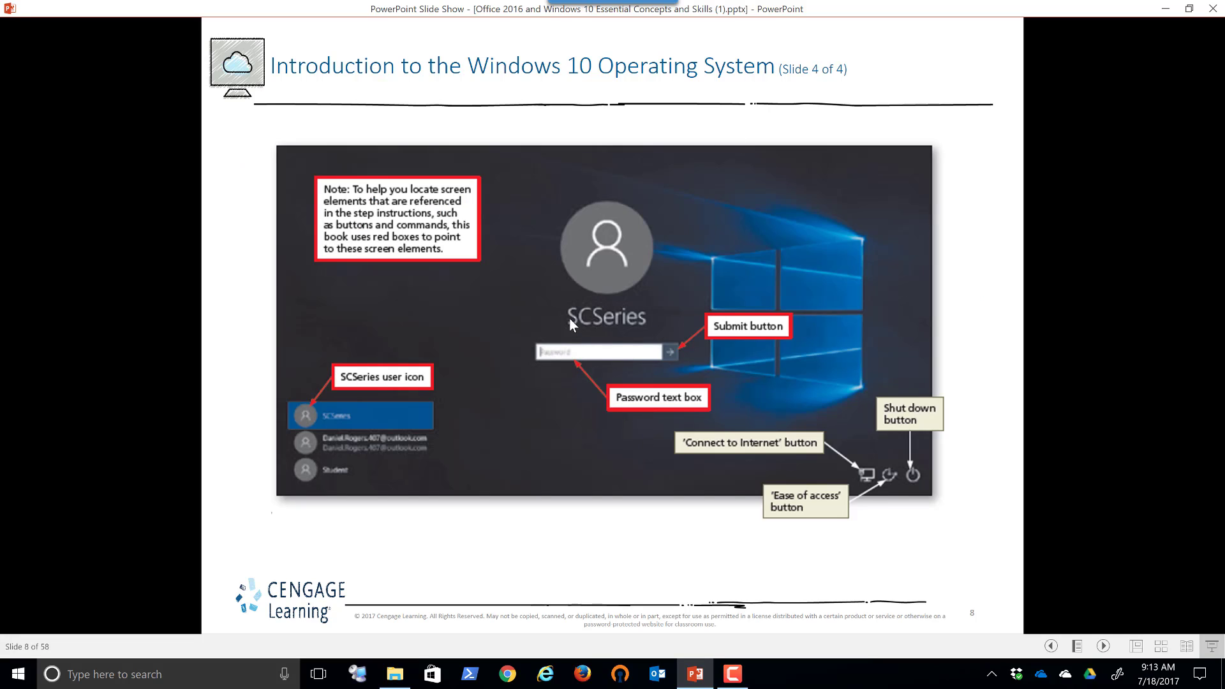
{"action": "mouse_move", "coordinate": [574, 340]}
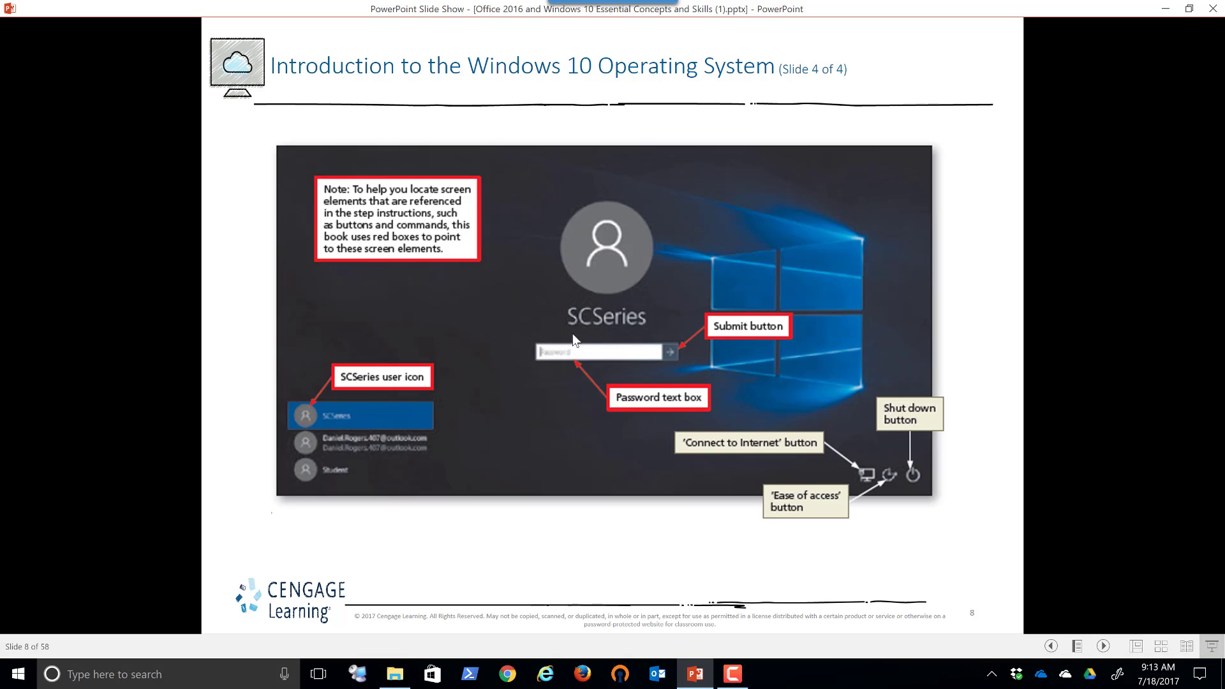
{"action": "mouse_move", "coordinate": [619, 322]}
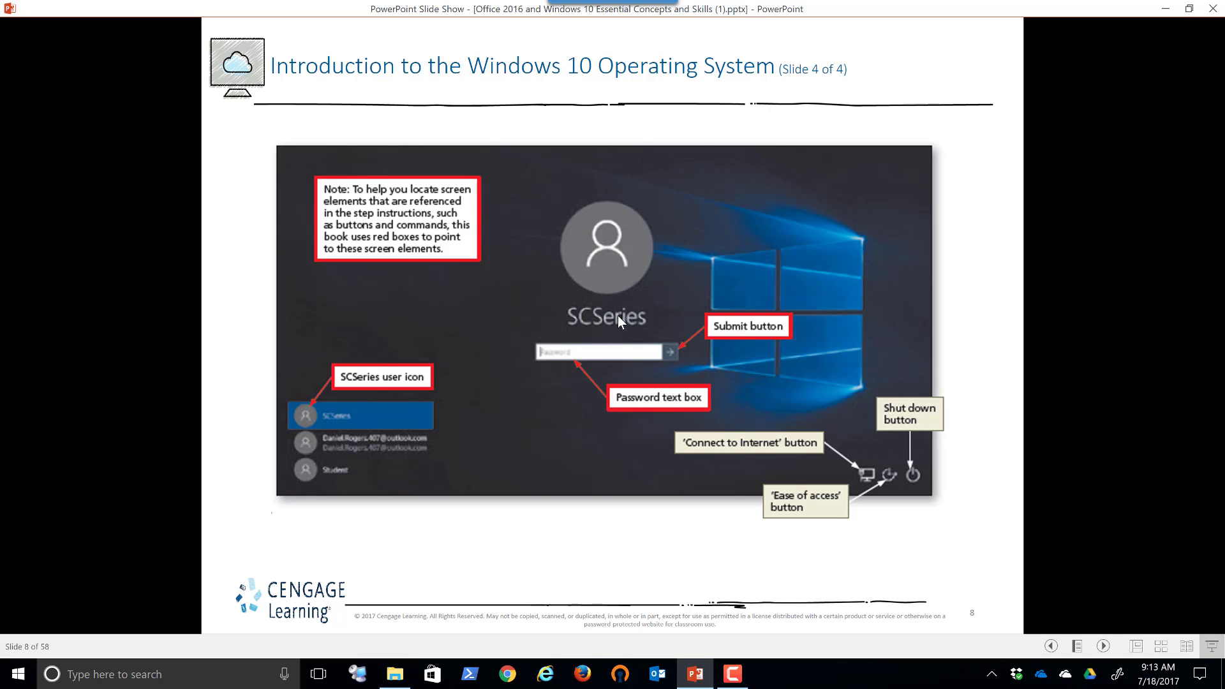
{"action": "mouse_move", "coordinate": [375, 391]}
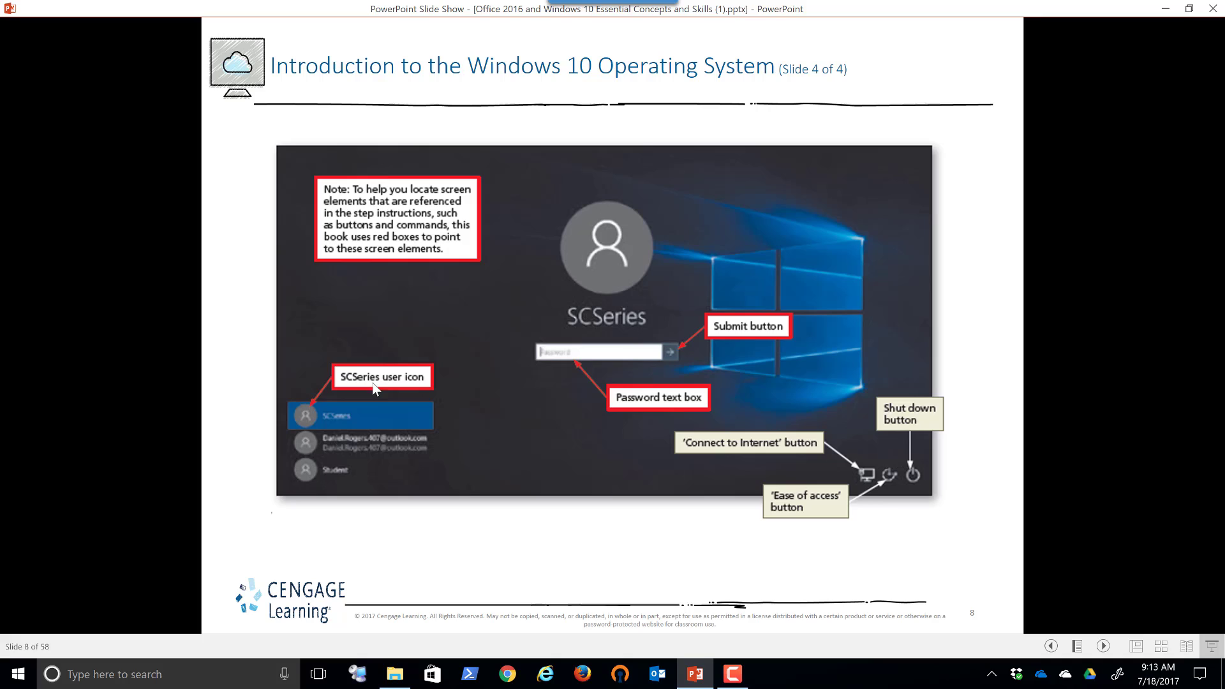
{"action": "mouse_move", "coordinate": [342, 477]}
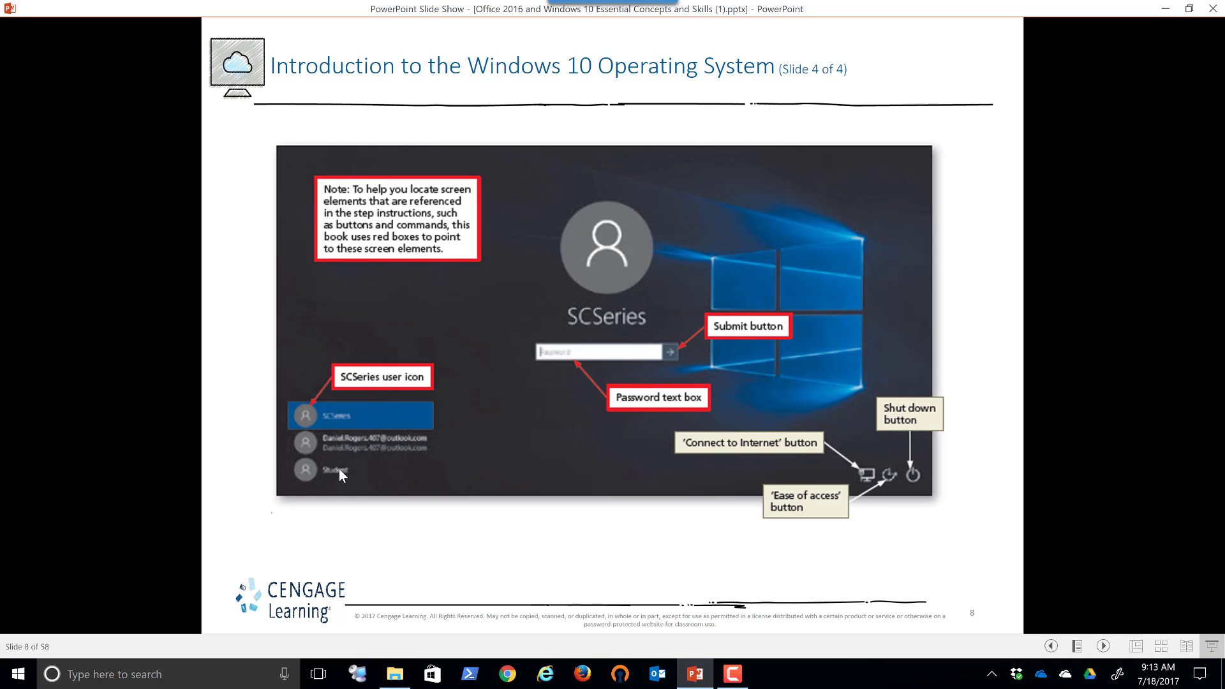
{"action": "mouse_move", "coordinate": [547, 391]}
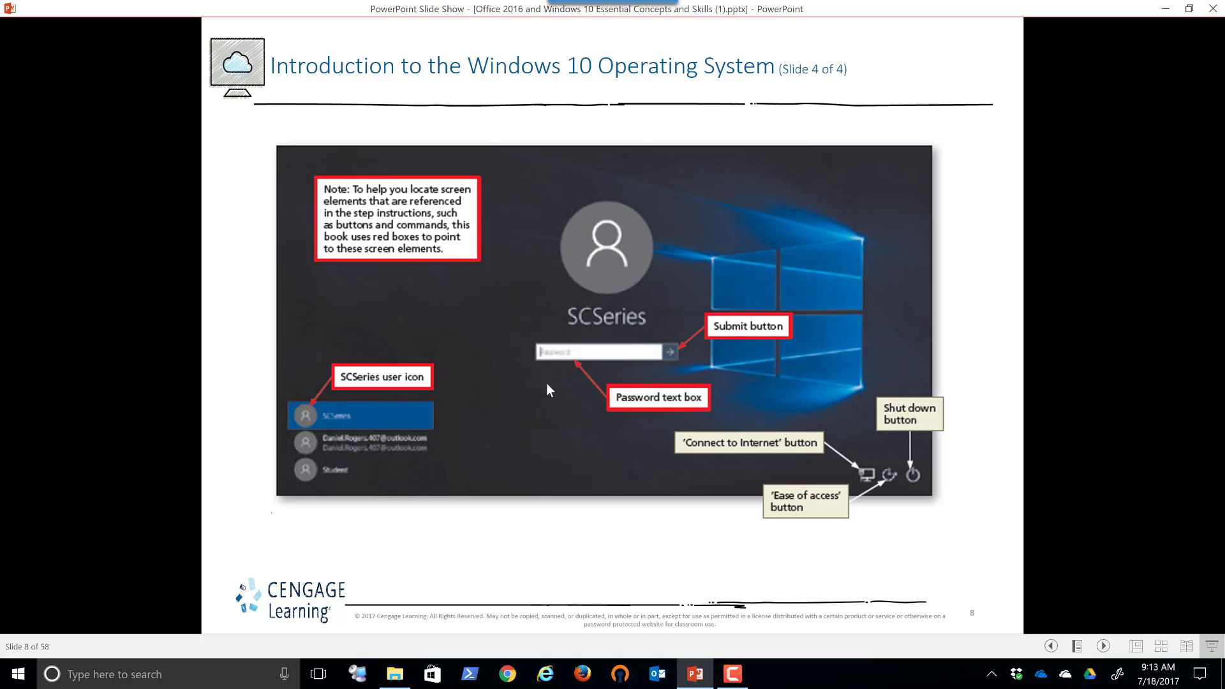
{"action": "mouse_move", "coordinate": [680, 382]}
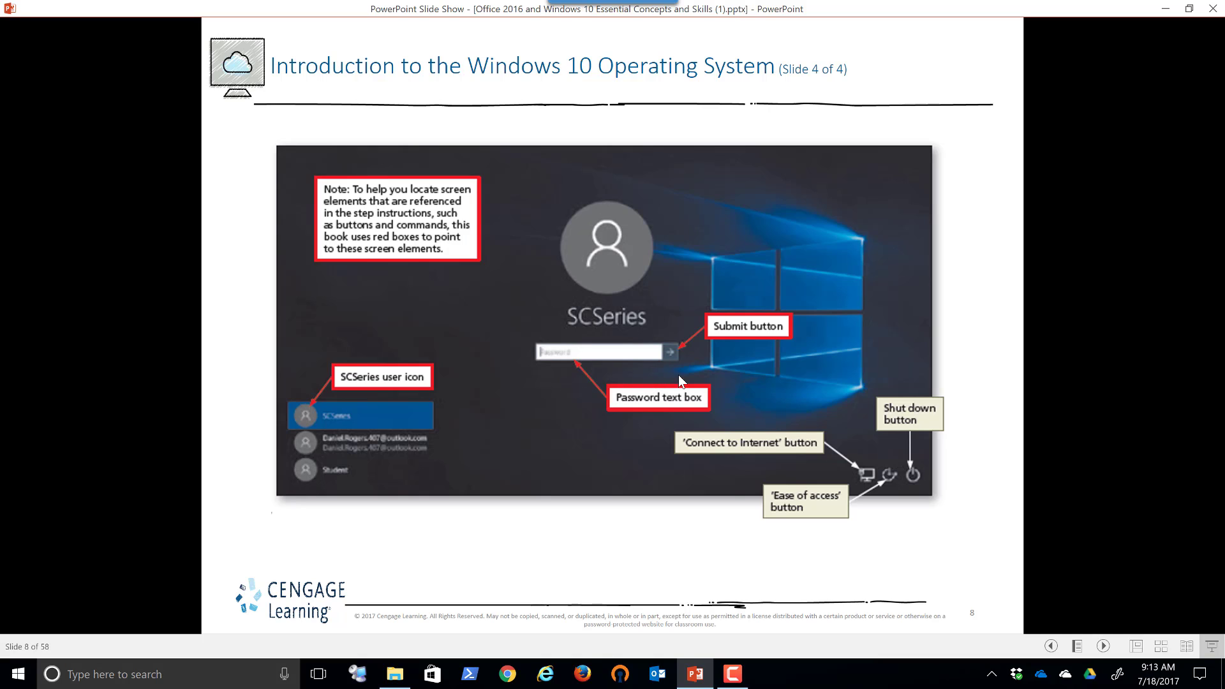
{"action": "mouse_move", "coordinate": [582, 394]}
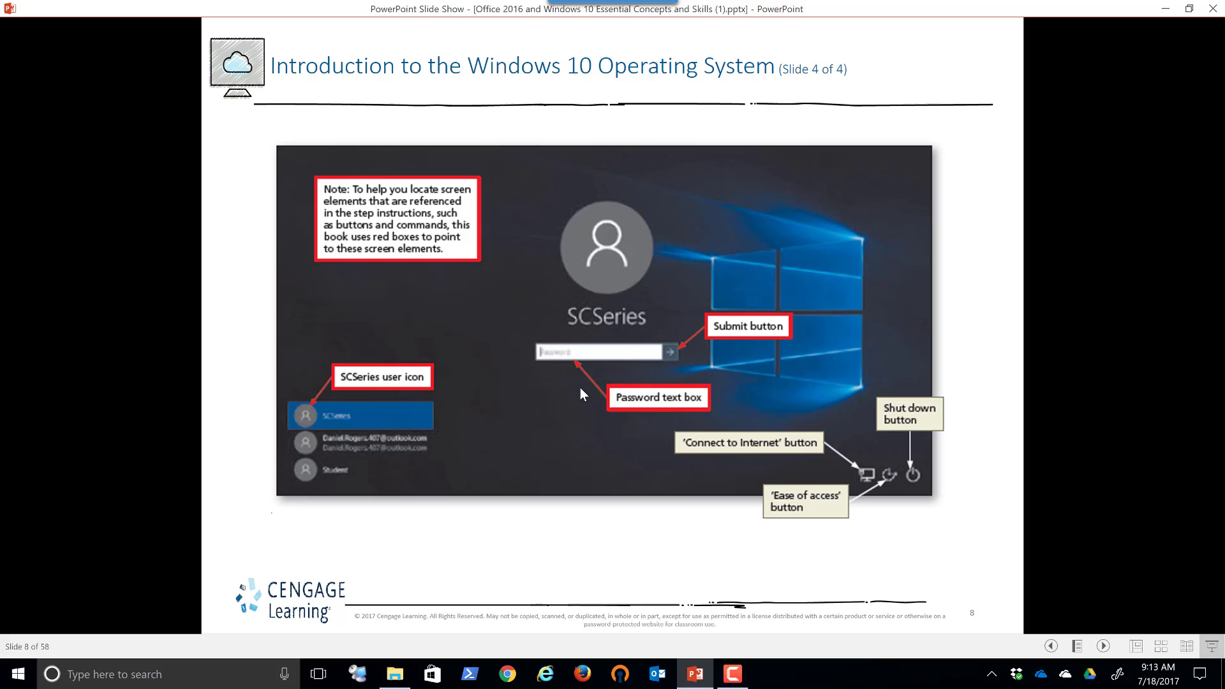
{"action": "mouse_move", "coordinate": [554, 356]}
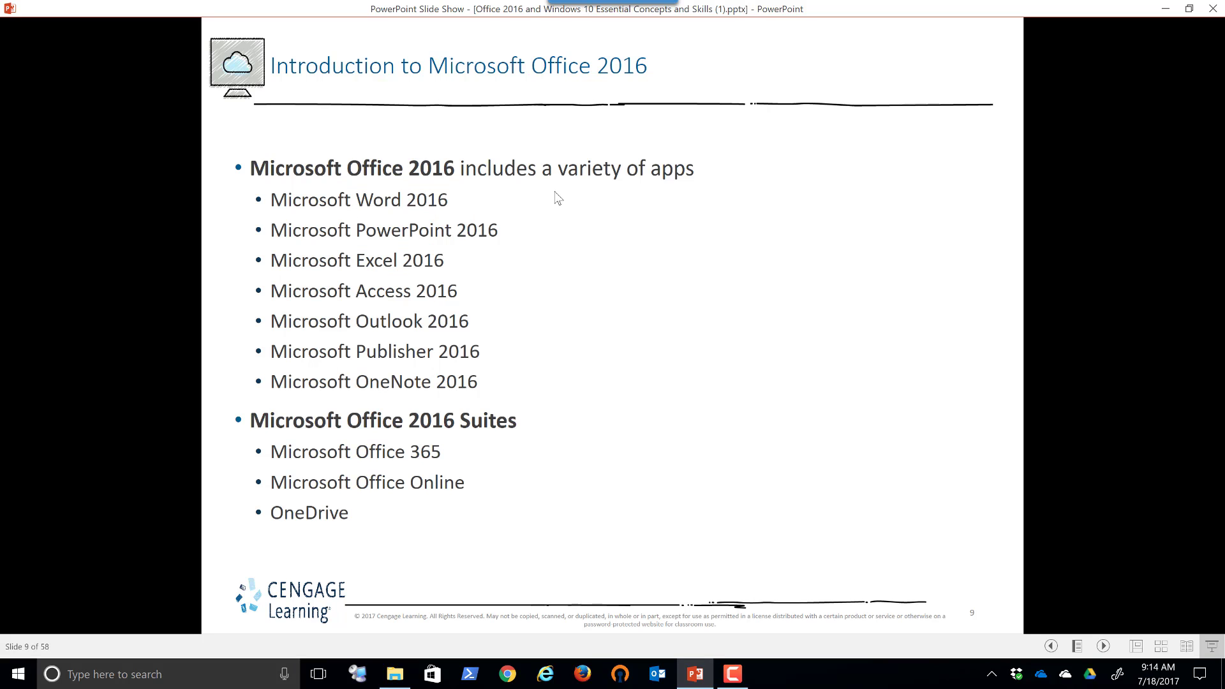
{"action": "mouse_move", "coordinate": [617, 180]}
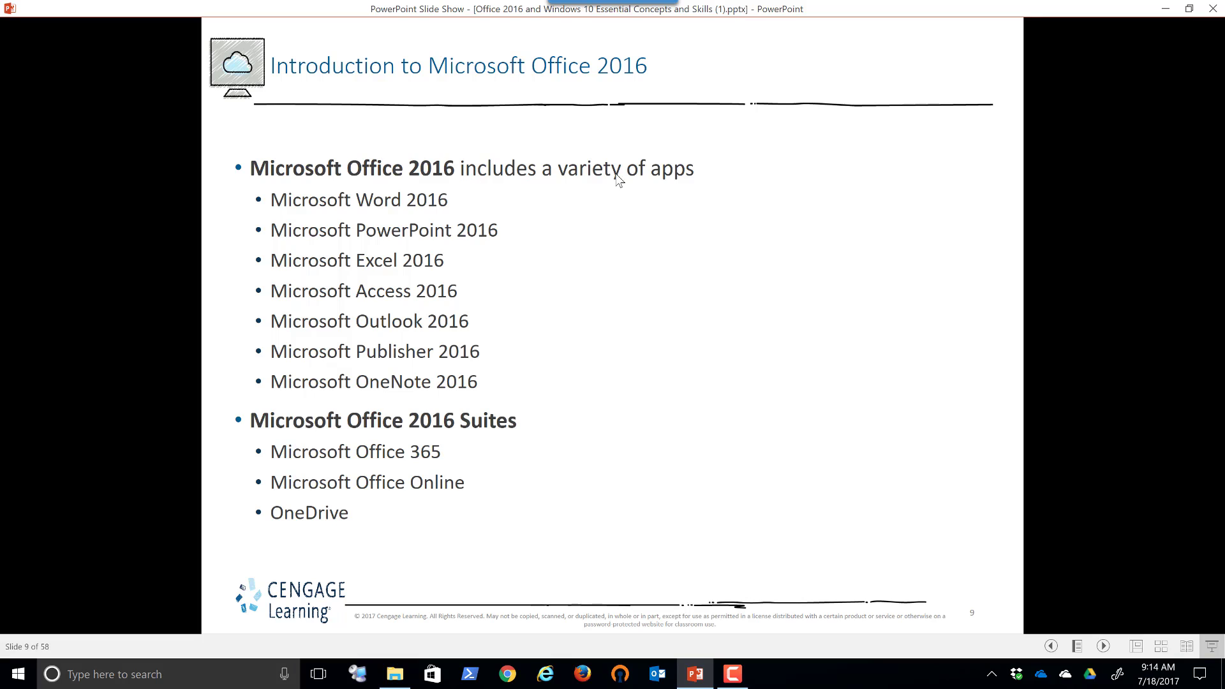
{"action": "mouse_move", "coordinate": [532, 376]}
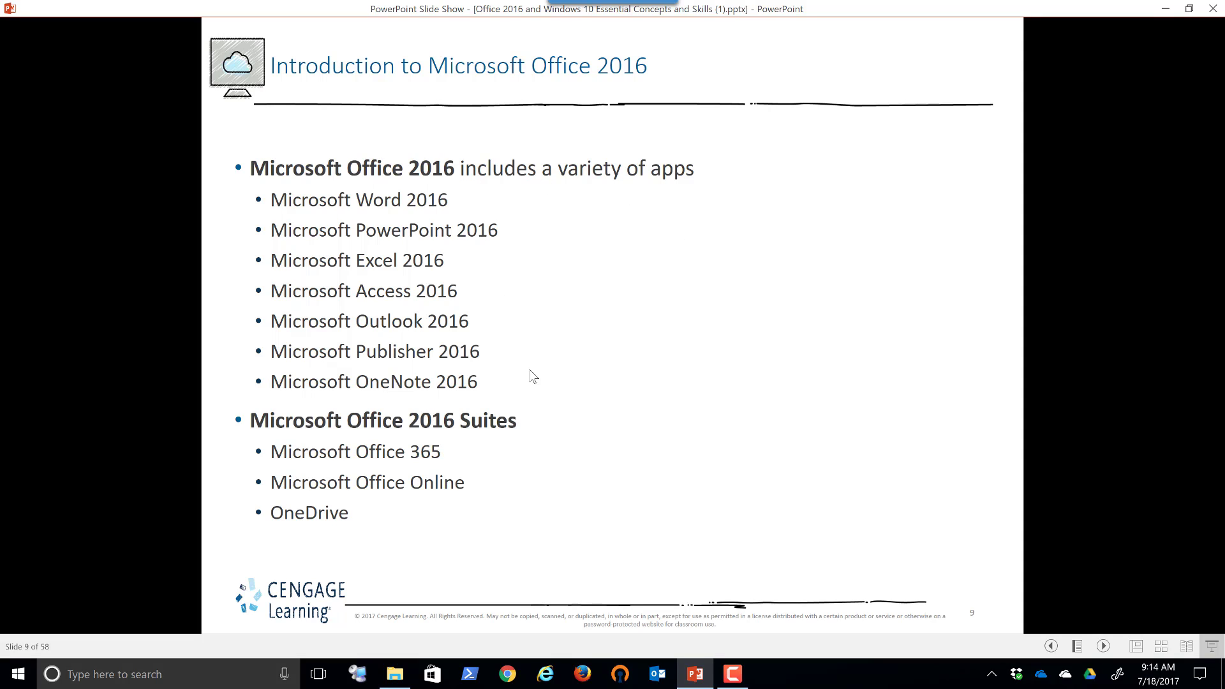
{"action": "mouse_move", "coordinate": [459, 396]}
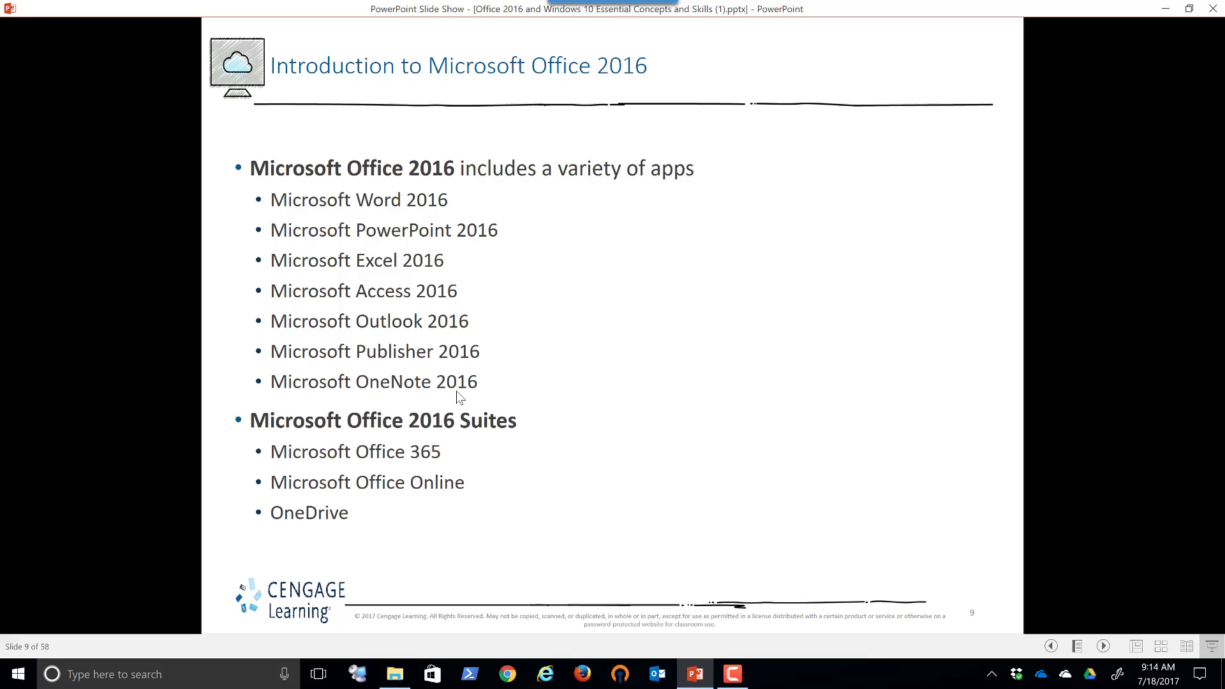
{"action": "mouse_move", "coordinate": [403, 231]}
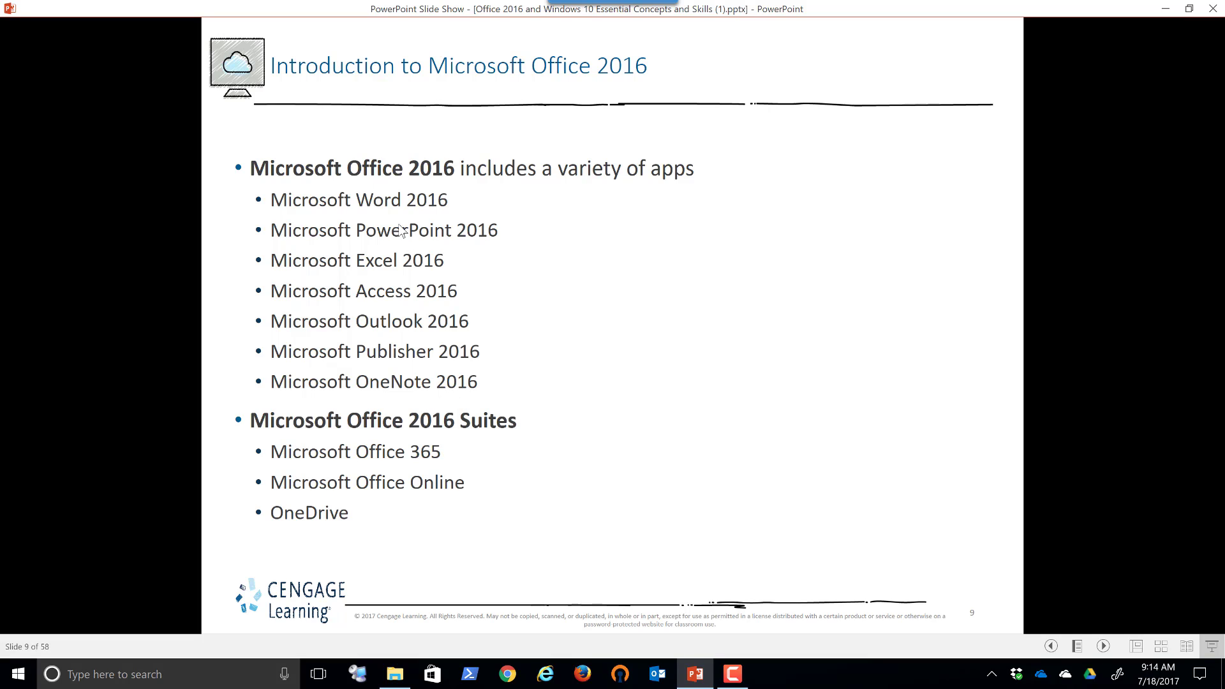
{"action": "mouse_move", "coordinate": [396, 214]}
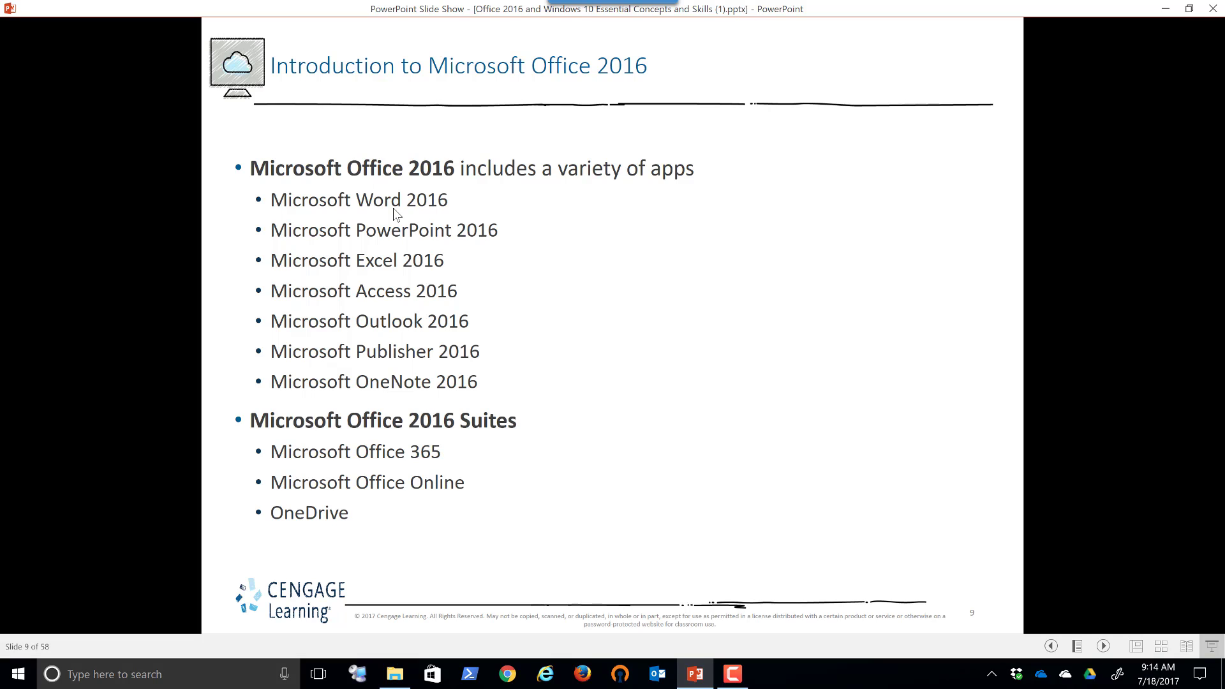
{"action": "mouse_move", "coordinate": [400, 190]}
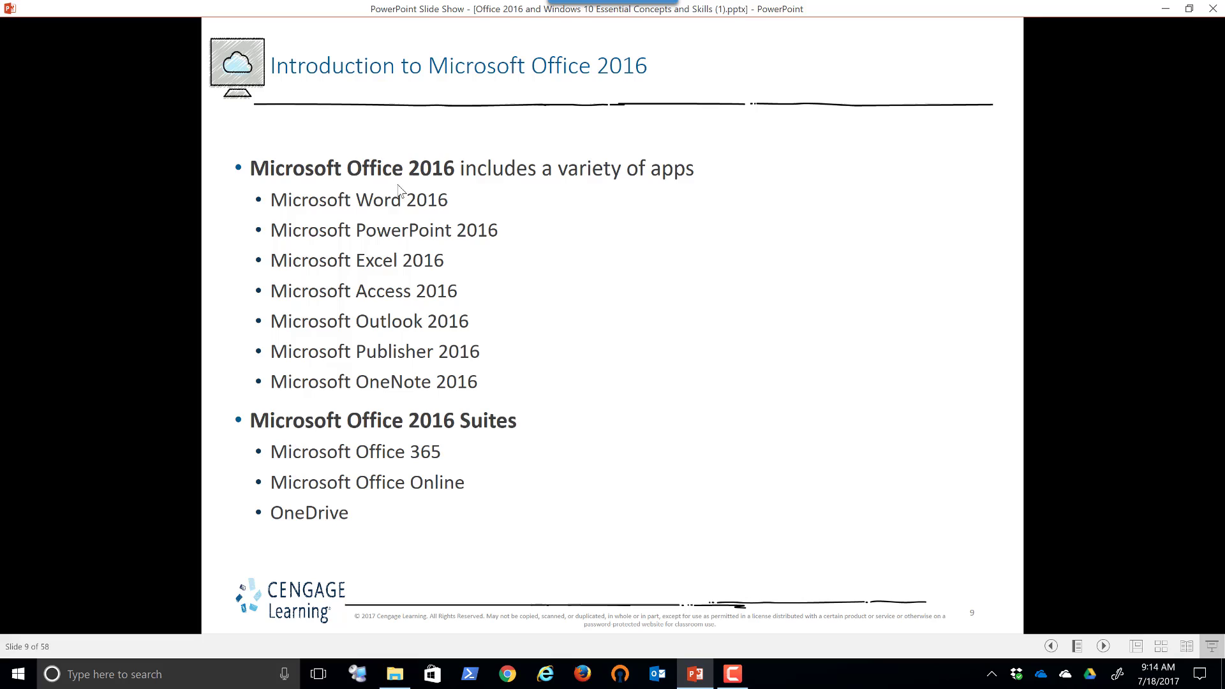
{"action": "mouse_move", "coordinate": [391, 262]}
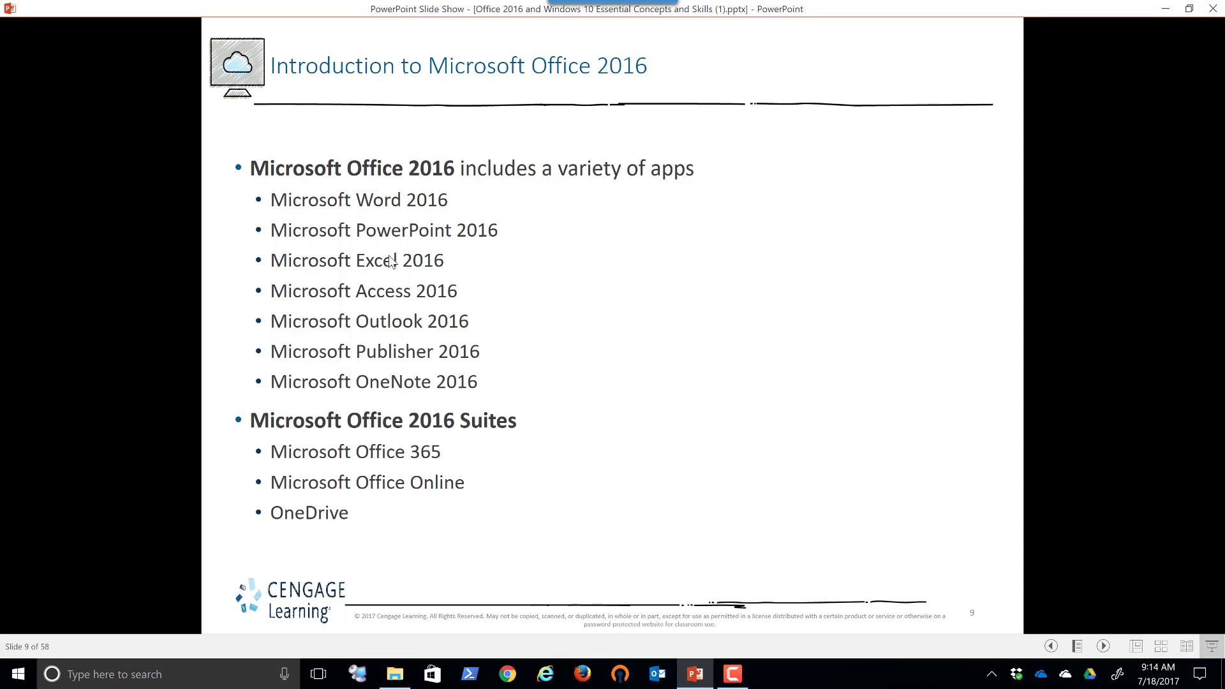
{"action": "mouse_move", "coordinate": [410, 269]}
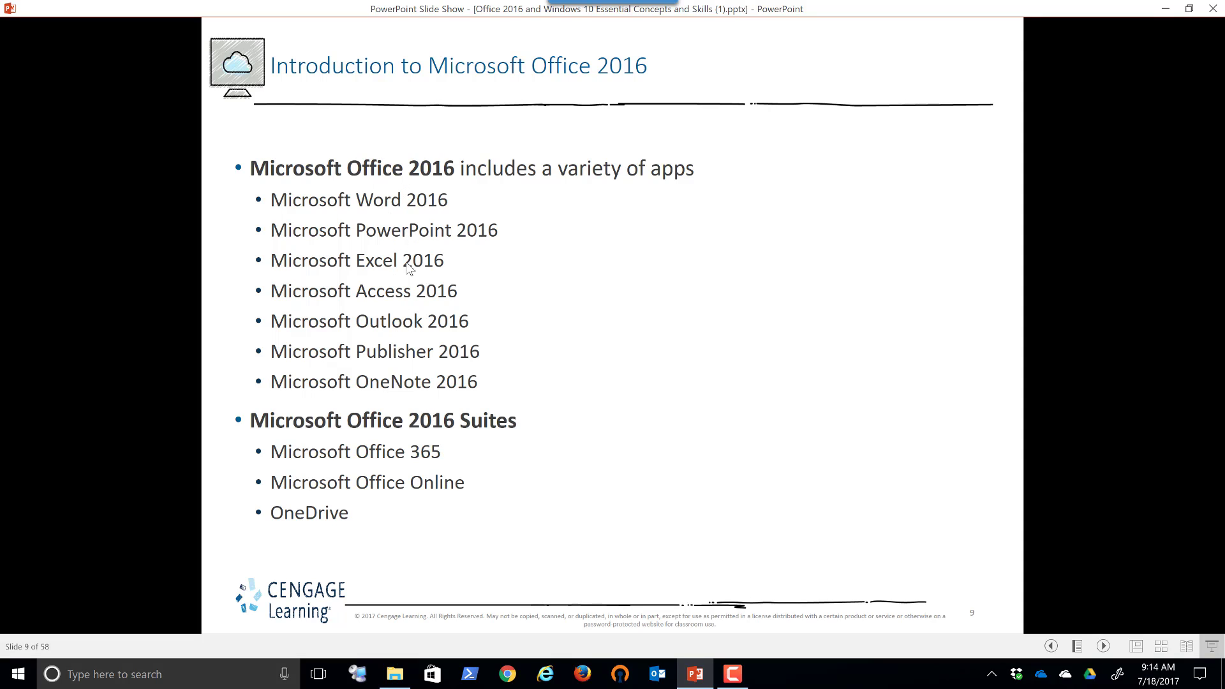
{"action": "mouse_move", "coordinate": [397, 203]}
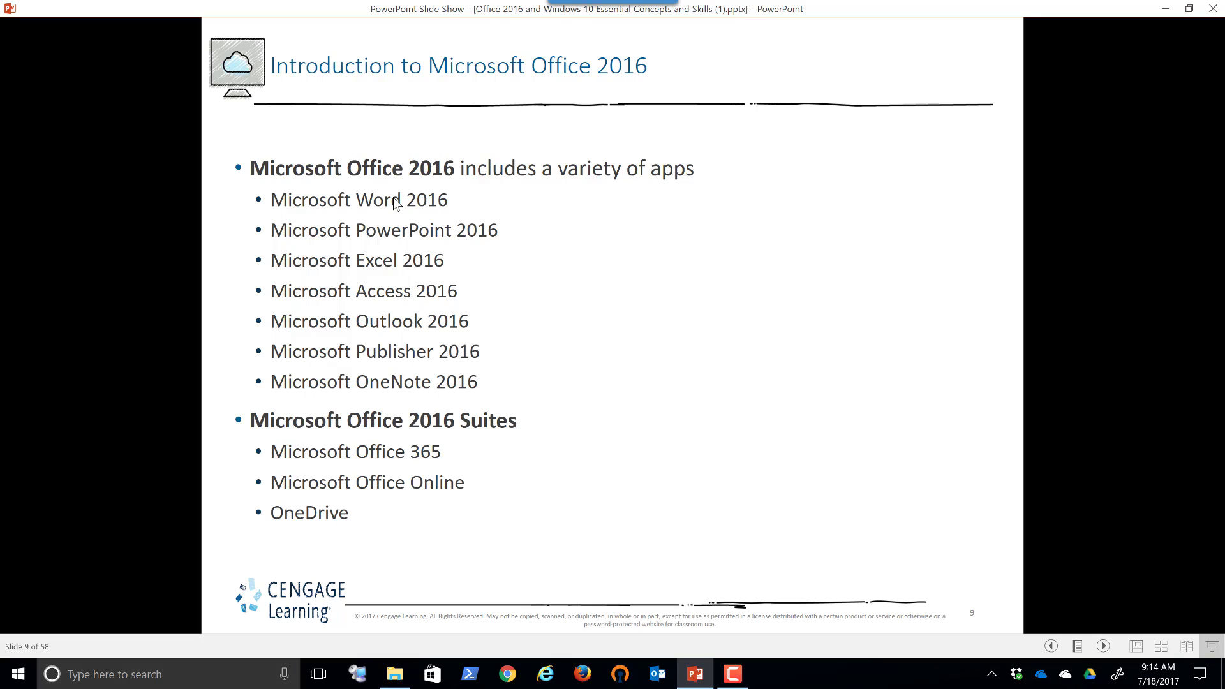
{"action": "mouse_move", "coordinate": [283, 205]}
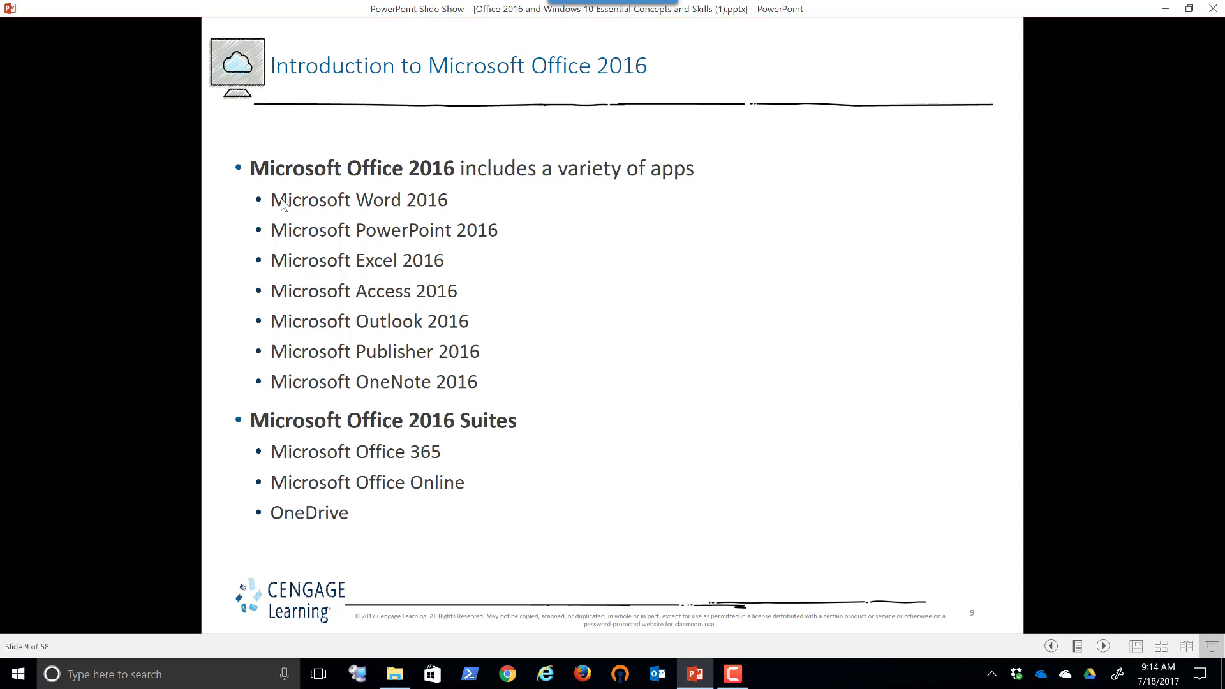
{"action": "mouse_move", "coordinate": [383, 205]}
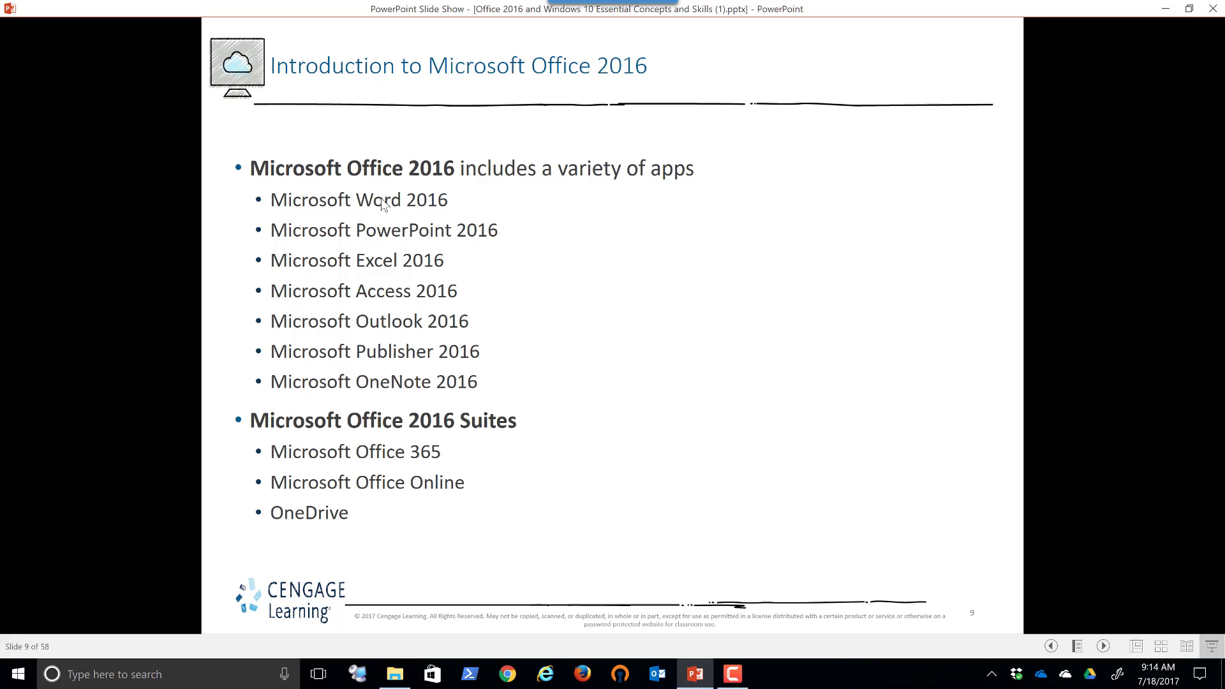
{"action": "mouse_move", "coordinate": [404, 205]}
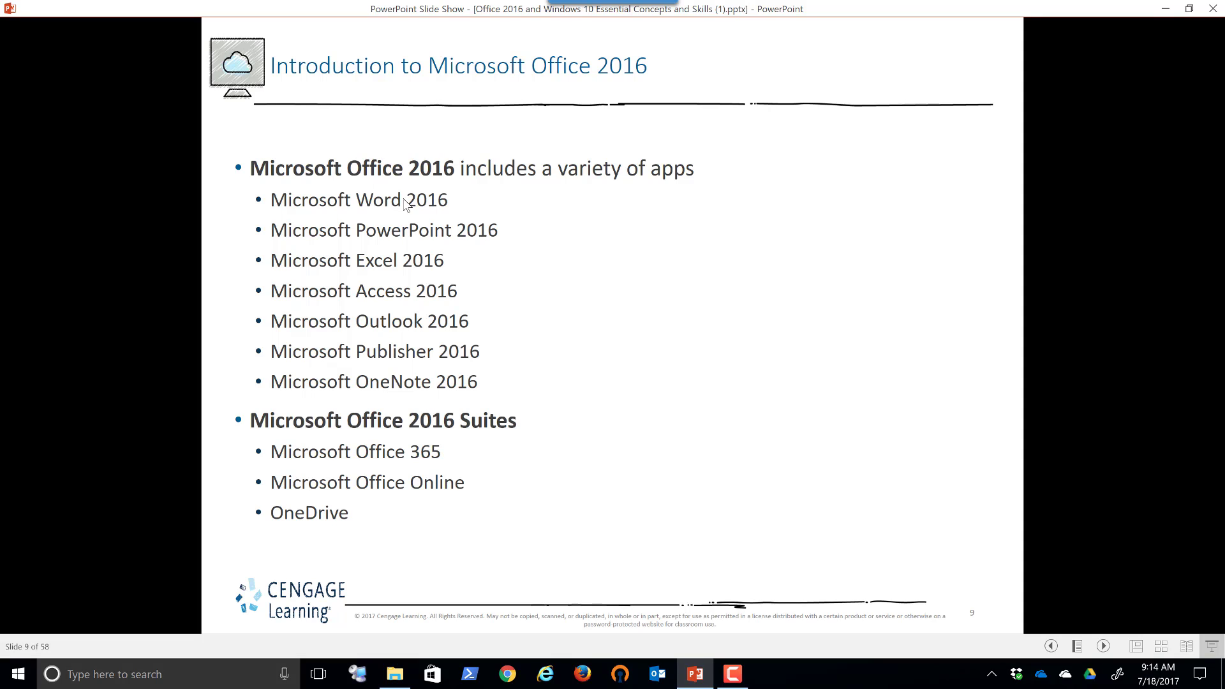
{"action": "mouse_move", "coordinate": [390, 253]}
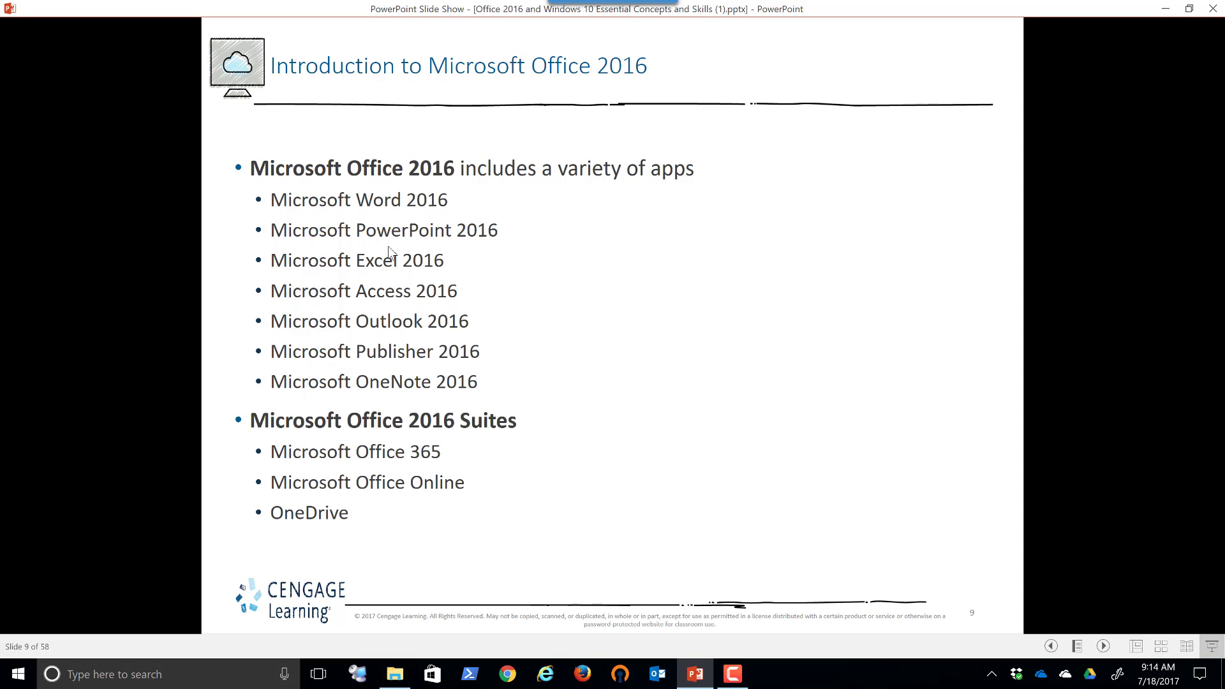
{"action": "mouse_move", "coordinate": [375, 309]}
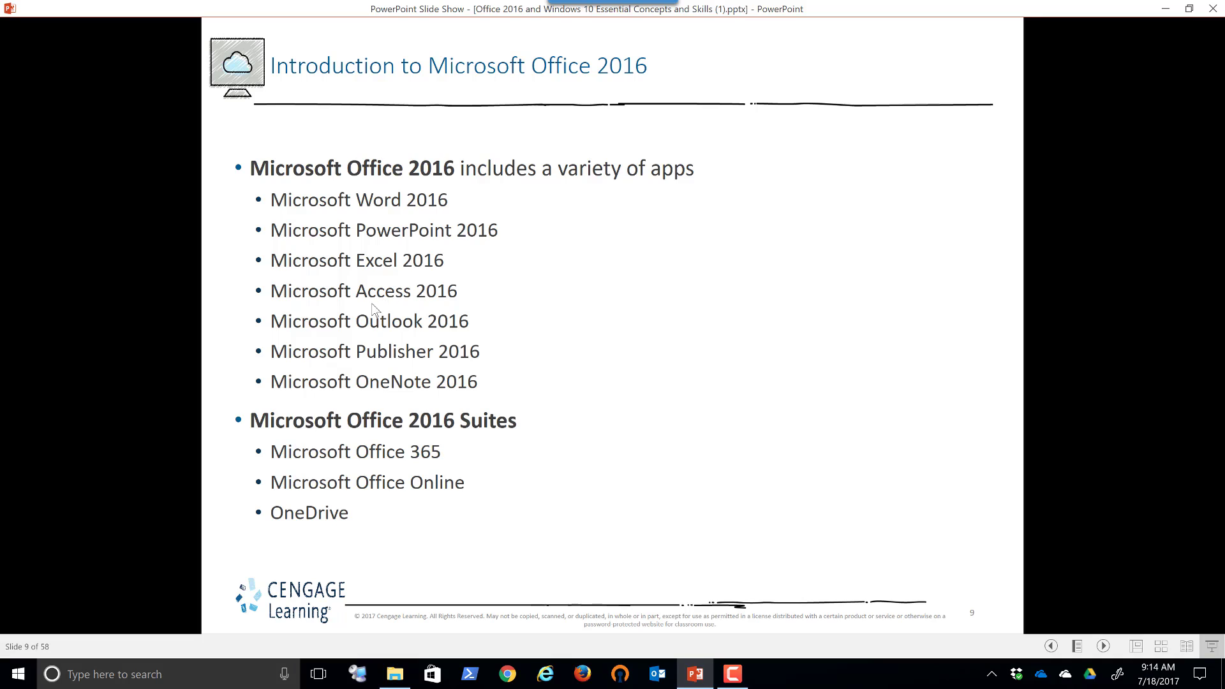
{"action": "mouse_move", "coordinate": [373, 330]}
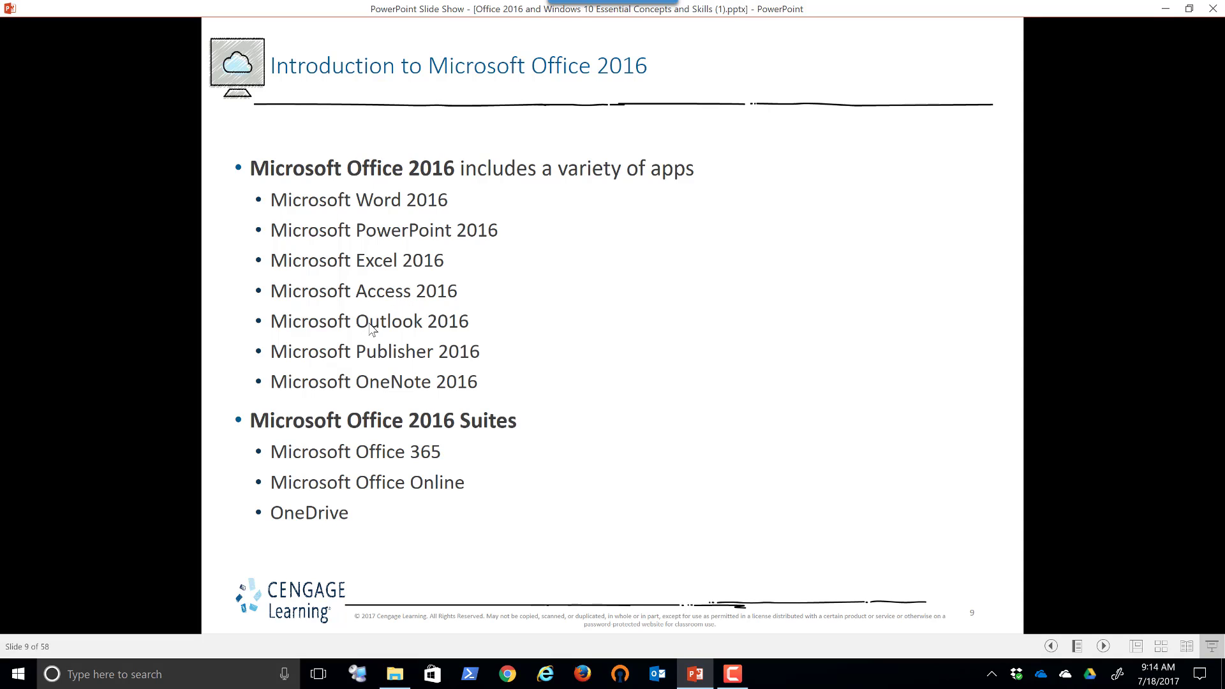
{"action": "mouse_move", "coordinate": [409, 332]}
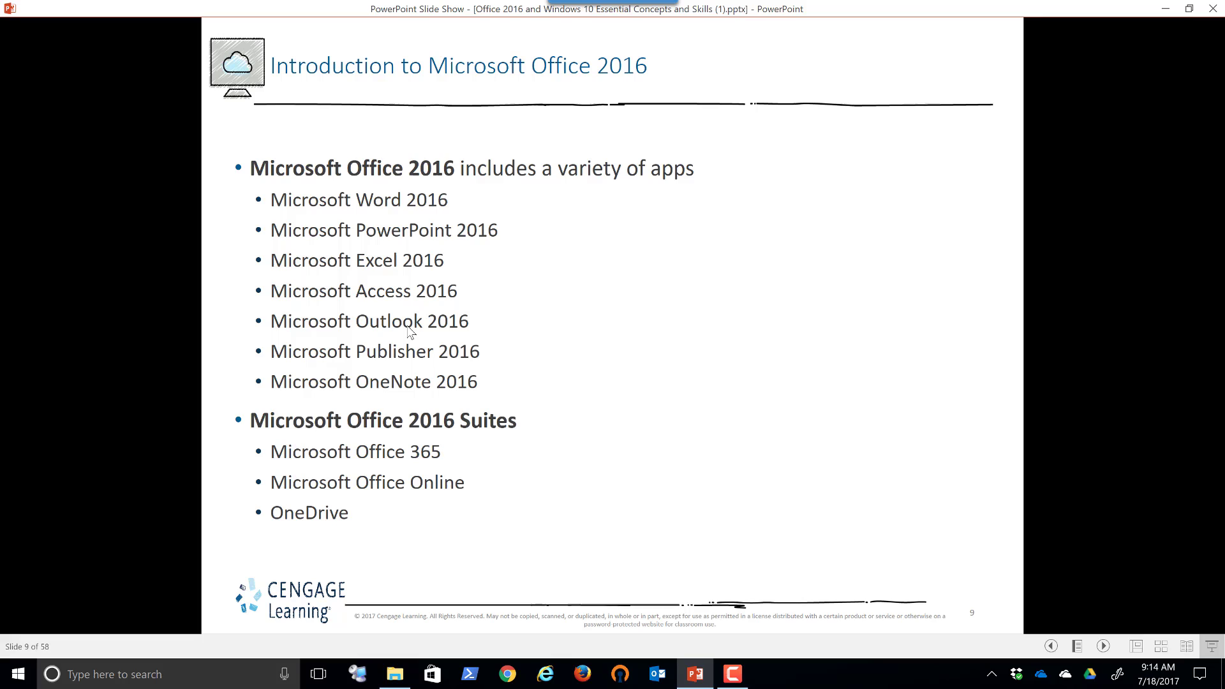
{"action": "mouse_move", "coordinate": [385, 357]}
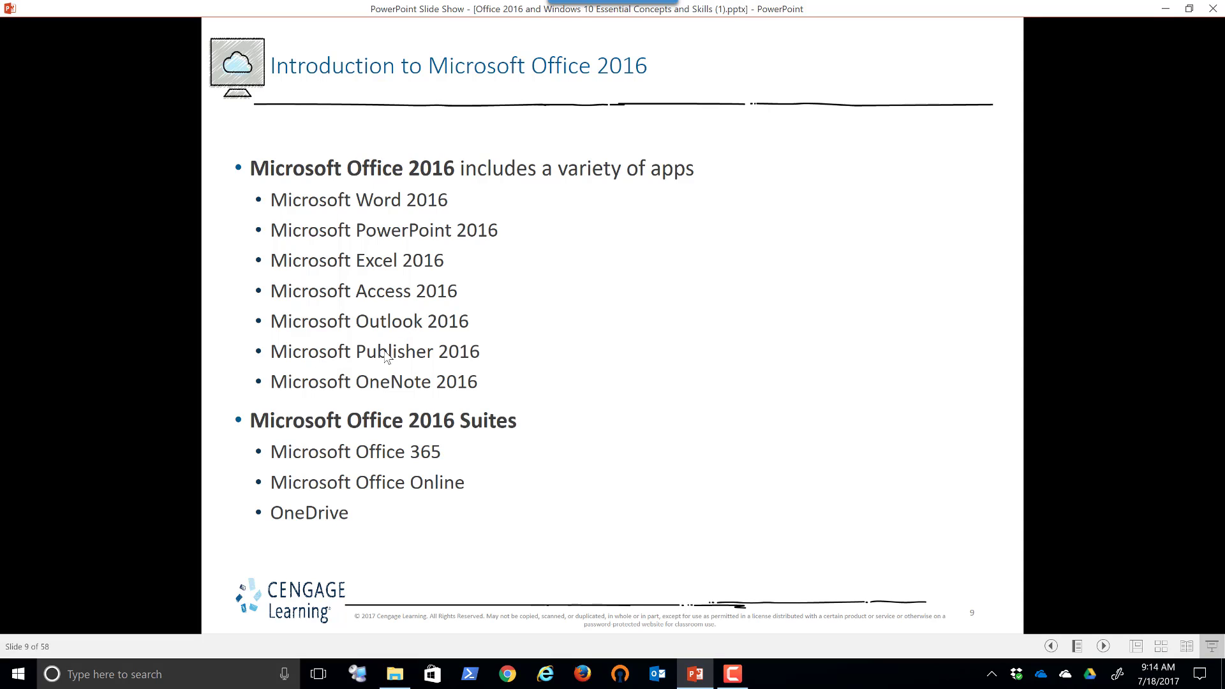
{"action": "mouse_move", "coordinate": [385, 367]}
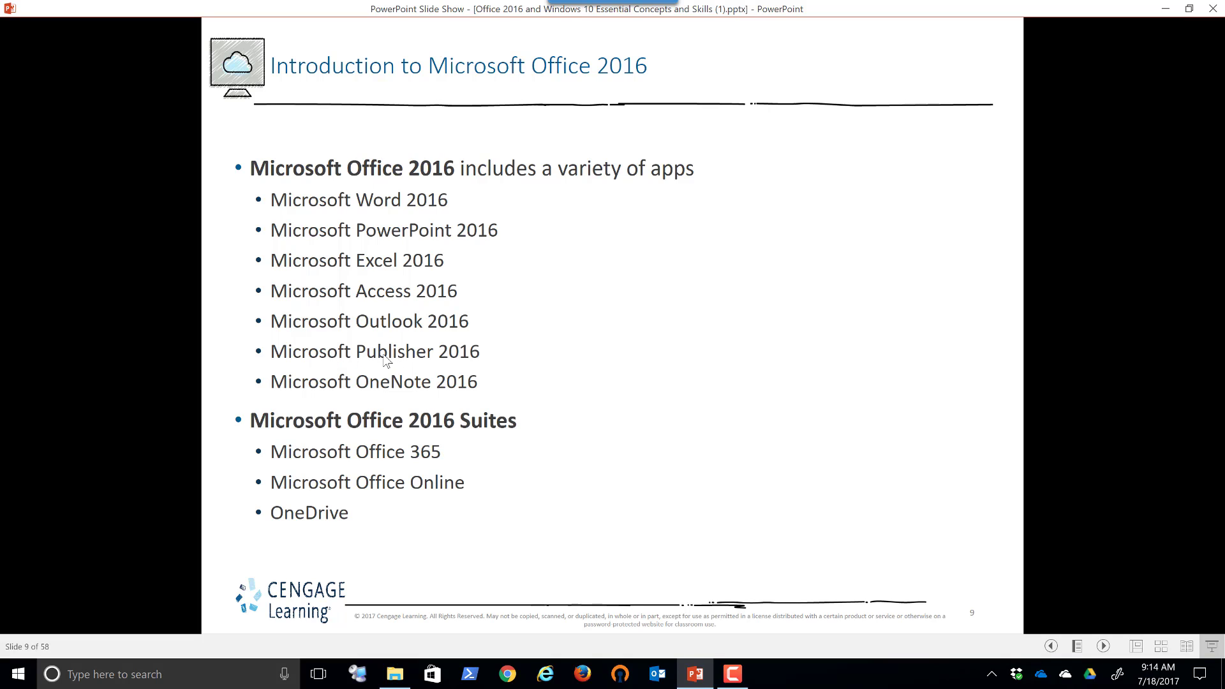
{"action": "mouse_move", "coordinate": [437, 346]}
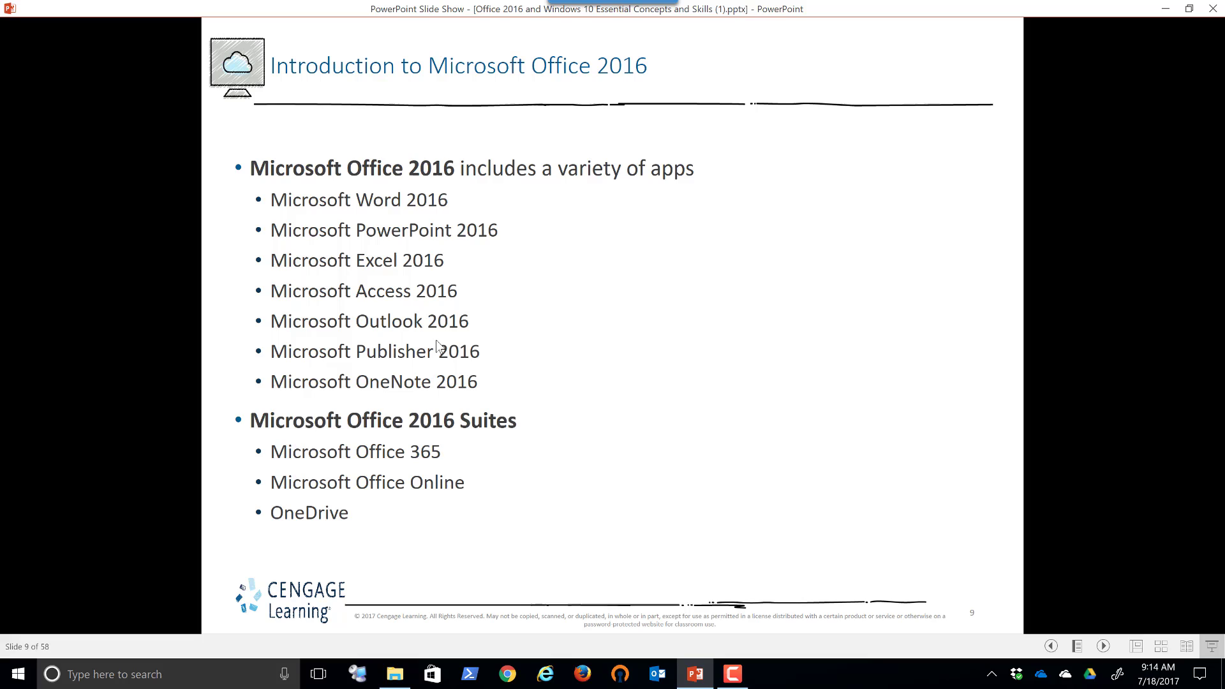
{"action": "mouse_move", "coordinate": [439, 359]}
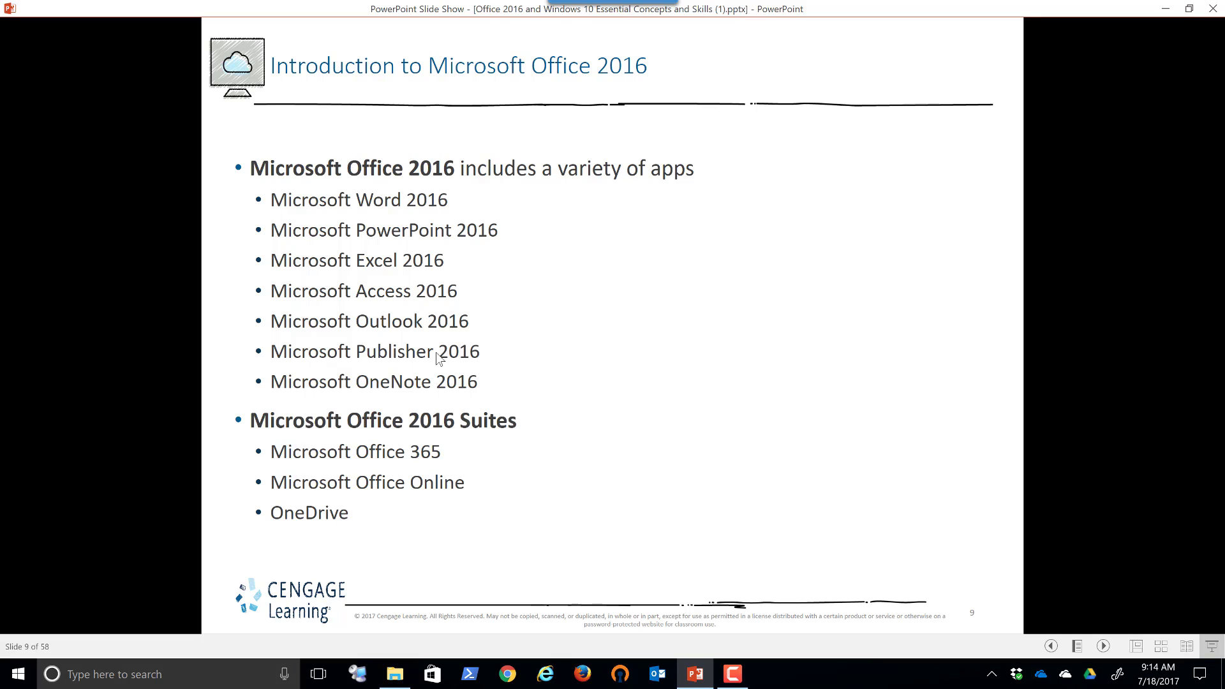
{"action": "mouse_move", "coordinate": [357, 393]}
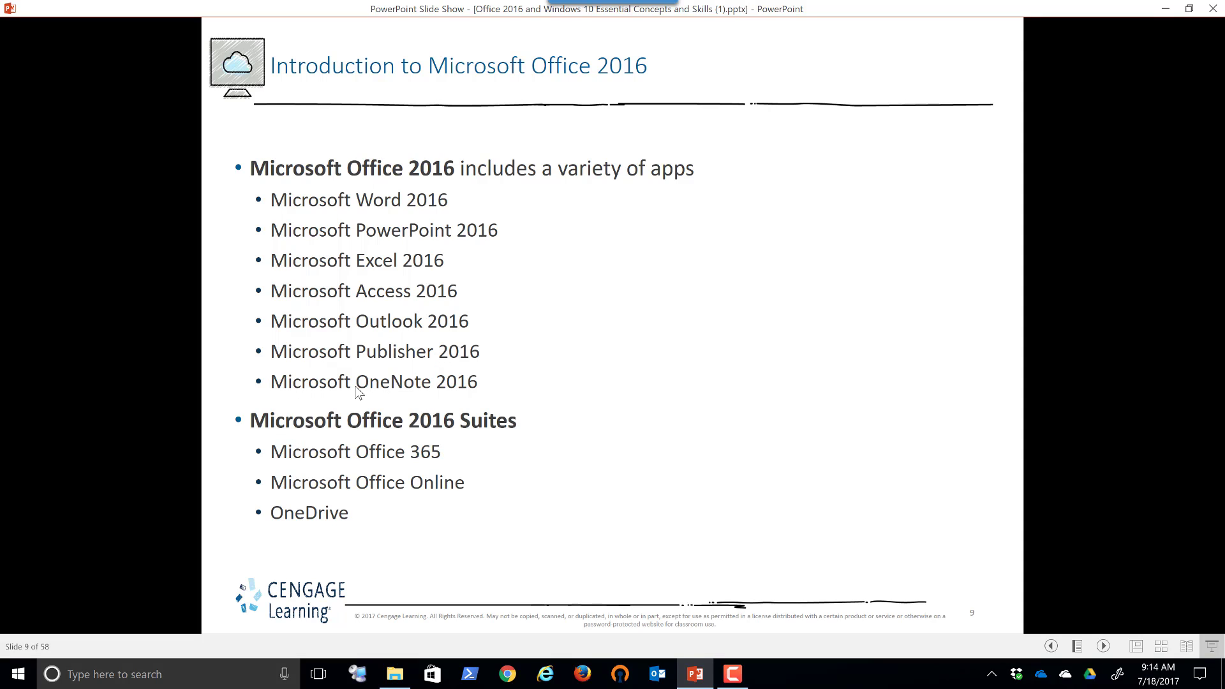
{"action": "mouse_move", "coordinate": [316, 456]}
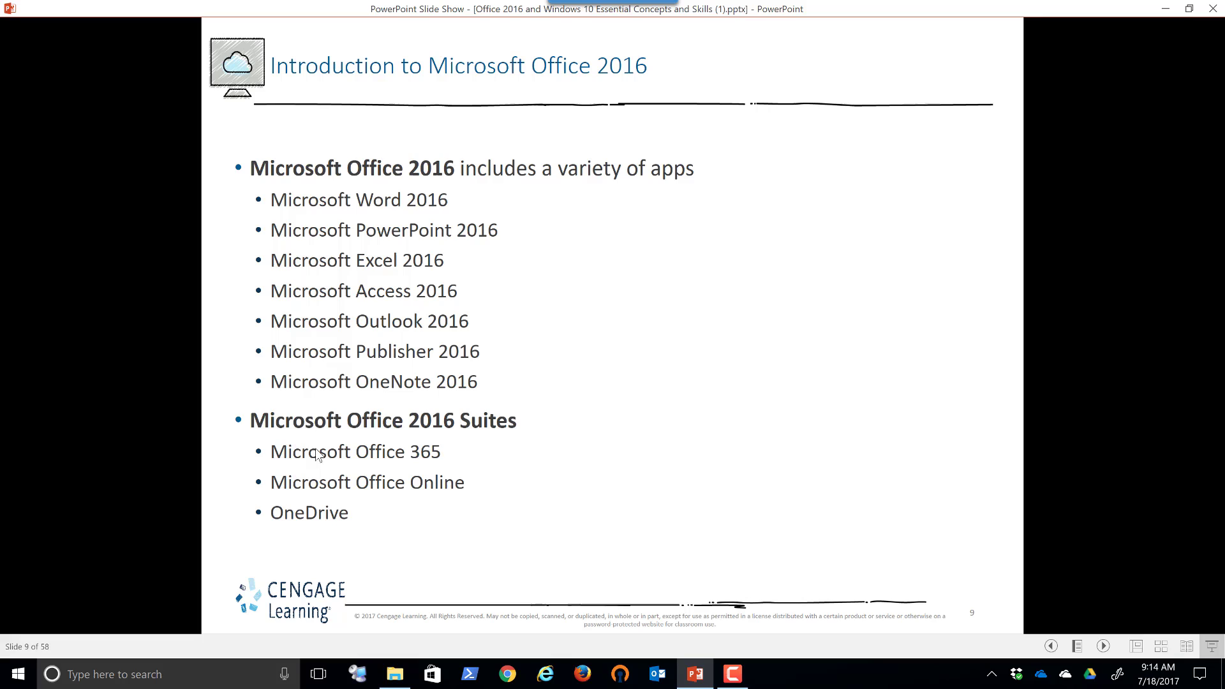
{"action": "mouse_move", "coordinate": [404, 457]}
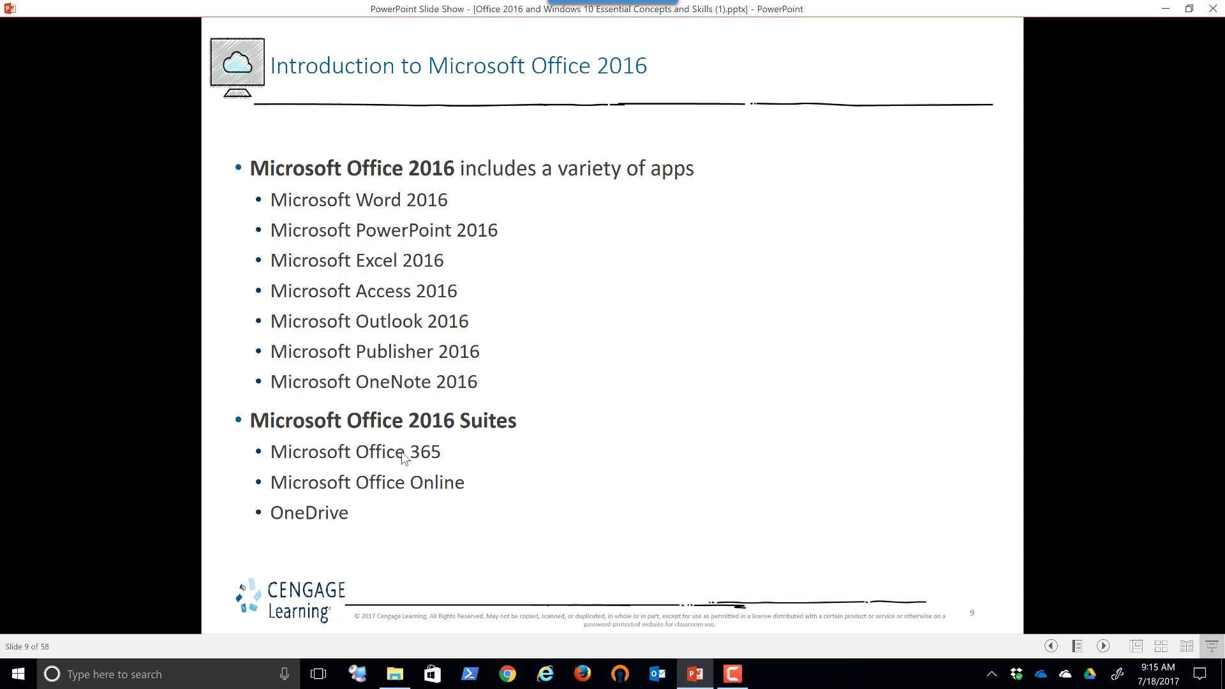
{"action": "mouse_move", "coordinate": [340, 479]}
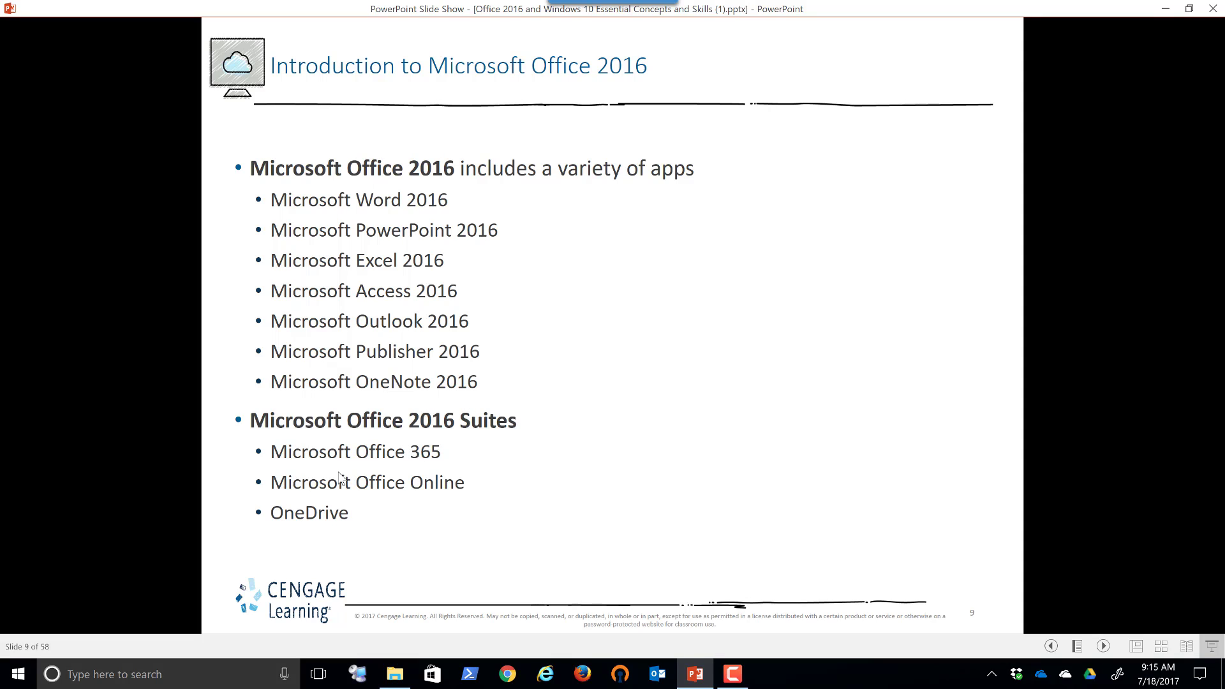
{"action": "mouse_move", "coordinate": [326, 521]}
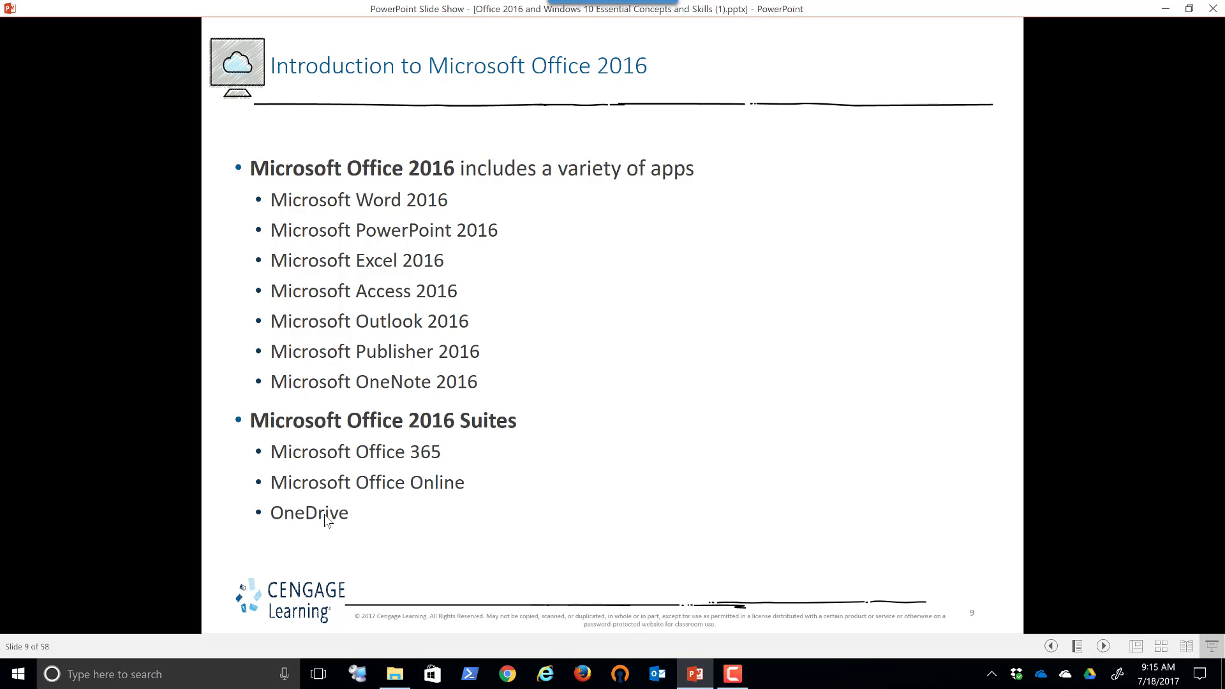
{"action": "mouse_move", "coordinate": [1052, 681]}
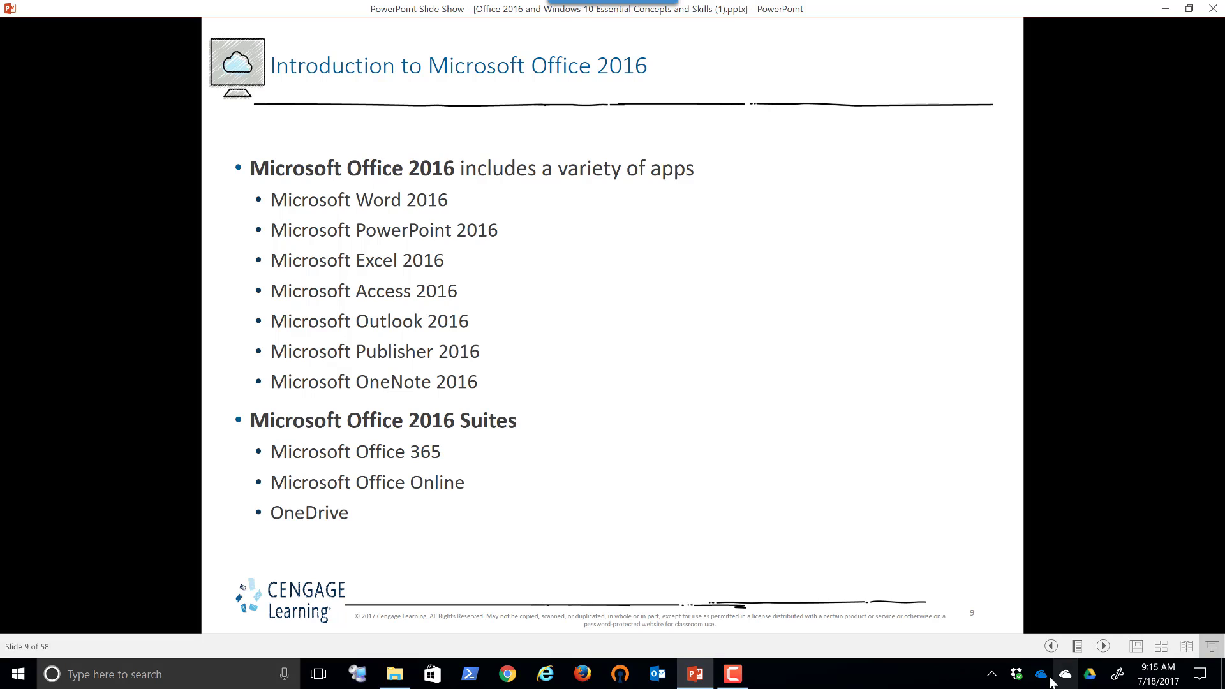
{"action": "mouse_move", "coordinate": [1041, 674]}
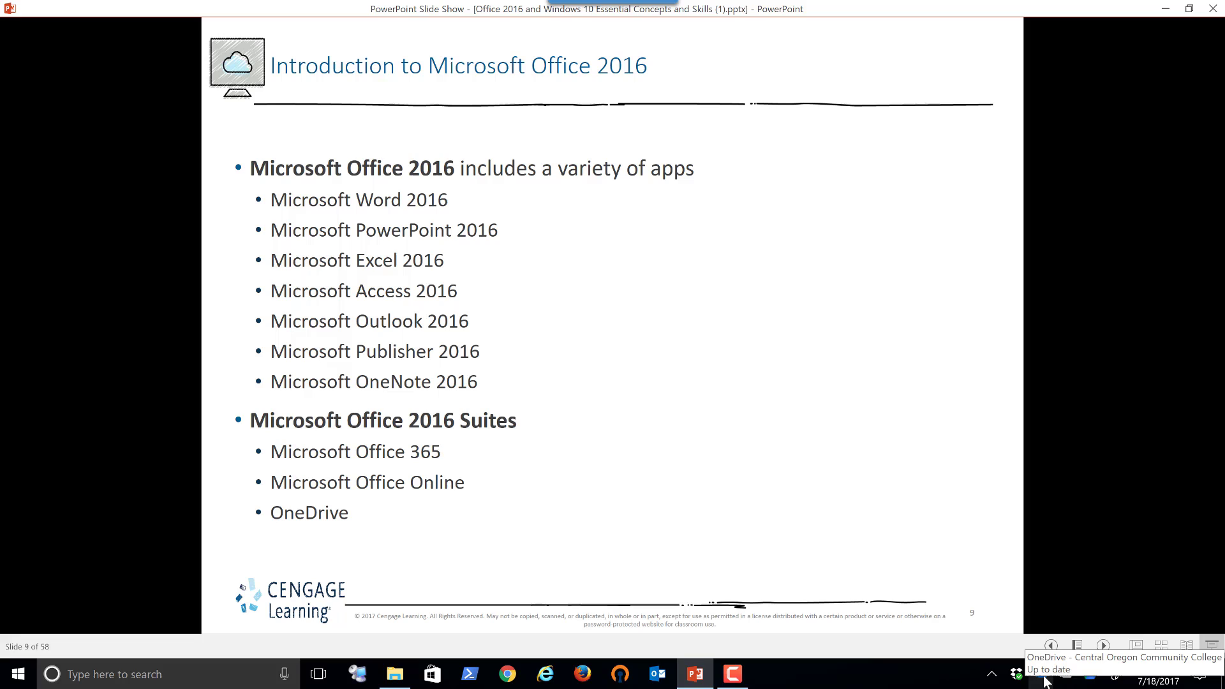
Open the synced OneDrive folder from the tray's OneDrive status panel.
{"action": "left_click", "coordinate": [1039, 674]}
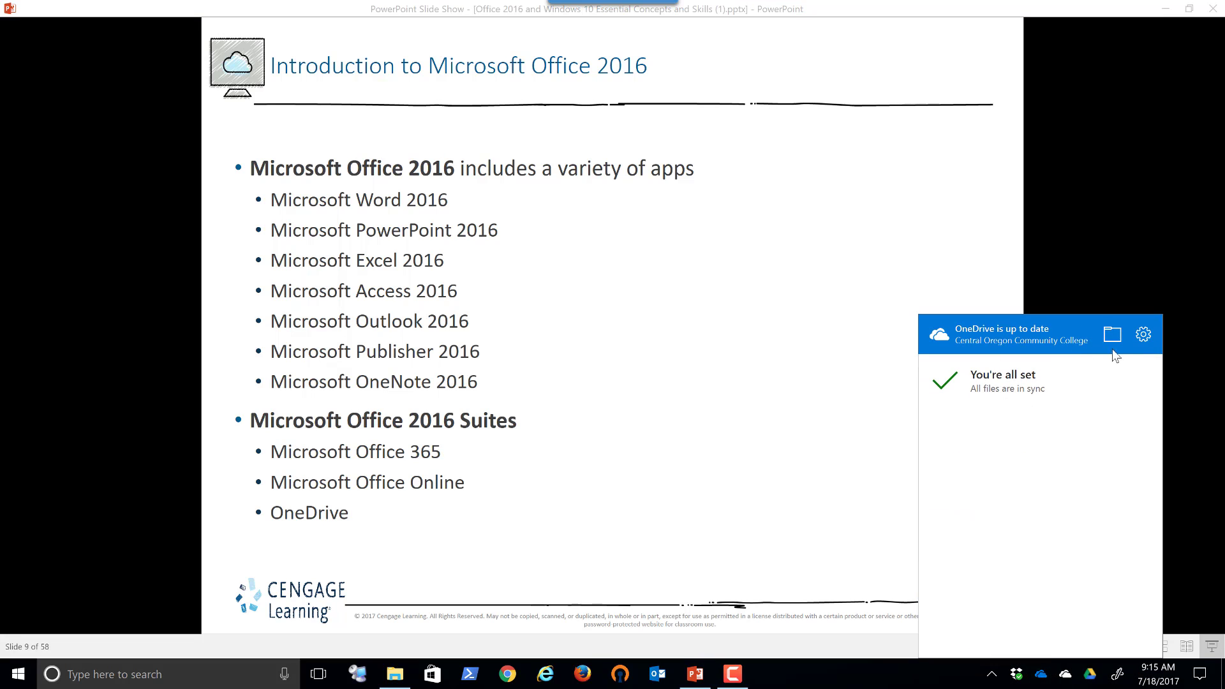
{"action": "left_click", "coordinate": [1111, 333]}
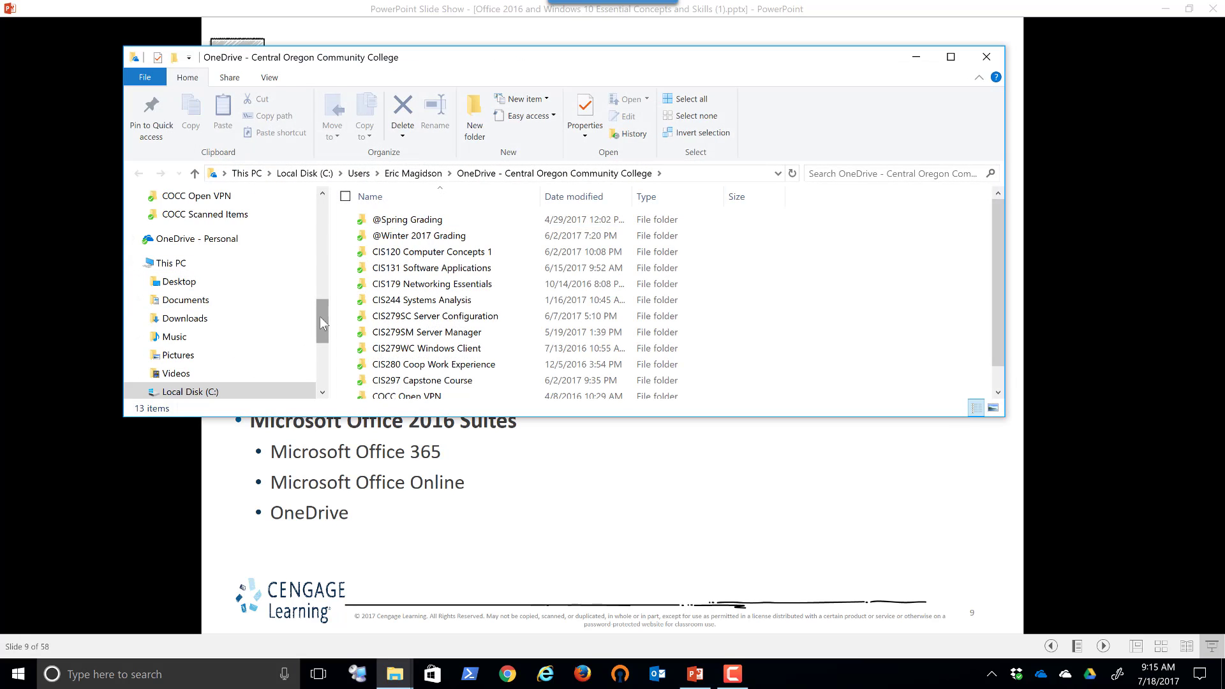
Scroll through the OneDrive course folders, then close the File Explorer window.
{"action": "scroll", "scroll_direction": "down", "scroll_amount": 3}
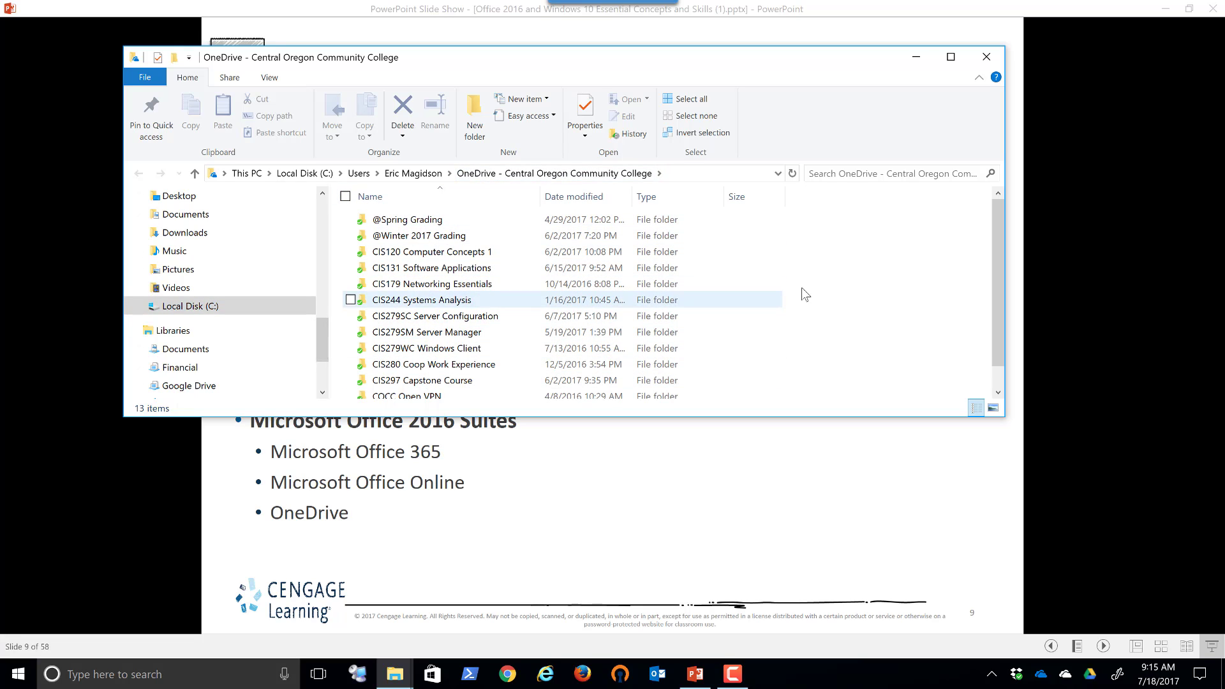
{"action": "scroll", "scroll_direction": "down", "scroll_amount": 3}
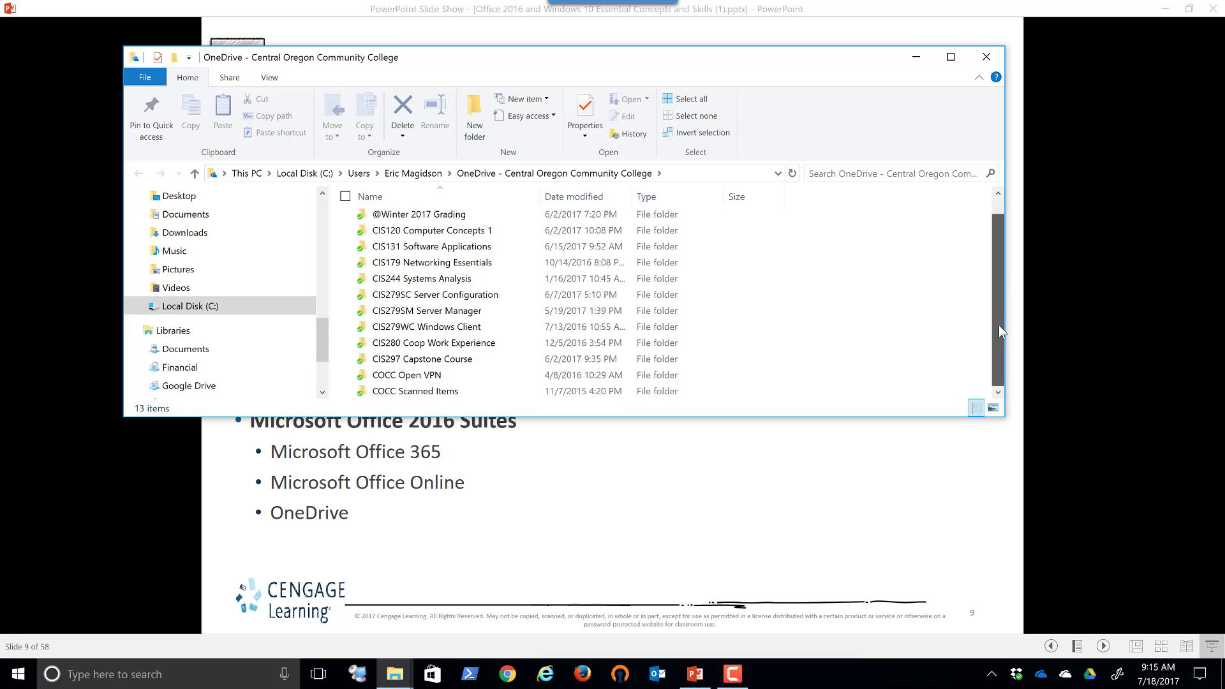
{"action": "scroll", "scroll_direction": "up", "scroll_amount": 3}
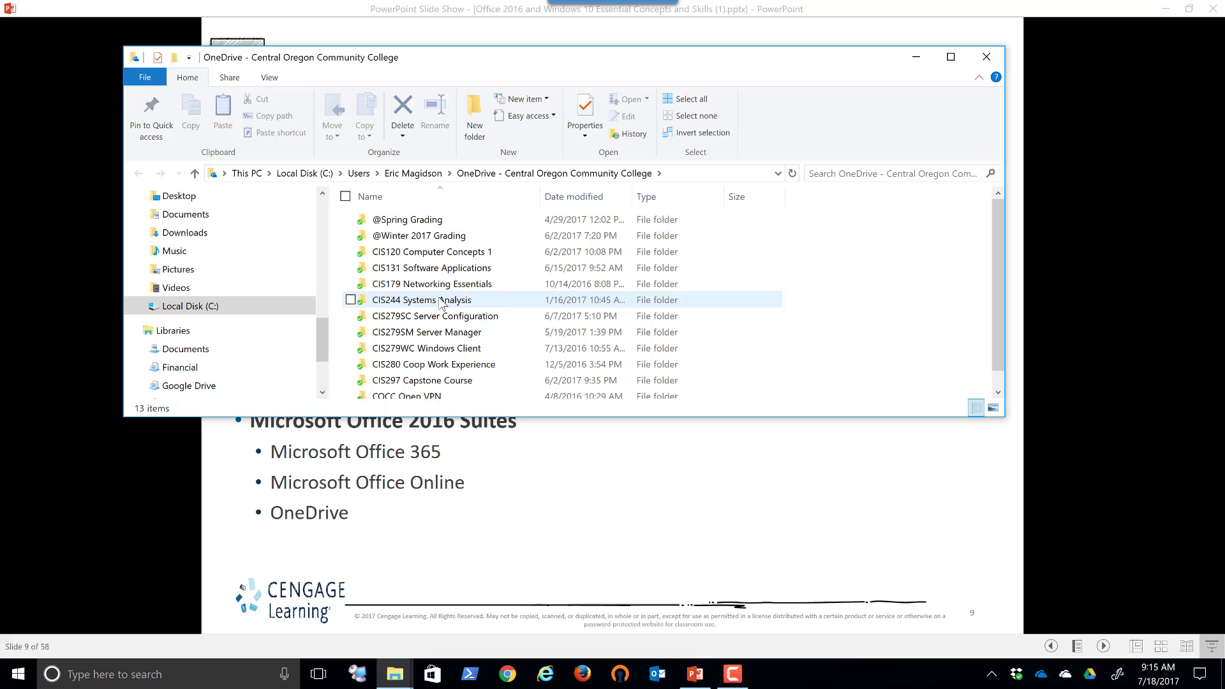
{"action": "mouse_move", "coordinate": [986, 56]}
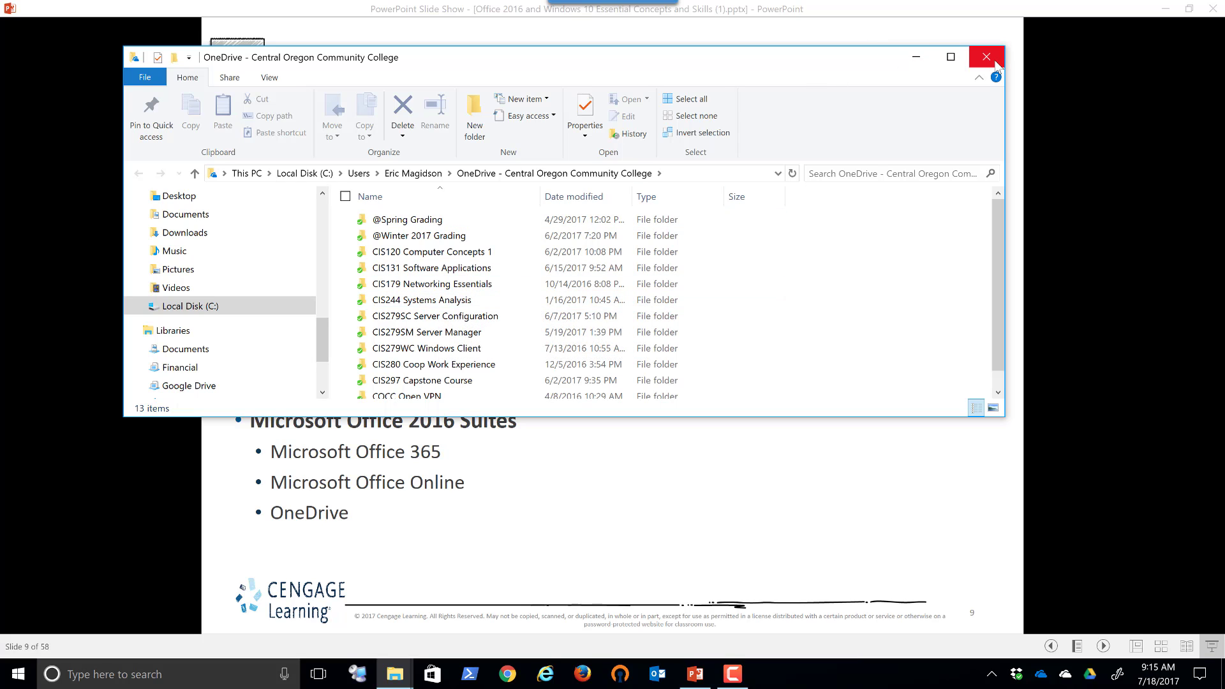
{"action": "left_click", "coordinate": [986, 57]}
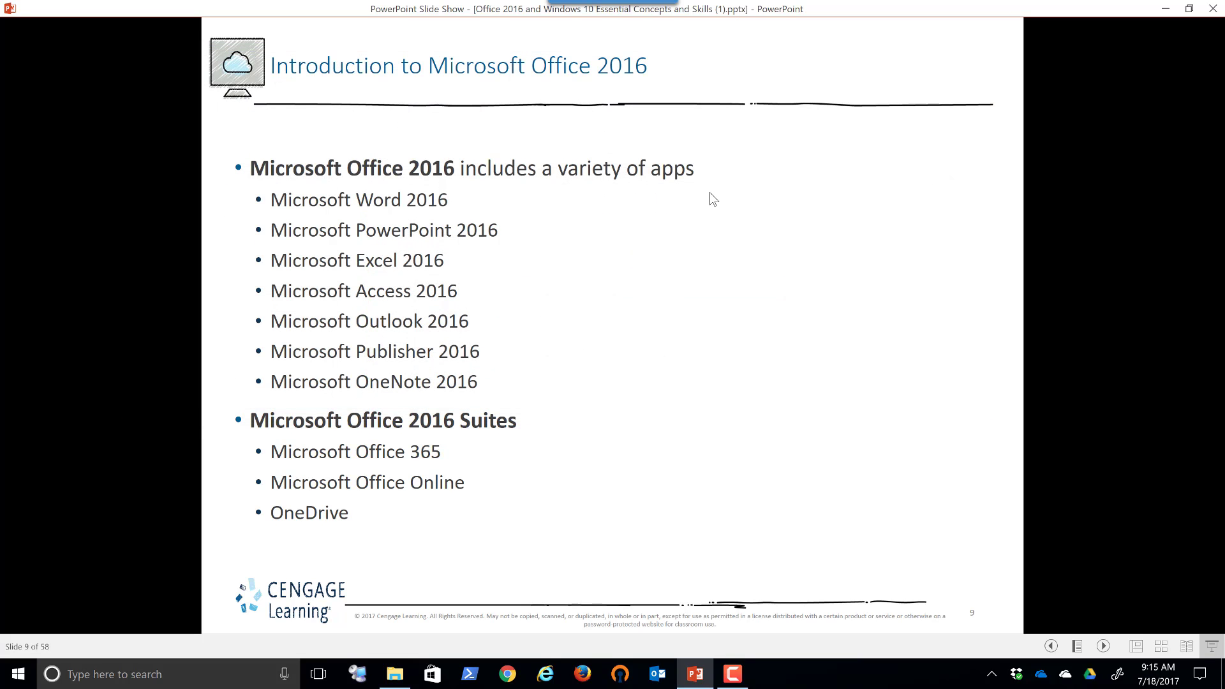
{"action": "mouse_move", "coordinate": [786, 337]}
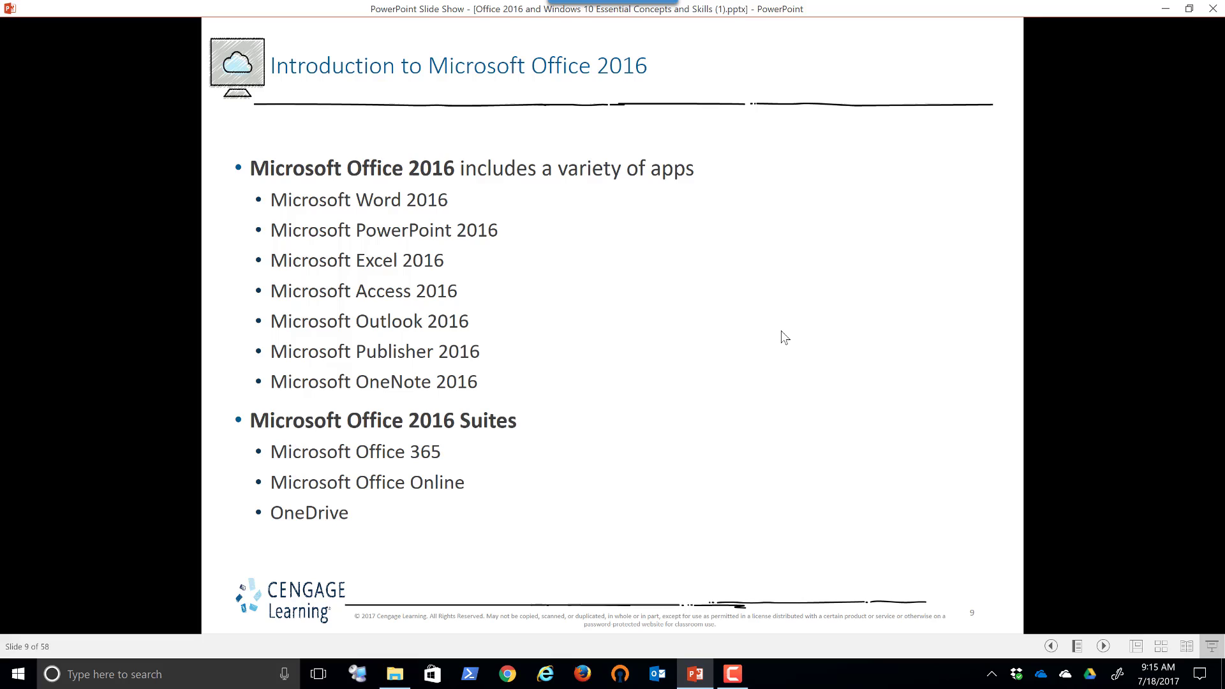
{"action": "mouse_move", "coordinate": [421, 580]}
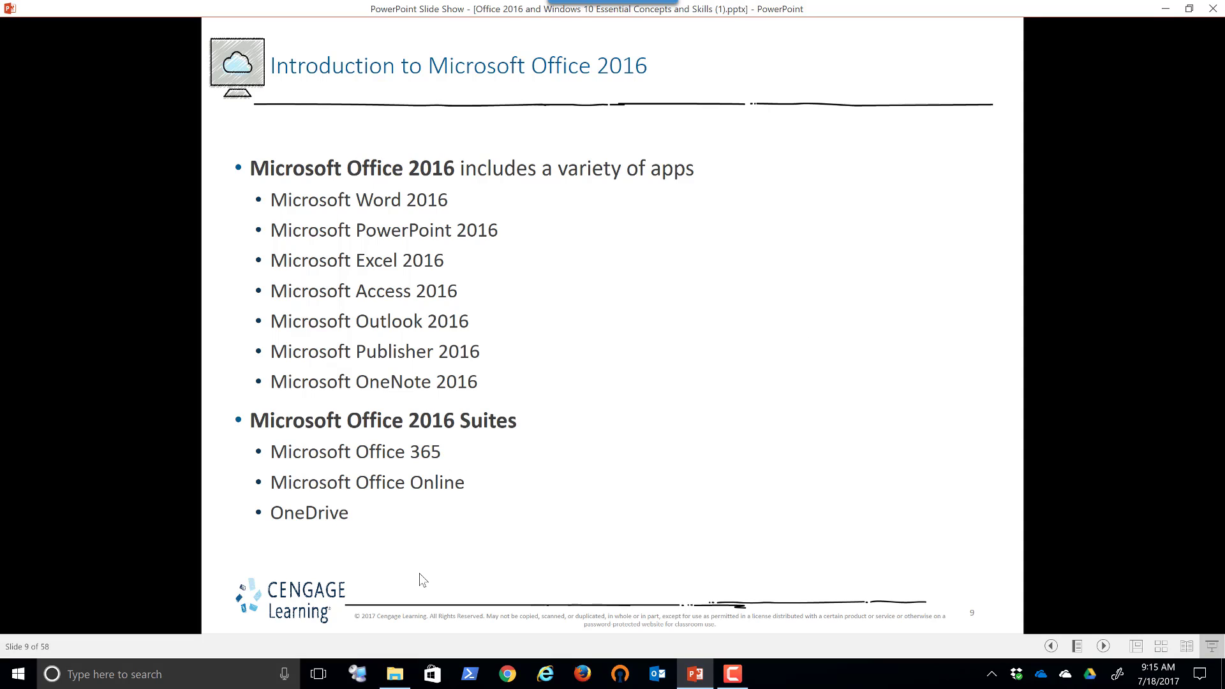
{"action": "mouse_move", "coordinate": [780, 415]}
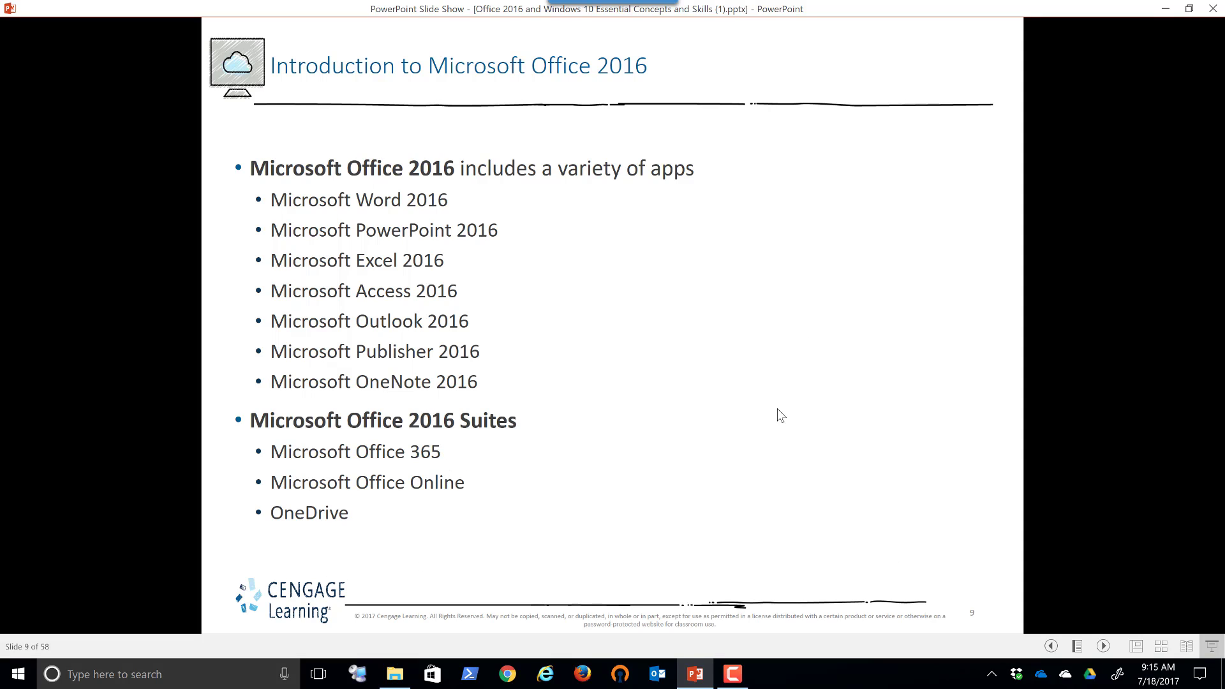
{"action": "mouse_move", "coordinate": [800, 349]}
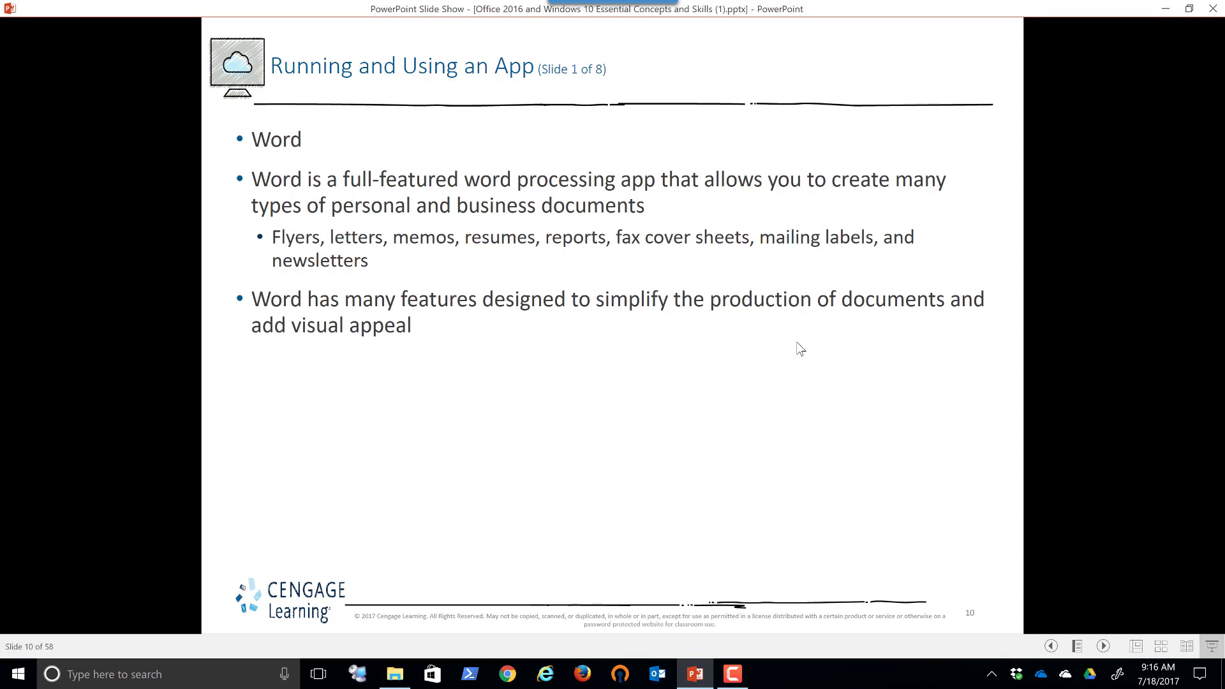
{"action": "mouse_move", "coordinate": [720, 237]}
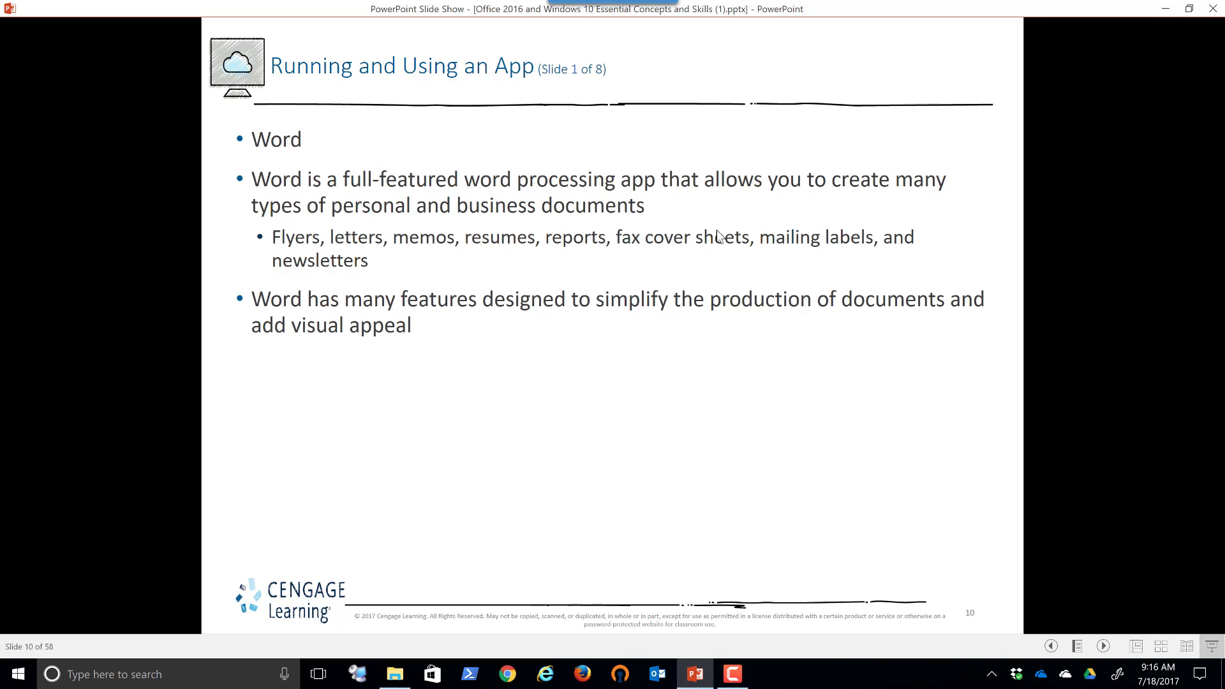
{"action": "mouse_move", "coordinate": [617, 260]}
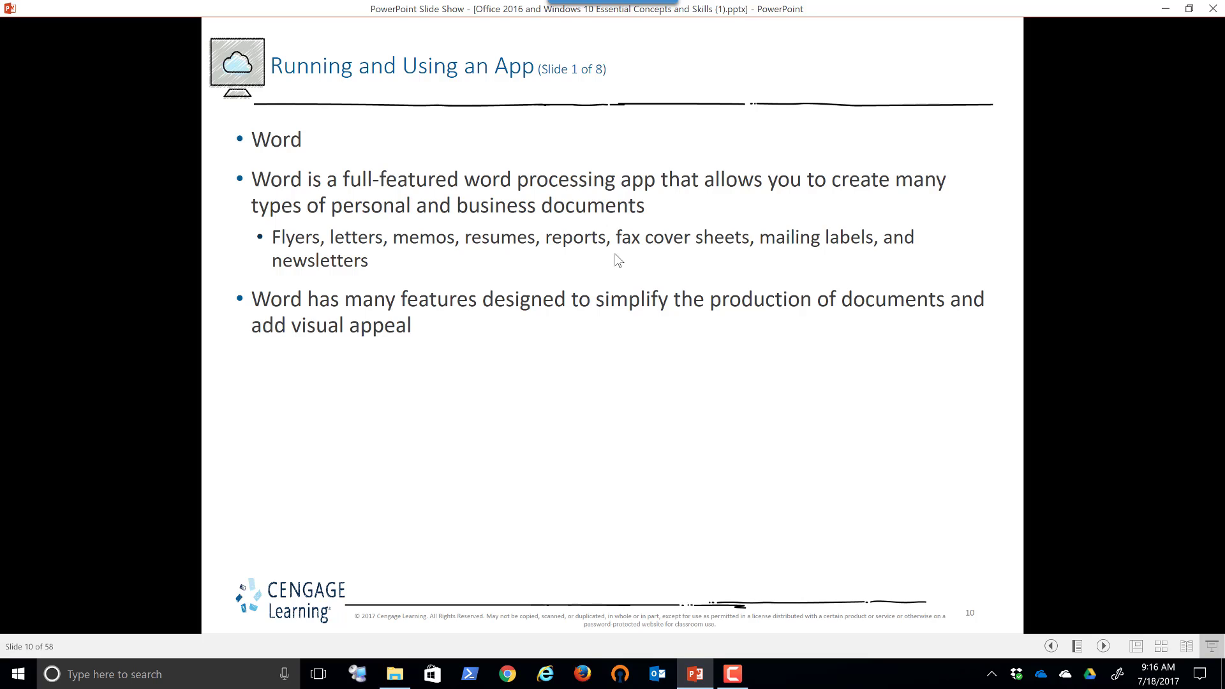
{"action": "mouse_move", "coordinate": [686, 220]}
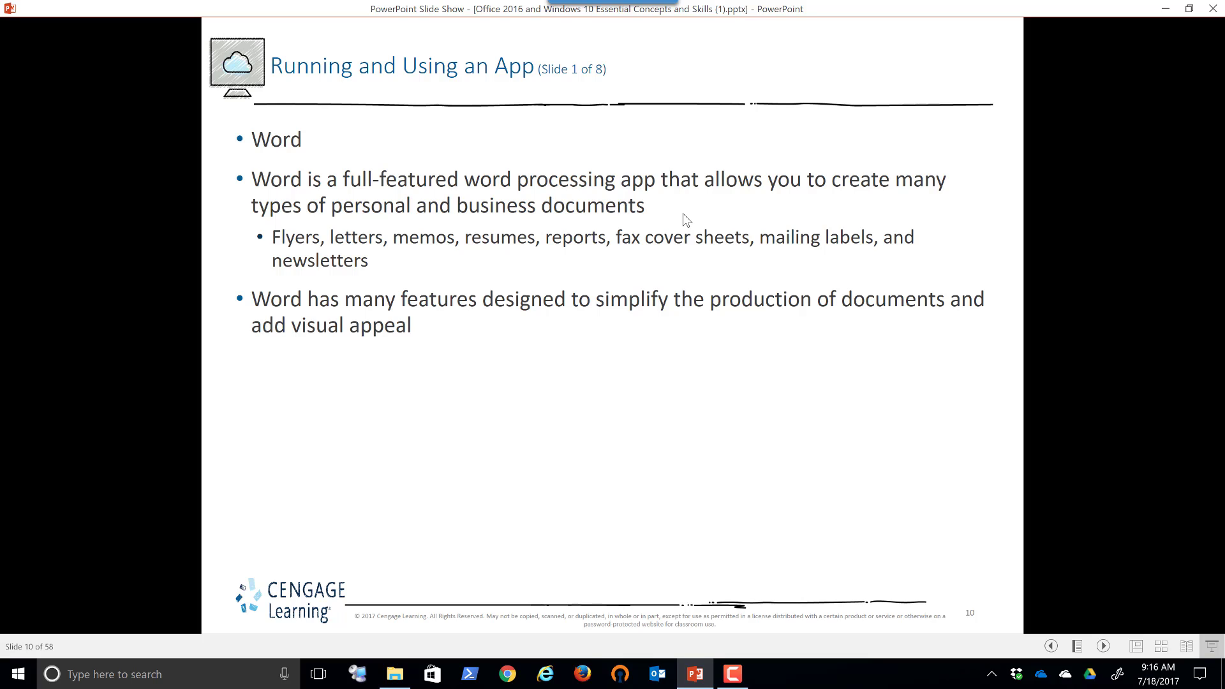
{"action": "mouse_move", "coordinate": [582, 332]}
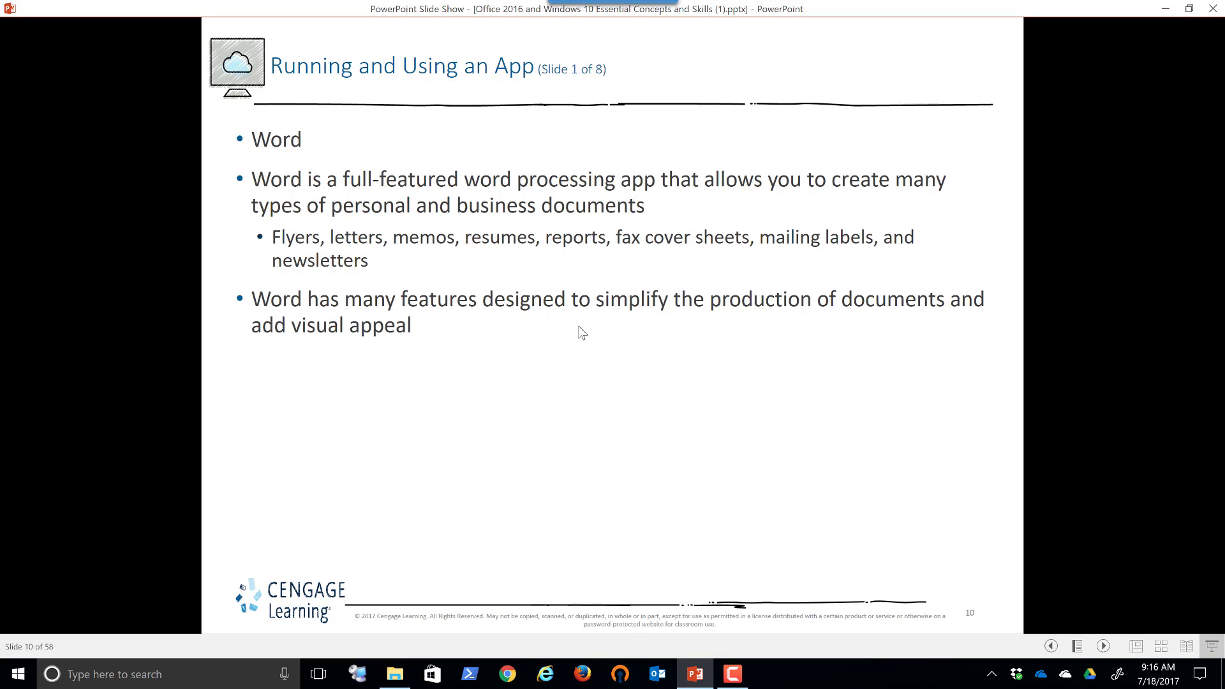
{"action": "mouse_move", "coordinate": [594, 186]}
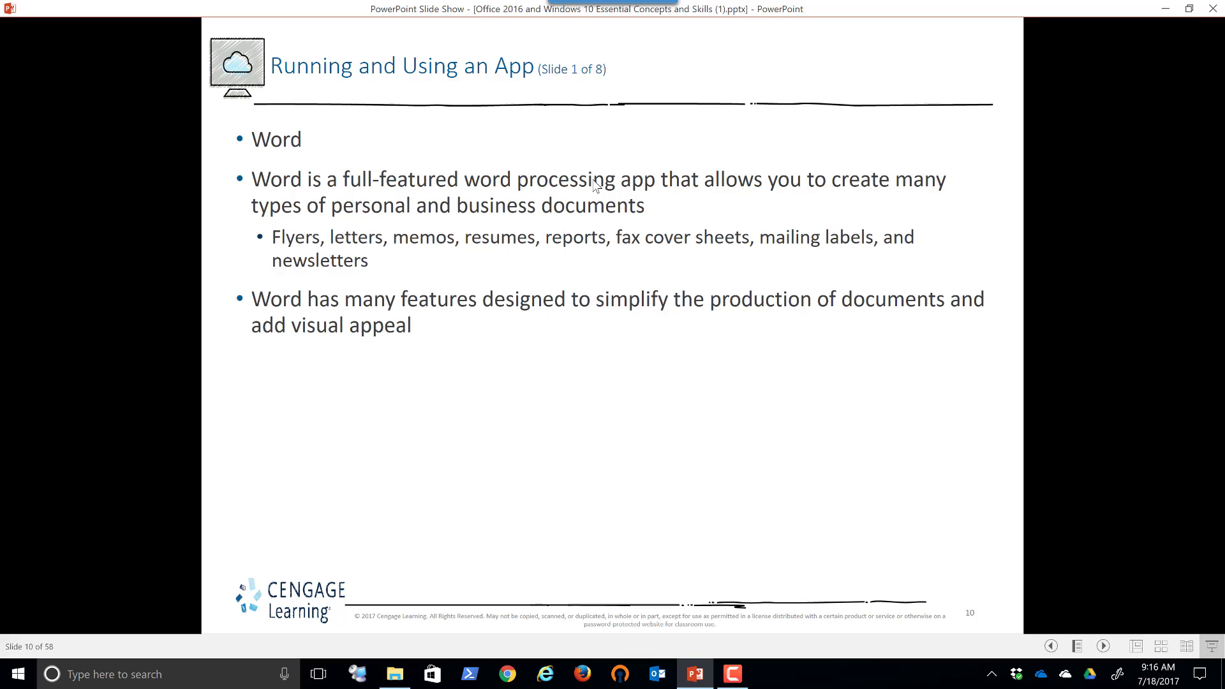
{"action": "mouse_move", "coordinate": [384, 190]}
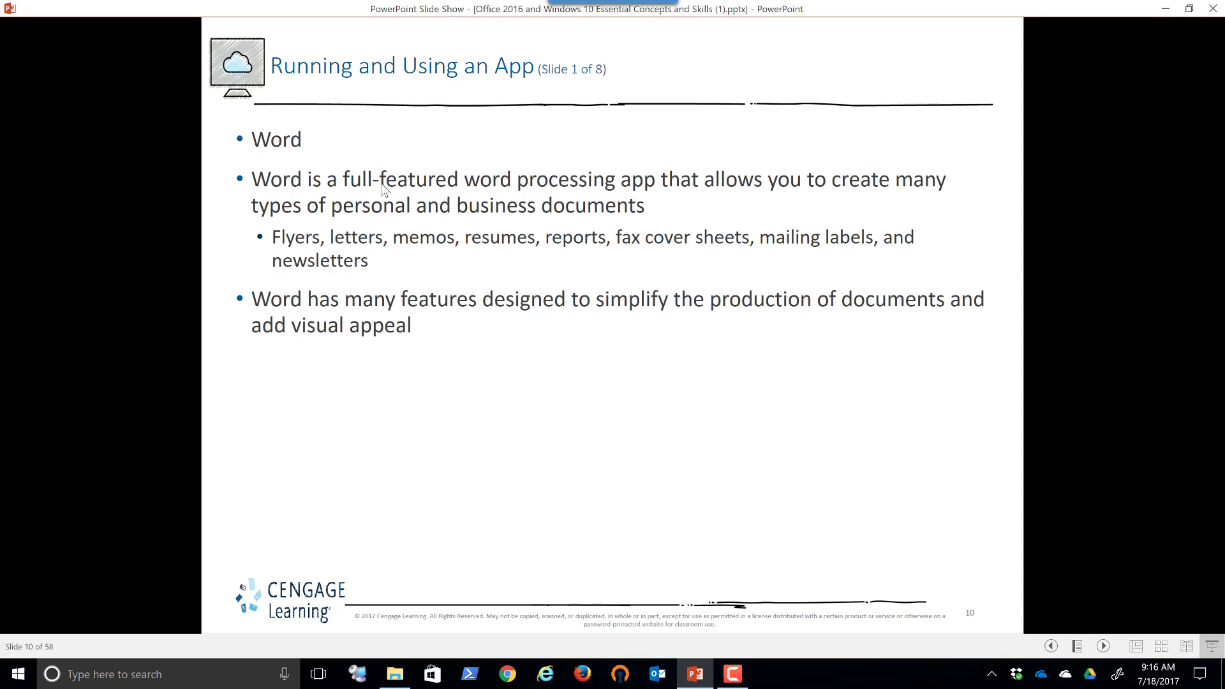
{"action": "mouse_move", "coordinate": [366, 248]}
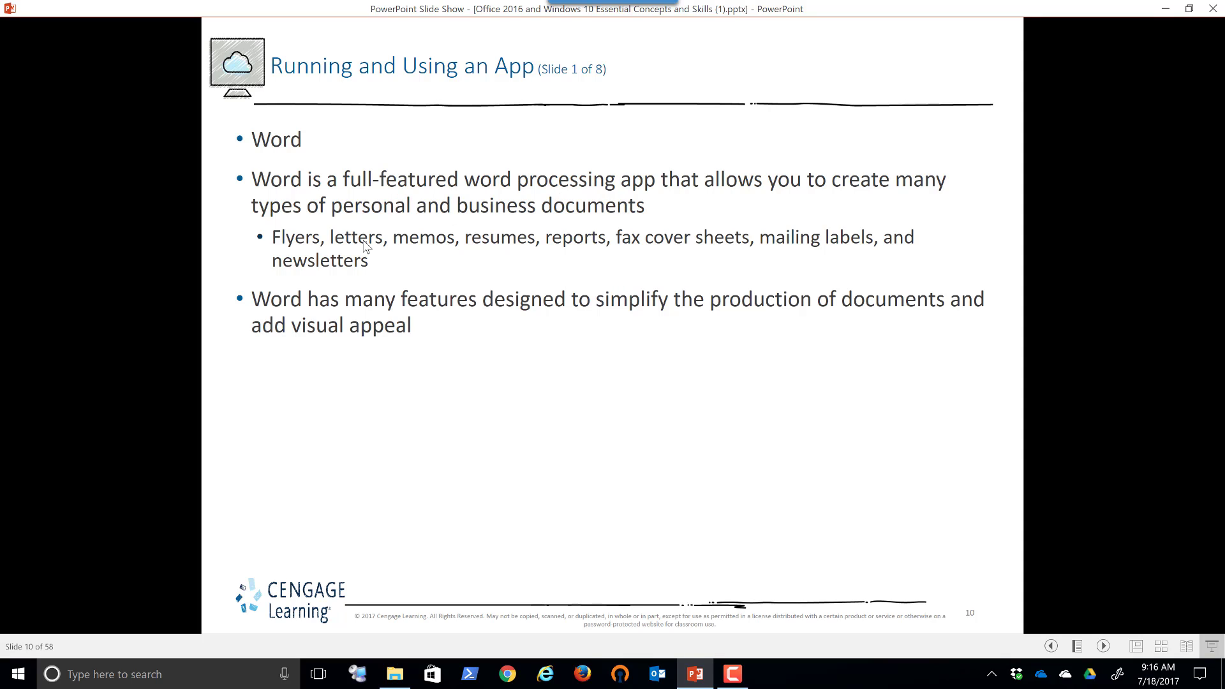
{"action": "mouse_move", "coordinate": [602, 248]}
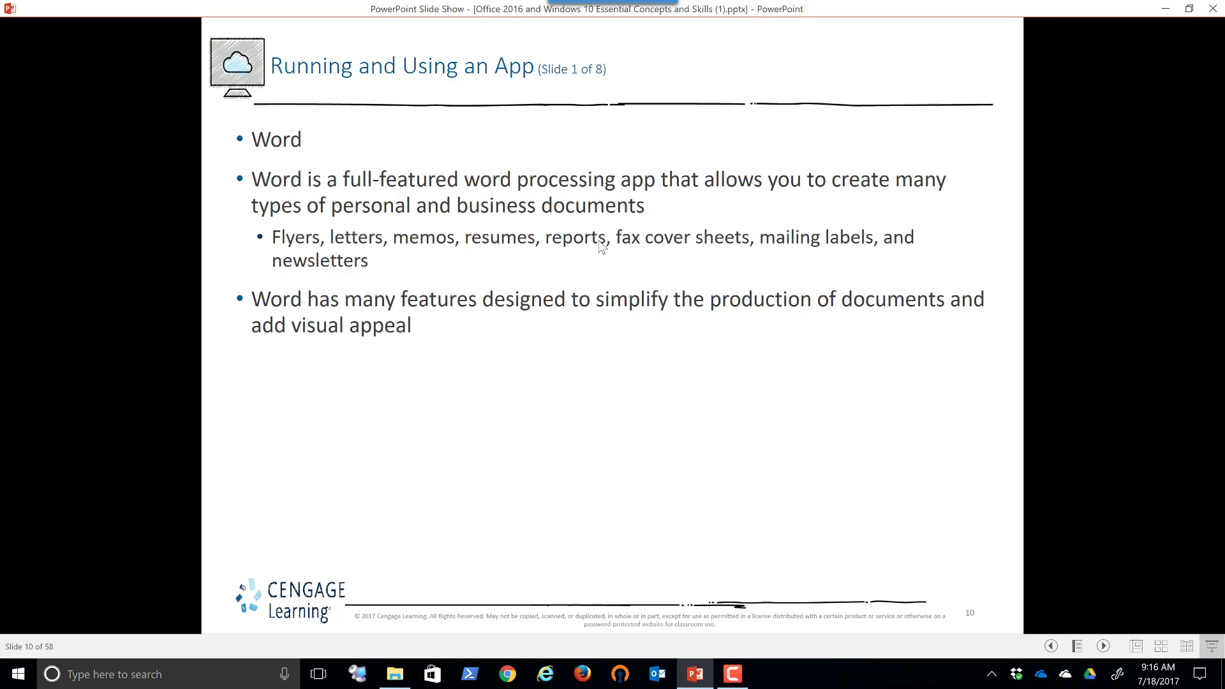
{"action": "mouse_move", "coordinate": [320, 278]}
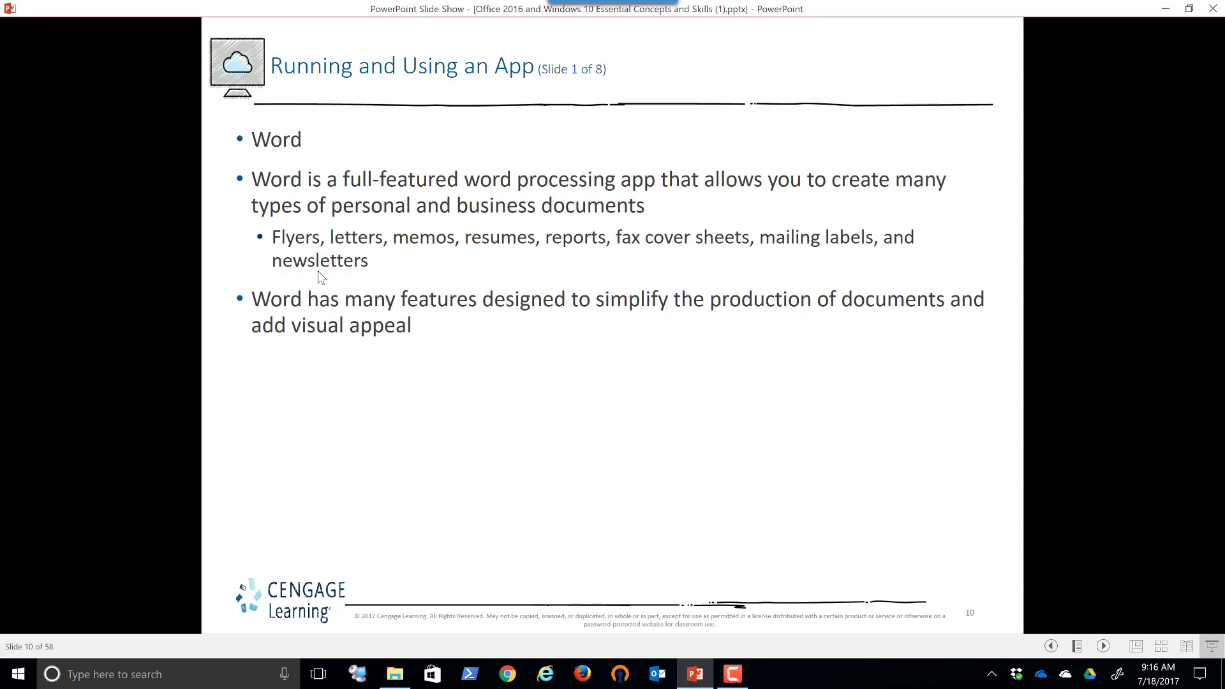
{"action": "mouse_move", "coordinate": [394, 268]}
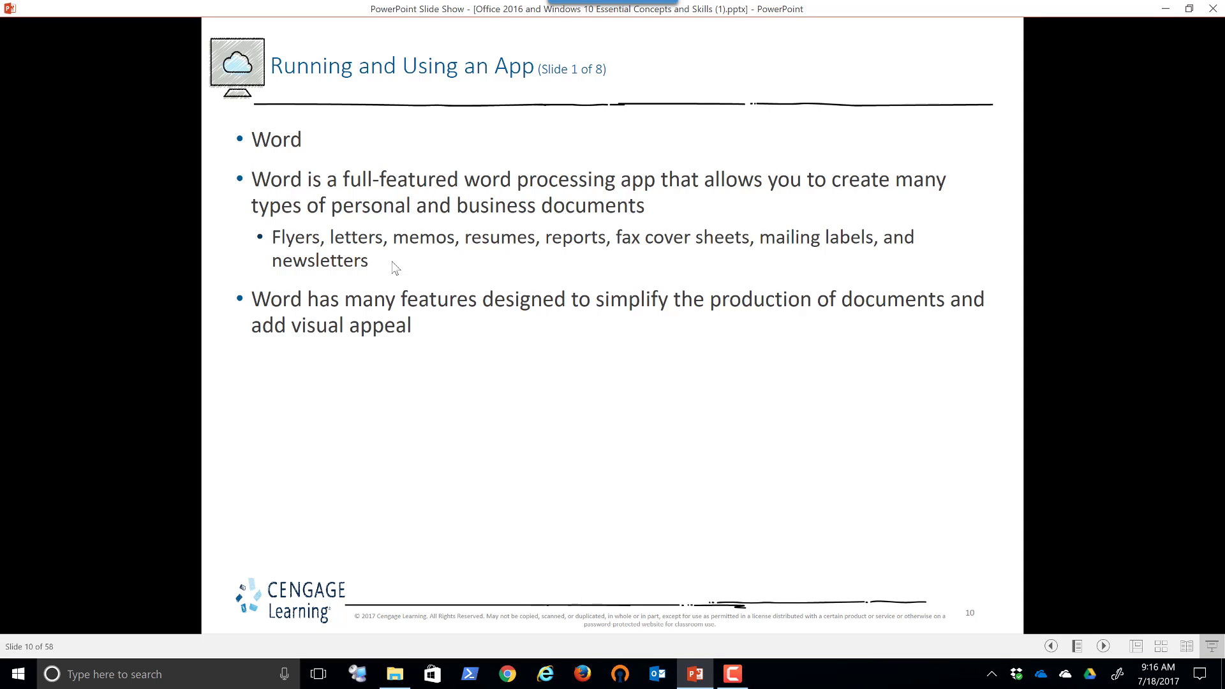
{"action": "mouse_move", "coordinate": [473, 301]}
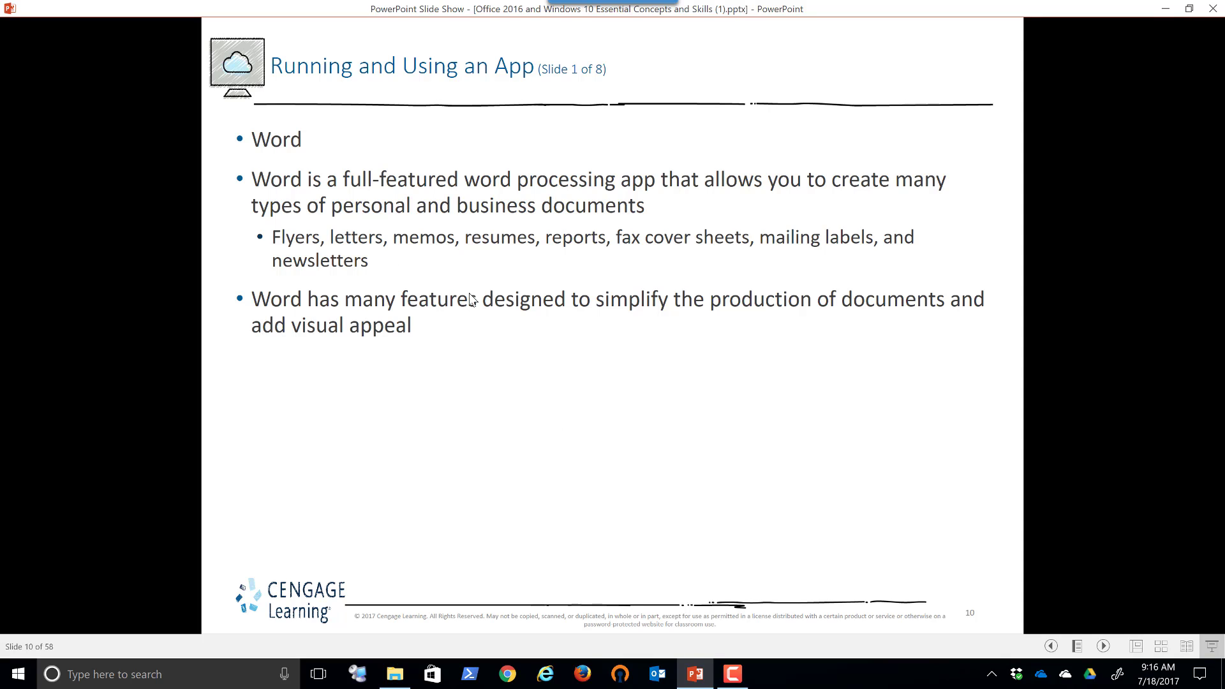
{"action": "mouse_move", "coordinate": [773, 386]}
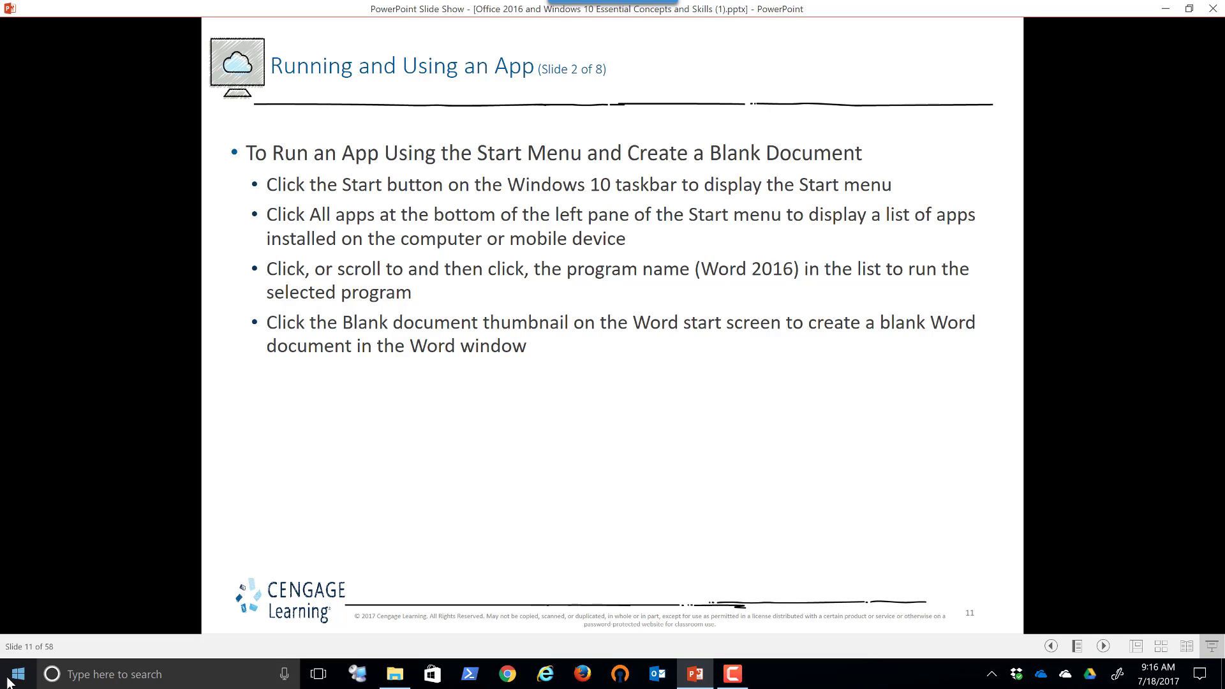
{"action": "left_click", "coordinate": [17, 674]}
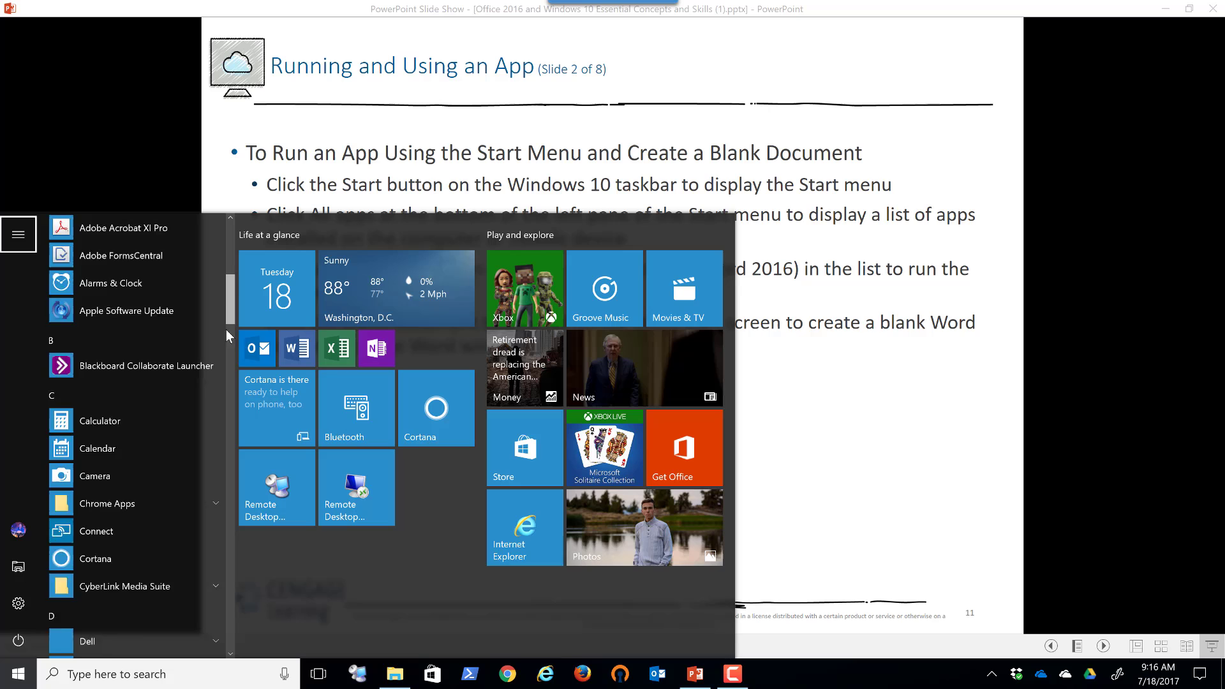
{"action": "scroll", "scroll_direction": "down", "scroll_amount": 3}
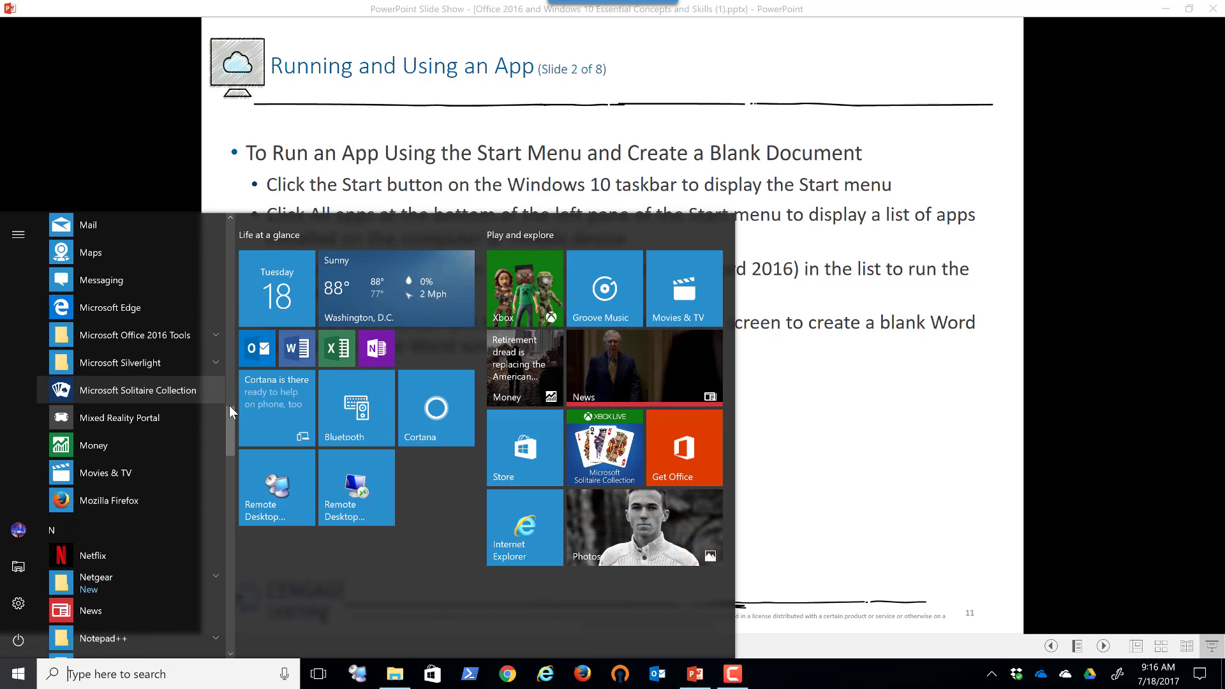
{"action": "scroll", "scroll_direction": "down", "scroll_amount": 3}
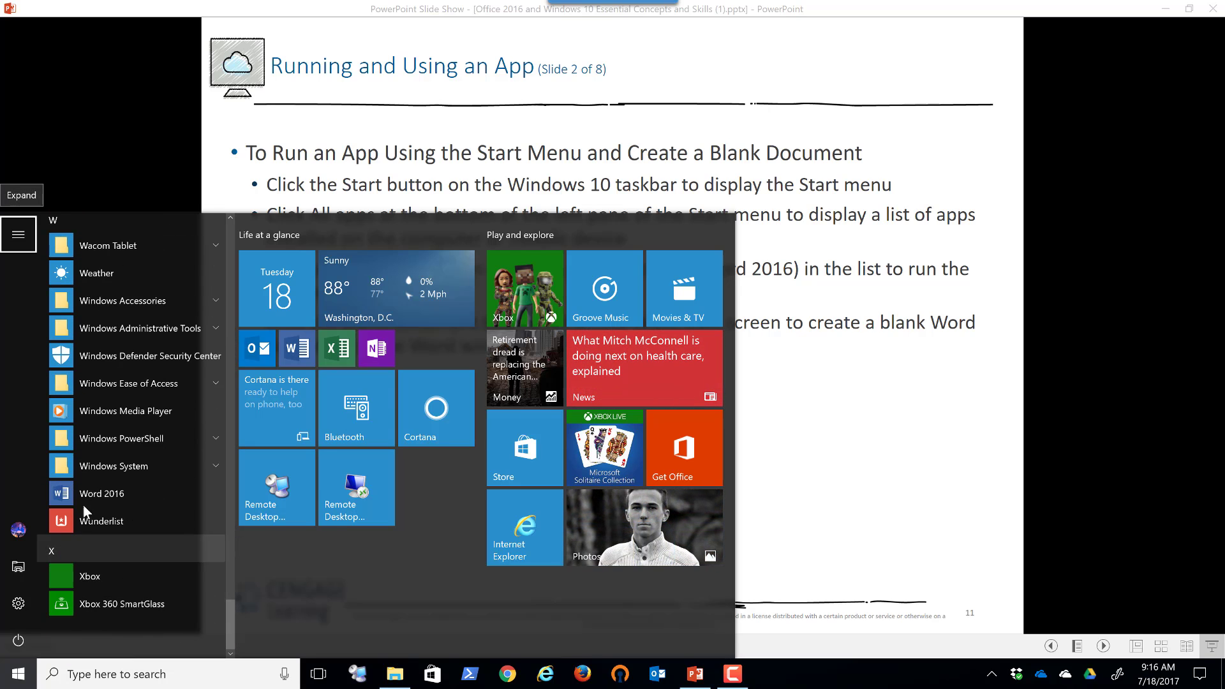
{"action": "scroll", "scroll_direction": "up", "scroll_amount": 3}
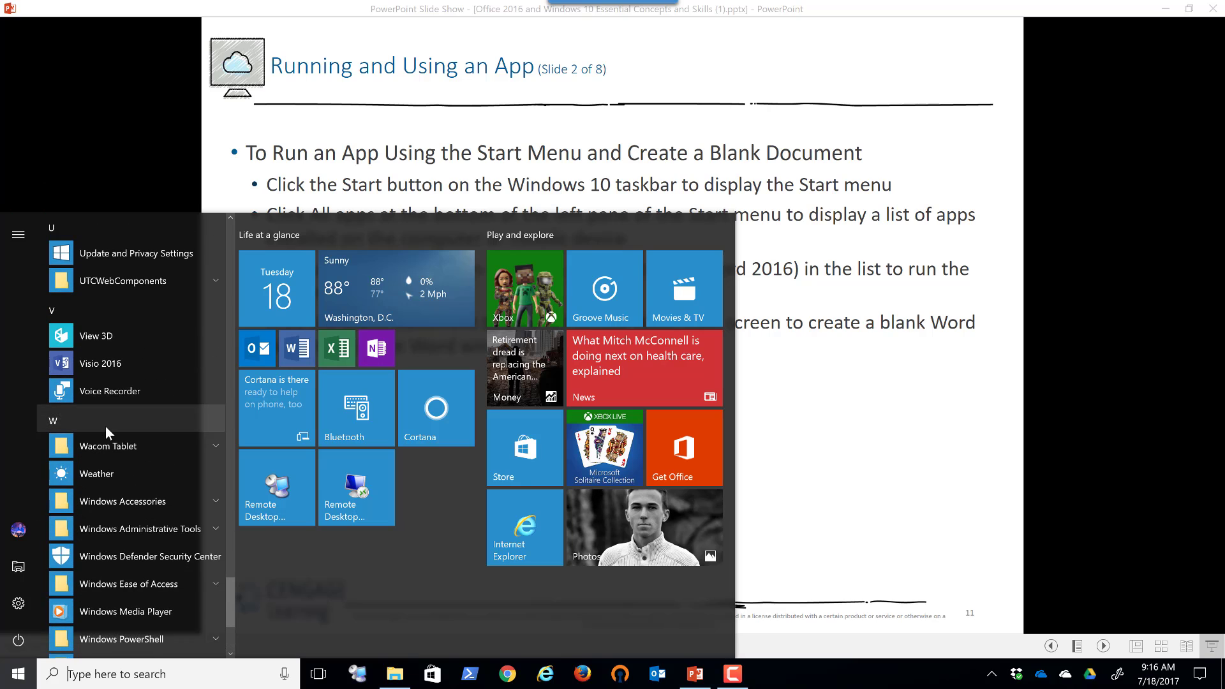
{"action": "scroll", "scroll_direction": "down", "scroll_amount": 3}
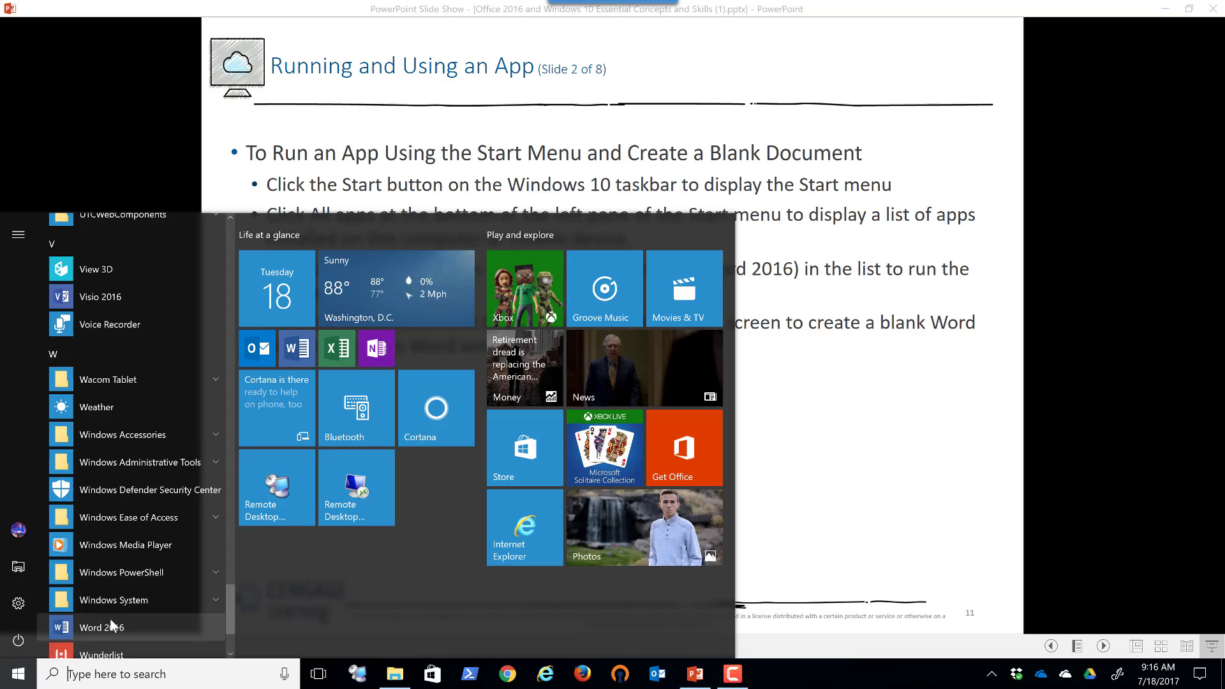
{"action": "scroll", "scroll_direction": "down", "scroll_amount": 3}
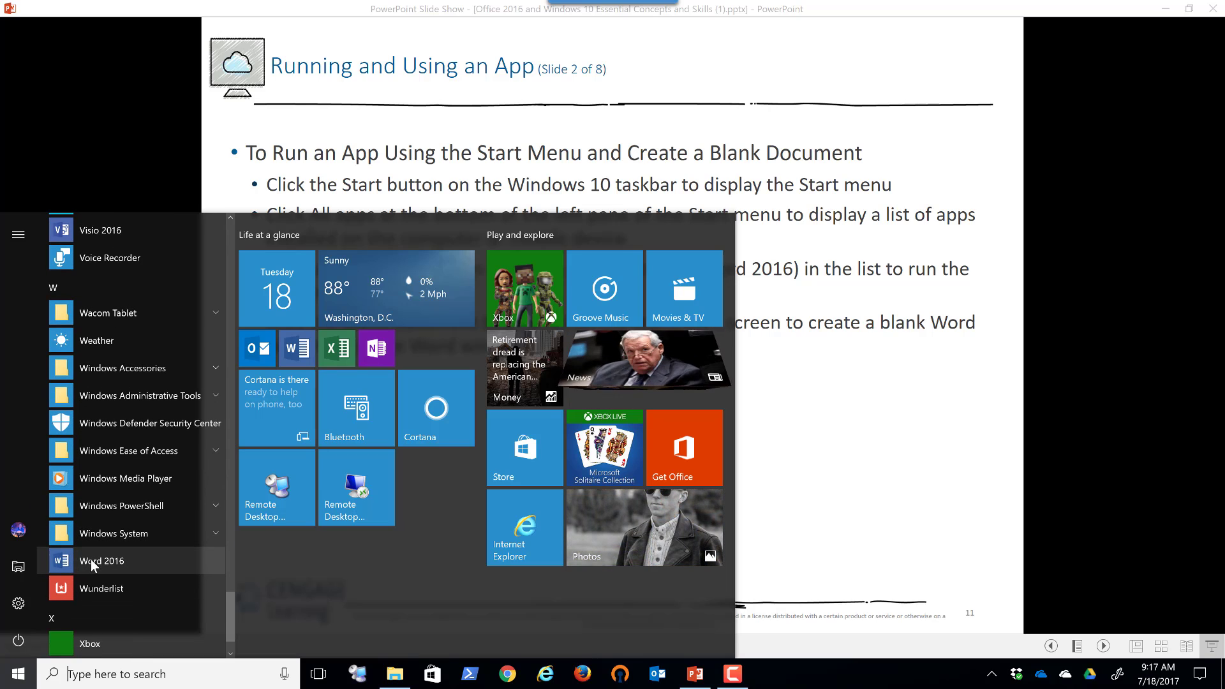
{"action": "left_click", "coordinate": [465, 168]}
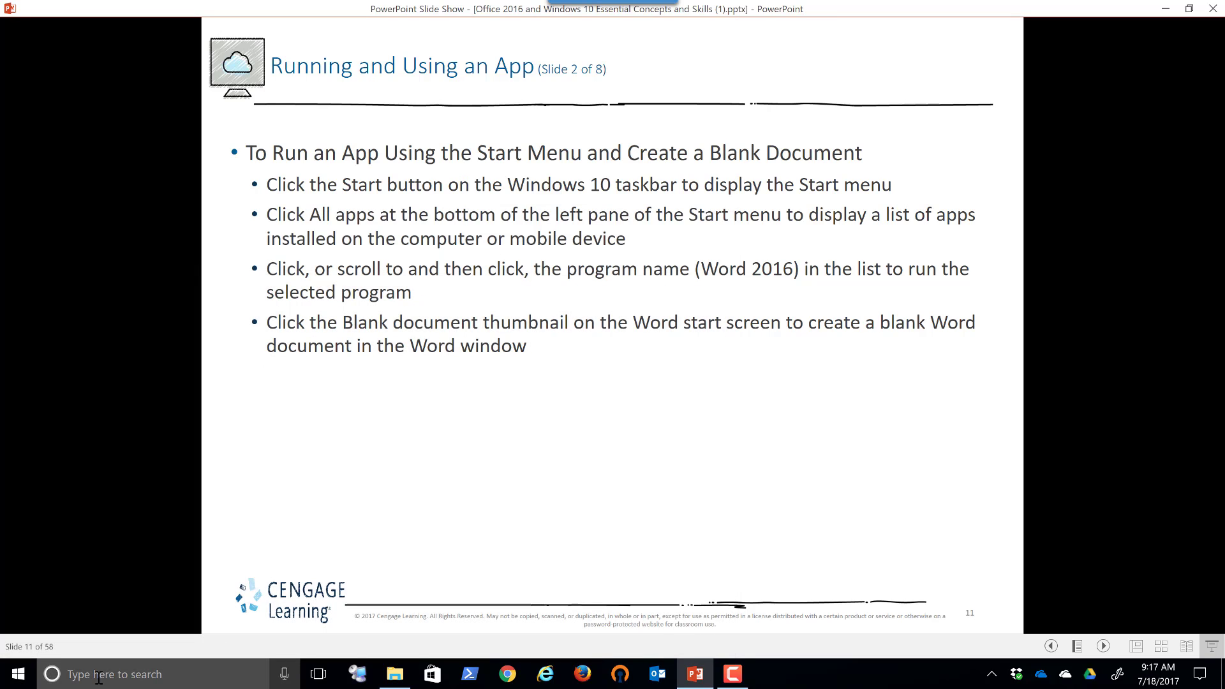
{"action": "left_click", "coordinate": [74, 674]}
{"action": "type", "text": "word"}
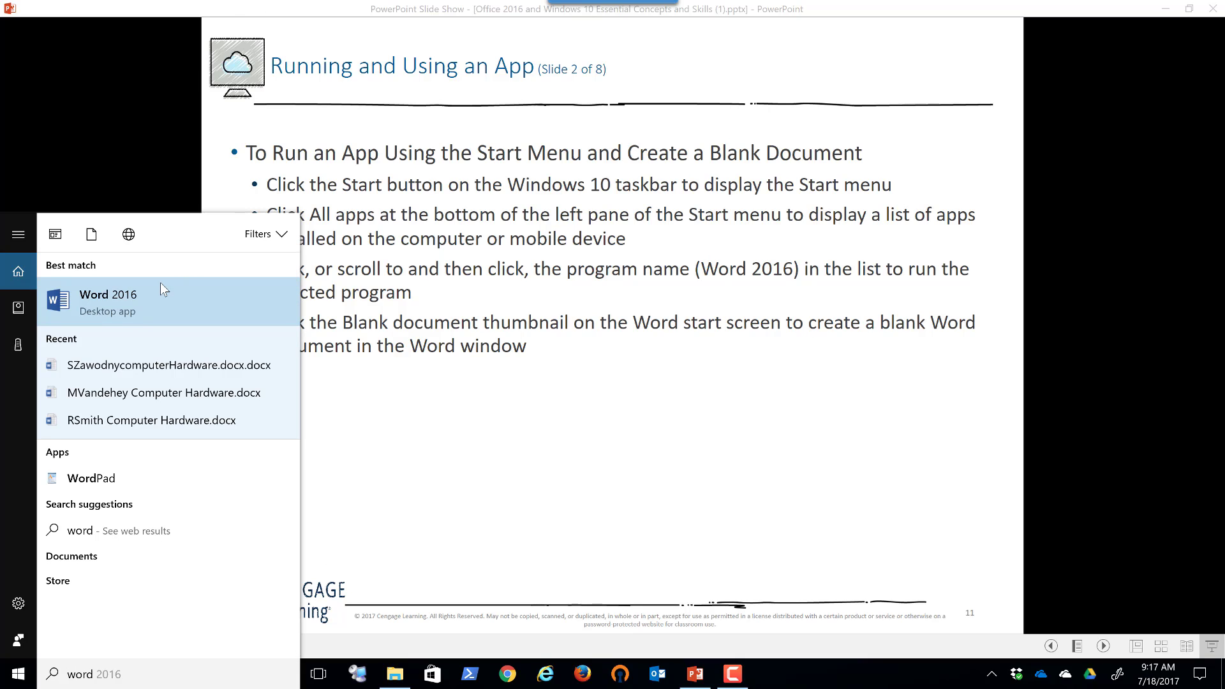
{"action": "mouse_move", "coordinate": [93, 303]}
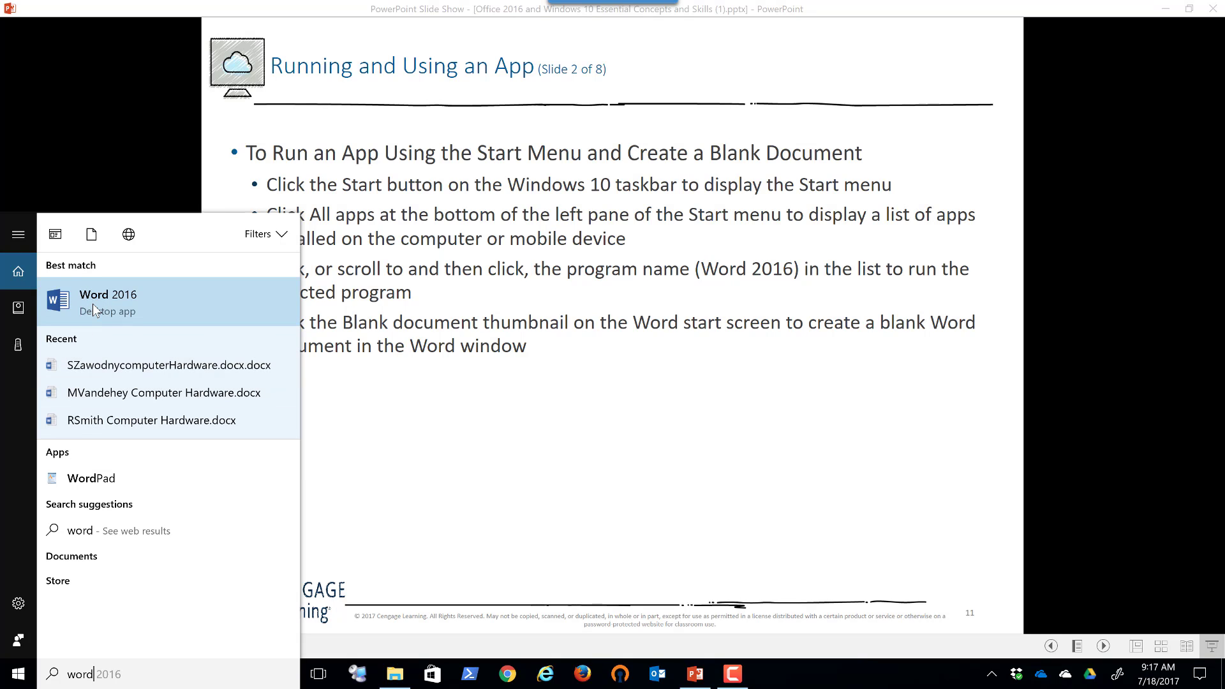
{"action": "mouse_move", "coordinate": [93, 384]}
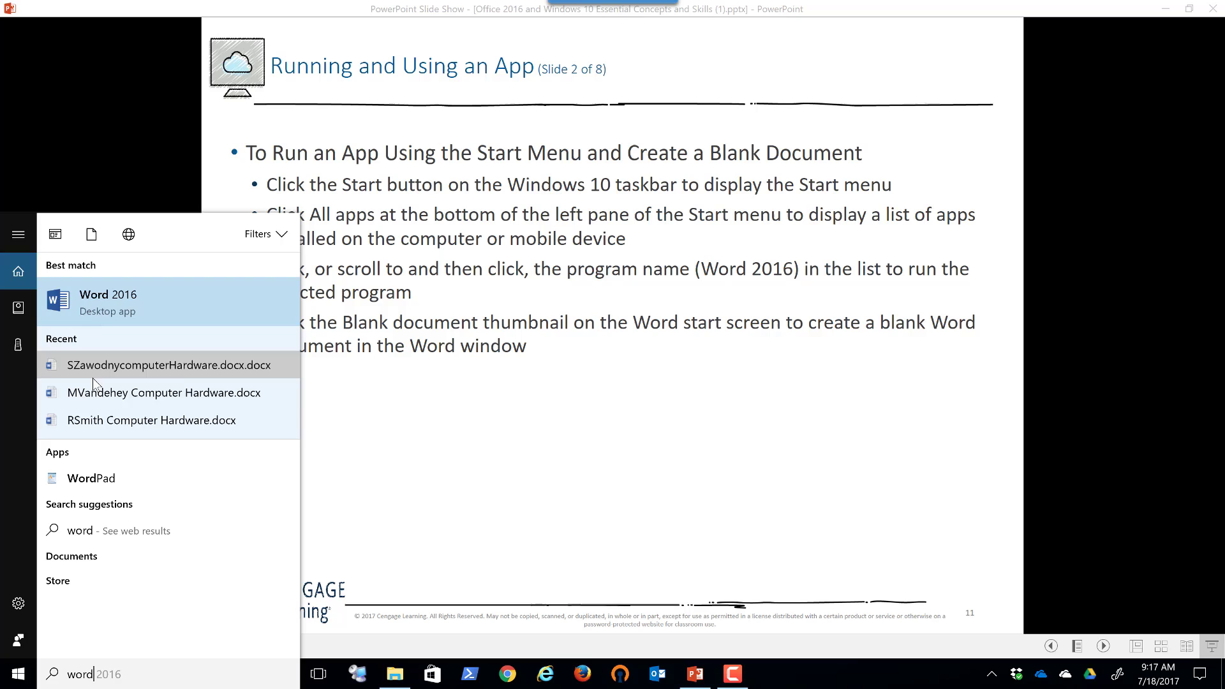
{"action": "mouse_move", "coordinate": [109, 428]}
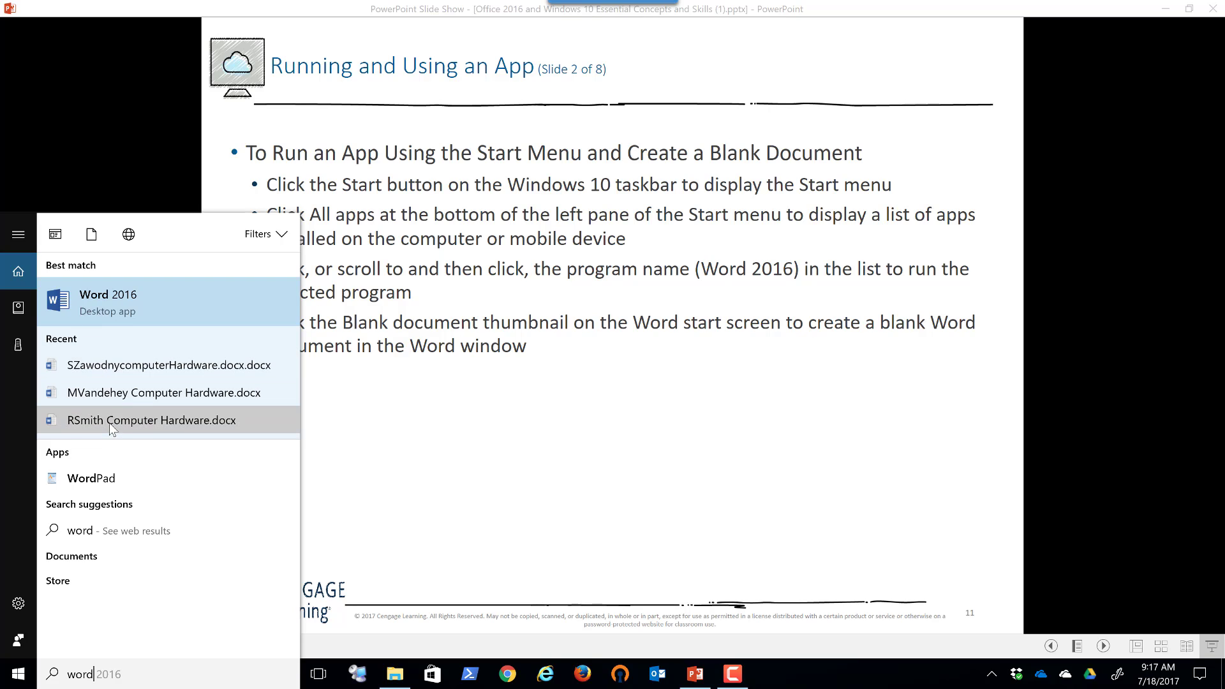
{"action": "mouse_move", "coordinate": [133, 446]}
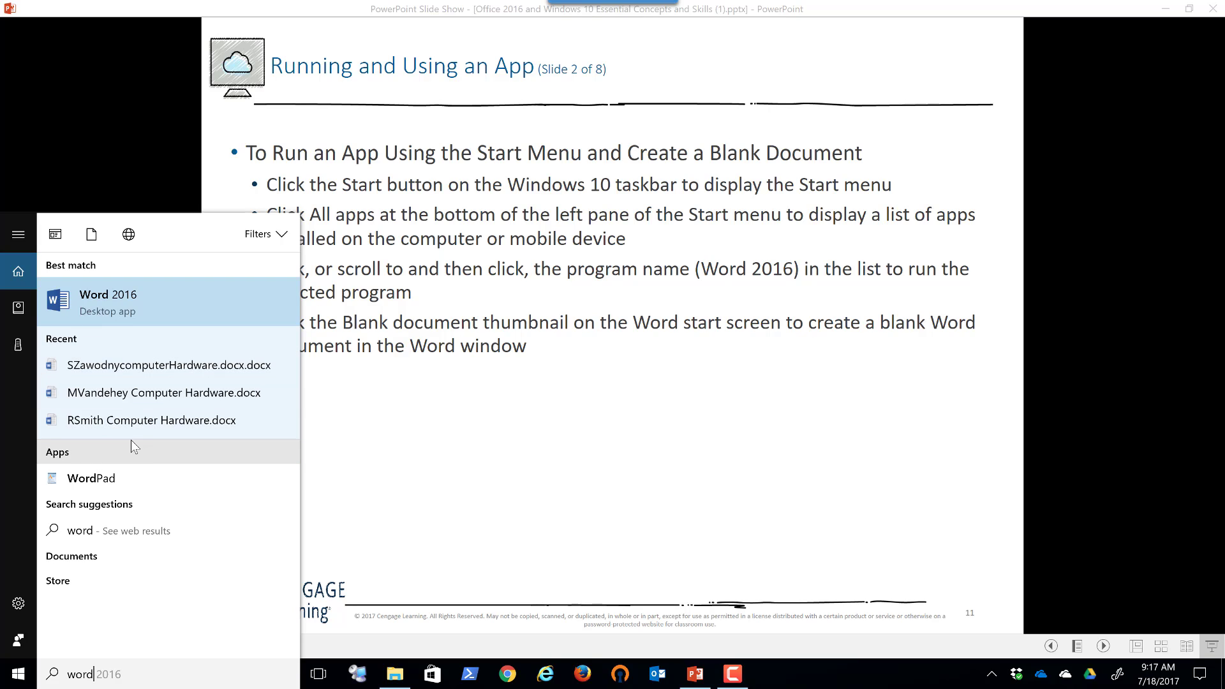
{"action": "mouse_move", "coordinate": [160, 466]}
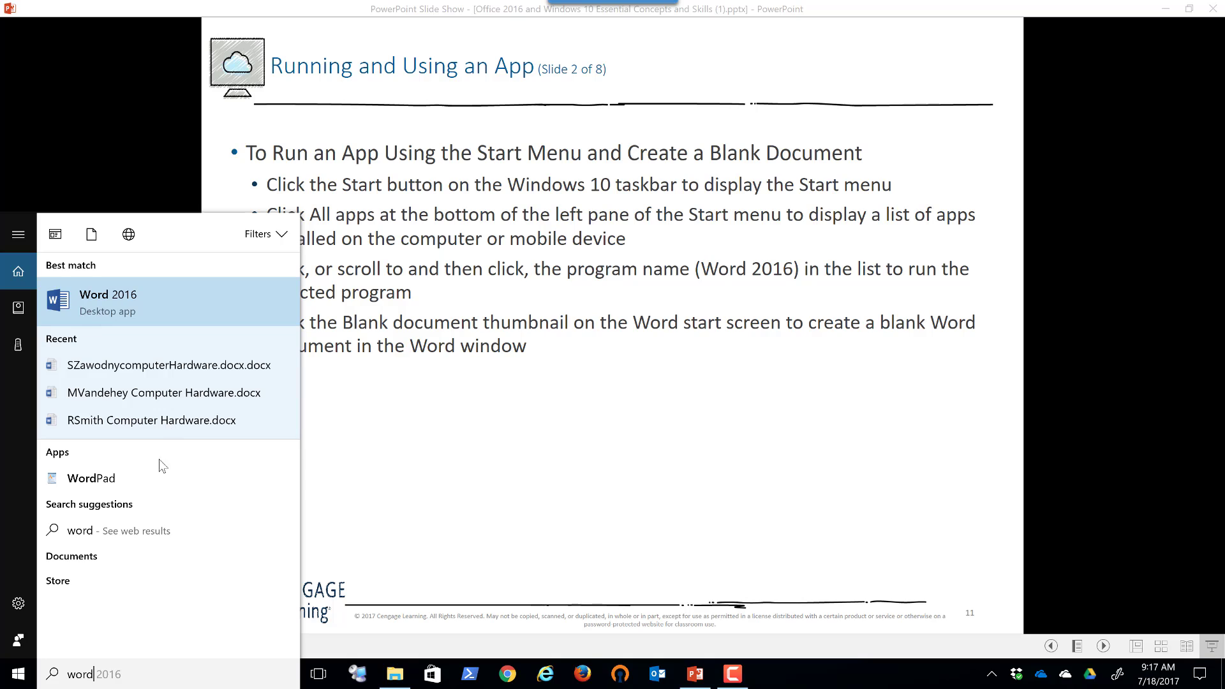
{"action": "mouse_move", "coordinate": [91, 478]}
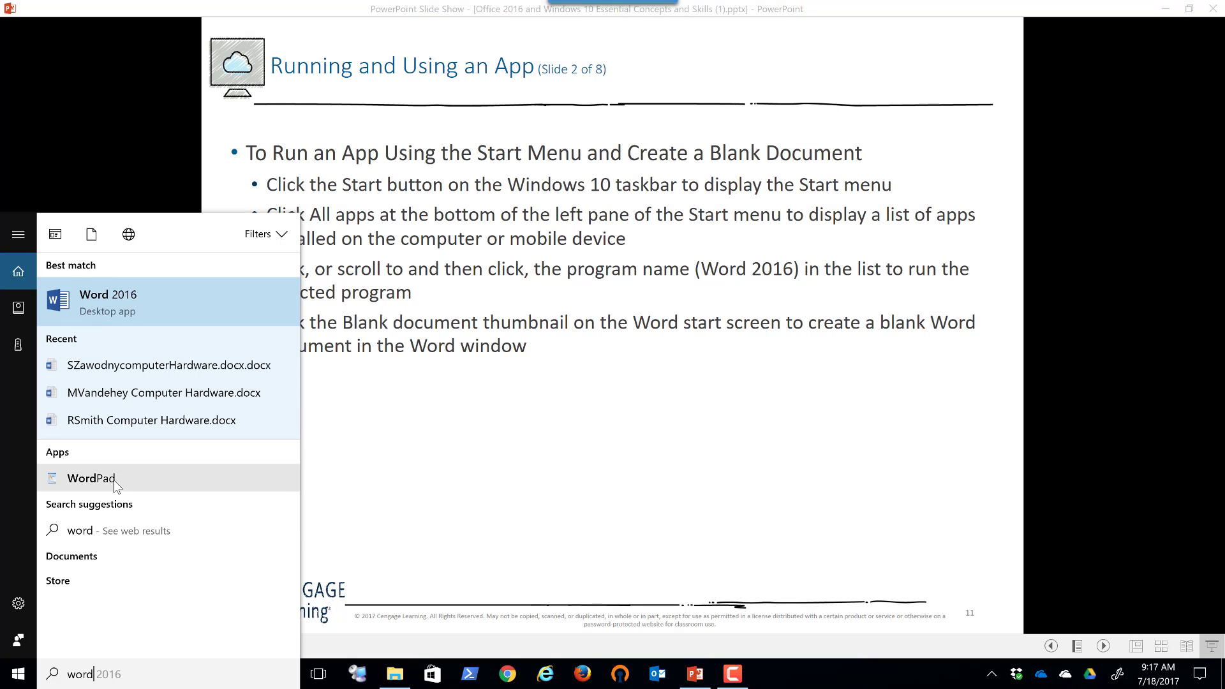
{"action": "mouse_move", "coordinate": [324, 385]}
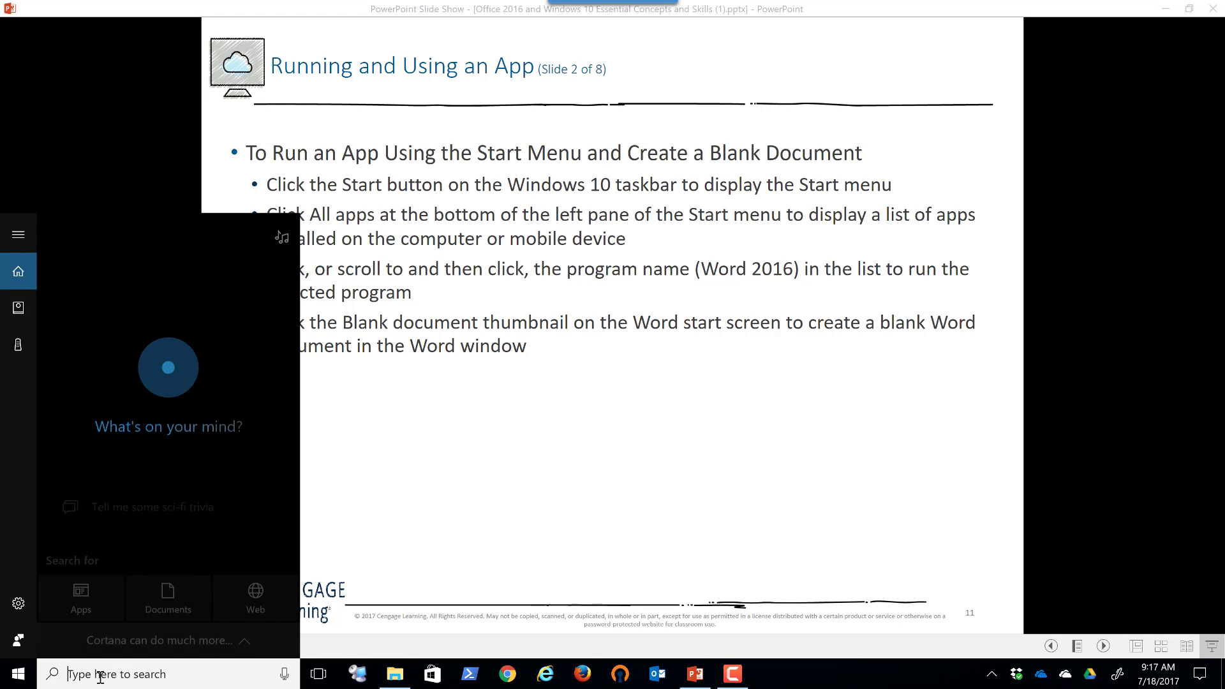
{"action": "type", "text": "access 2016"}
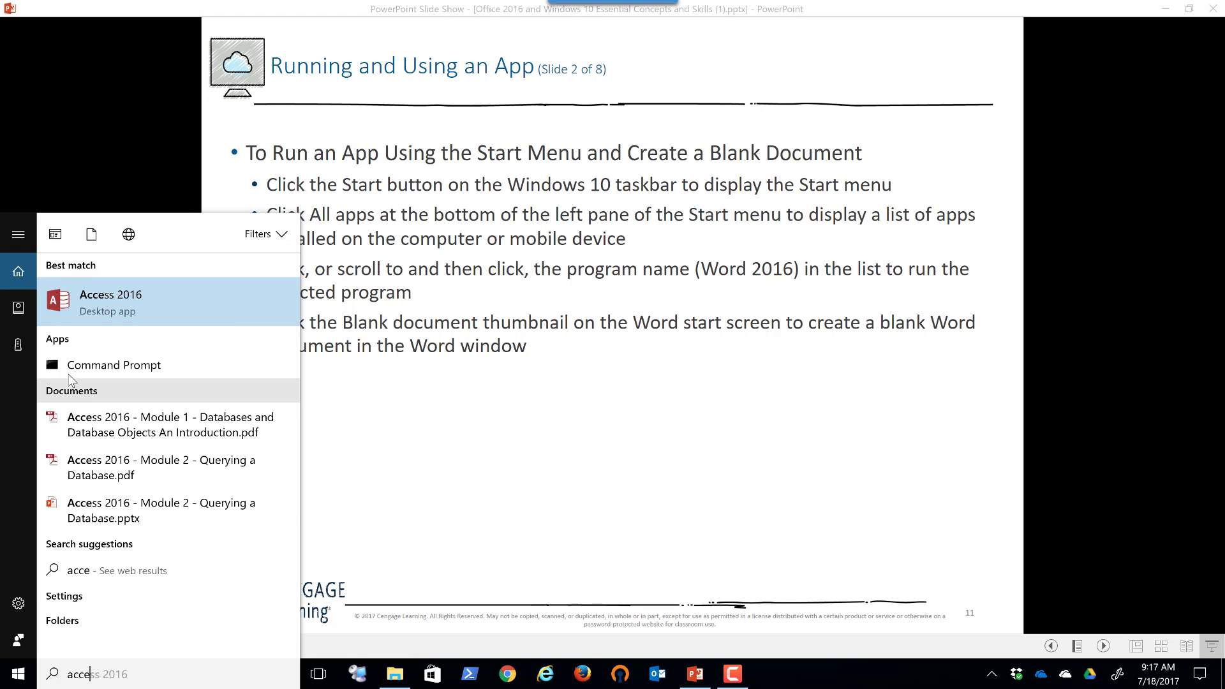
{"action": "mouse_move", "coordinate": [140, 305]}
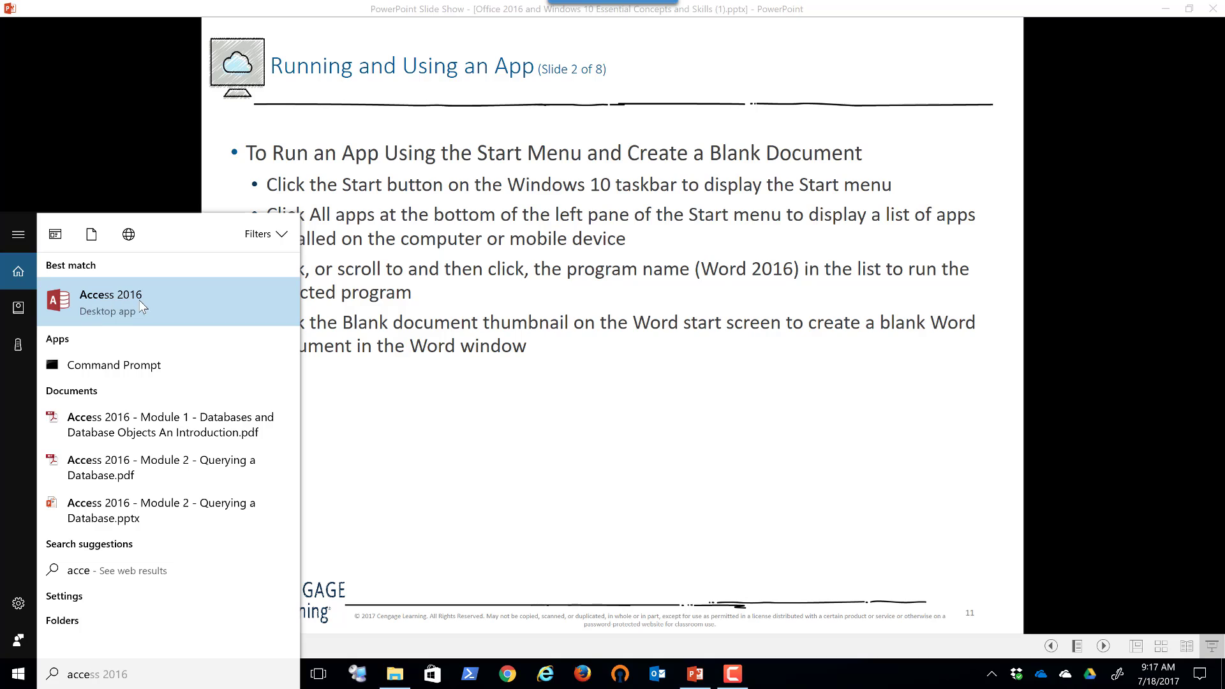
{"action": "mouse_move", "coordinate": [520, 526]}
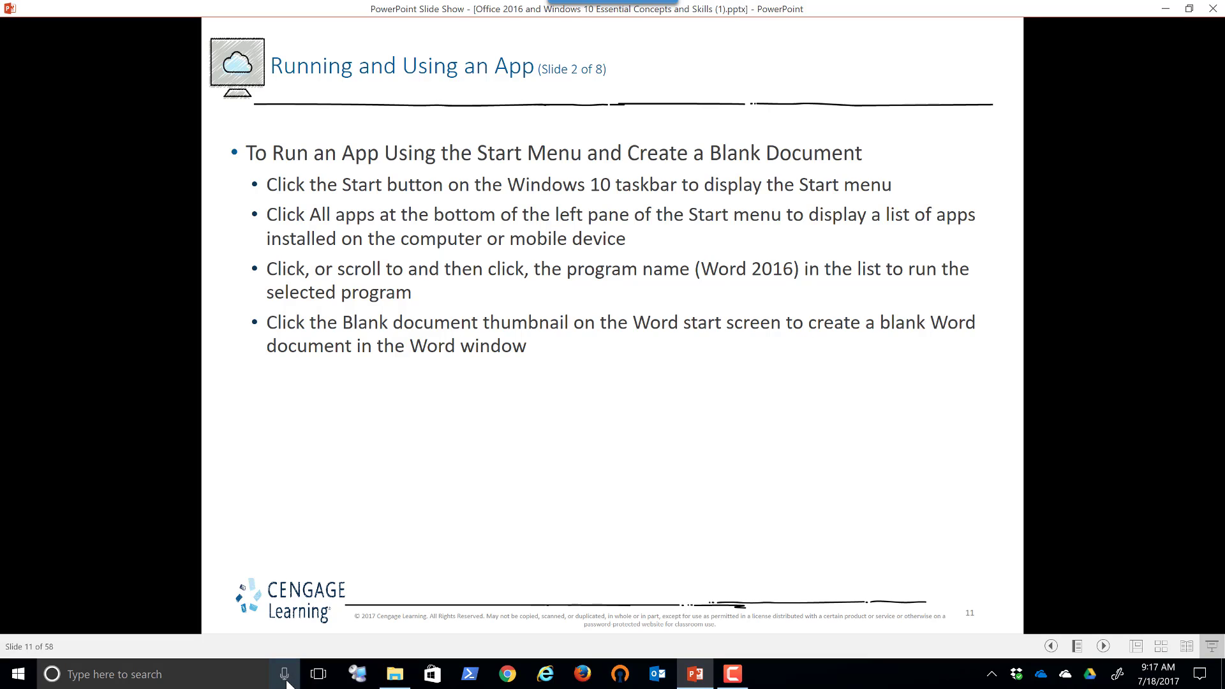
{"action": "mouse_move", "coordinate": [733, 477]}
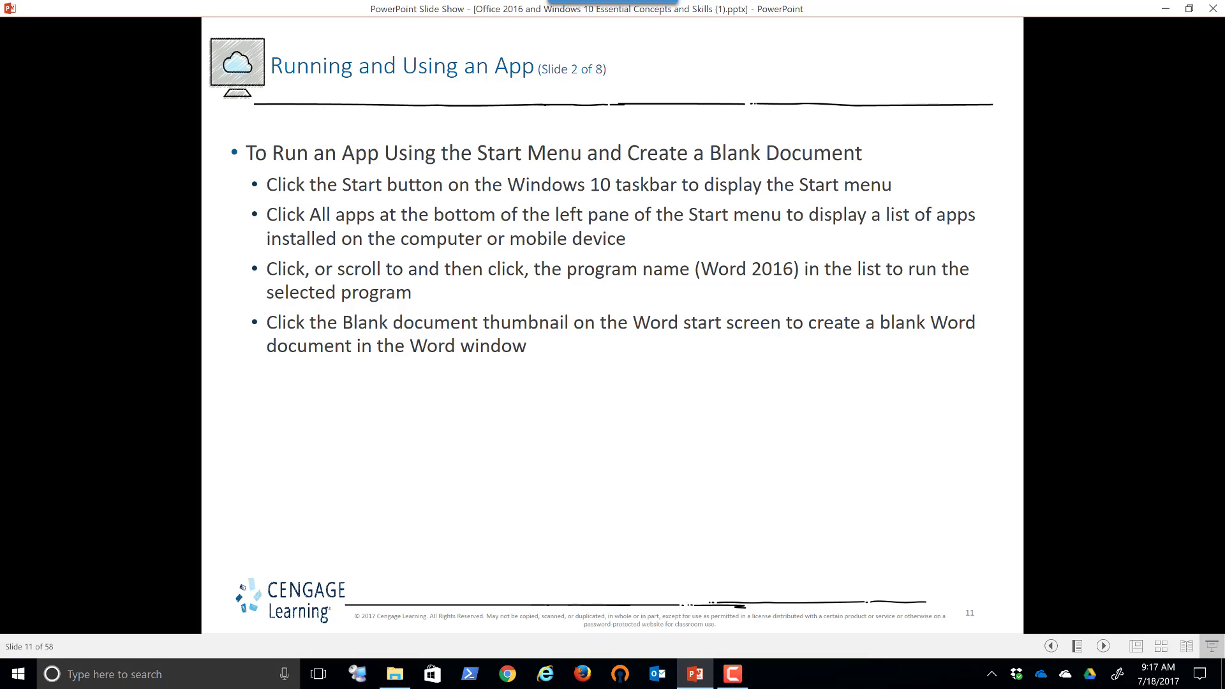
{"action": "mouse_move", "coordinate": [584, 487]}
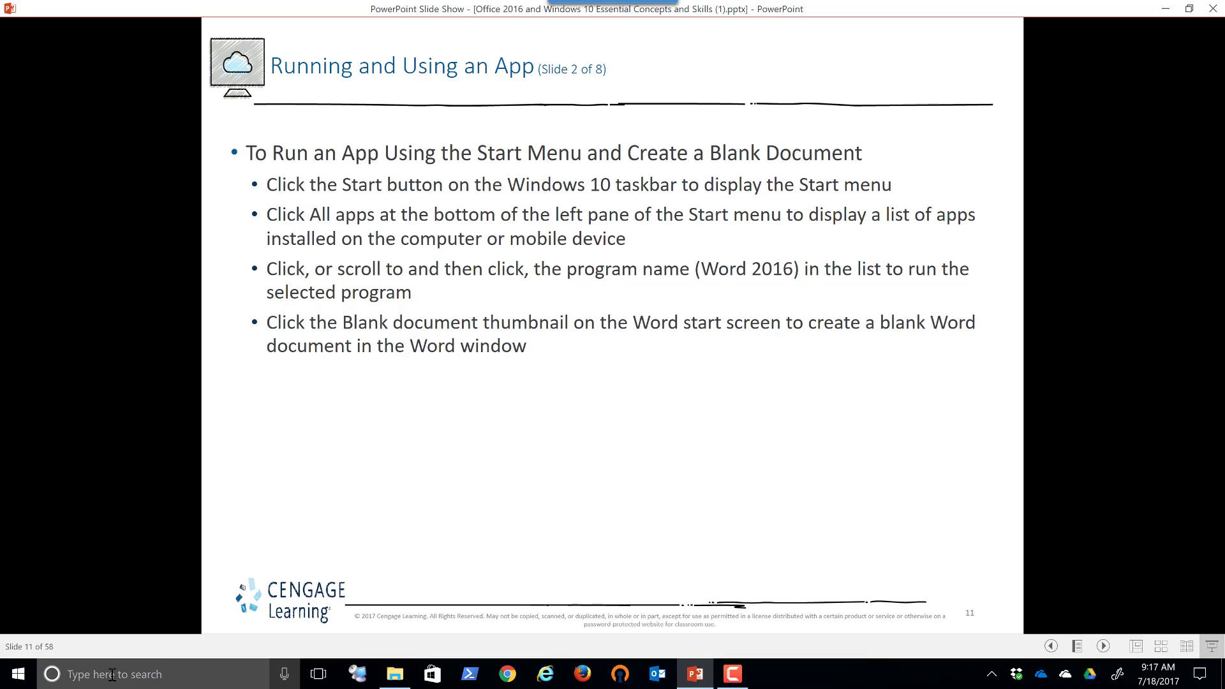
{"action": "mouse_move", "coordinate": [283, 681]}
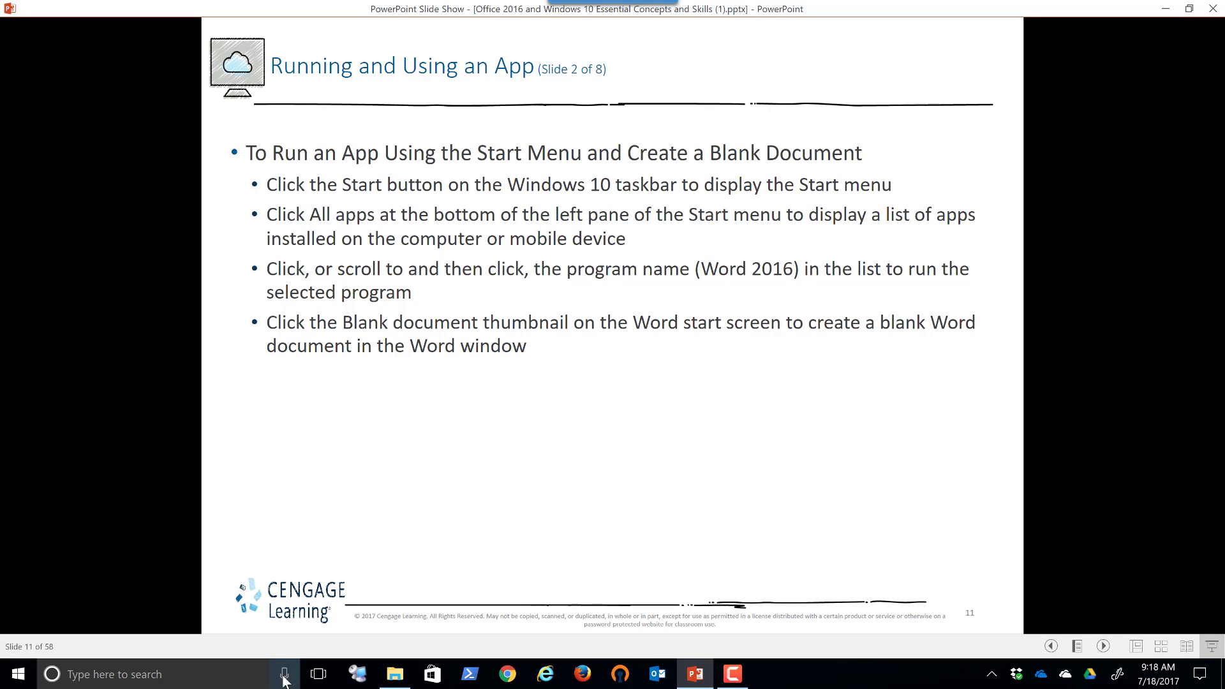
{"action": "mouse_move", "coordinate": [501, 506]}
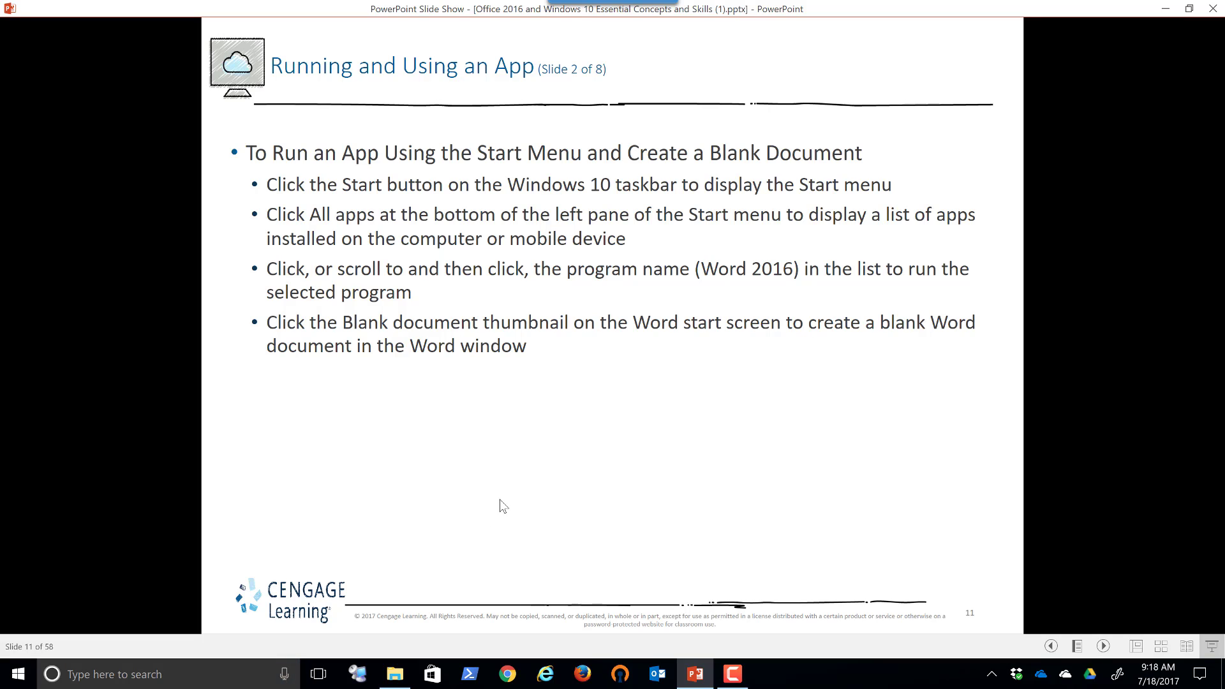
{"action": "mouse_move", "coordinate": [616, 479]}
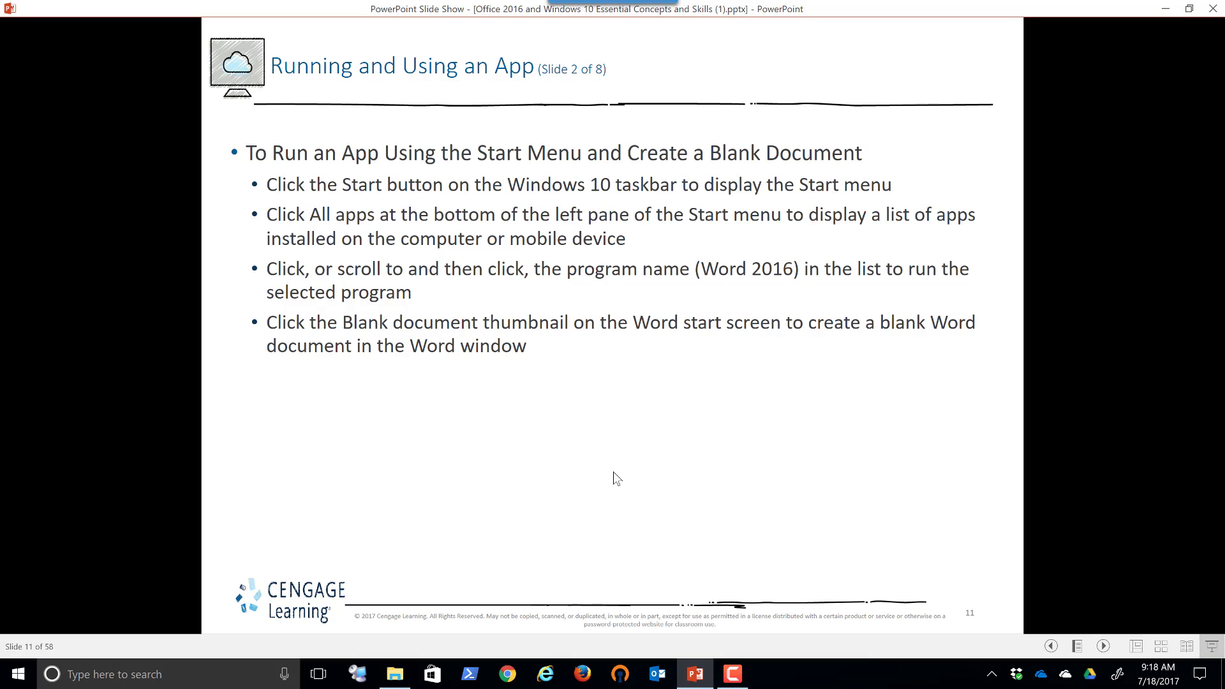
{"action": "mouse_move", "coordinate": [832, 224]}
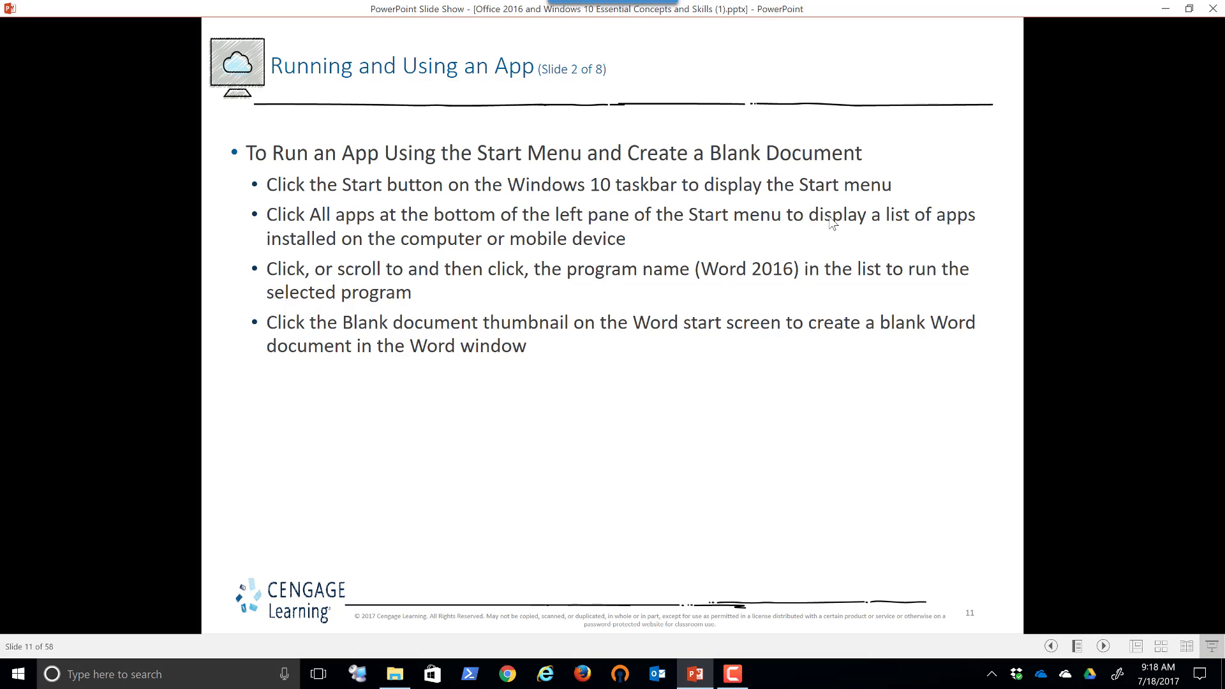
{"action": "mouse_move", "coordinate": [623, 430]}
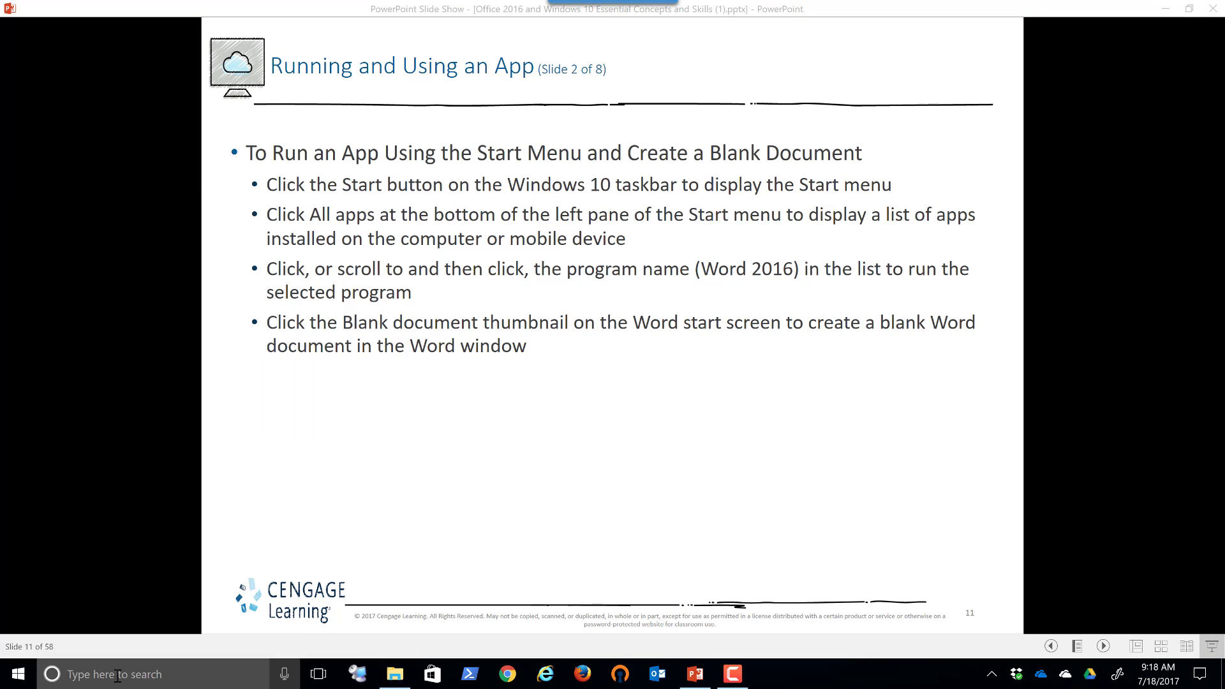
Launch Word, preview an online 'brochure' template search, and return to the start screen.
{"action": "left_click", "coordinate": [769, 674]}
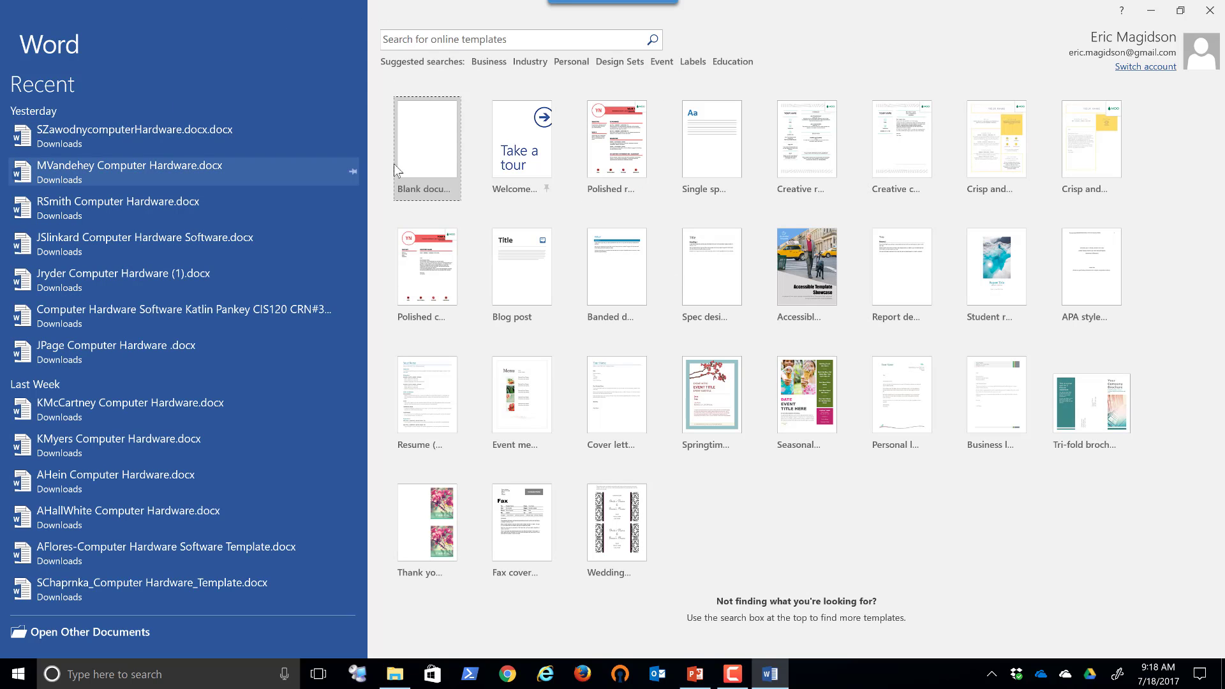
{"action": "mouse_move", "coordinate": [1079, 223]}
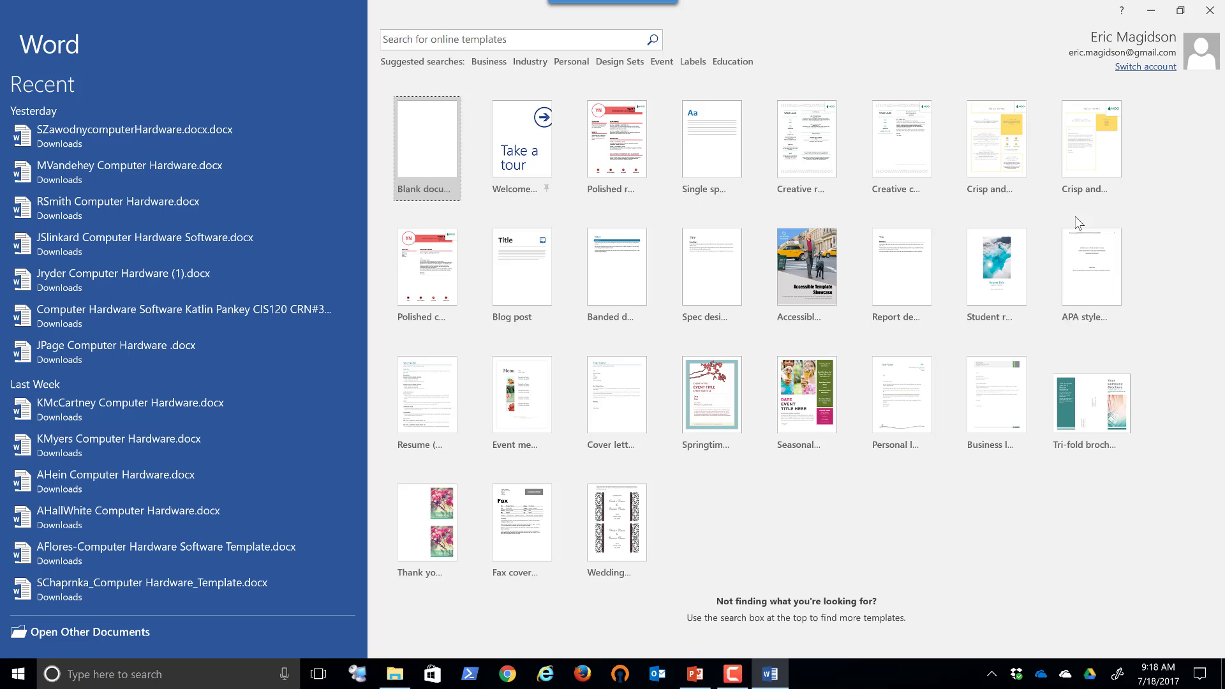
{"action": "left_click", "coordinate": [516, 39]}
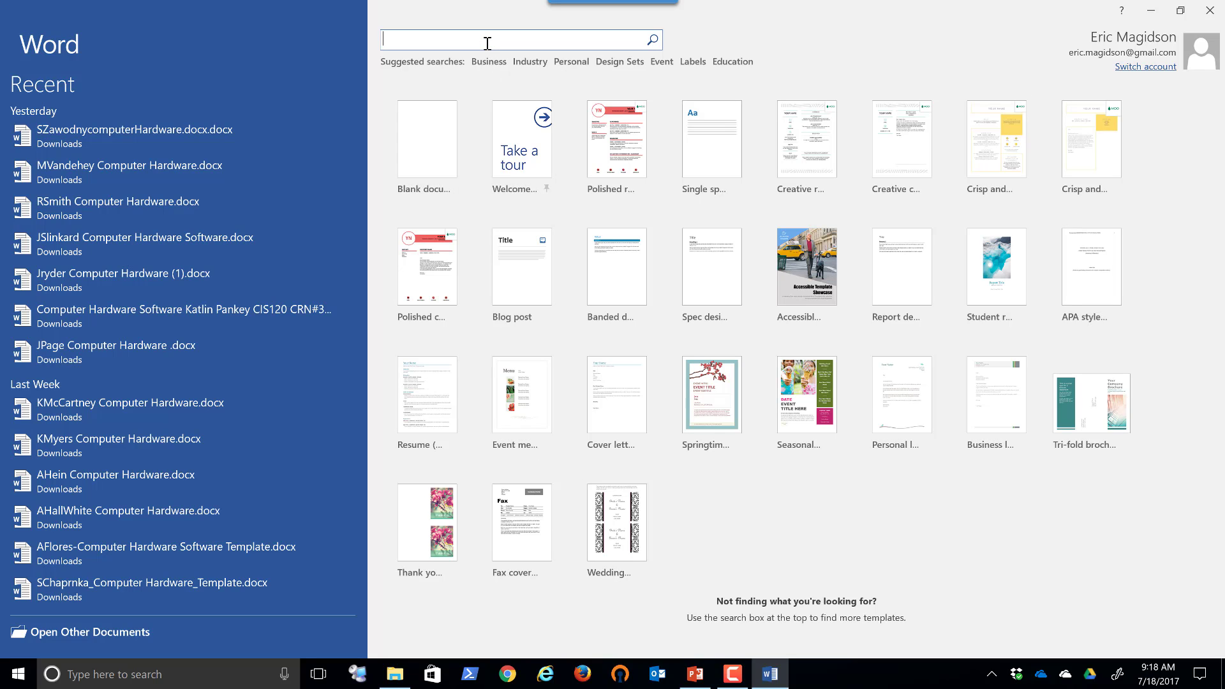
{"action": "type", "text": "brochure"}
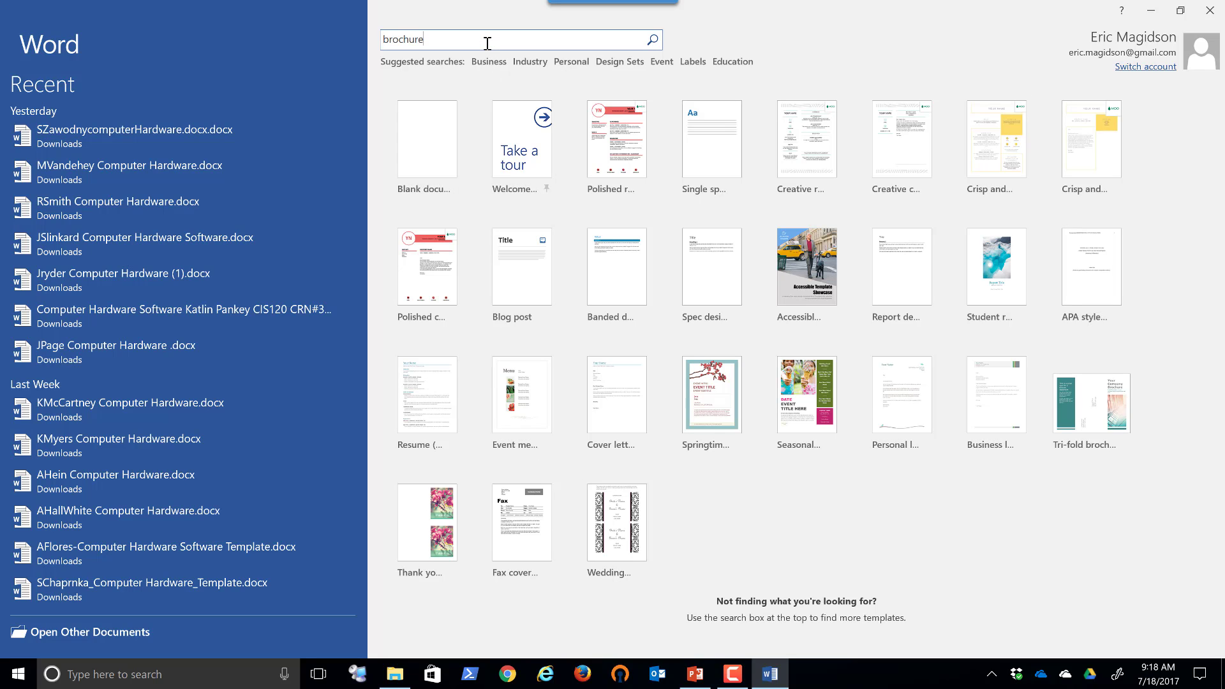
{"action": "left_click", "coordinate": [651, 39]}
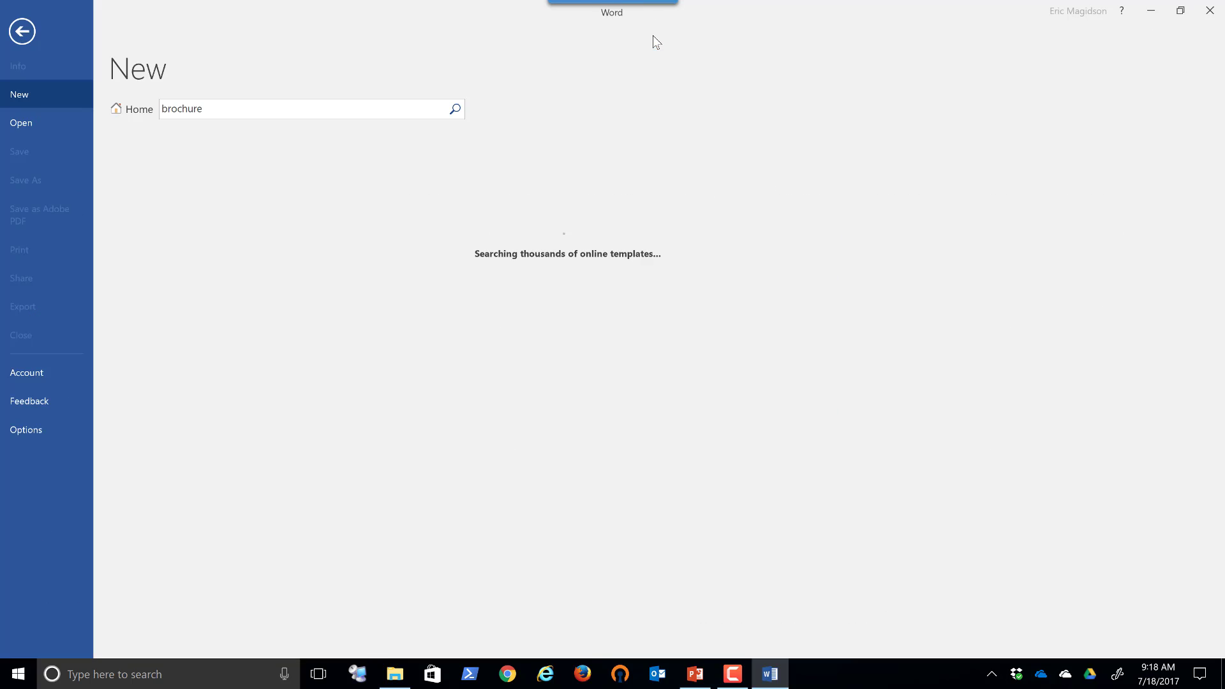
{"action": "mouse_move", "coordinate": [762, 341]}
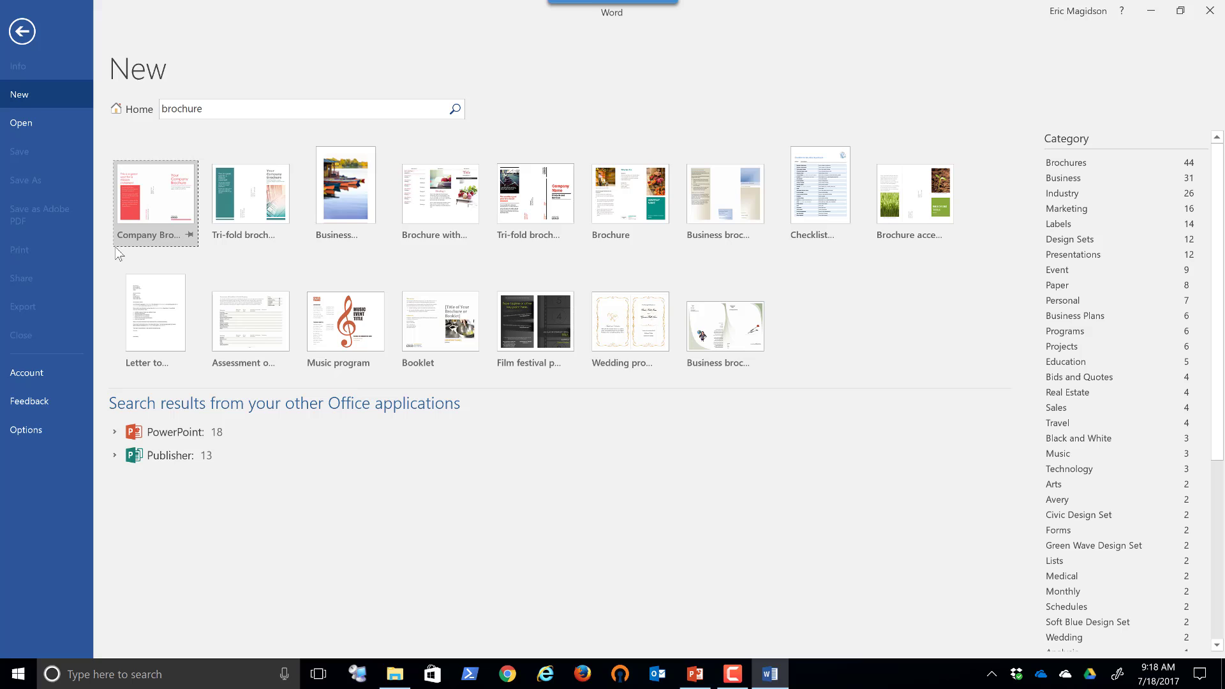
{"action": "mouse_move", "coordinate": [22, 65]}
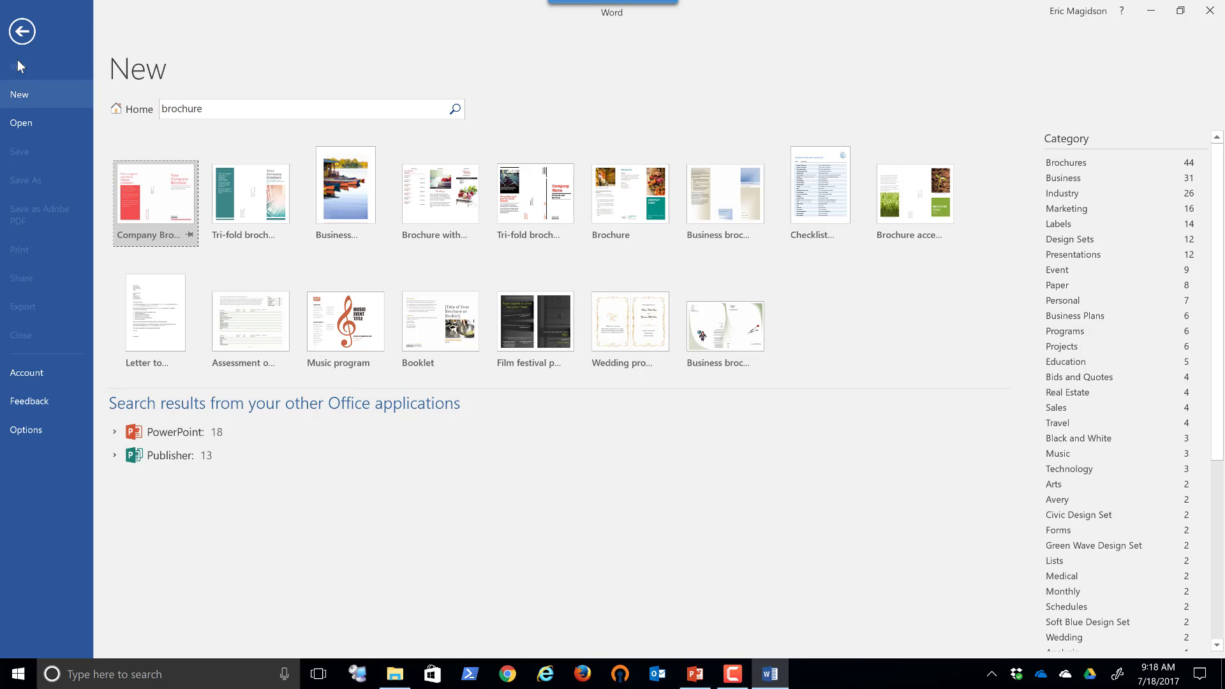
{"action": "left_click", "coordinate": [21, 31]}
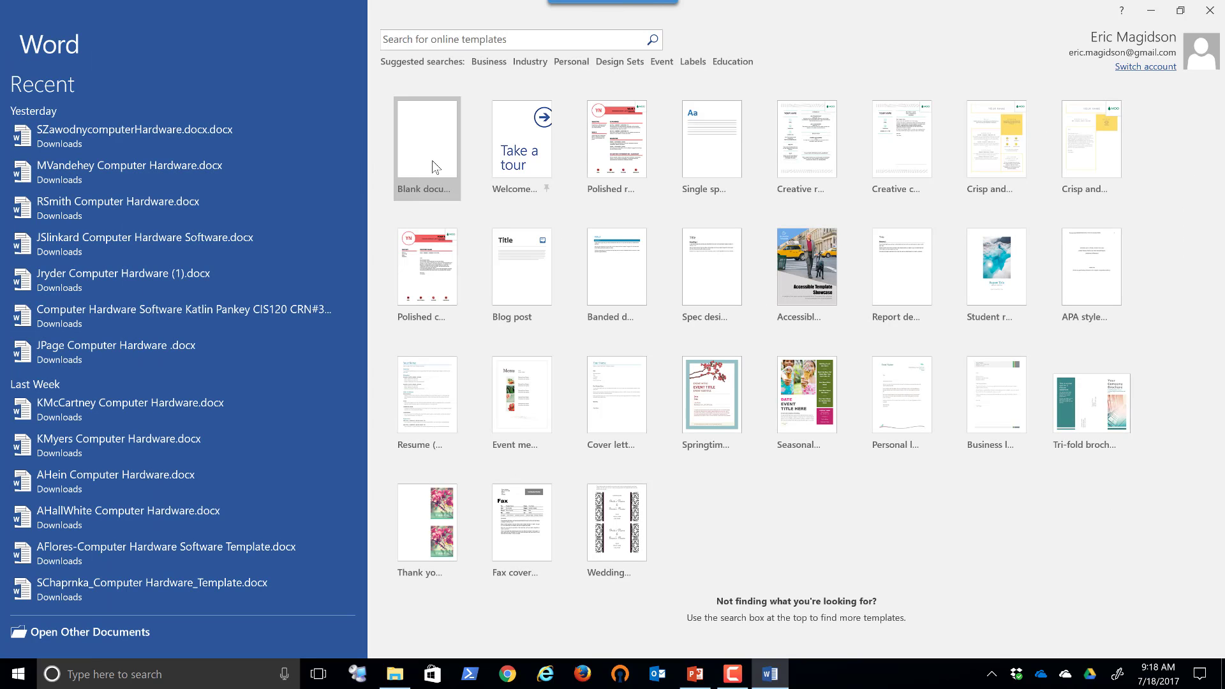
{"action": "mouse_move", "coordinate": [418, 108]}
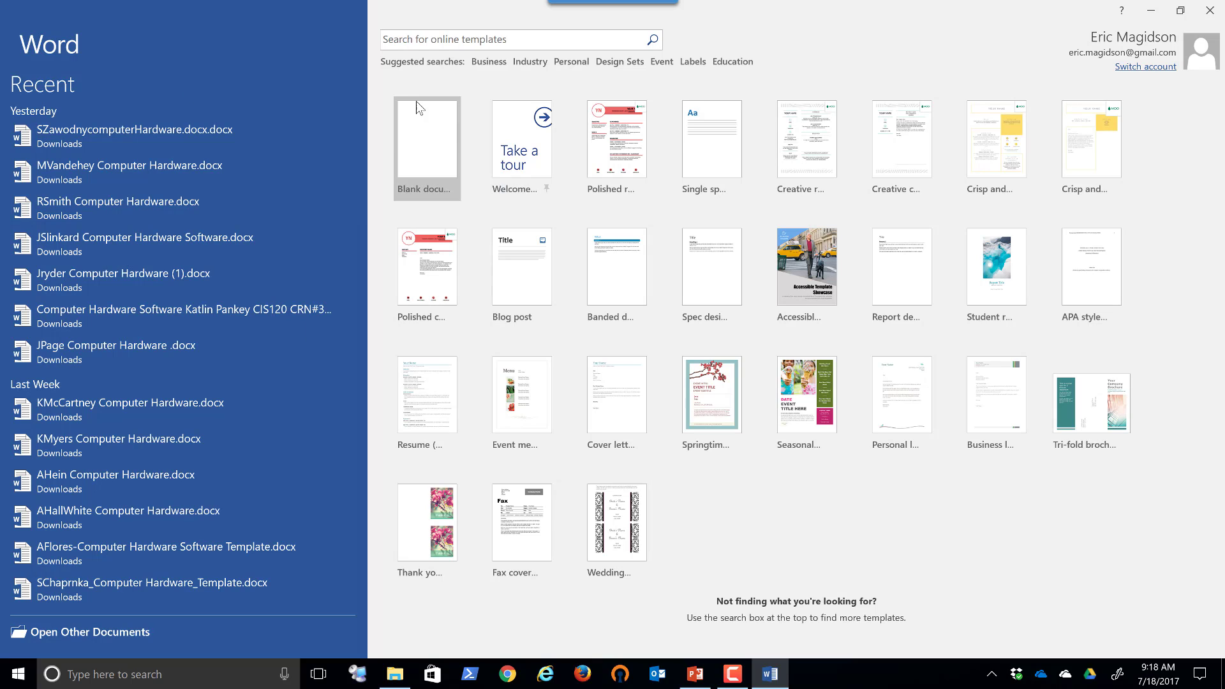
Create a blank Word document and bring up its Save As screen.
{"action": "left_click", "coordinate": [427, 138]}
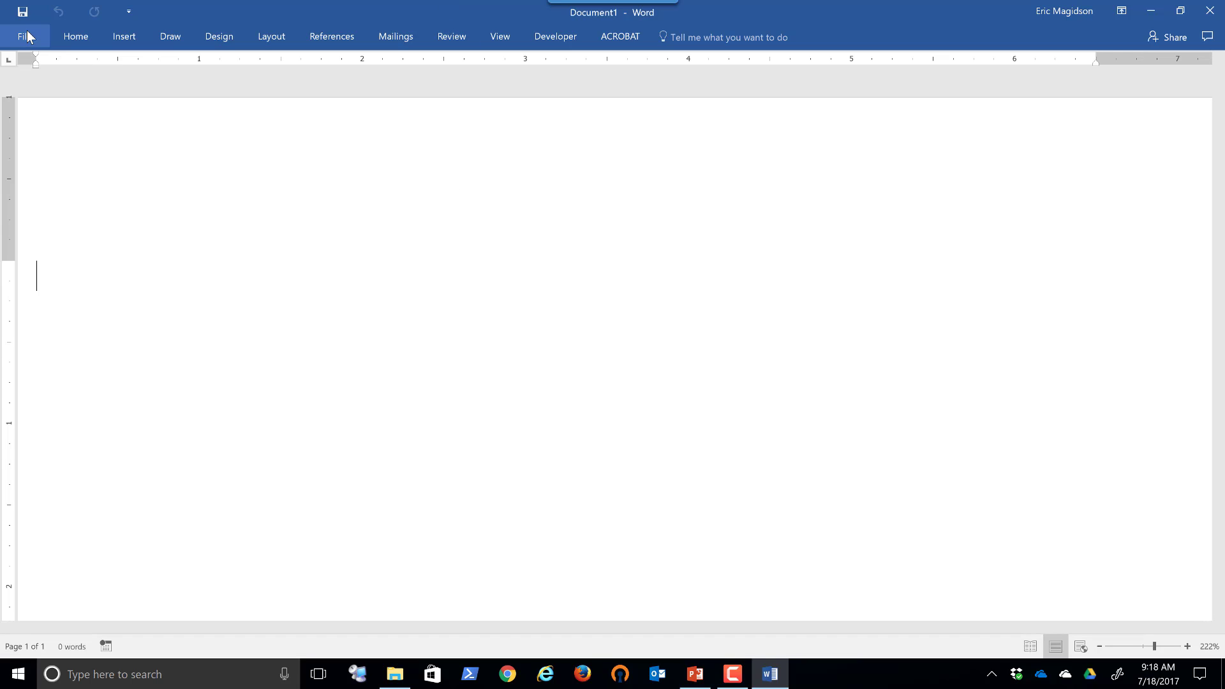
{"action": "left_click", "coordinate": [23, 37]}
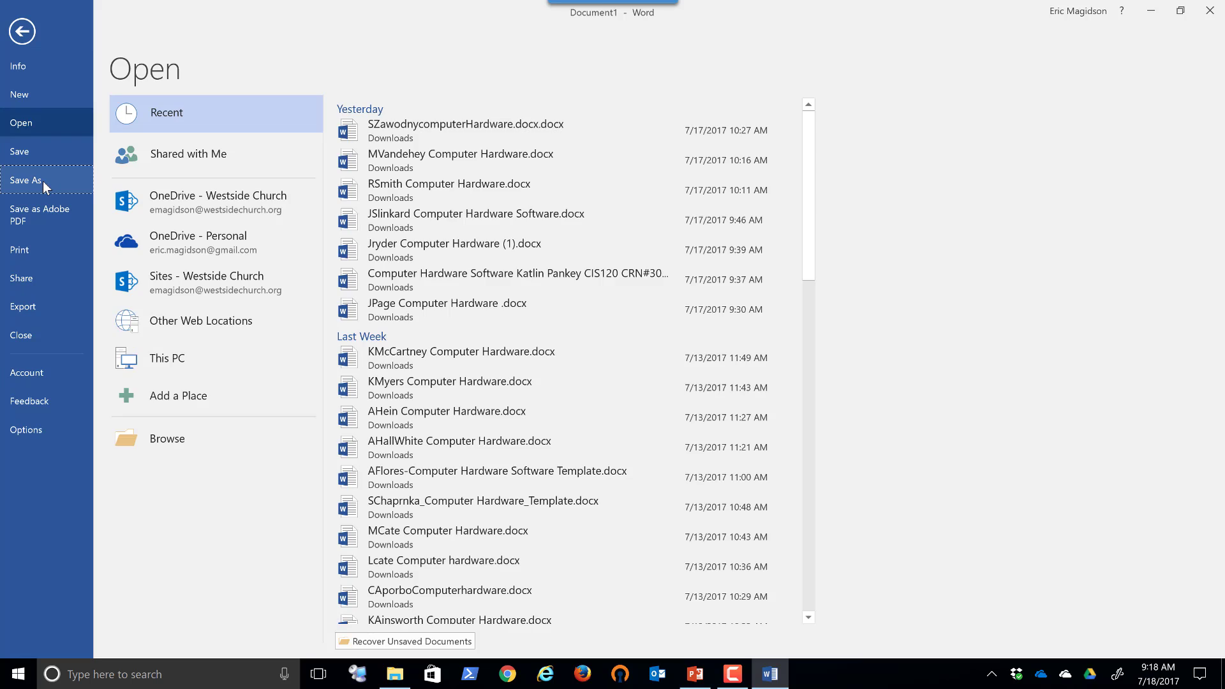
{"action": "left_click", "coordinate": [26, 180]}
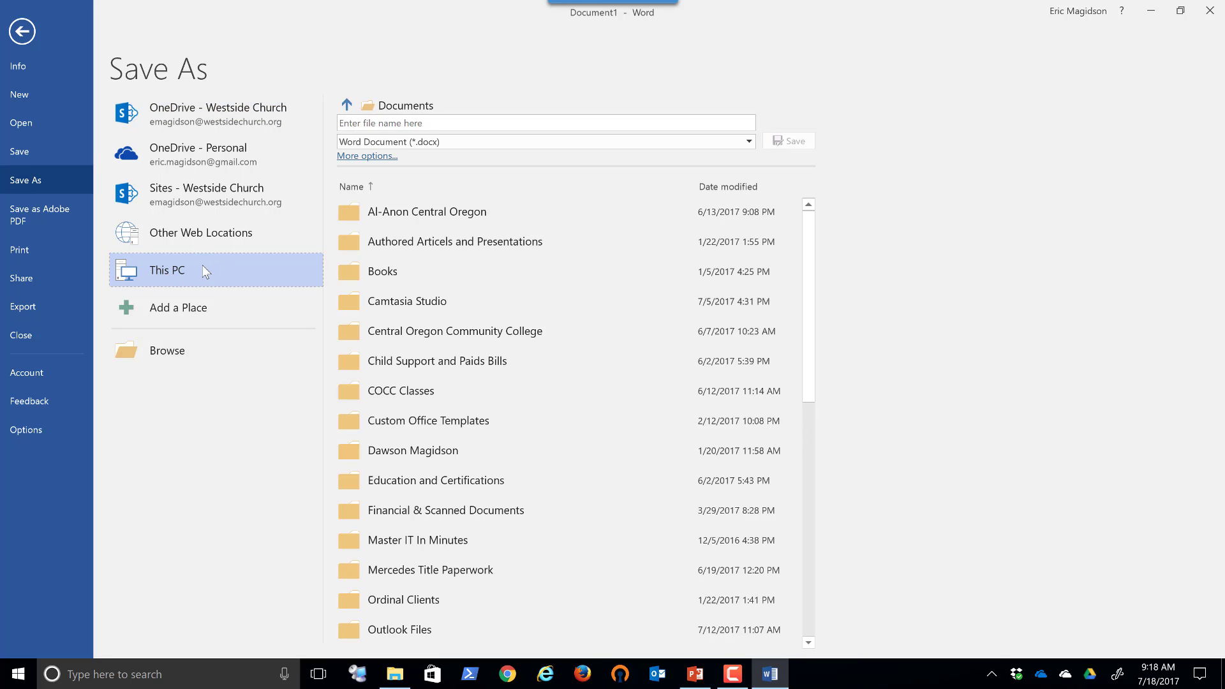
{"action": "mouse_move", "coordinate": [201, 272]}
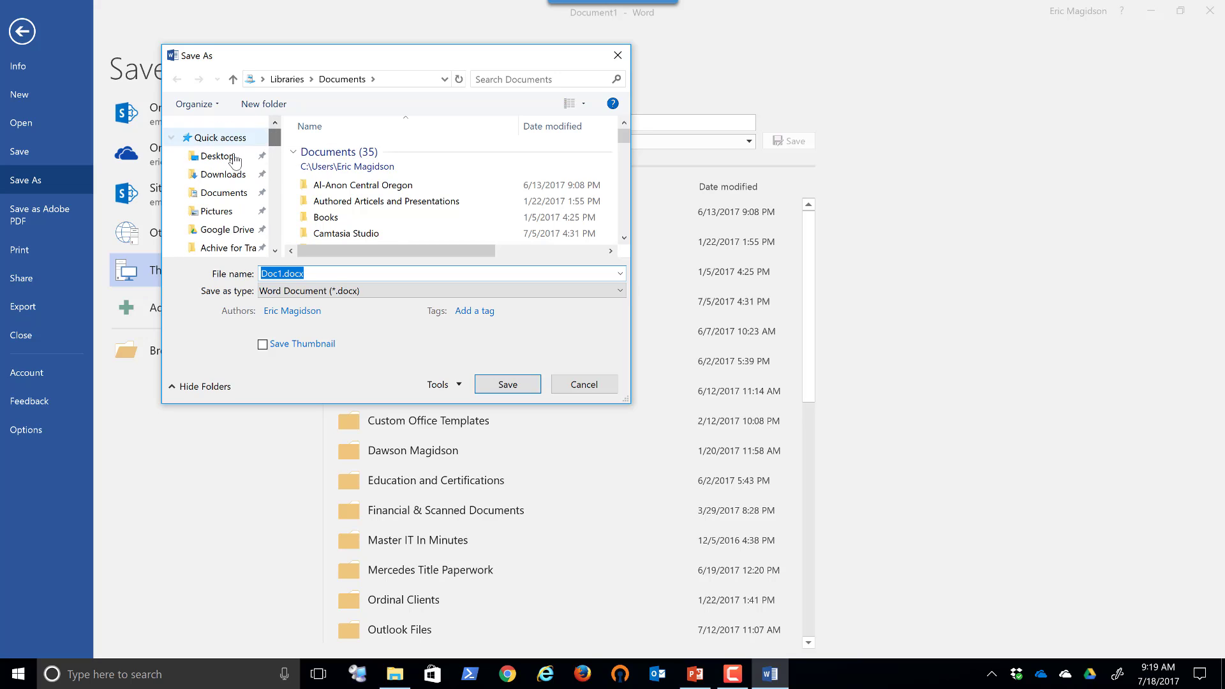
Save the blank document to the Desktop as 'EMagidson My First Document.docx'.
{"action": "left_click", "coordinate": [216, 156]}
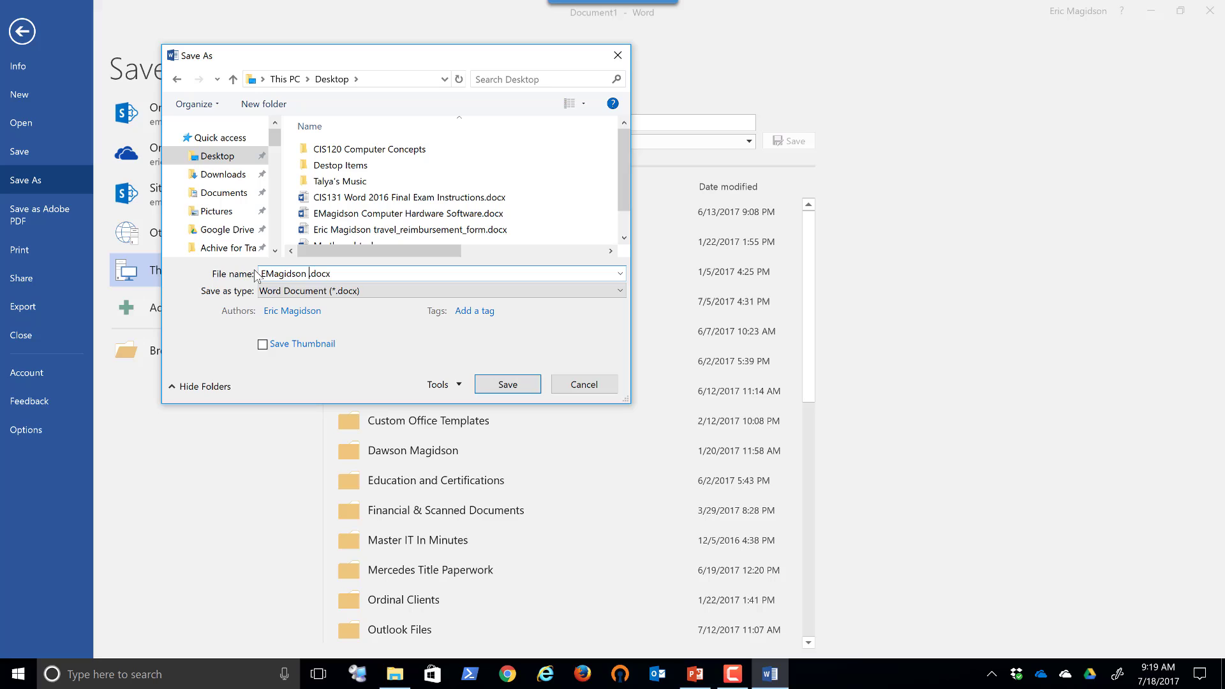
{"action": "type", "text": "M"}
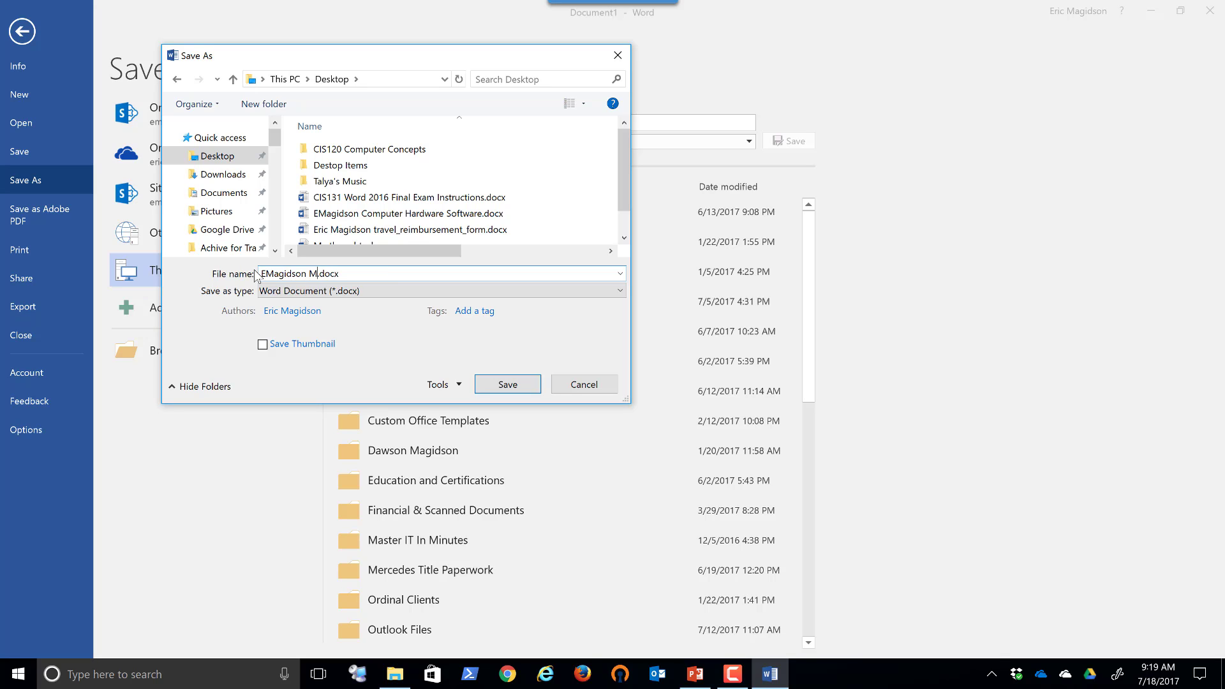
{"action": "type", "text": "y First Docum"}
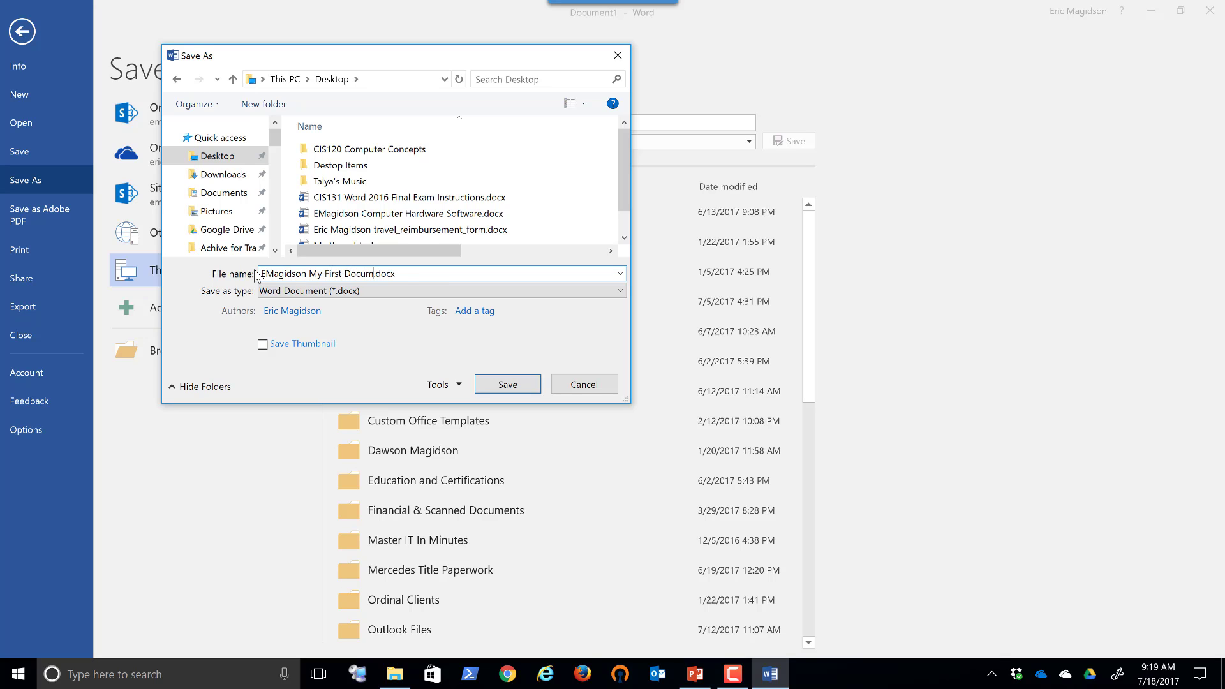
{"action": "type", "text": "ent"}
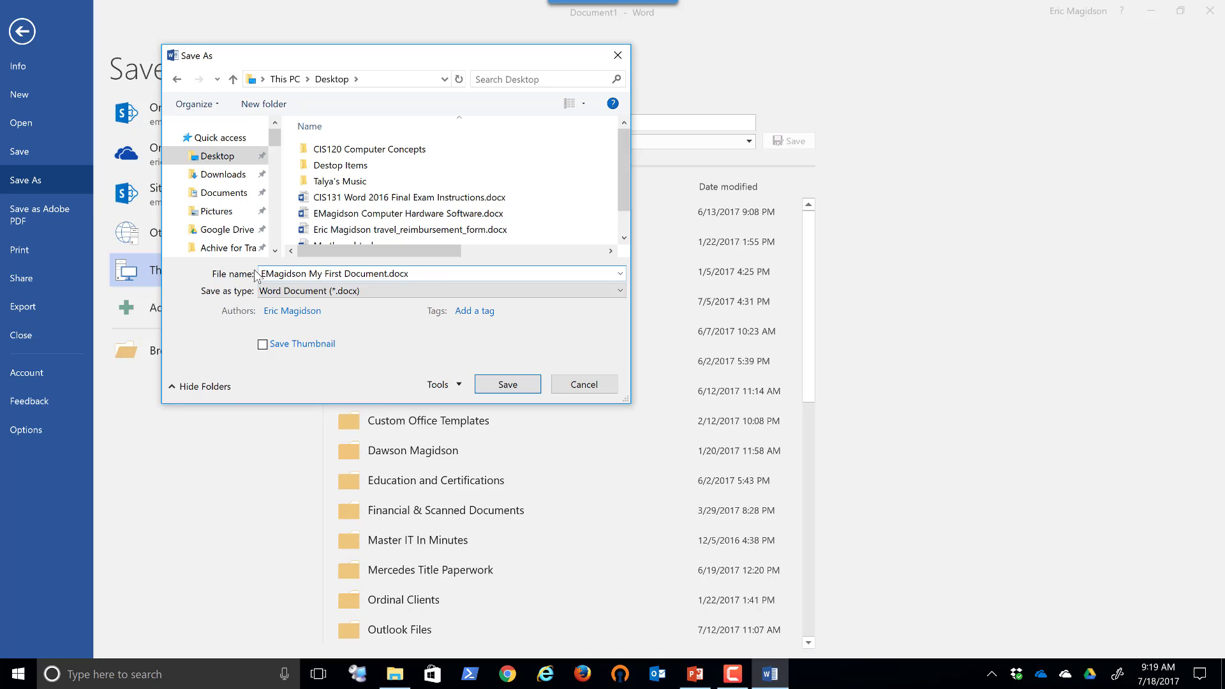
{"action": "left_click", "coordinate": [507, 383]}
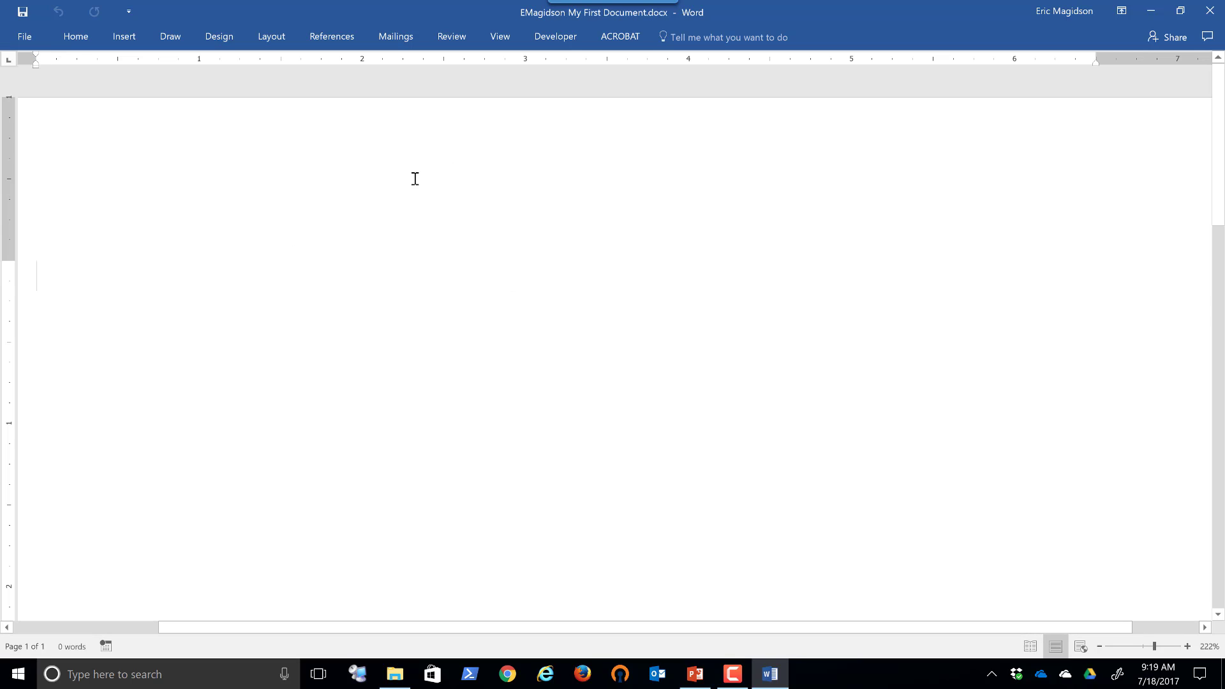
{"action": "mouse_move", "coordinate": [598, 376]}
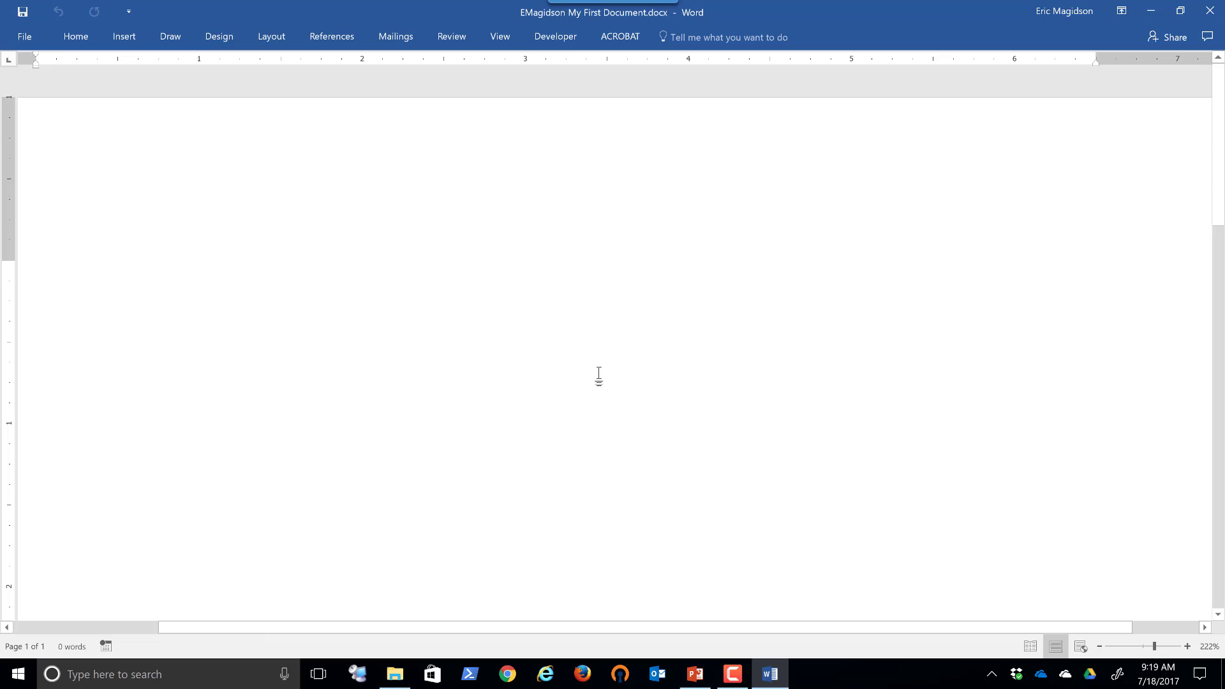
{"action": "mouse_move", "coordinate": [1109, 87]}
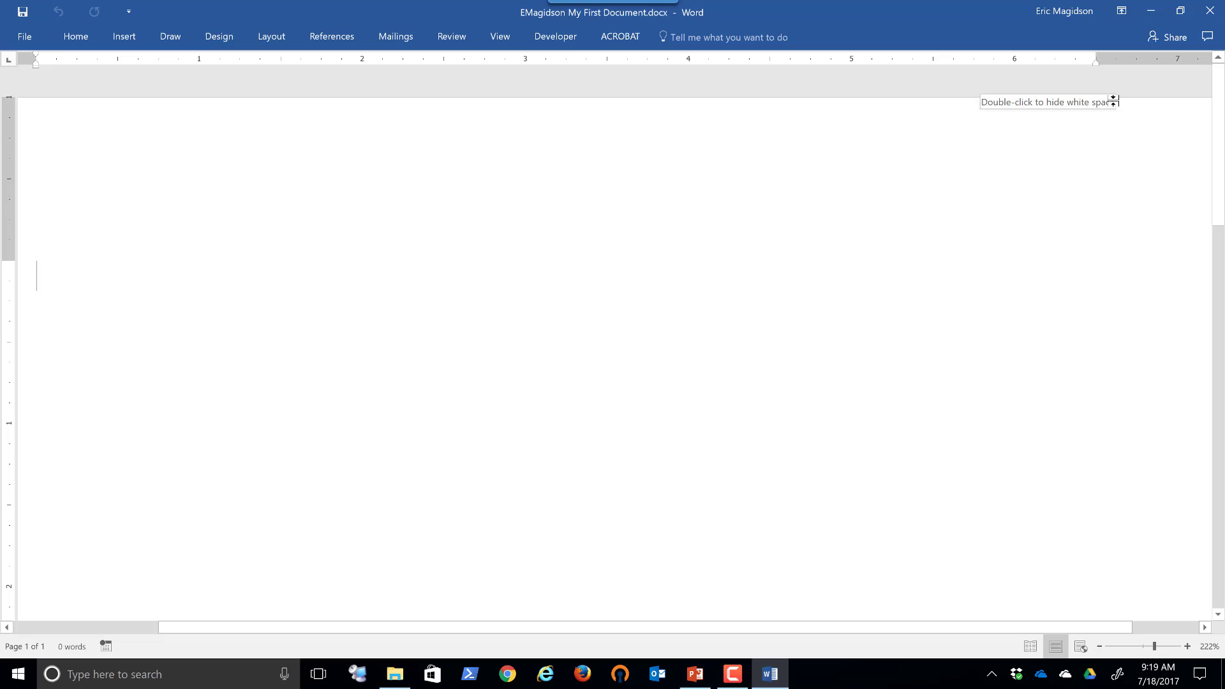
{"action": "mouse_move", "coordinate": [730, 37]}
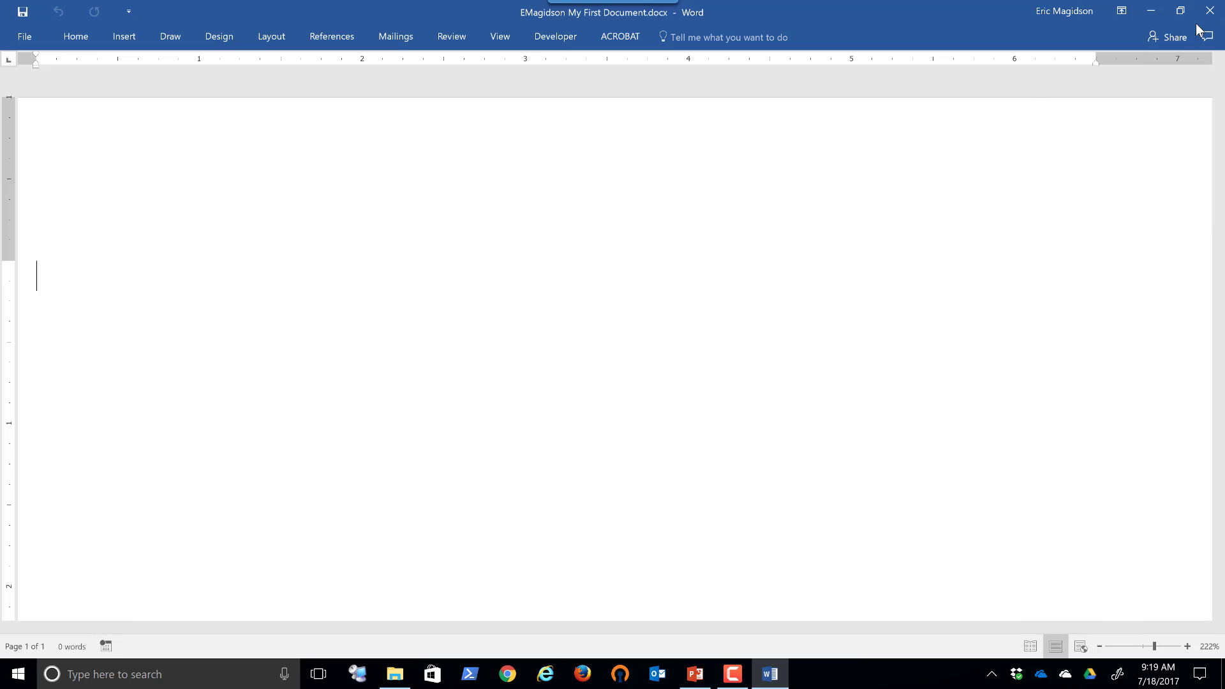
Close 'EMagidson My First Document' with the Word window's Close button.
{"action": "left_click", "coordinate": [1211, 11]}
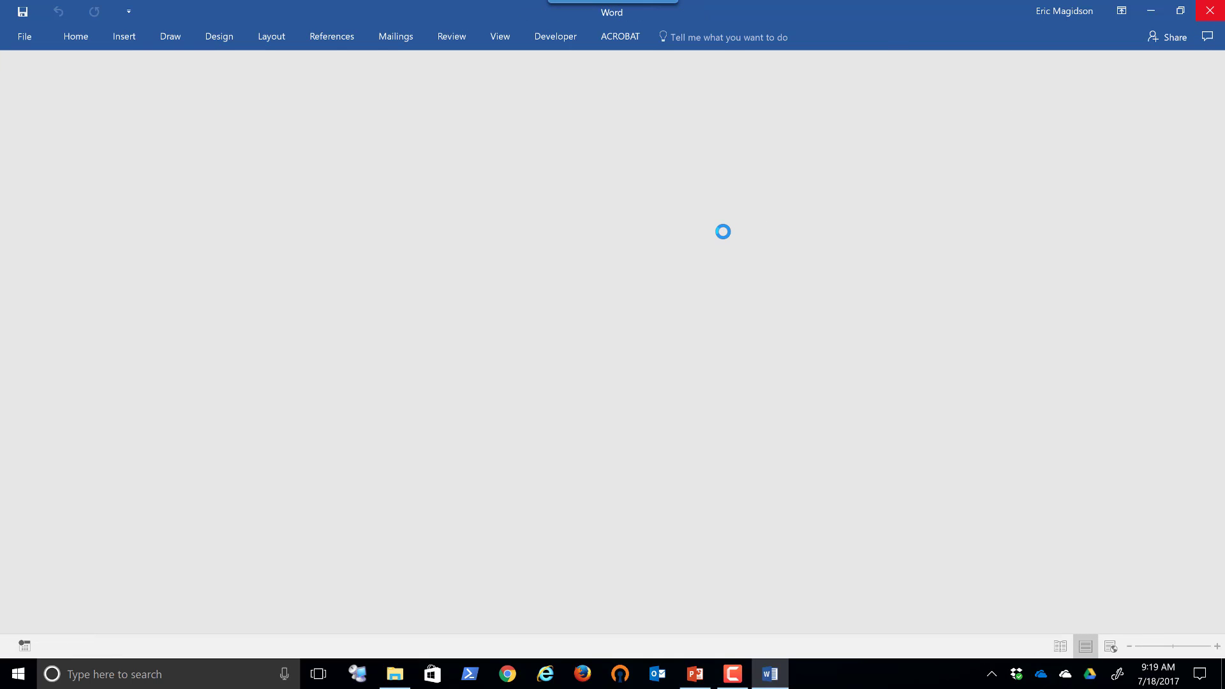
Return to the PowerPoint show on slide 12 and restore its window to a smaller size.
{"action": "left_click", "coordinate": [695, 674]}
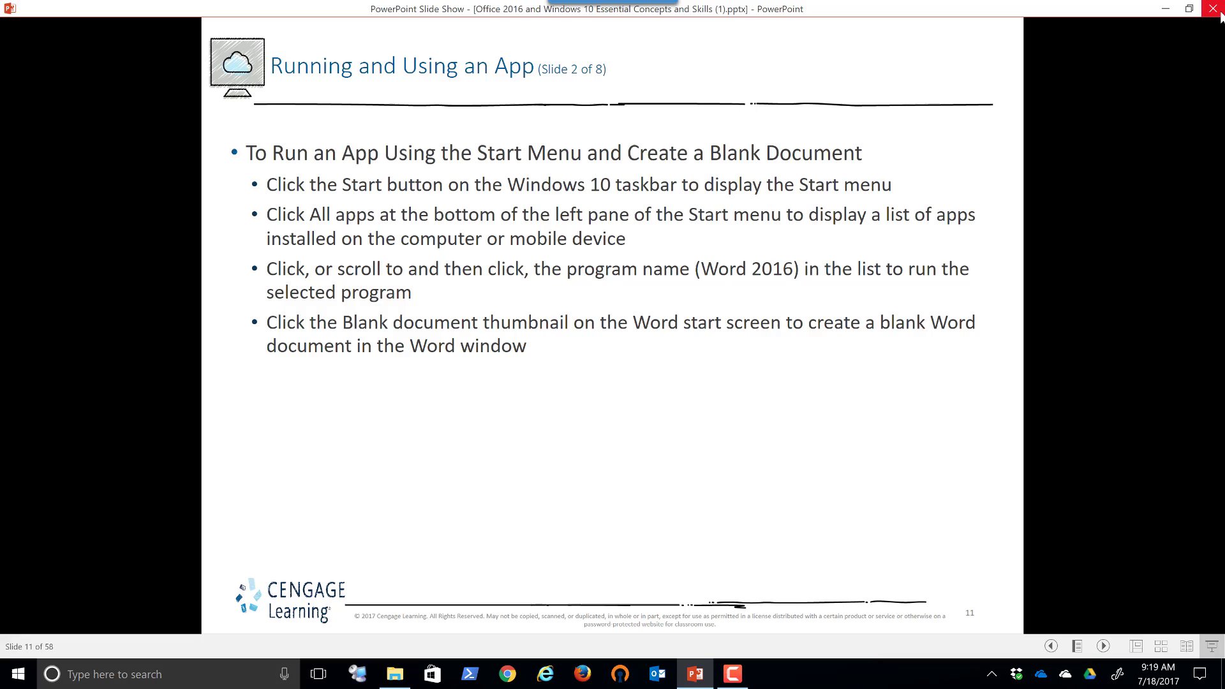
{"action": "mouse_move", "coordinate": [612, 389]}
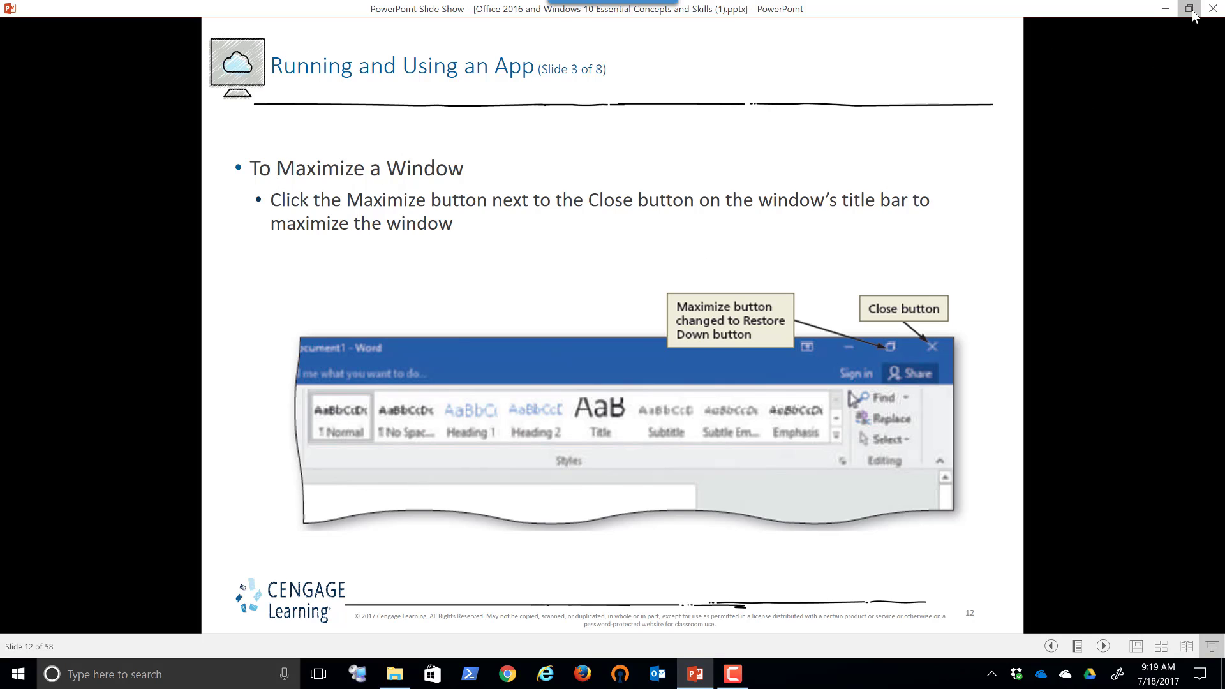
{"action": "mouse_move", "coordinate": [1190, 9]}
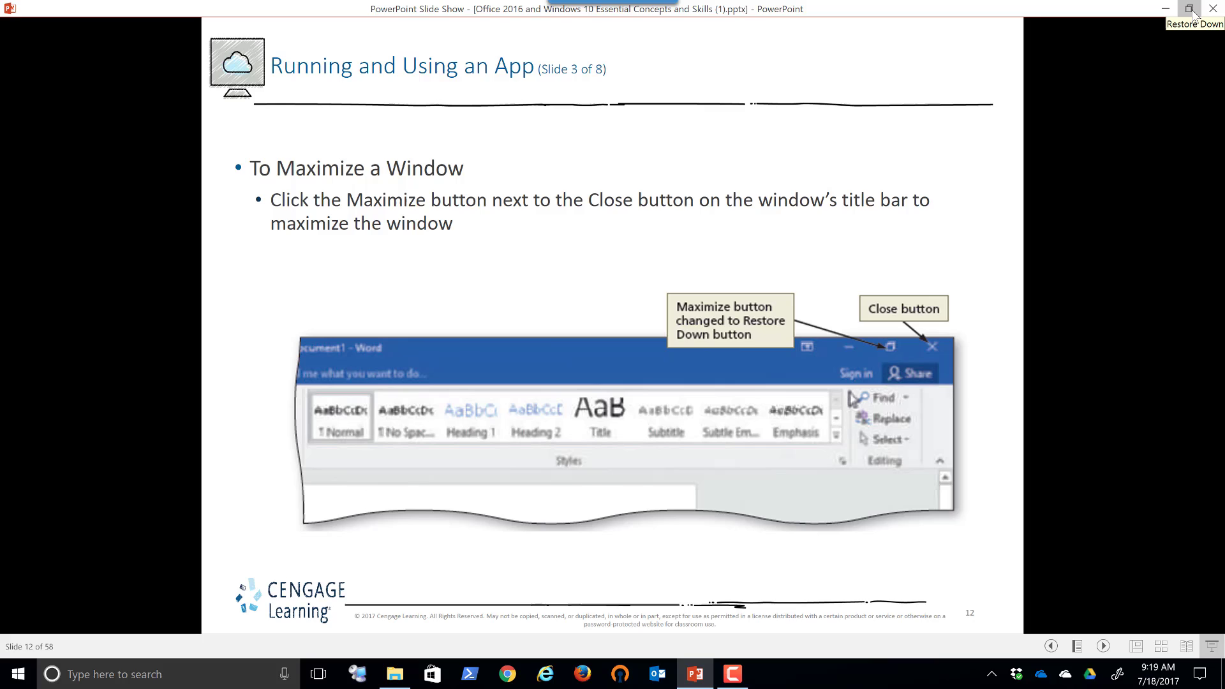
{"action": "left_click", "coordinate": [1183, 8]}
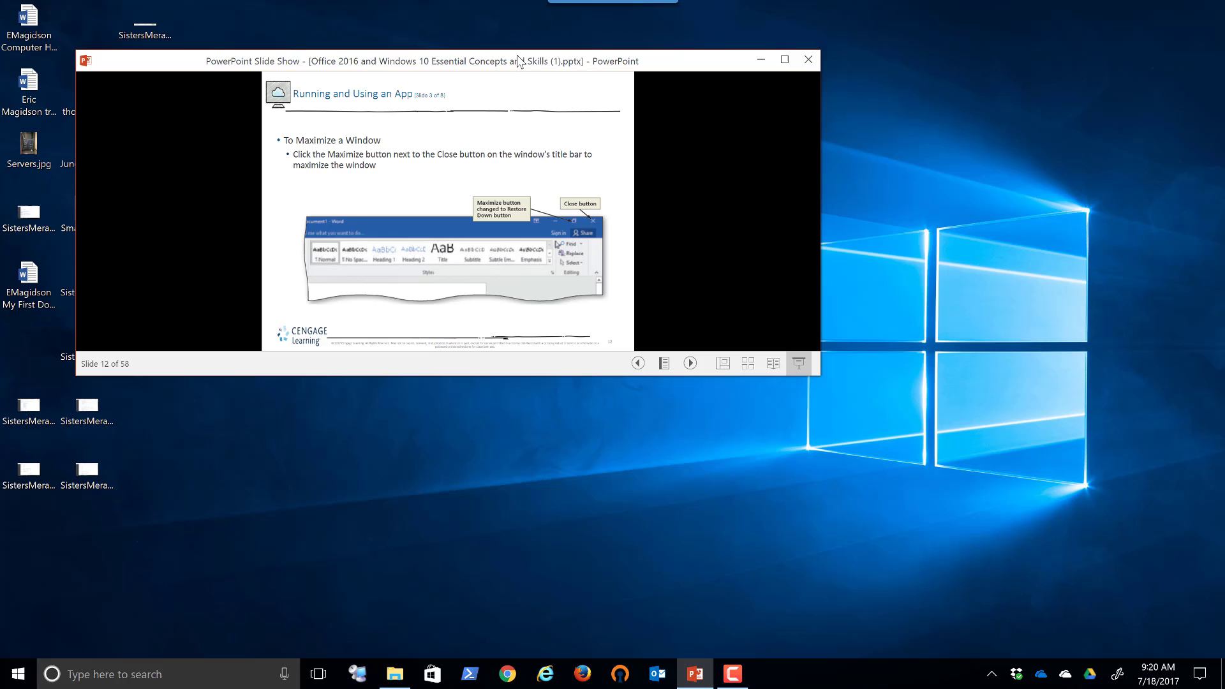
{"action": "mouse_move", "coordinate": [489, 66]}
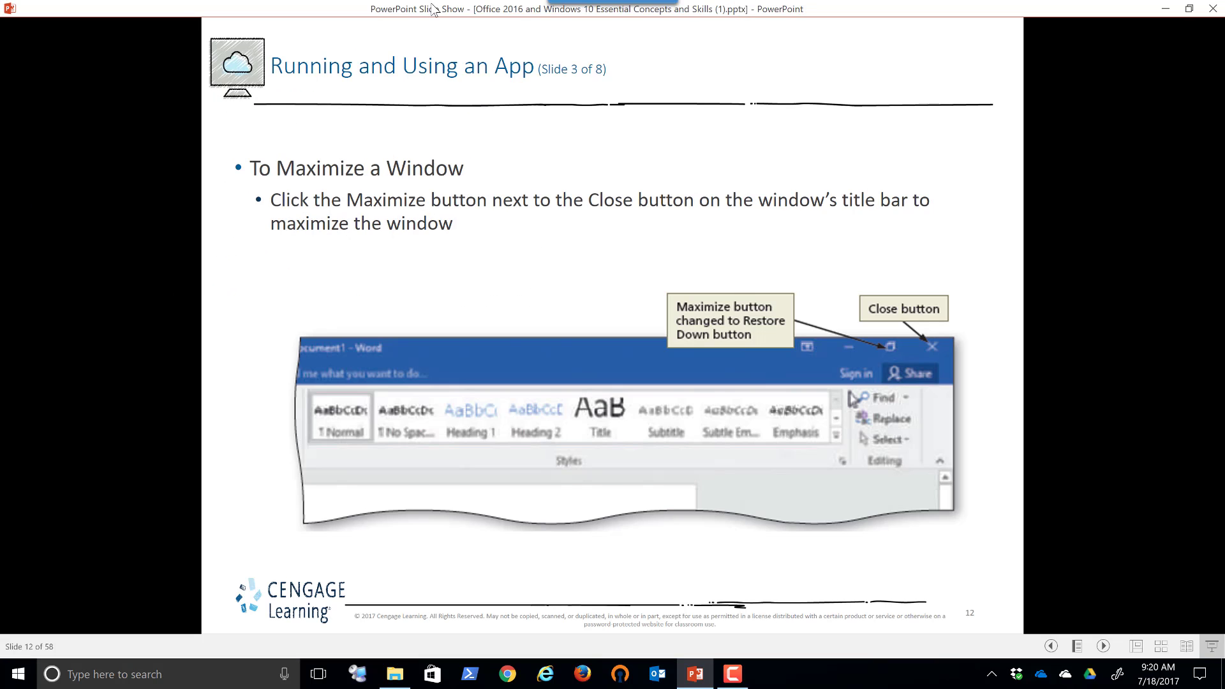
{"action": "mouse_move", "coordinate": [445, 20]}
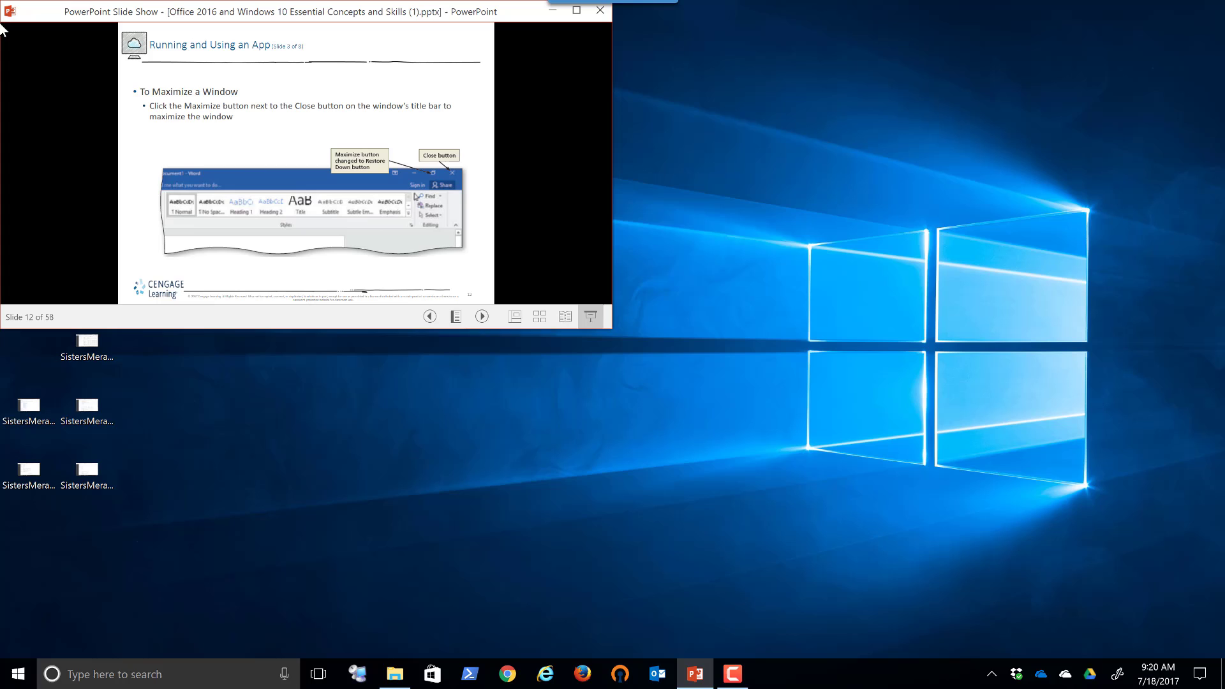
{"action": "mouse_move", "coordinate": [1003, 139]}
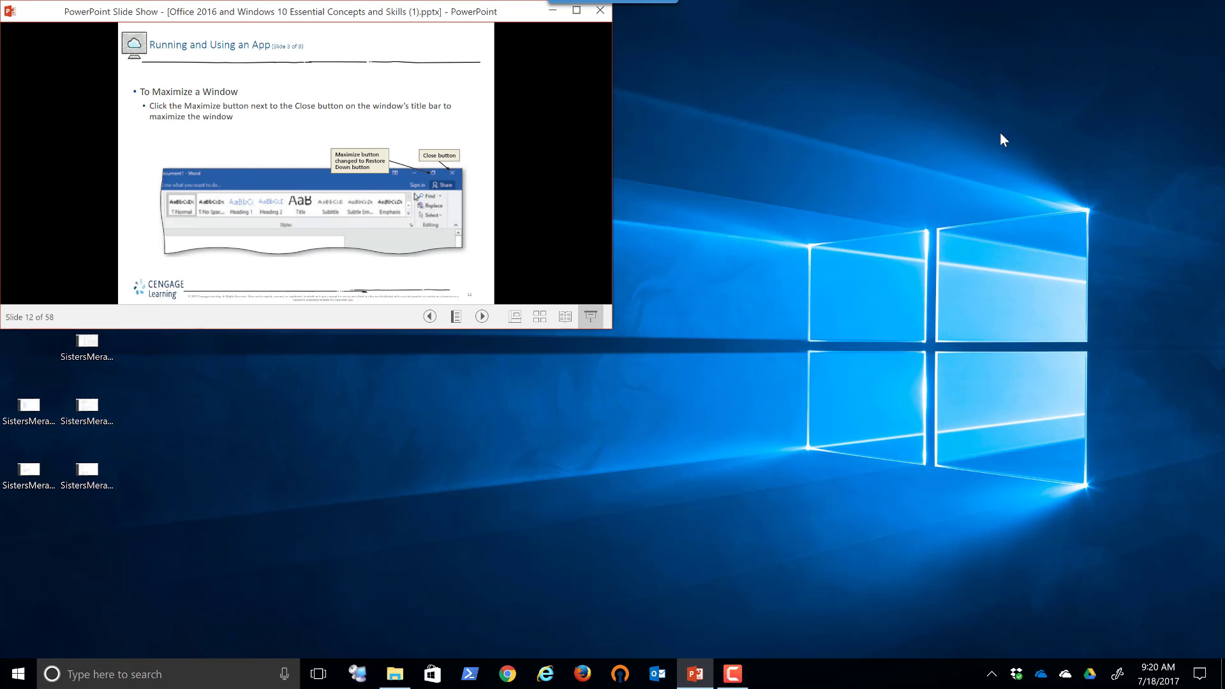
{"action": "mouse_move", "coordinate": [583, 26]}
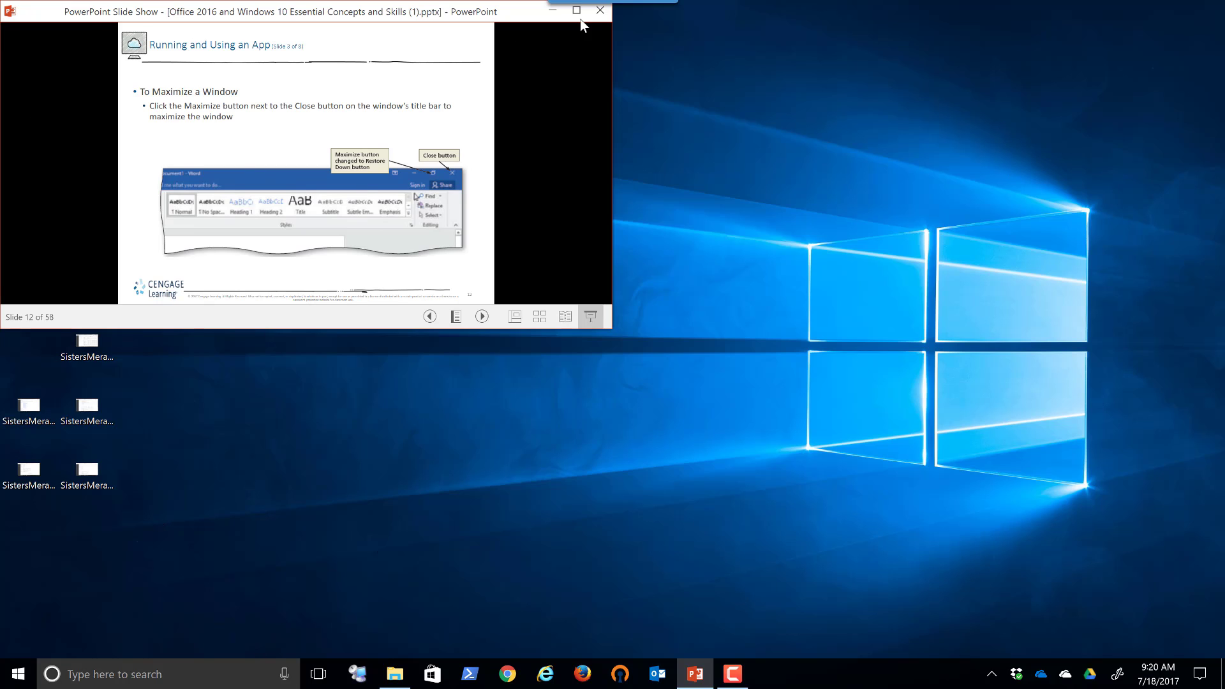
Maximize the slide show window so slide 12 fills the screen again.
{"action": "left_click", "coordinate": [575, 11]}
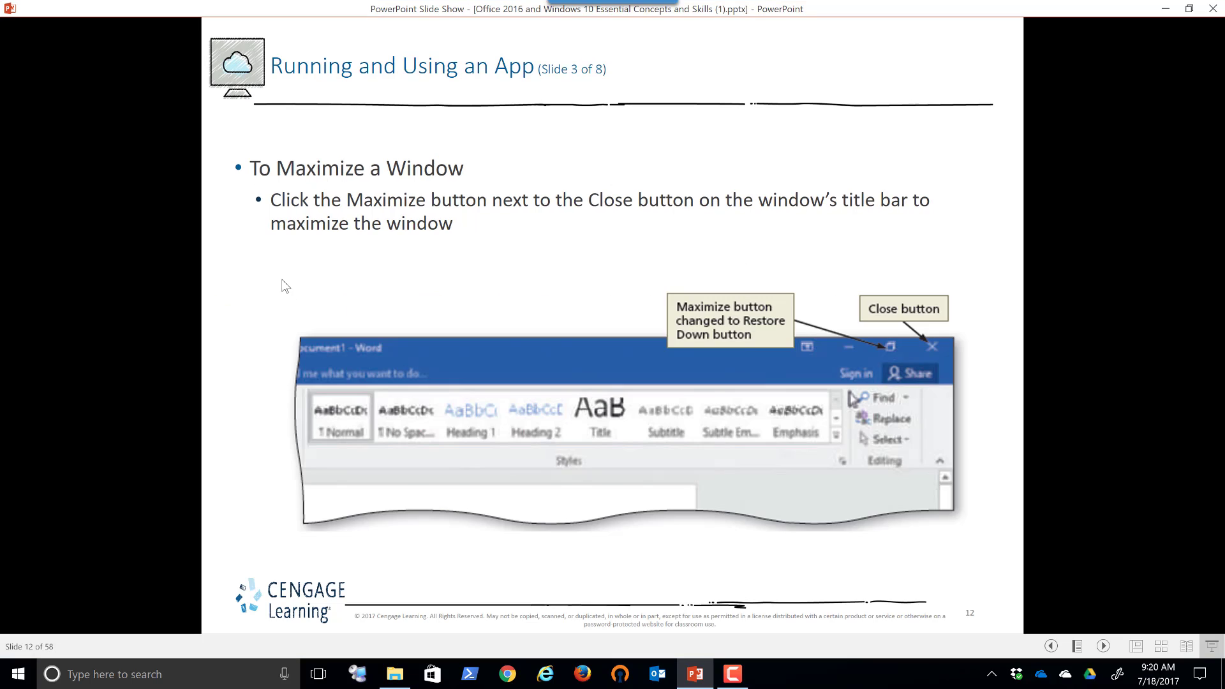
{"action": "mouse_move", "coordinate": [1136, 50]}
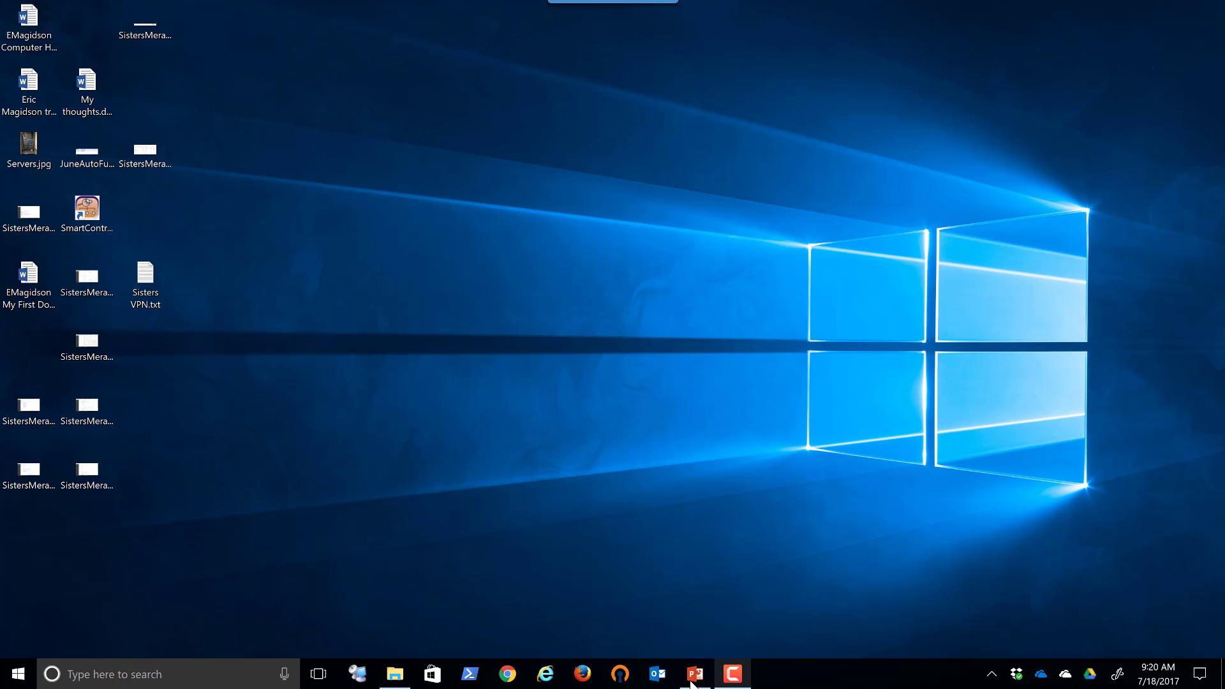
{"action": "mouse_move", "coordinate": [694, 674]}
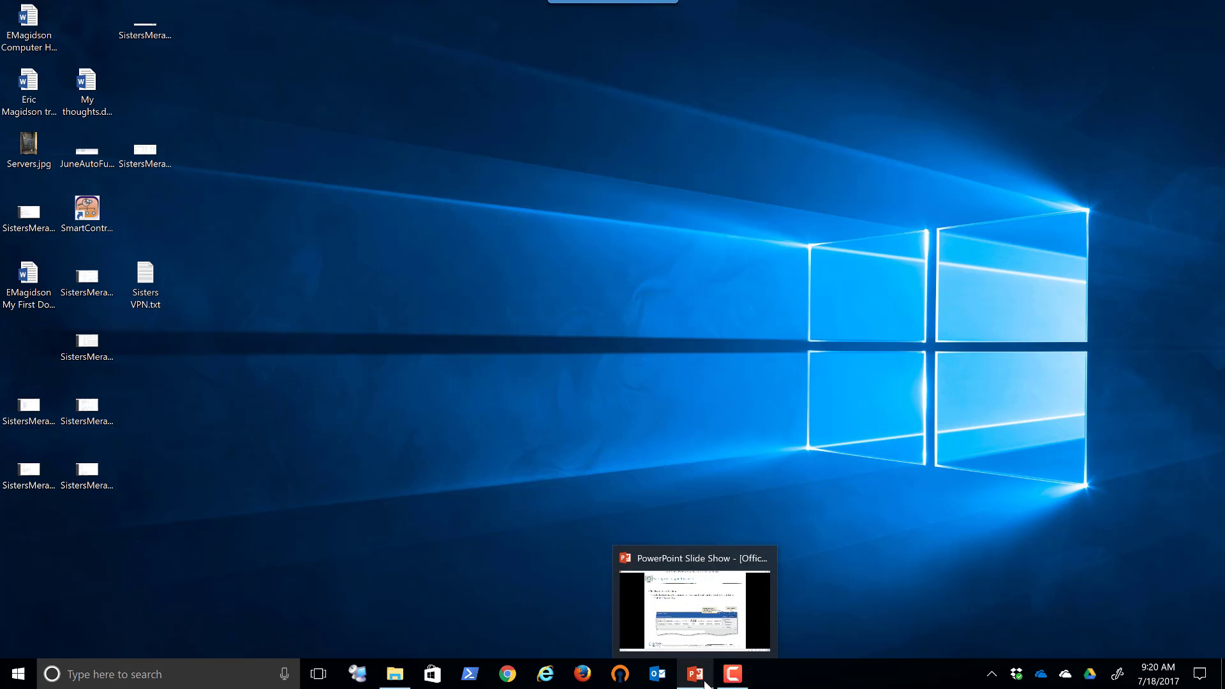
Restore the minimized PowerPoint slide show from the taskbar.
{"action": "left_click", "coordinate": [732, 674]}
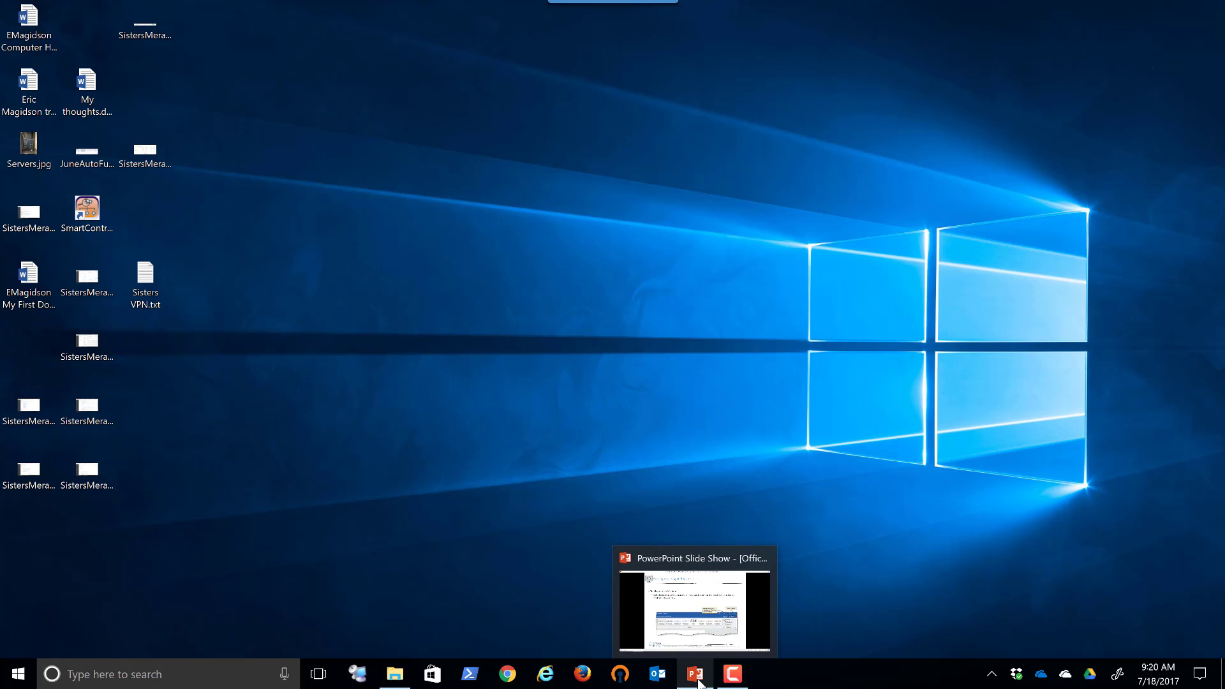
{"action": "mouse_move", "coordinate": [656, 674]}
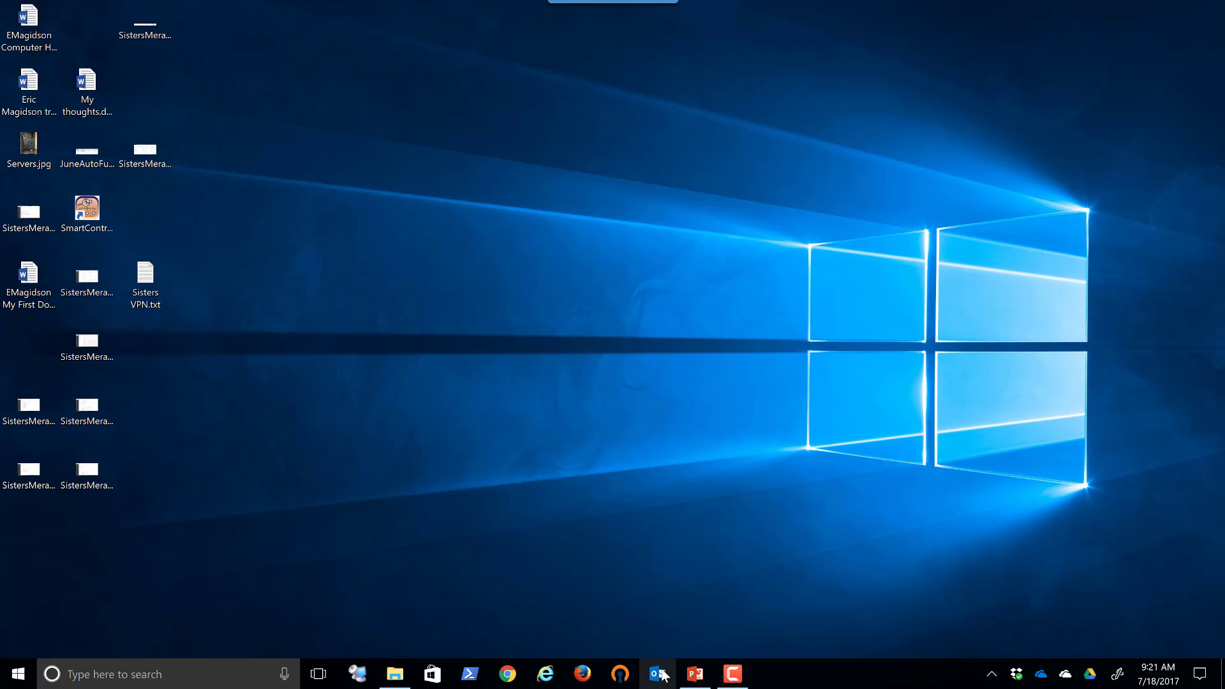
{"action": "mouse_move", "coordinate": [393, 674]}
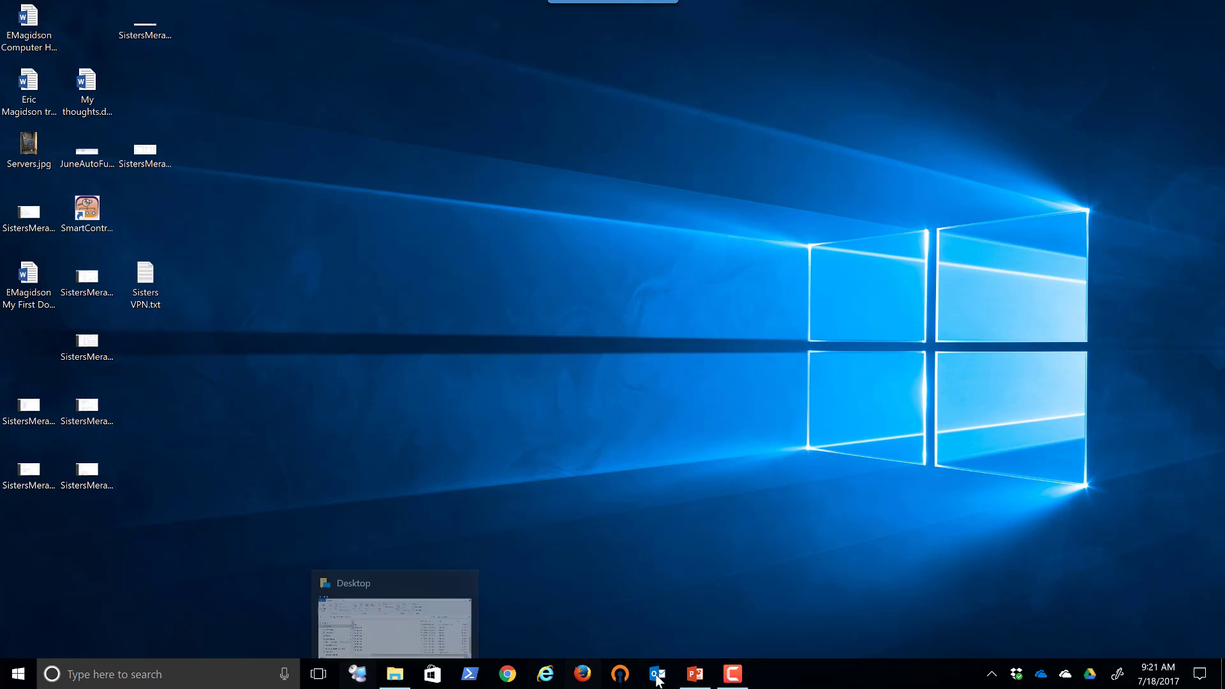
{"action": "mouse_move", "coordinate": [394, 674]}
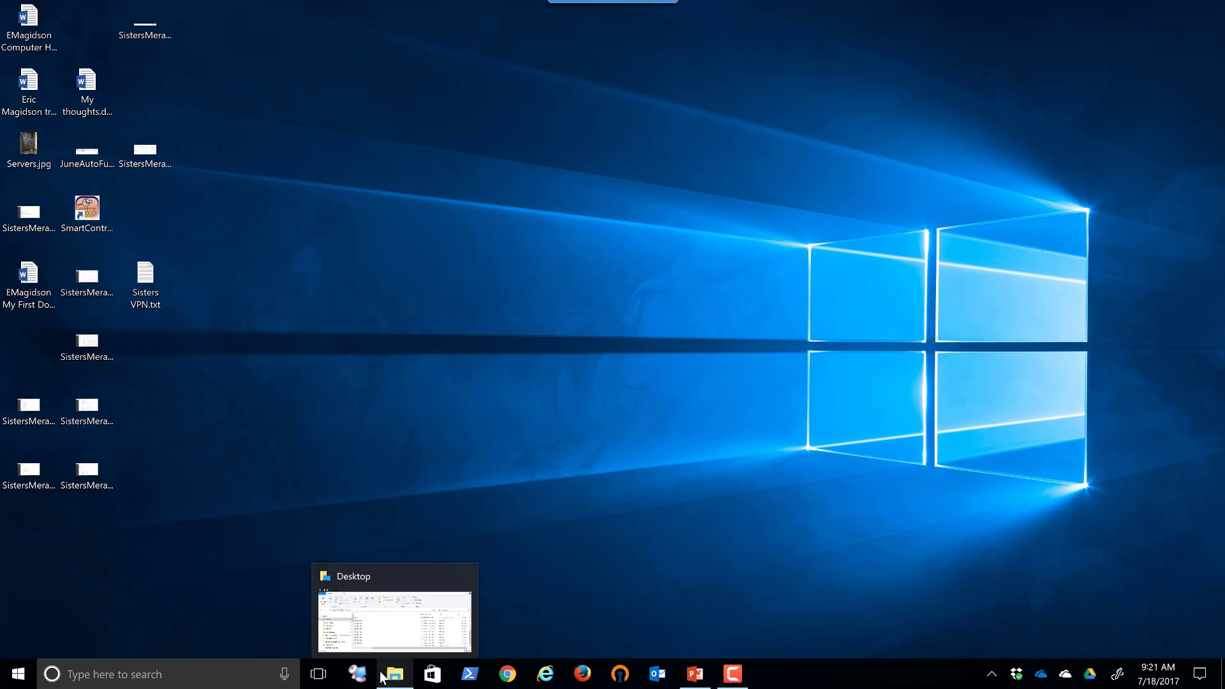
{"action": "mouse_move", "coordinate": [361, 641]}
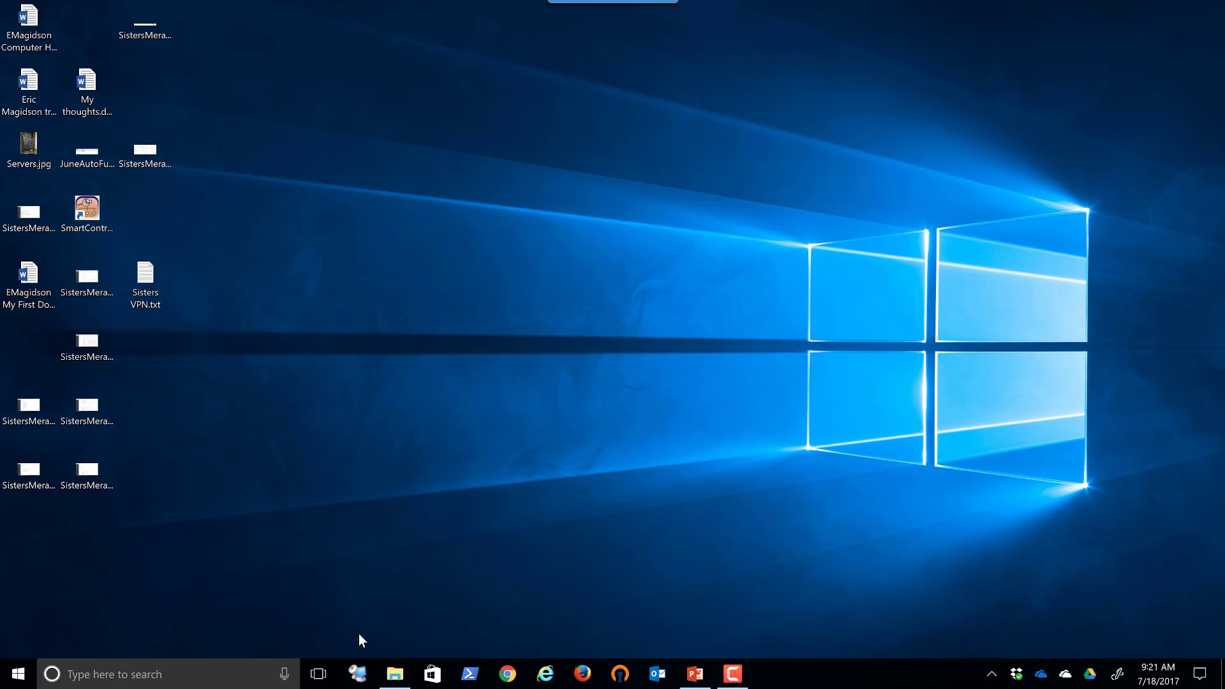
{"action": "mouse_move", "coordinate": [395, 674]}
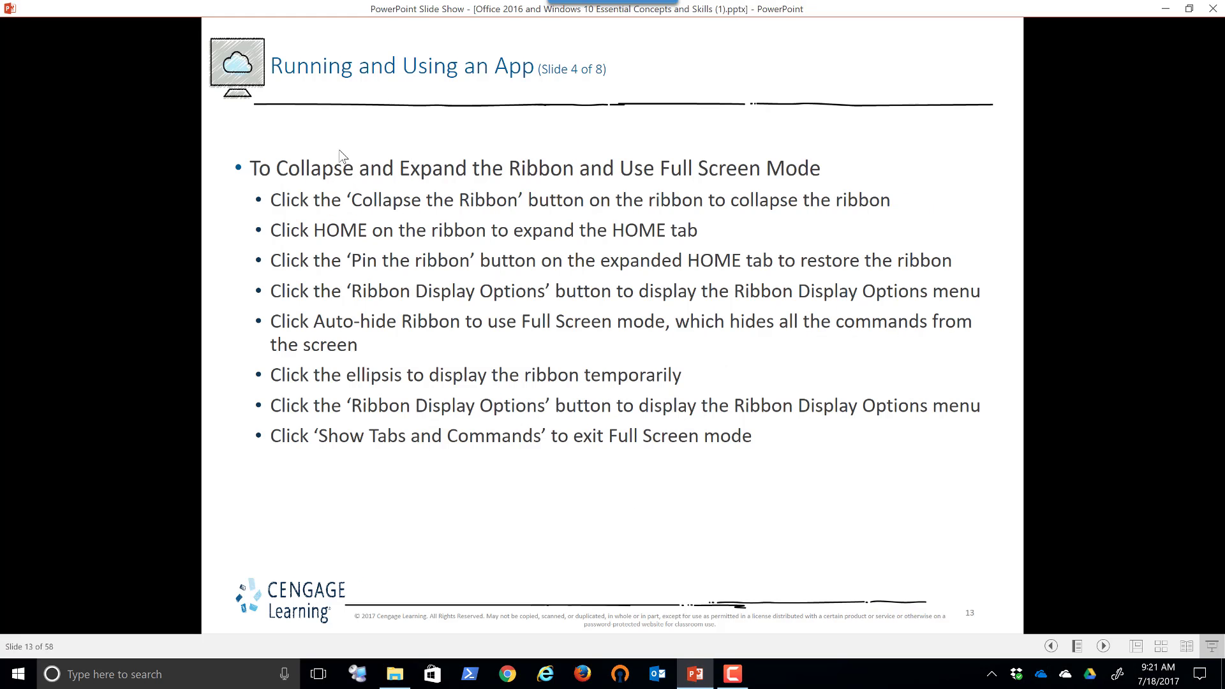
{"action": "mouse_move", "coordinate": [724, 186]}
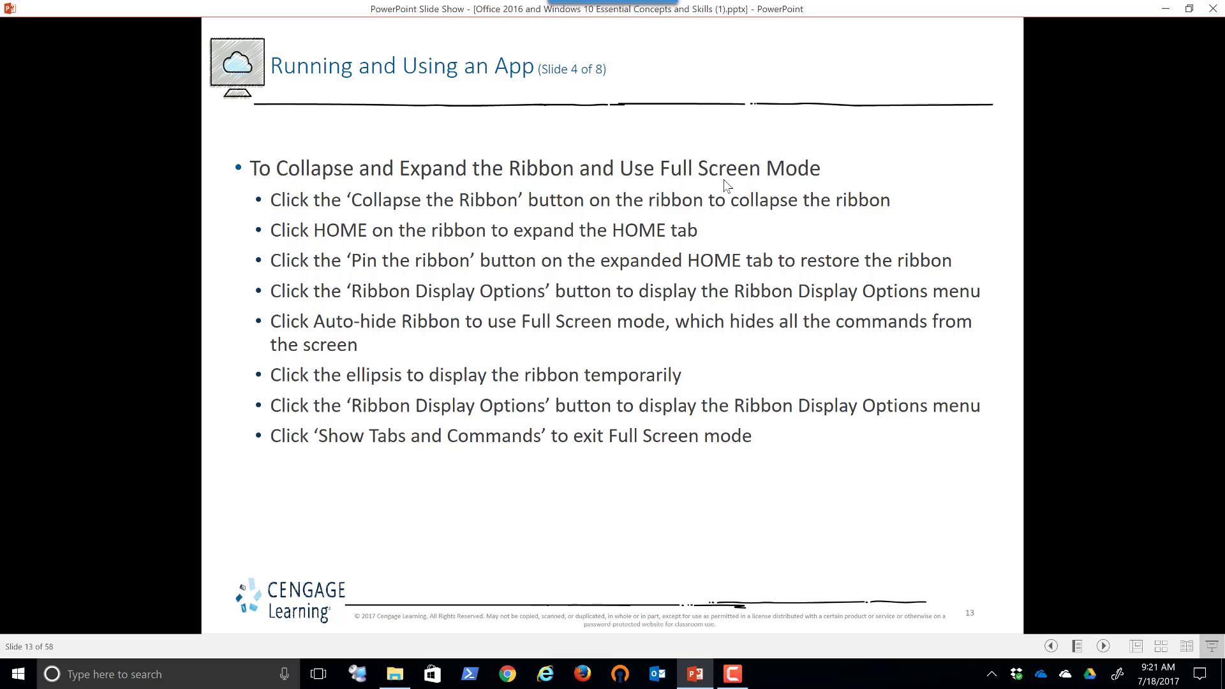
{"action": "mouse_move", "coordinate": [571, 397]}
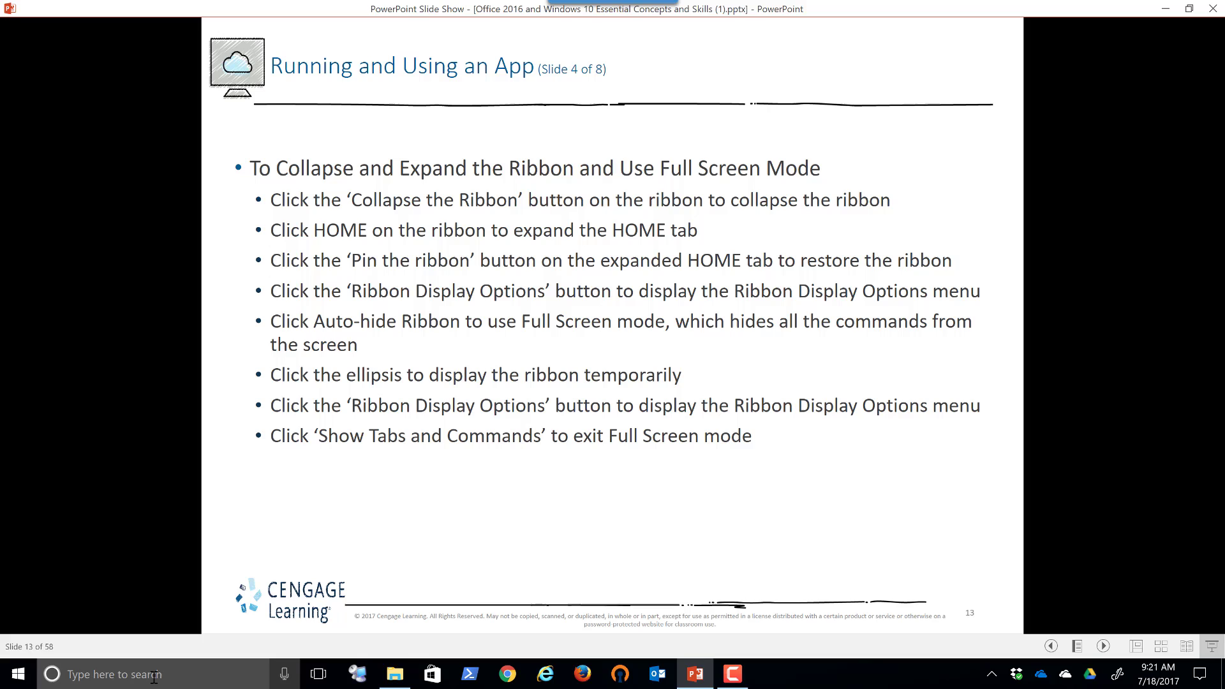
Launch Excel by searching 'ex' in the Windows taskbar search.
{"action": "left_click", "coordinate": [117, 675]}
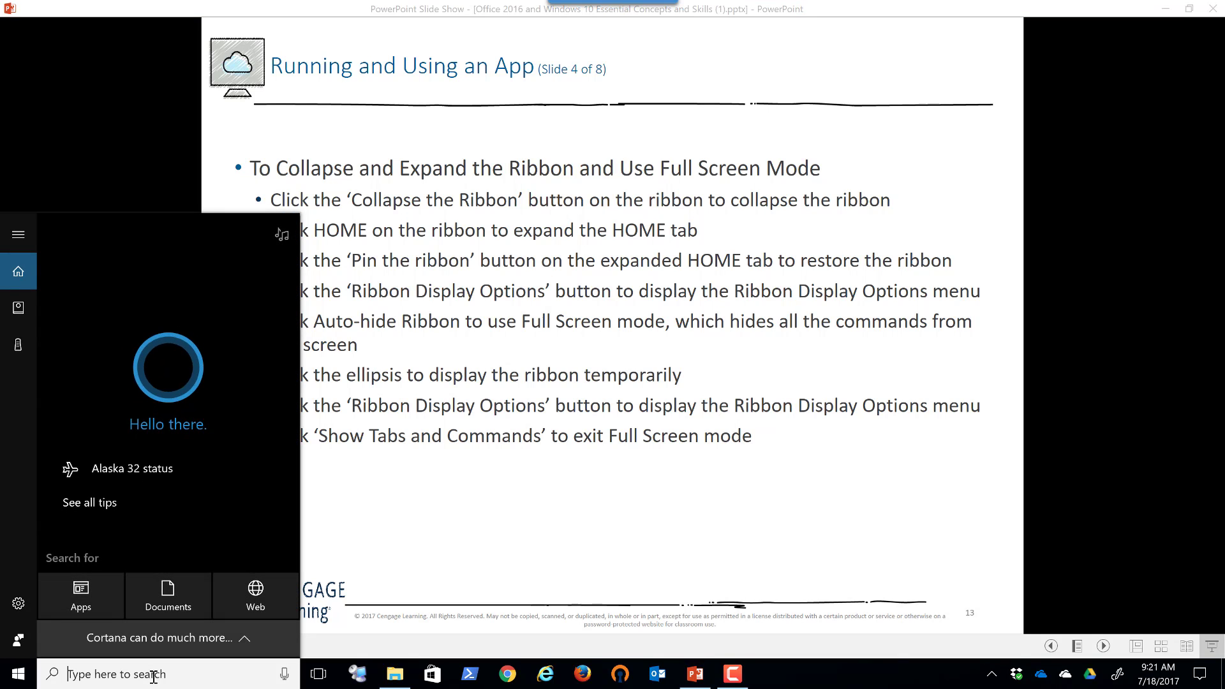
{"action": "type", "text": "ex"}
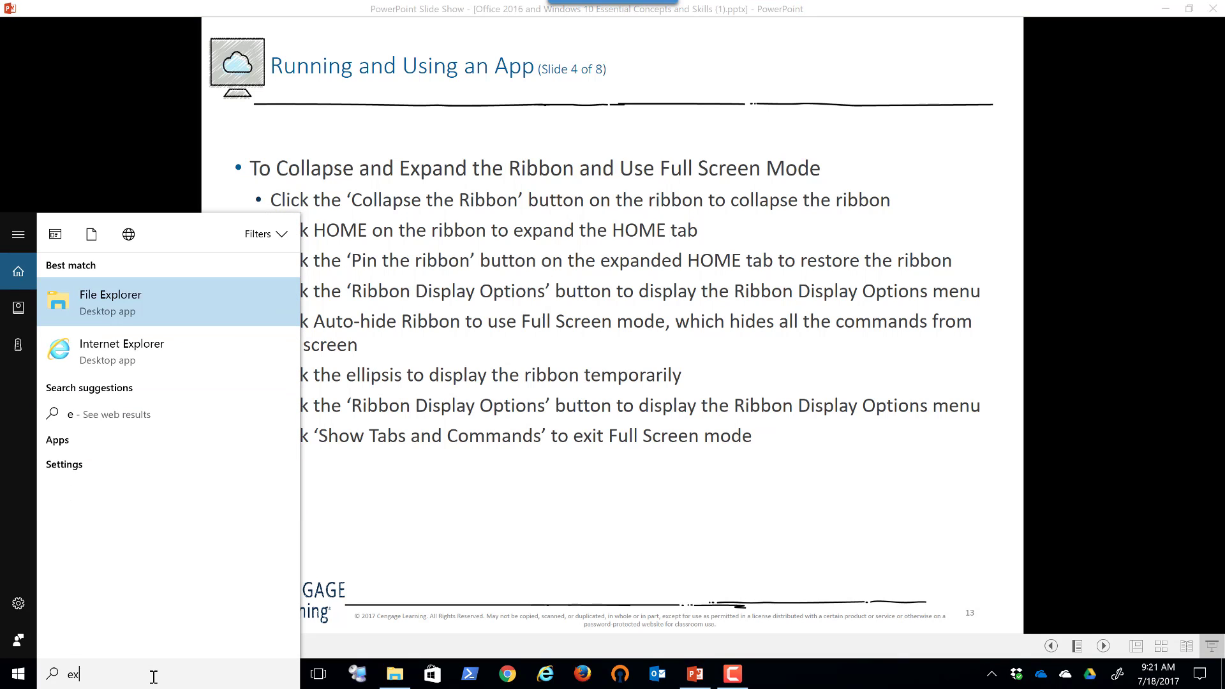
{"action": "left_click", "coordinate": [109, 302]}
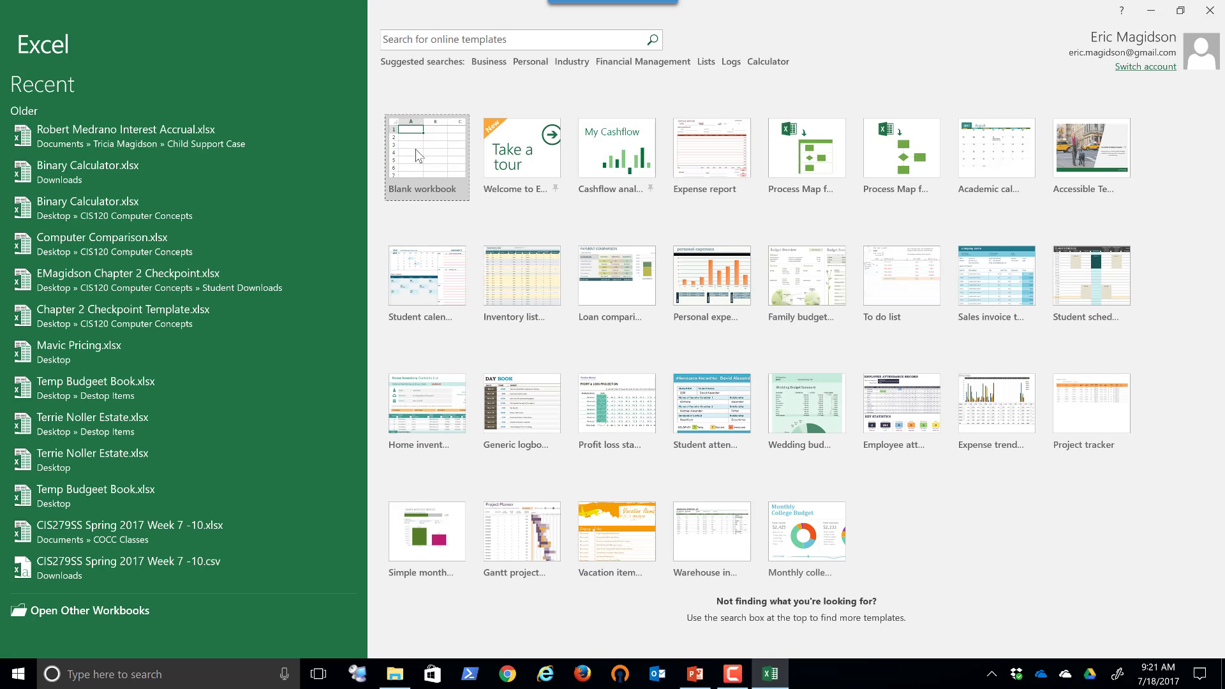
Create blank workbook Book1 and re-hide the collapsed ribbon commands.
{"action": "left_click", "coordinate": [426, 157]}
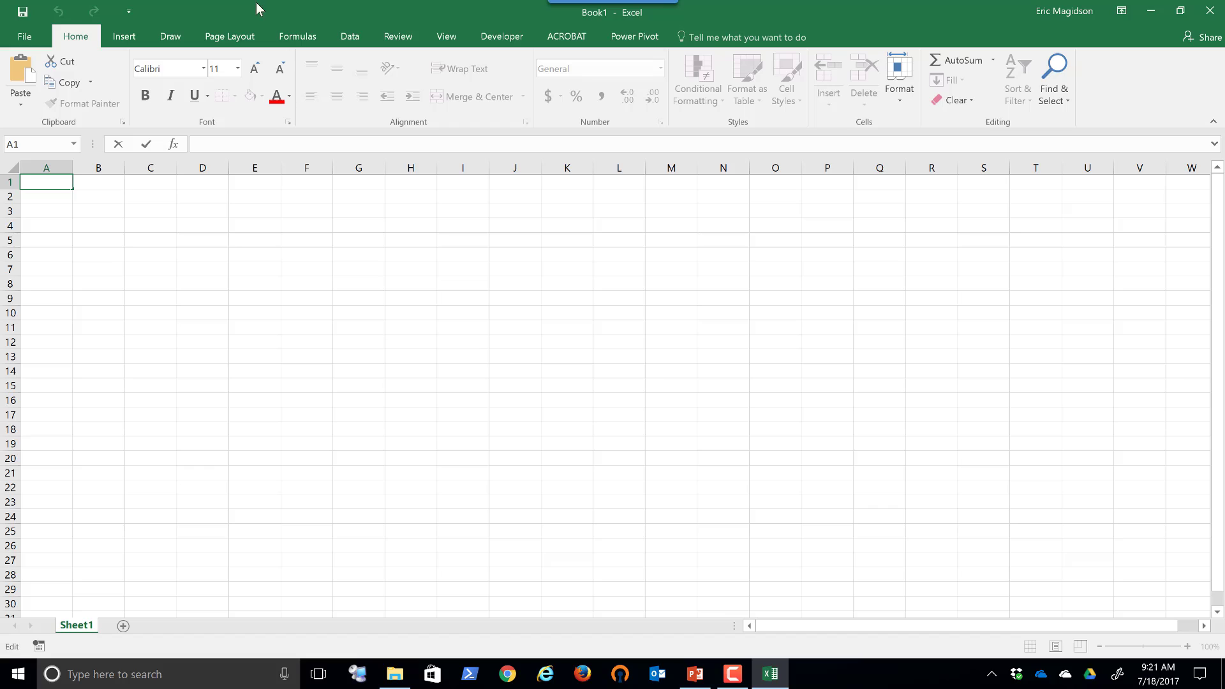
{"action": "mouse_move", "coordinate": [605, 7]}
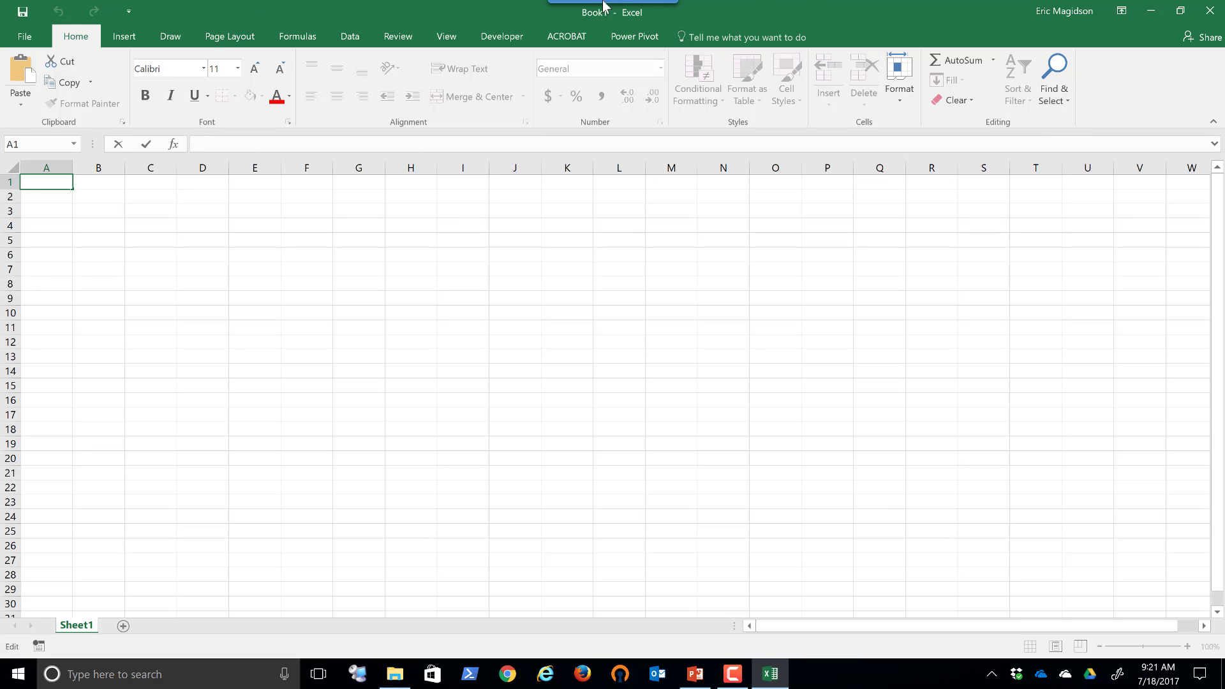
{"action": "mouse_move", "coordinate": [238, 36]}
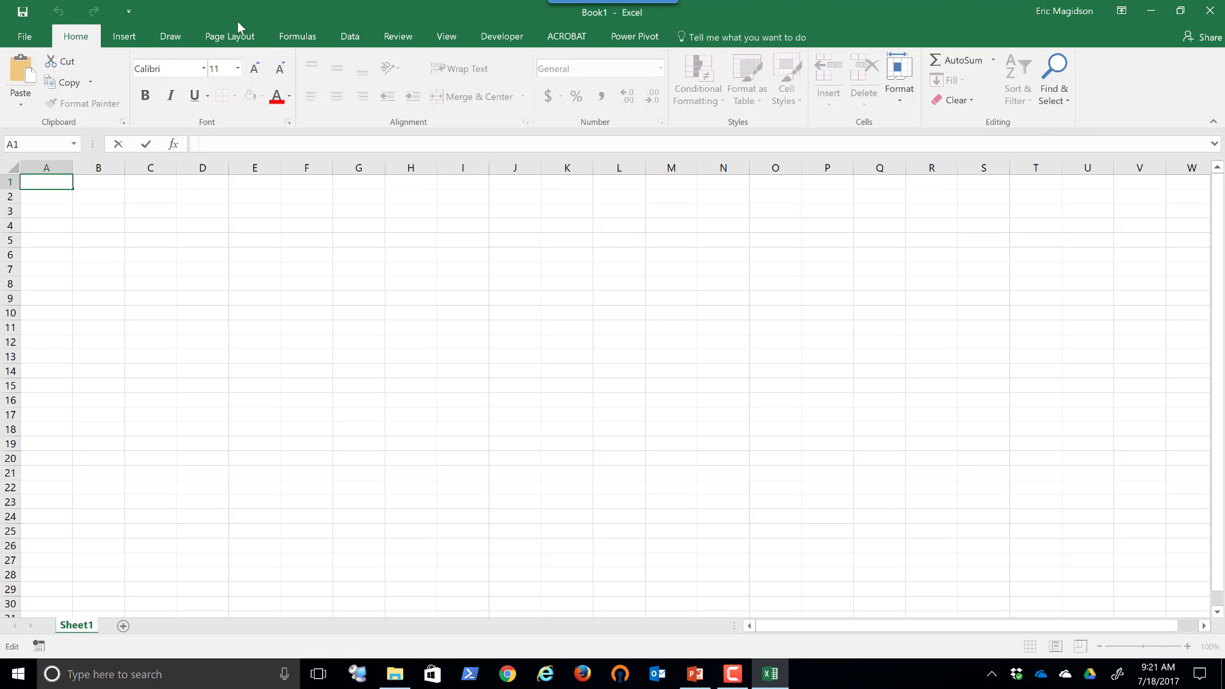
{"action": "mouse_move", "coordinate": [88, 69]}
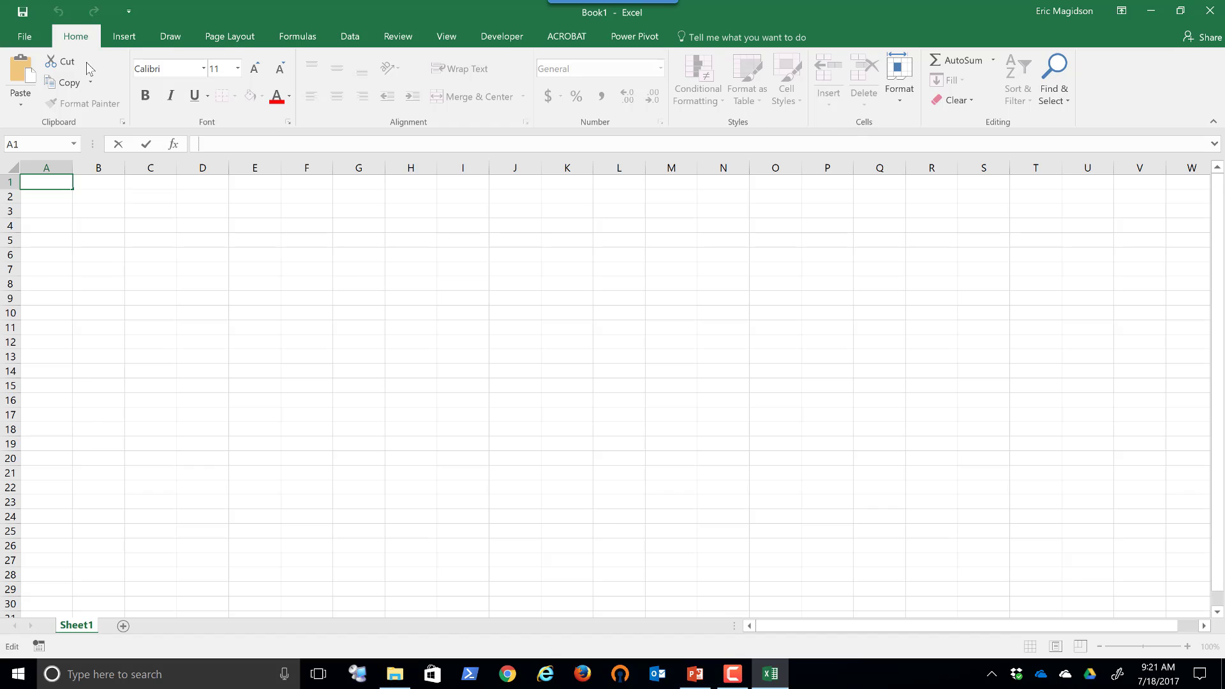
{"action": "mouse_move", "coordinate": [70, 151]}
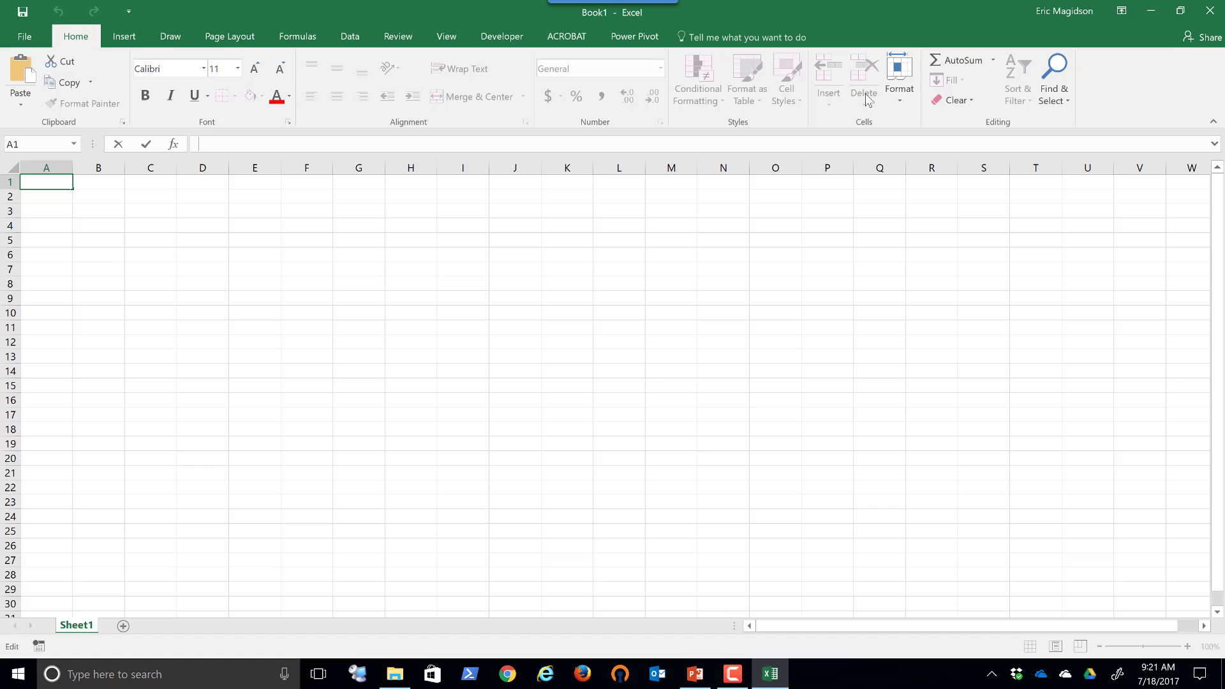
{"action": "mouse_move", "coordinate": [689, 206]}
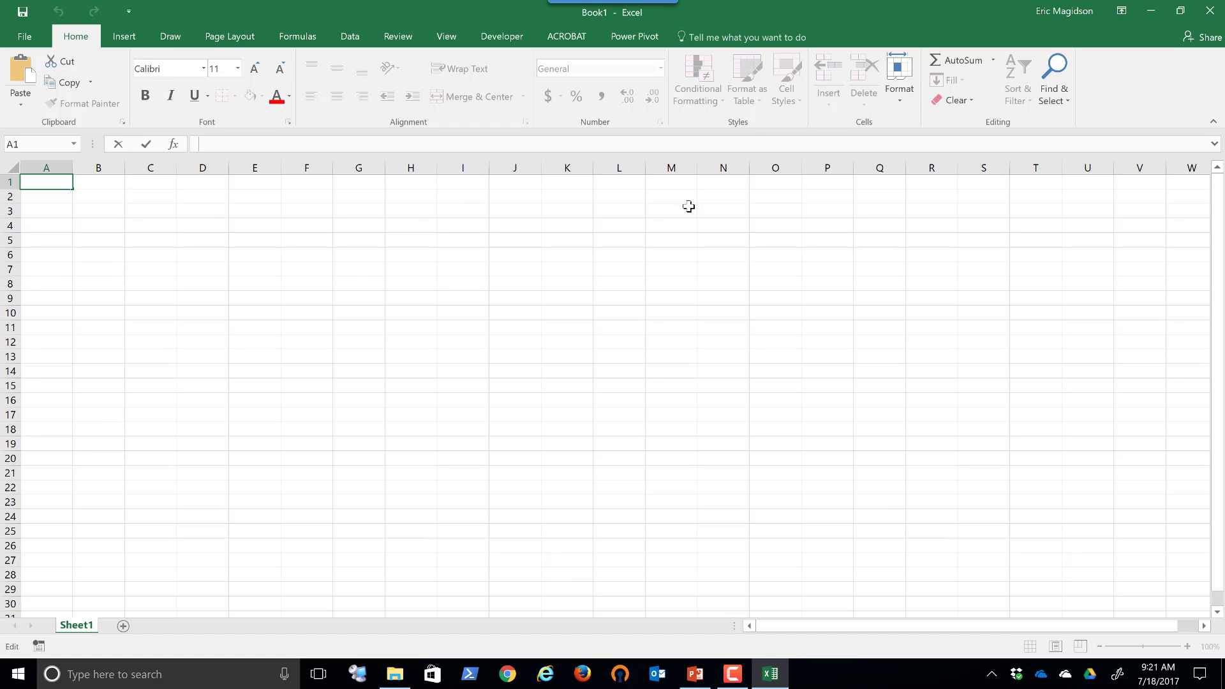
{"action": "mouse_move", "coordinate": [575, 96]}
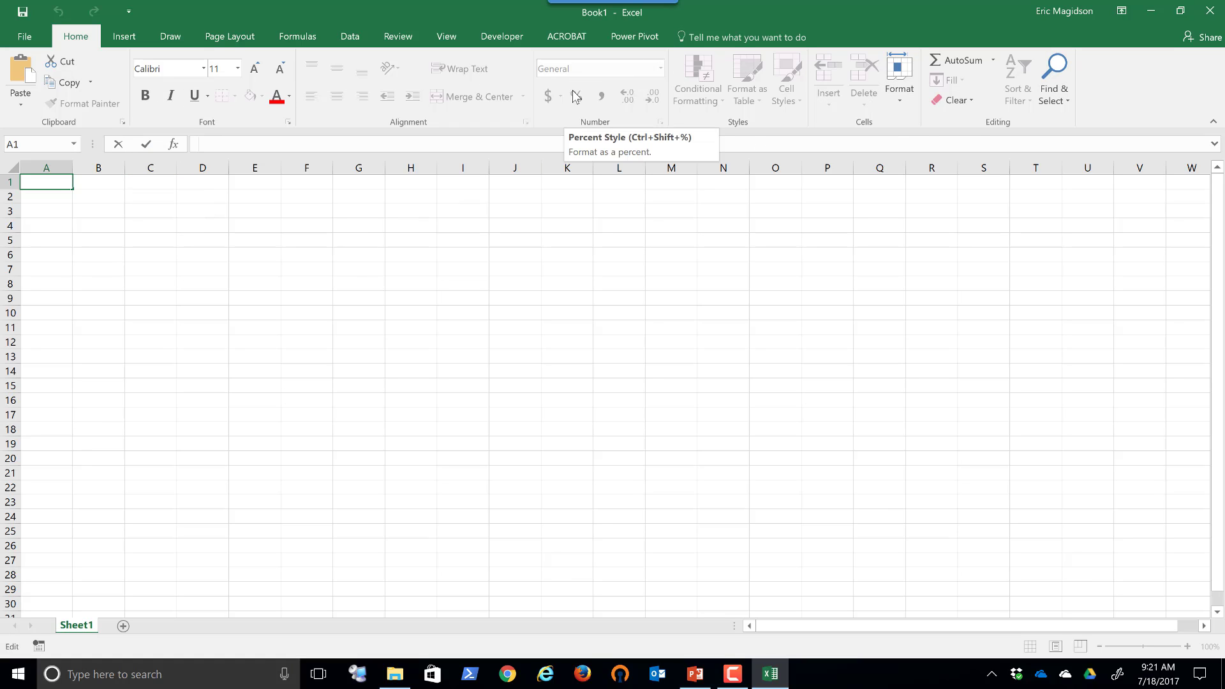
{"action": "mouse_move", "coordinate": [162, 335]}
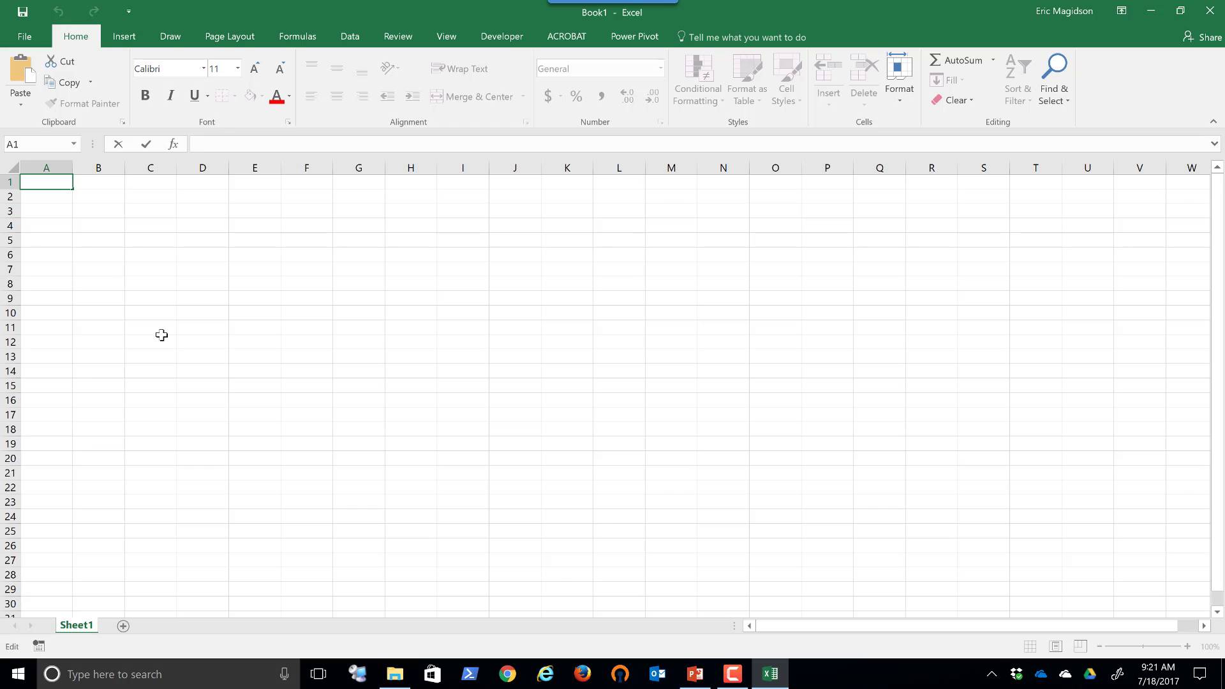
{"action": "mouse_move", "coordinate": [383, 559]}
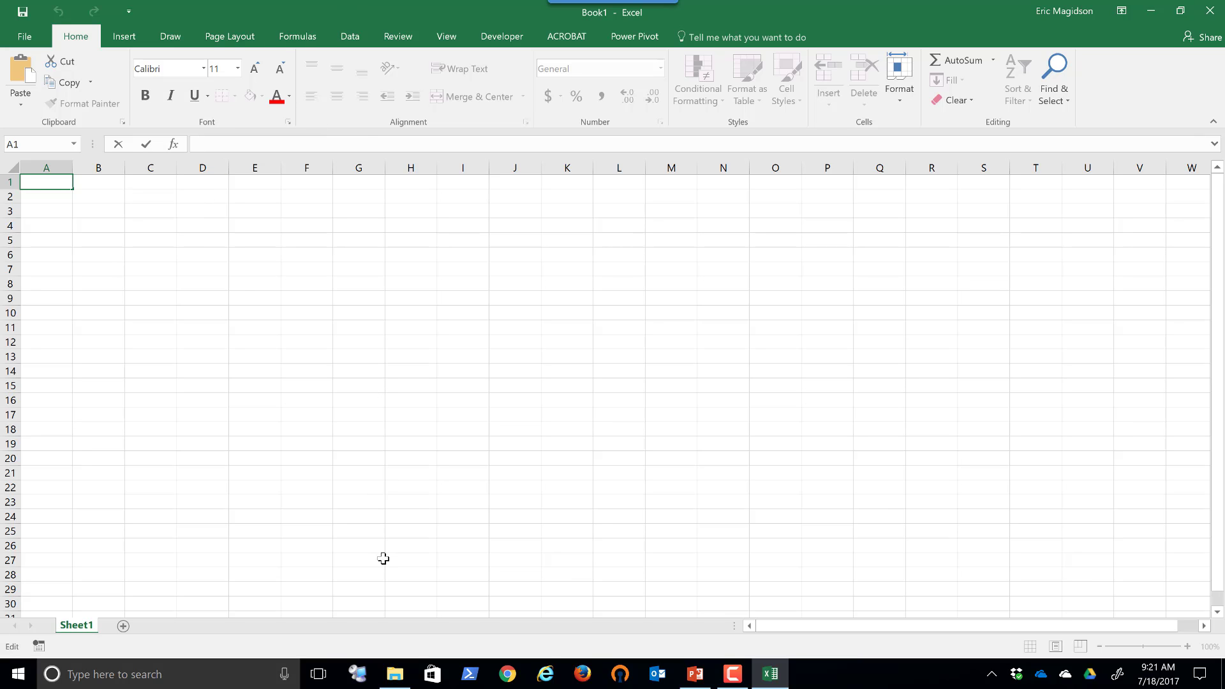
{"action": "mouse_move", "coordinate": [536, 364]}
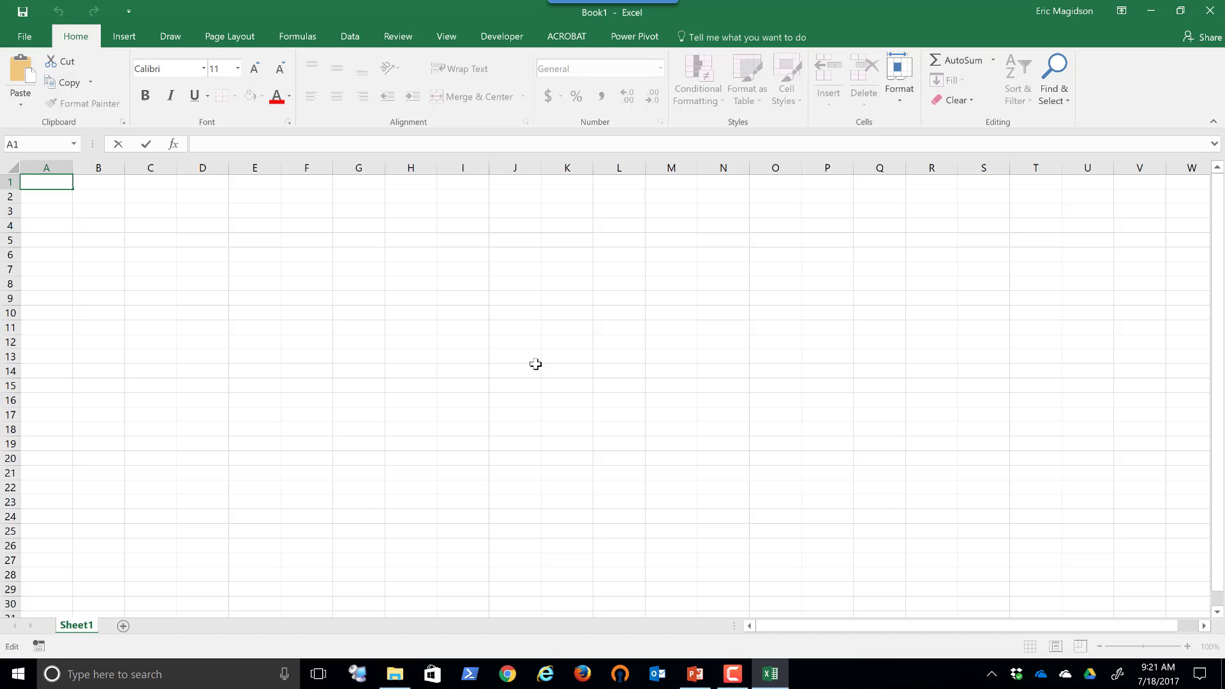
{"action": "mouse_move", "coordinate": [522, 74]}
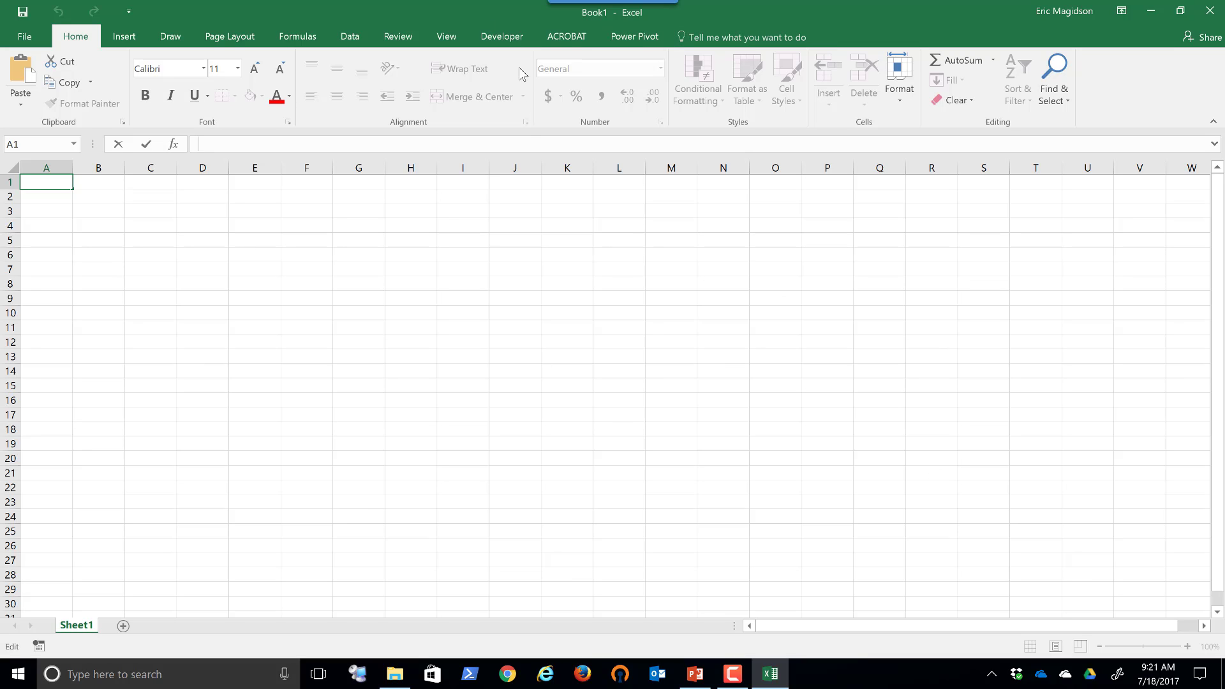
{"action": "mouse_move", "coordinate": [64, 250]}
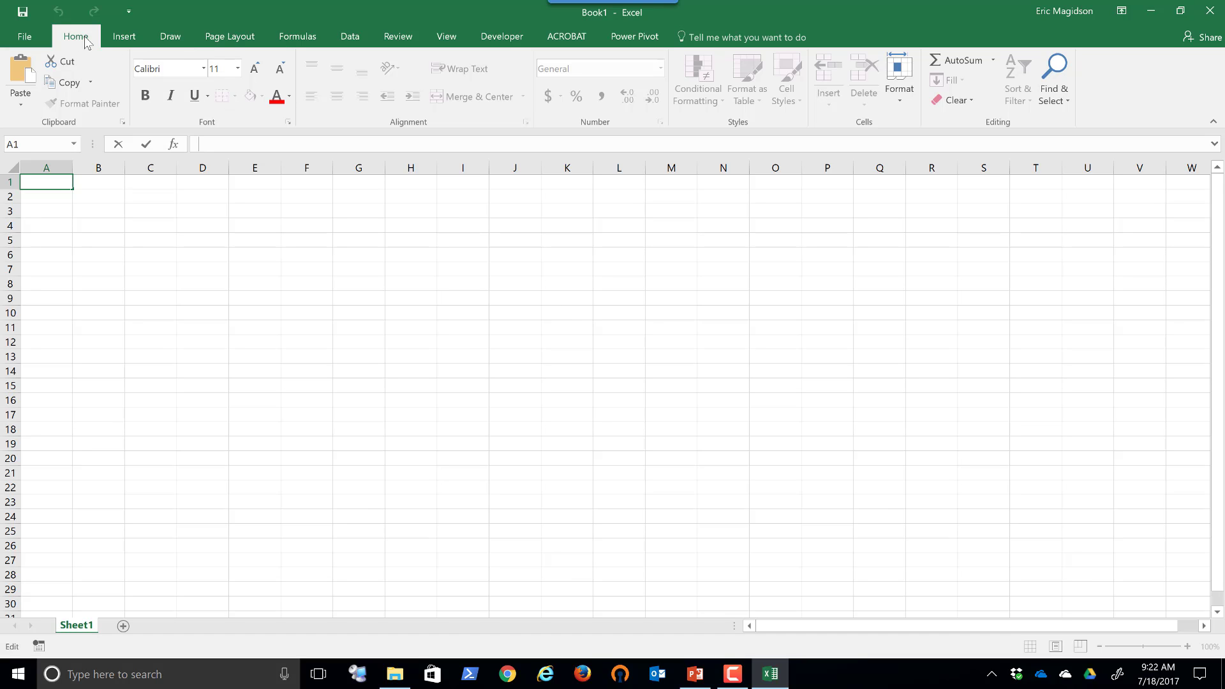
{"action": "mouse_move", "coordinate": [82, 41]}
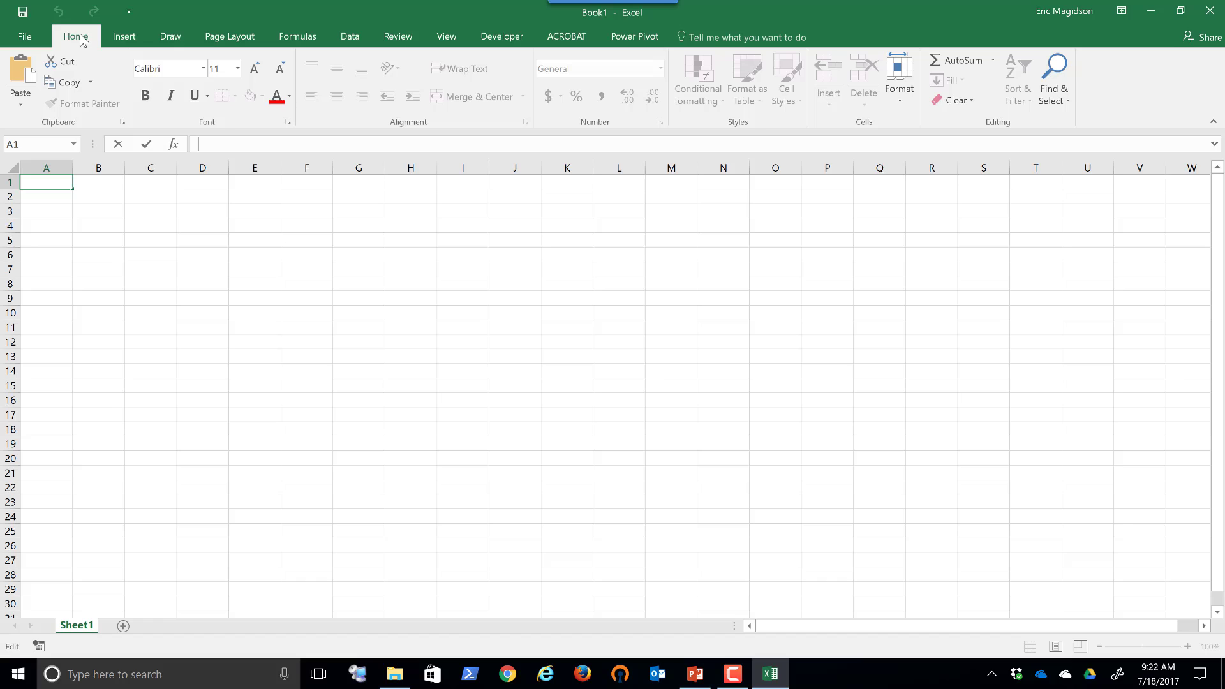
{"action": "left_click", "coordinate": [76, 37]}
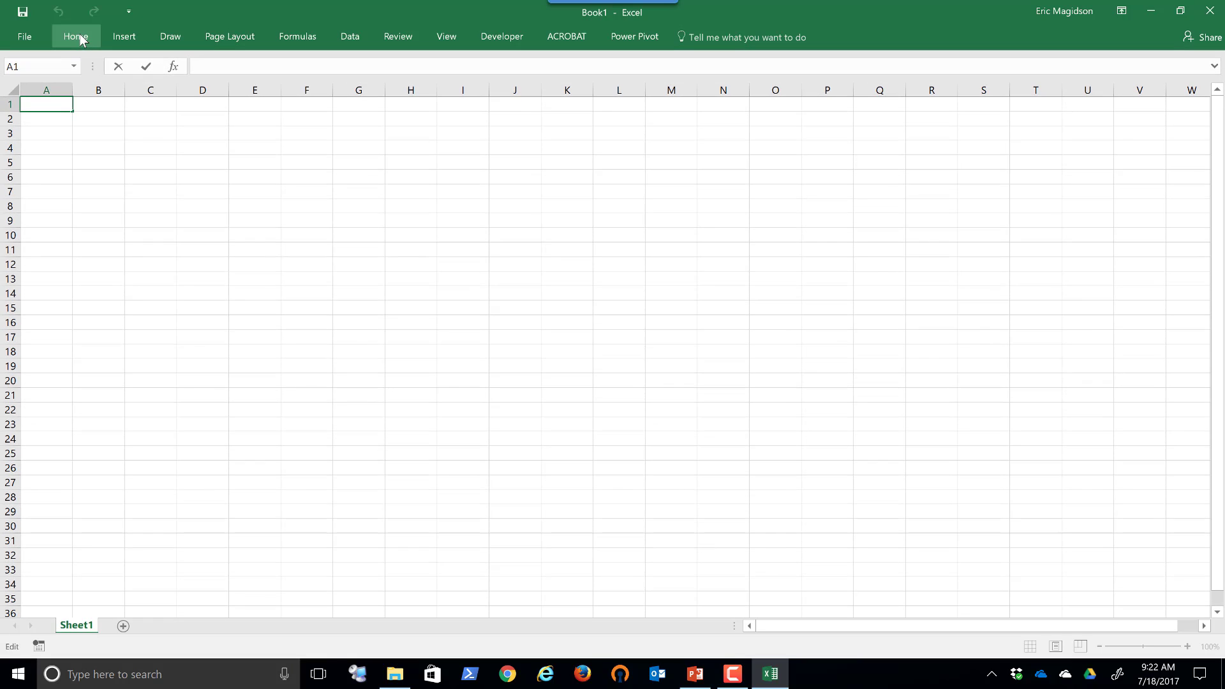
{"action": "mouse_move", "coordinate": [100, 134]}
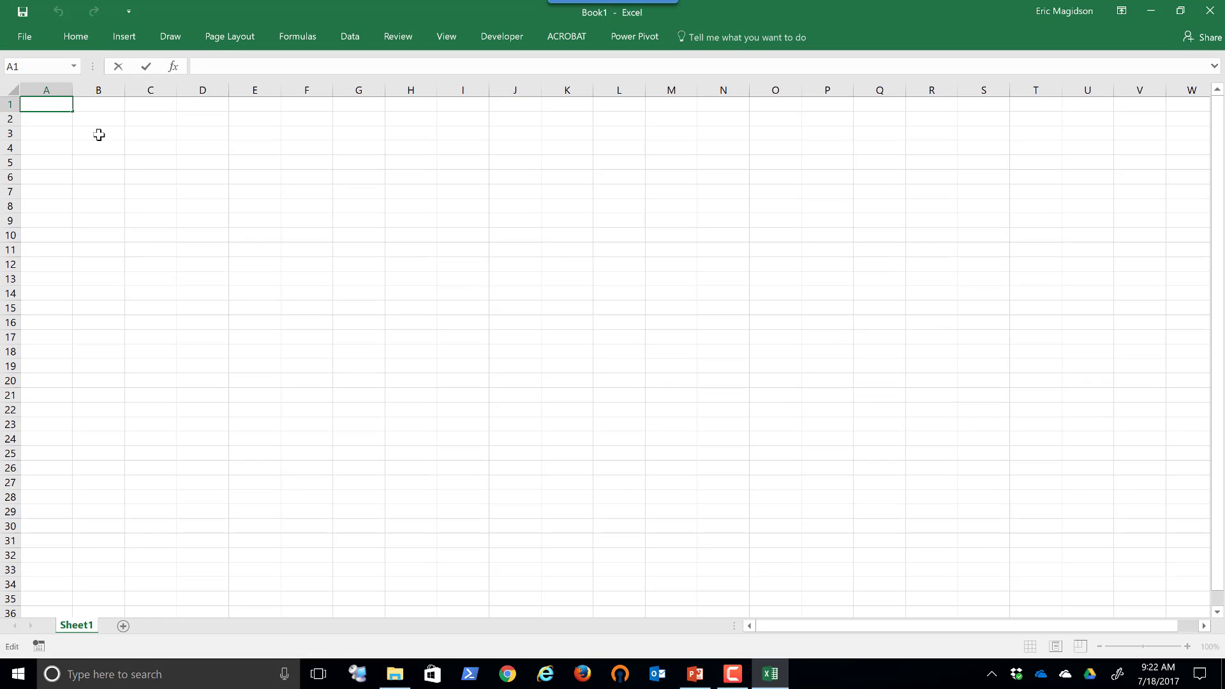
{"action": "mouse_move", "coordinate": [45, 104]}
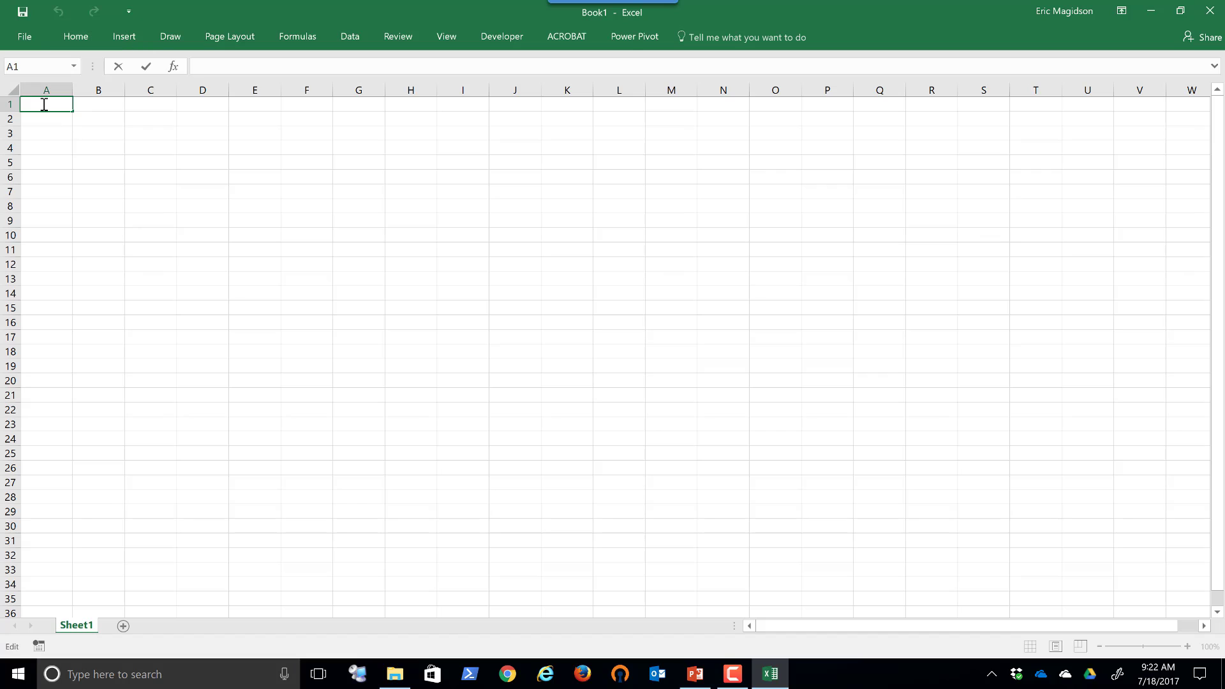
Enter 'Hello World' in cell A1 and make it bold from the revealed Home tab.
{"action": "type", "text": "Hello World"}
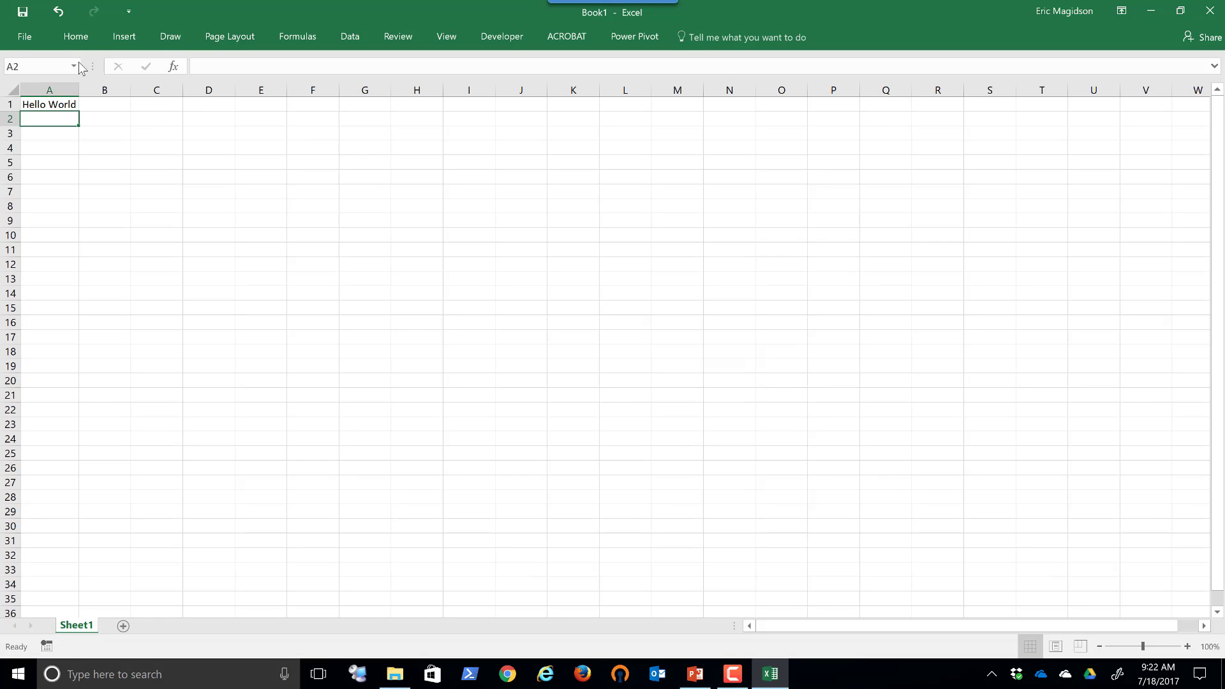
{"action": "left_click", "coordinate": [75, 36]}
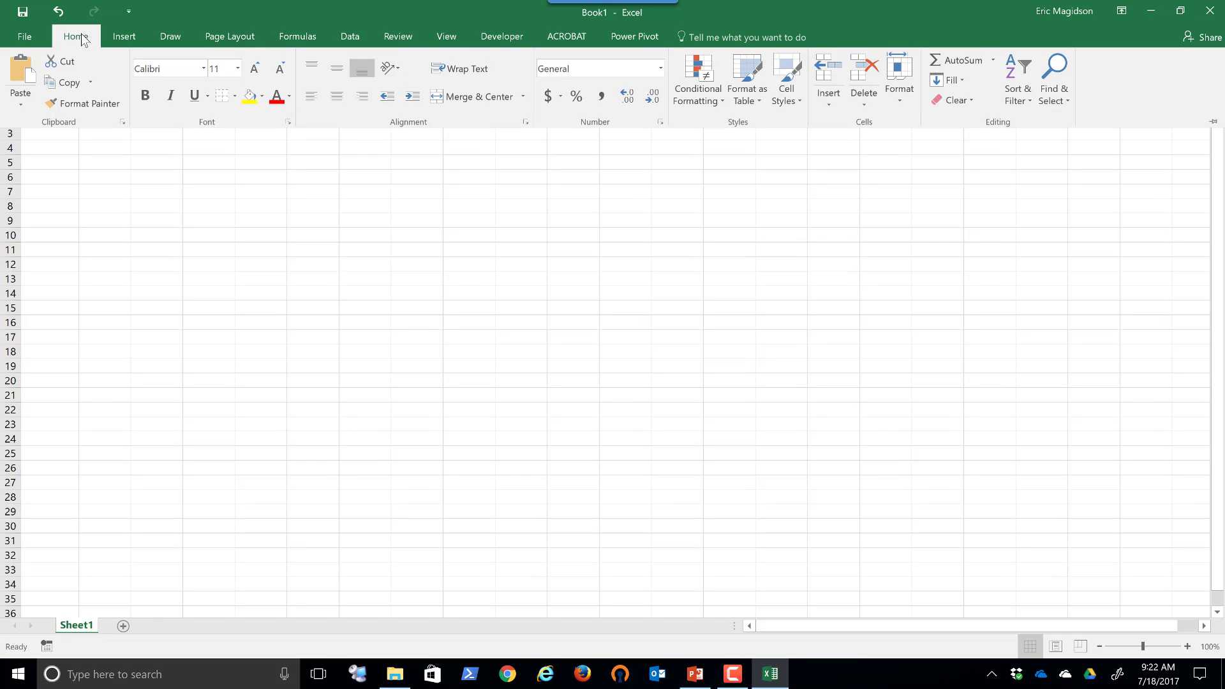
{"action": "mouse_move", "coordinate": [145, 97]}
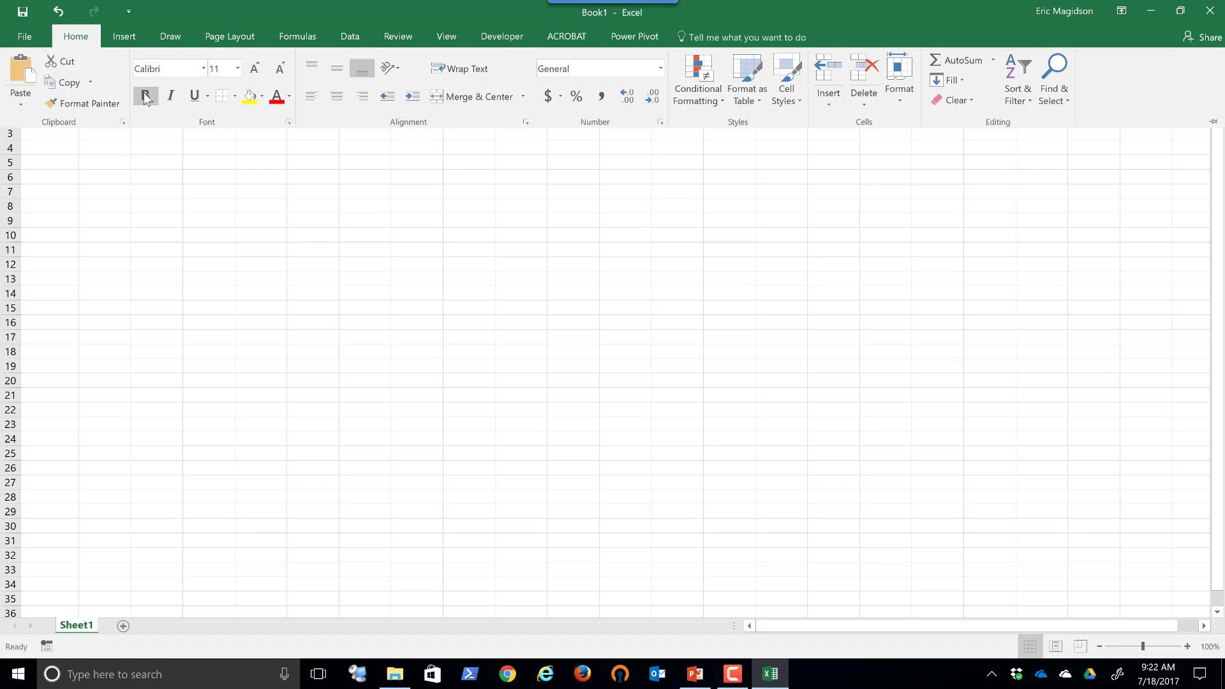
{"action": "left_click", "coordinate": [146, 96]}
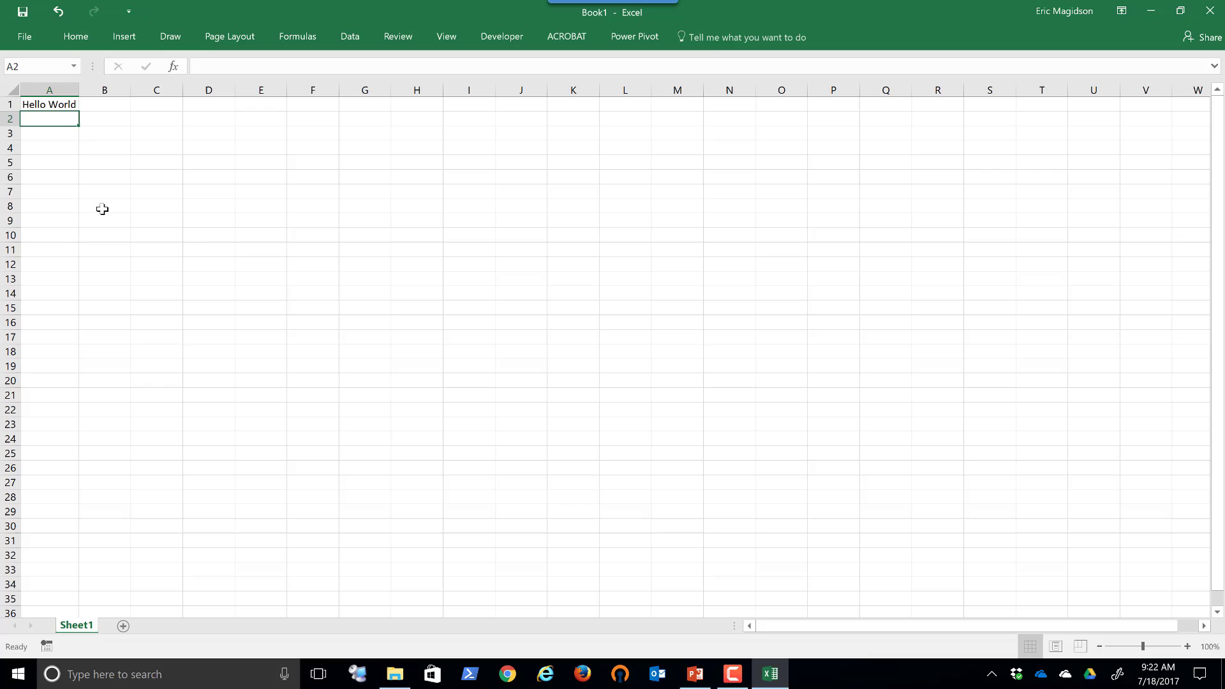
{"action": "left_click", "coordinate": [49, 104]}
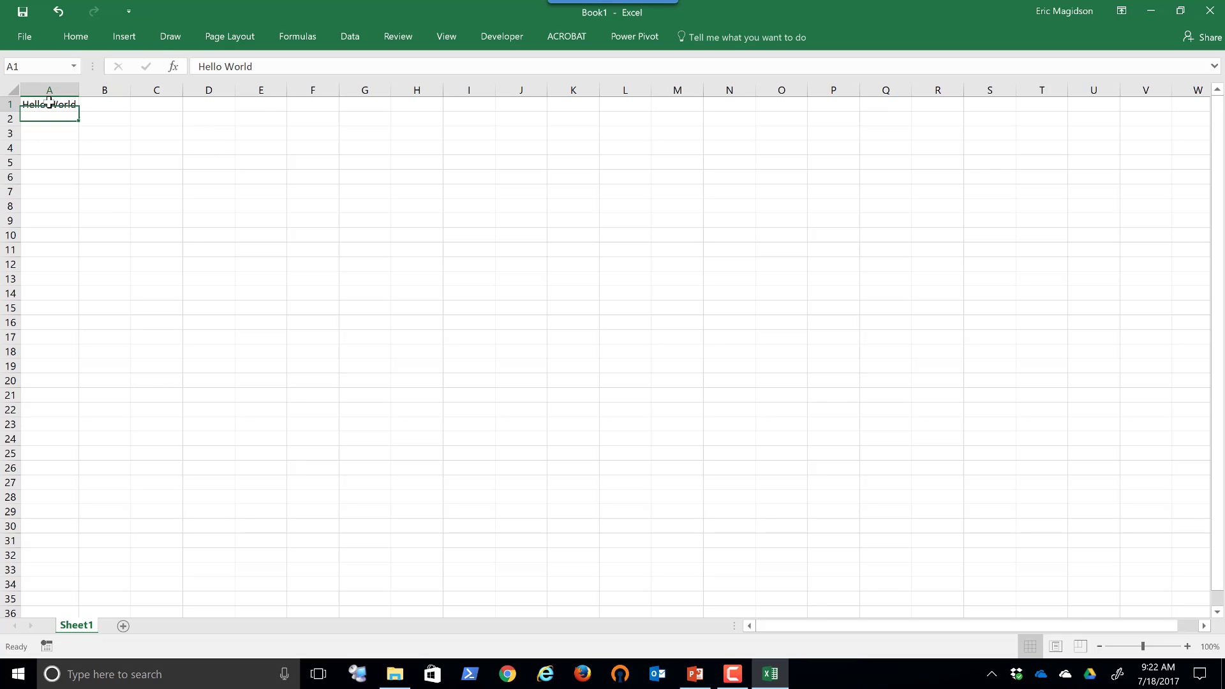
{"action": "left_click", "coordinate": [76, 37]}
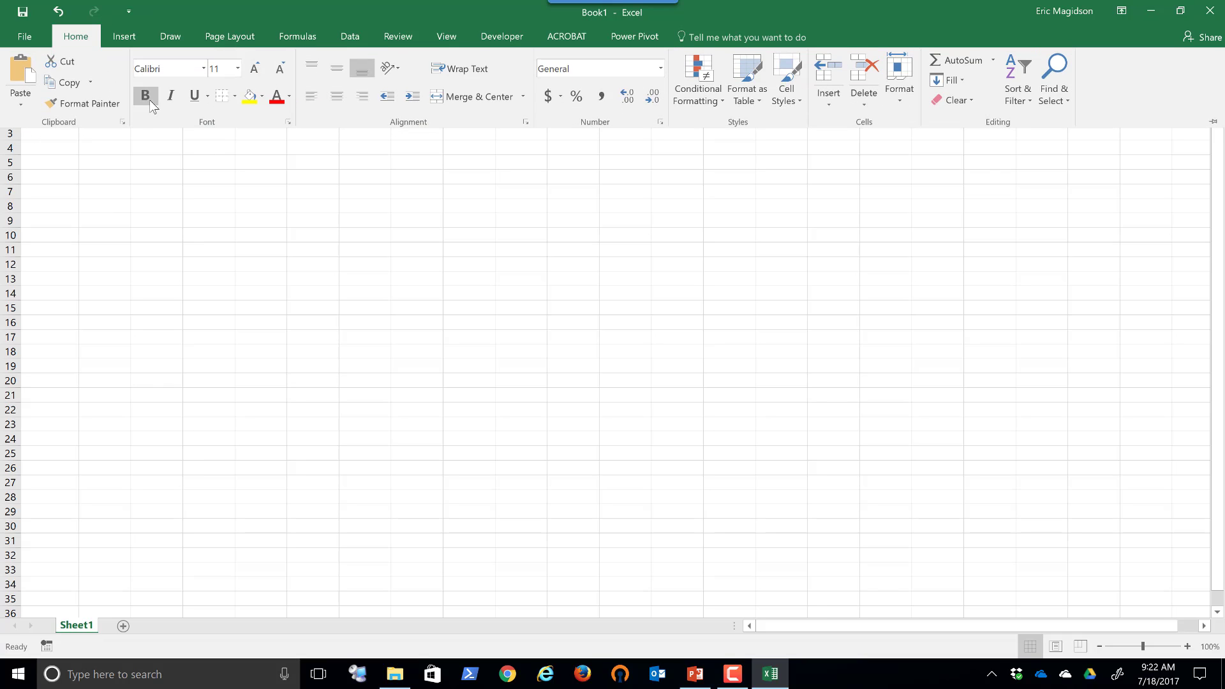
{"action": "type", "text": "Hello World"}
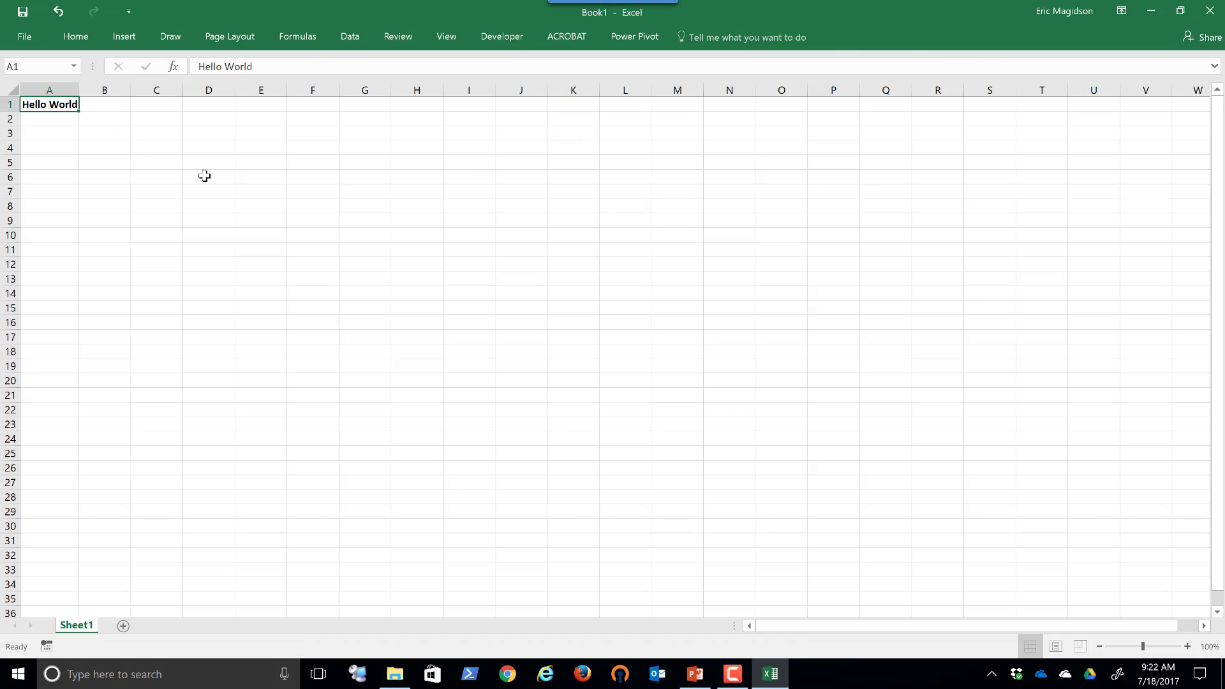
{"action": "mouse_move", "coordinate": [613, 73]}
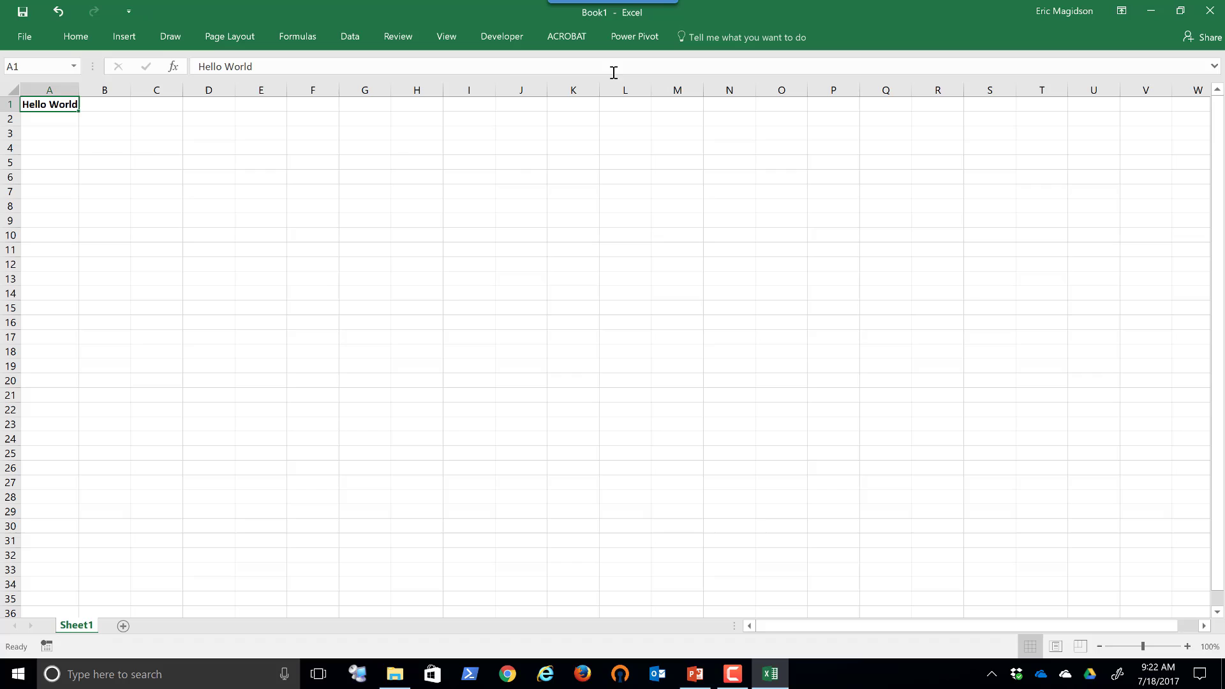
{"action": "mouse_move", "coordinate": [834, 141]}
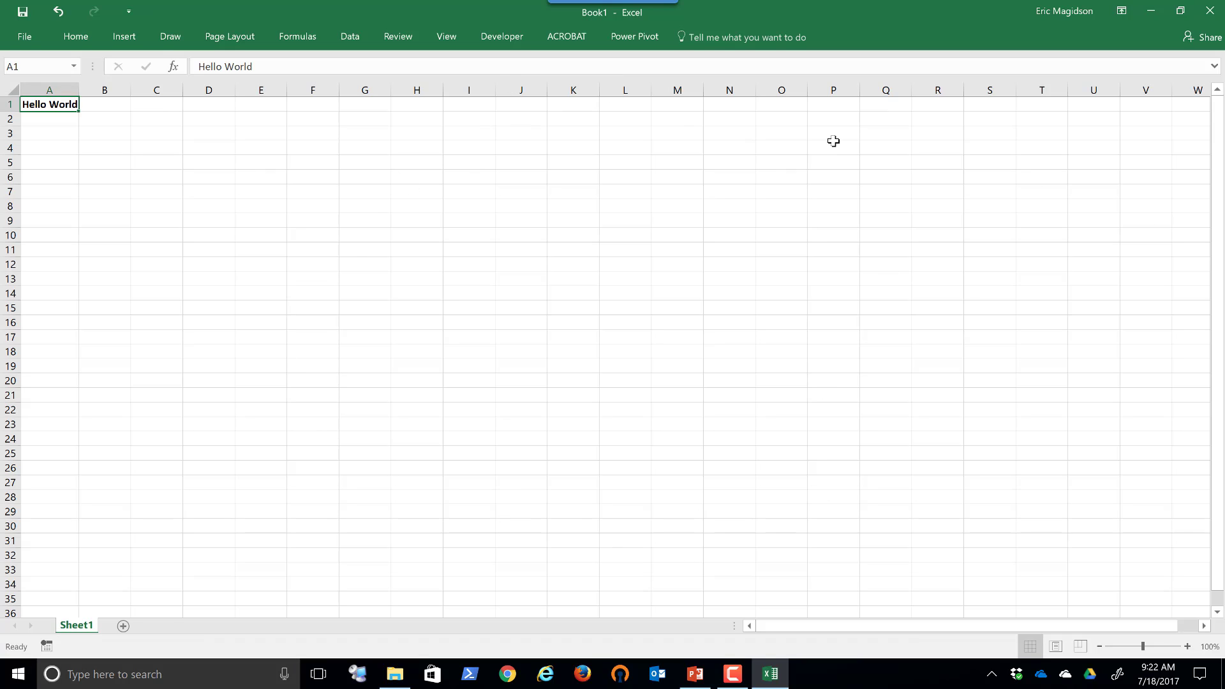
{"action": "mouse_move", "coordinate": [76, 37]}
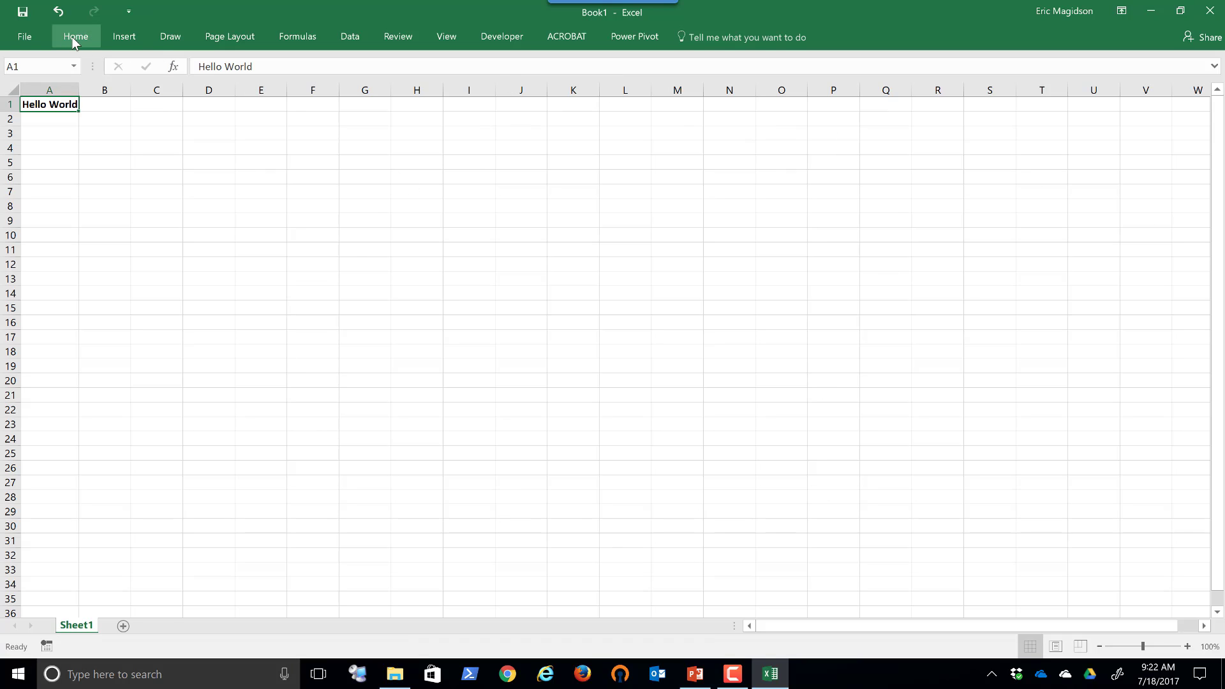
Pin Excel's full ribbon open again via the Home tab.
{"action": "left_click", "coordinate": [75, 36]}
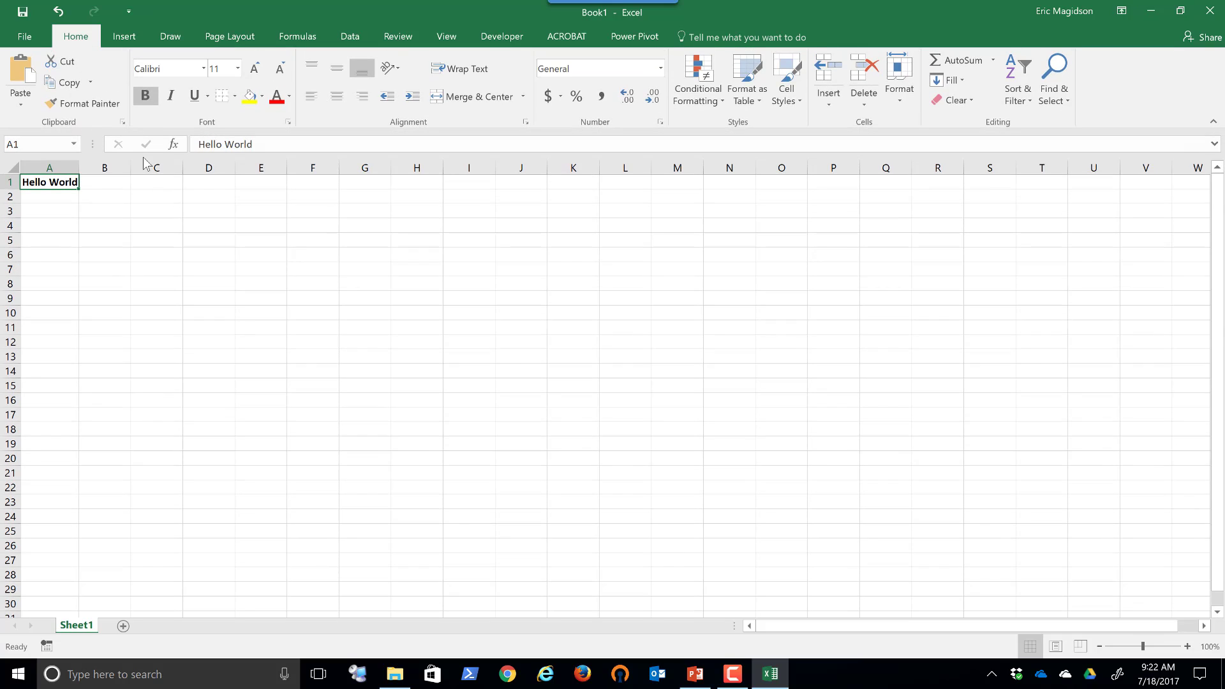
{"action": "mouse_move", "coordinate": [29, 143]}
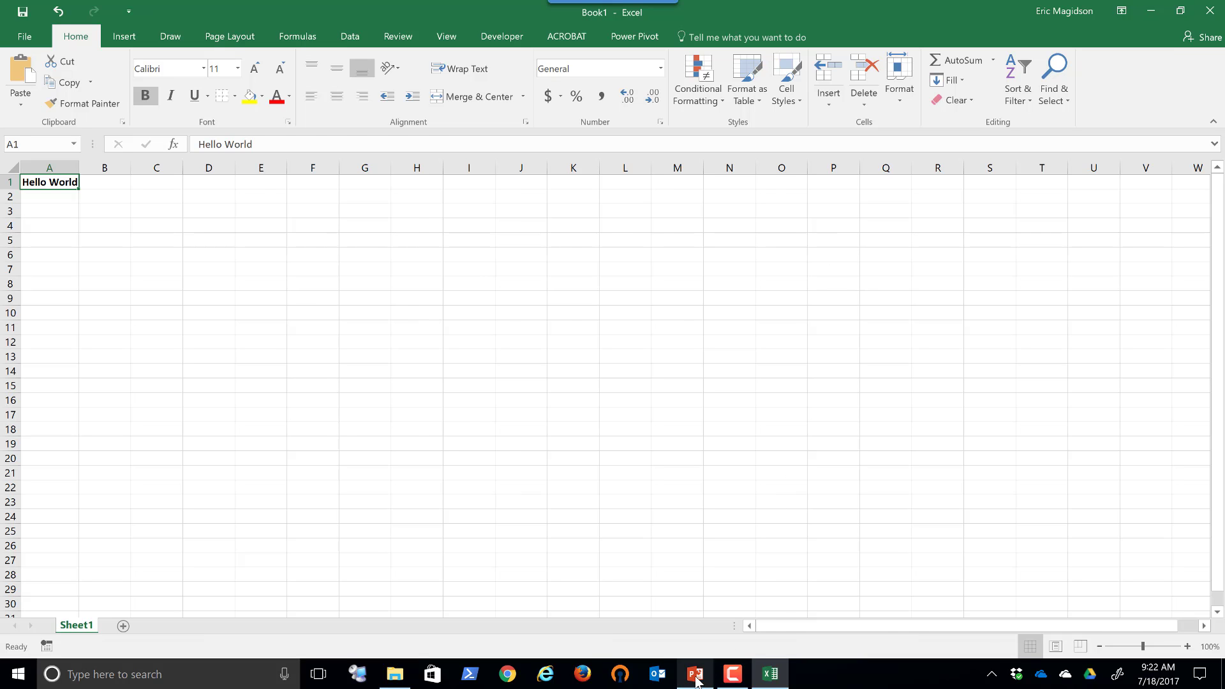
Return to the PowerPoint slide show from the taskbar.
{"action": "left_click", "coordinate": [693, 674]}
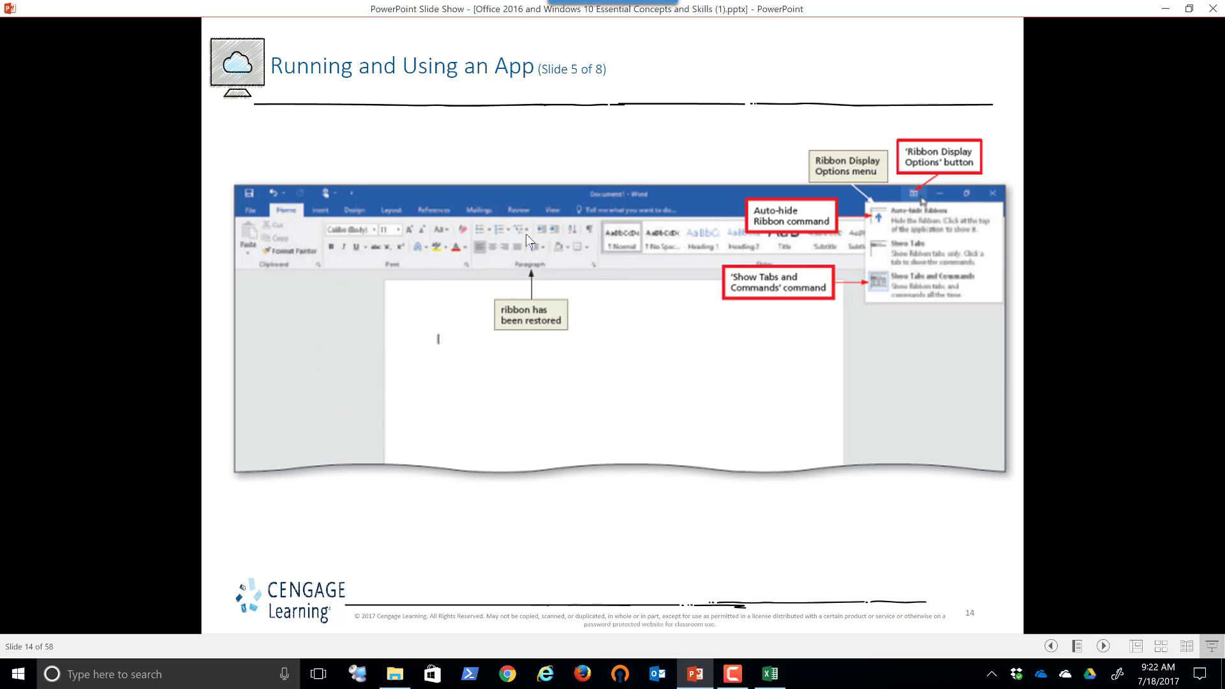
{"action": "mouse_move", "coordinate": [894, 230]}
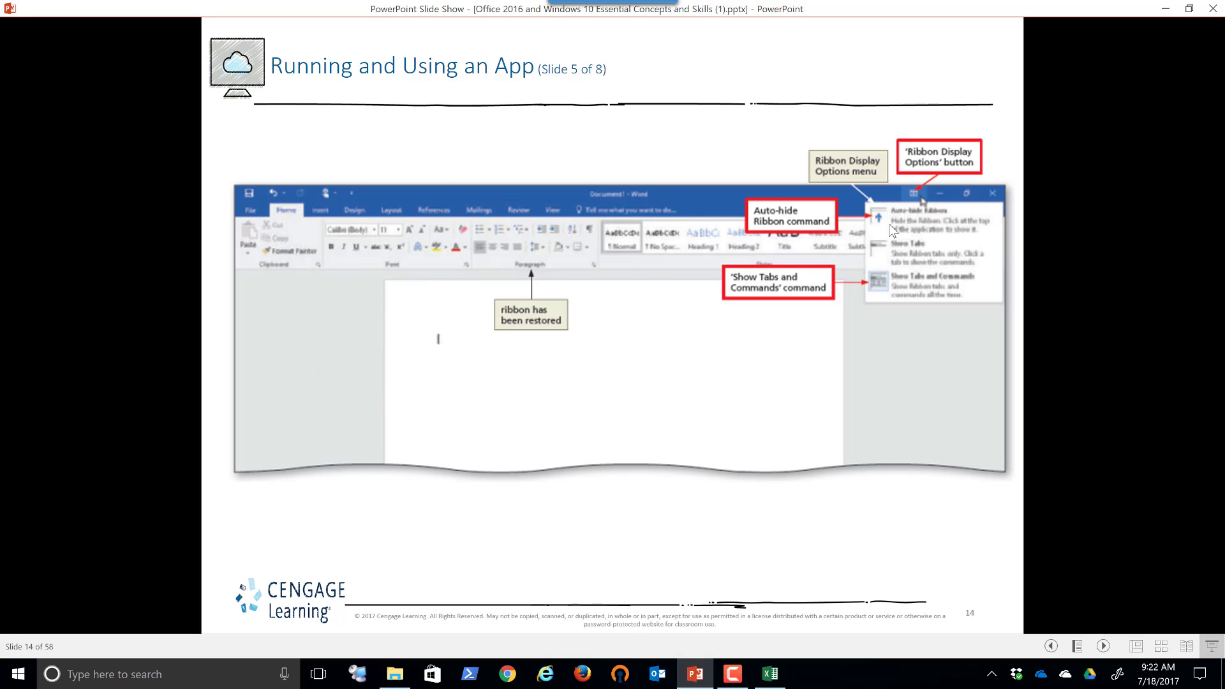
{"action": "mouse_move", "coordinate": [915, 203]}
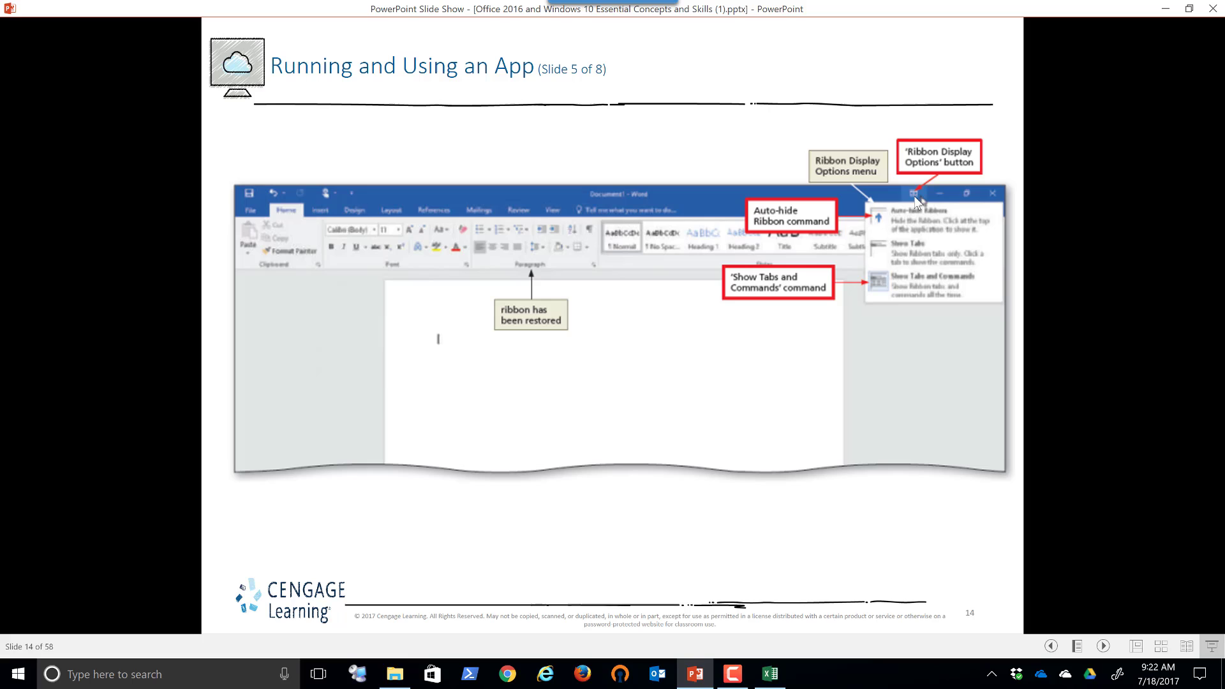
{"action": "mouse_move", "coordinate": [607, 565]}
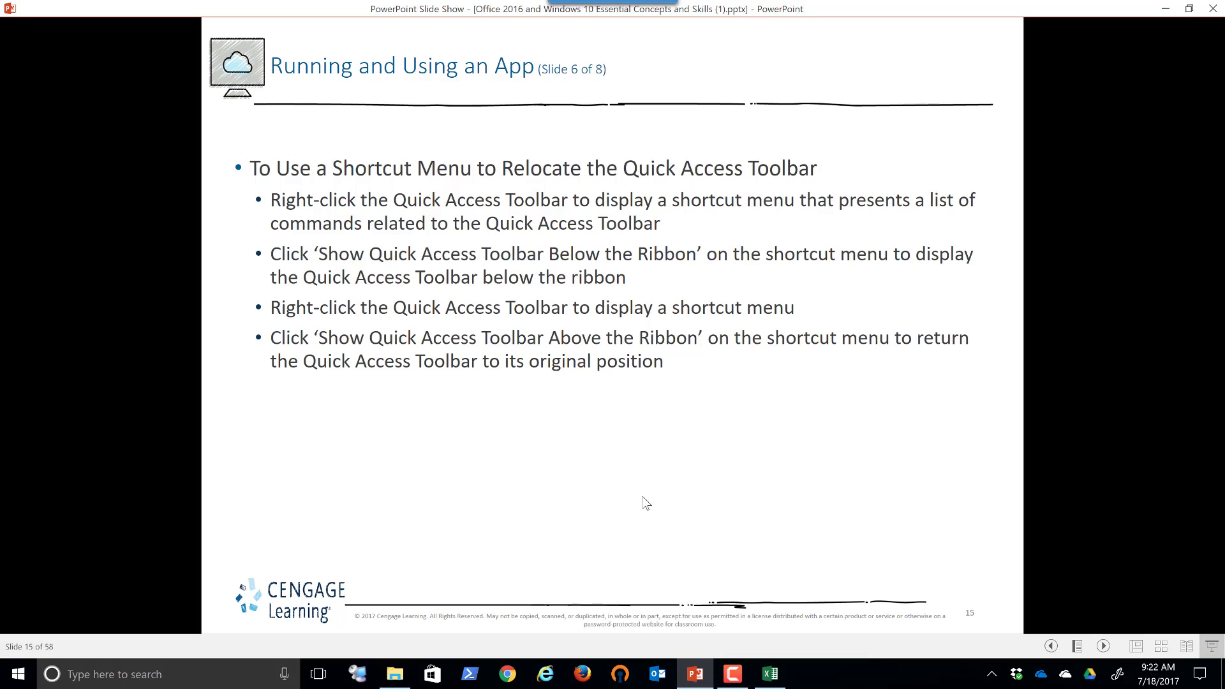
{"action": "mouse_move", "coordinate": [323, 159]}
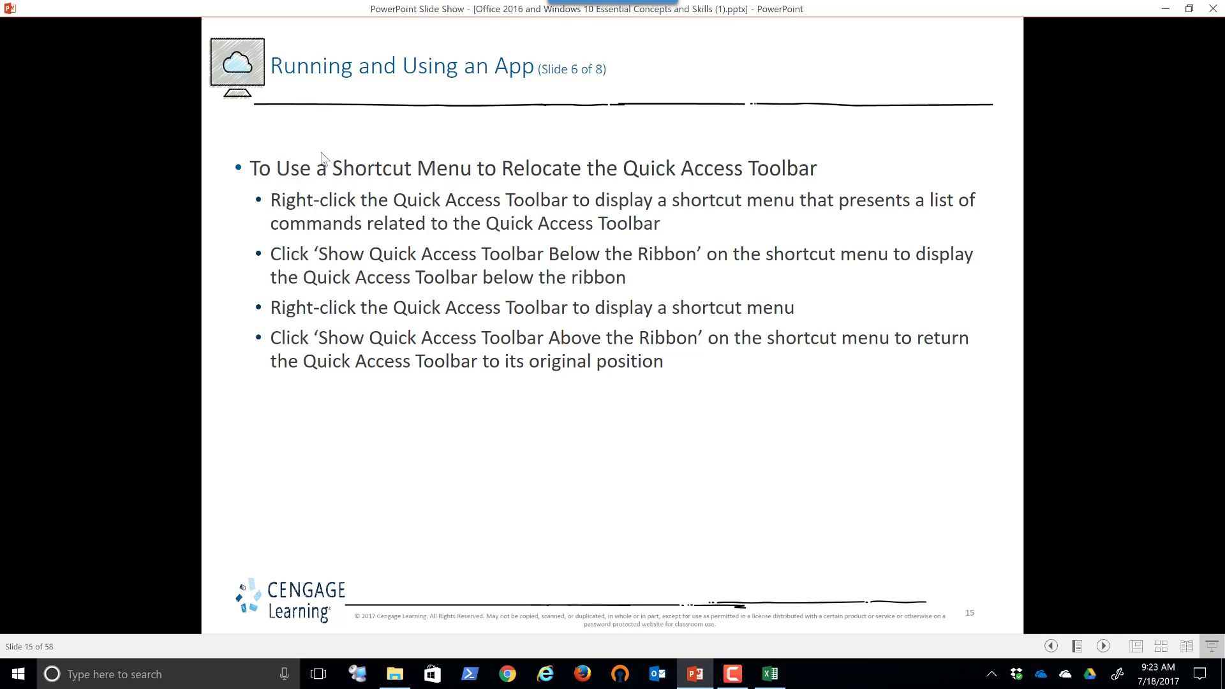
{"action": "mouse_move", "coordinate": [662, 193]}
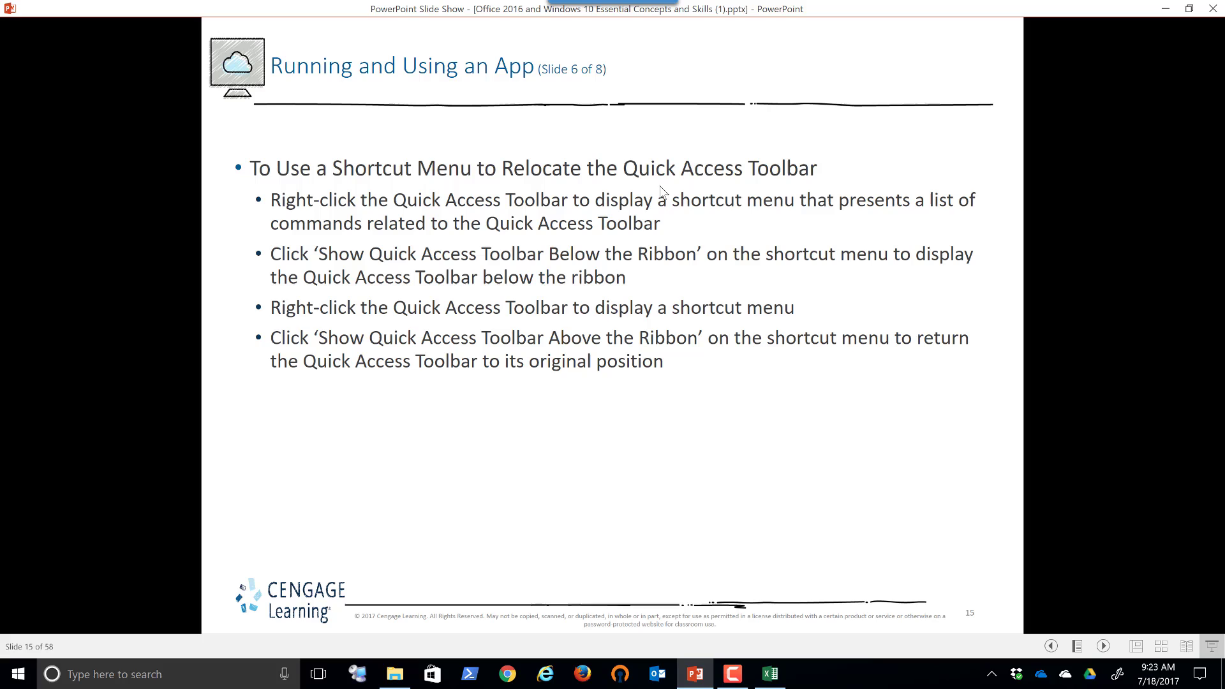
{"action": "mouse_move", "coordinate": [505, 390]}
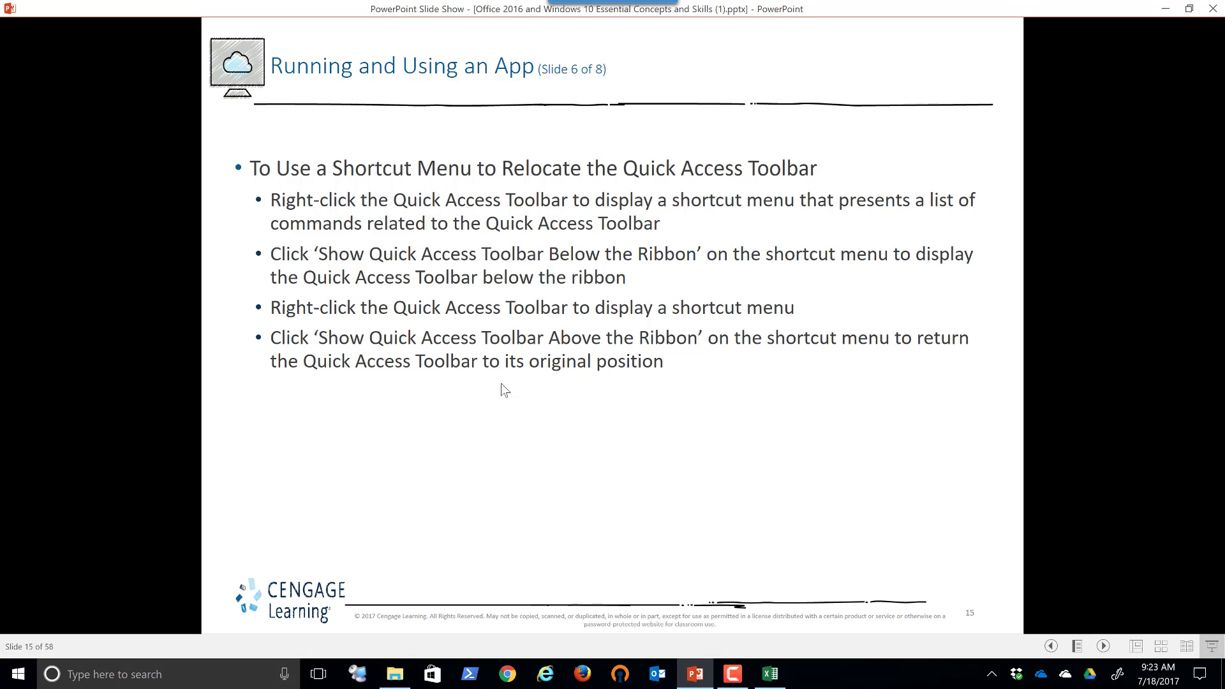
Switch to Excel and open the Customize Quick Access Toolbar menu.
{"action": "left_click", "coordinate": [768, 674]}
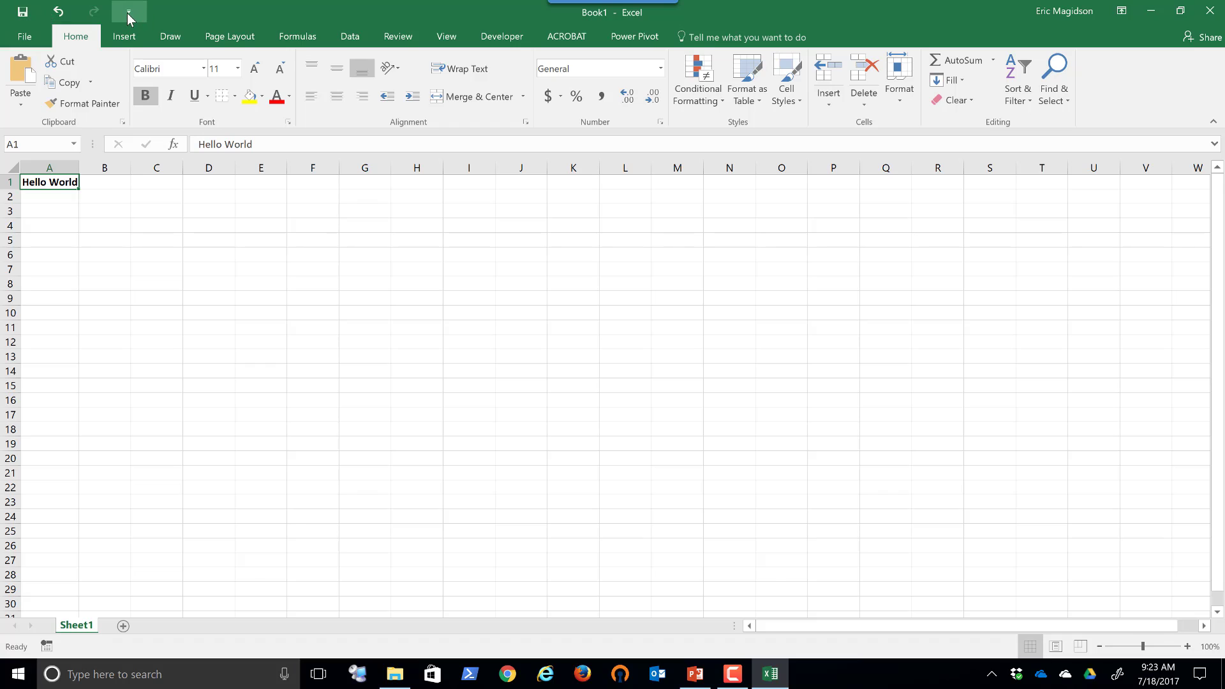
{"action": "mouse_move", "coordinate": [128, 15]}
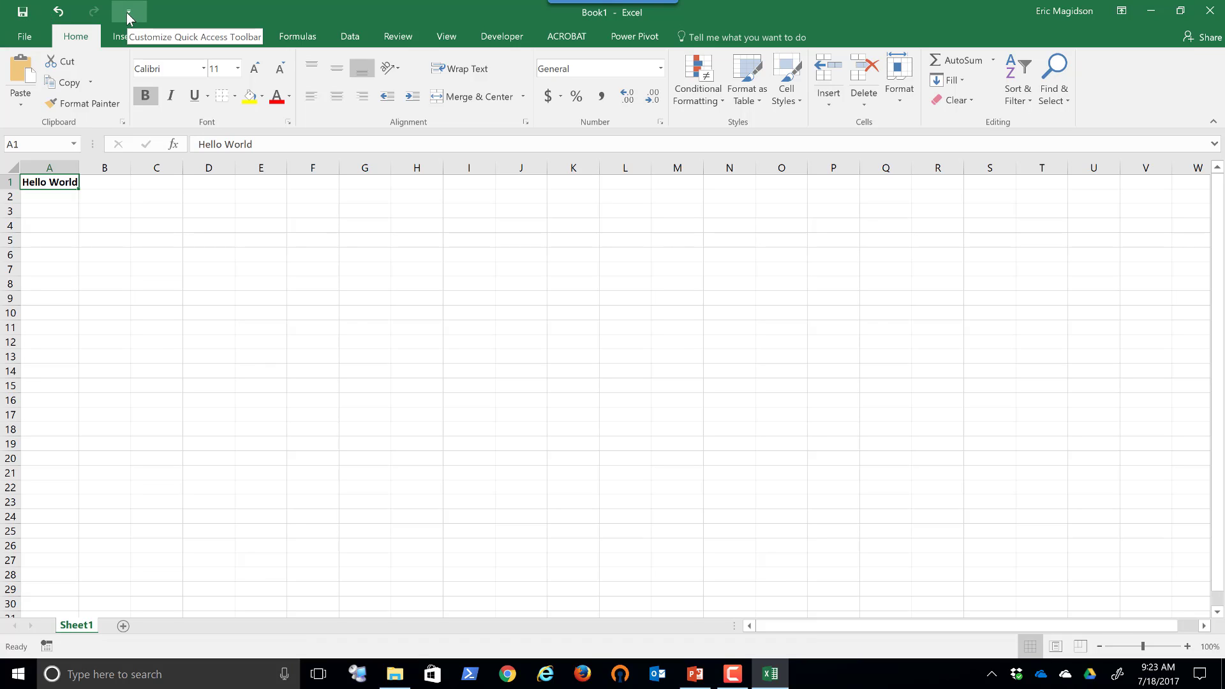
{"action": "left_click", "coordinate": [127, 11]}
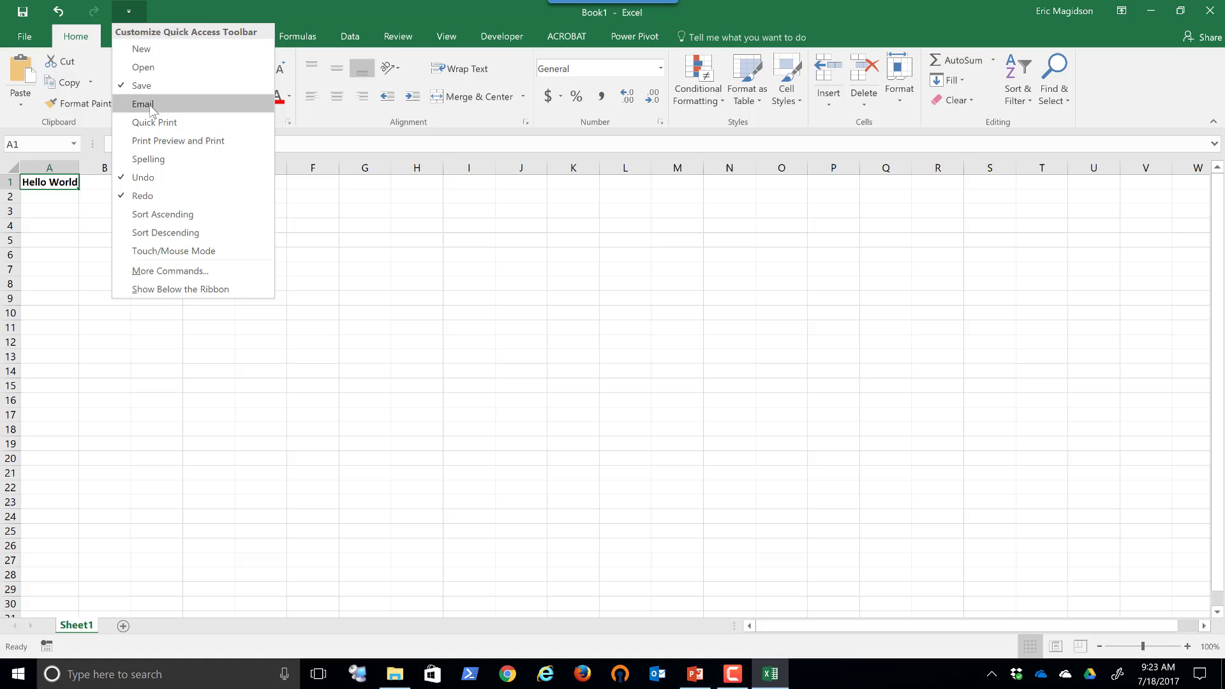
{"action": "mouse_move", "coordinate": [173, 289]}
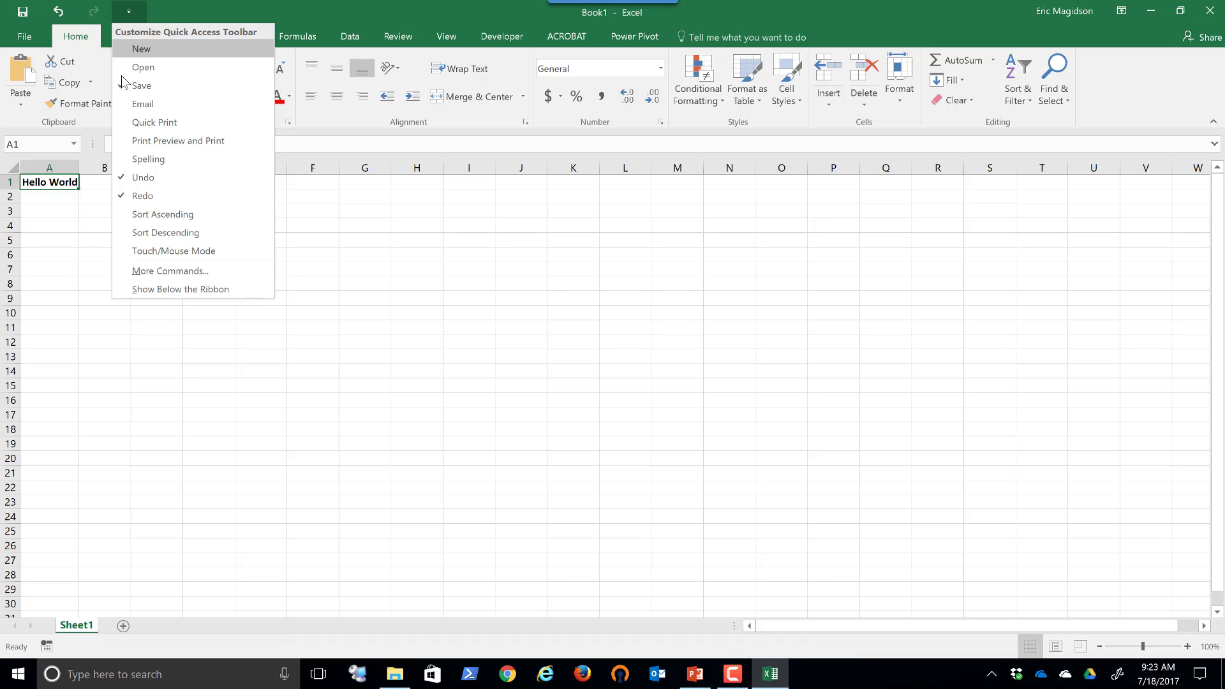
{"action": "mouse_move", "coordinate": [22, 14]}
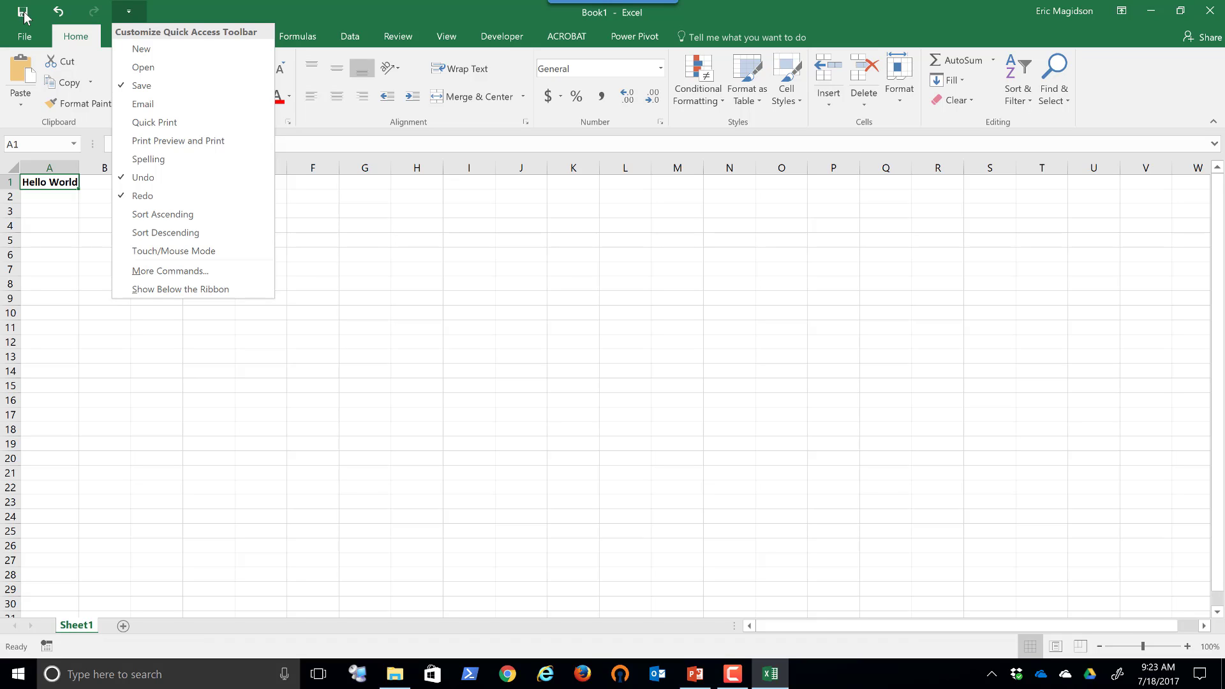
{"action": "mouse_move", "coordinate": [154, 122]}
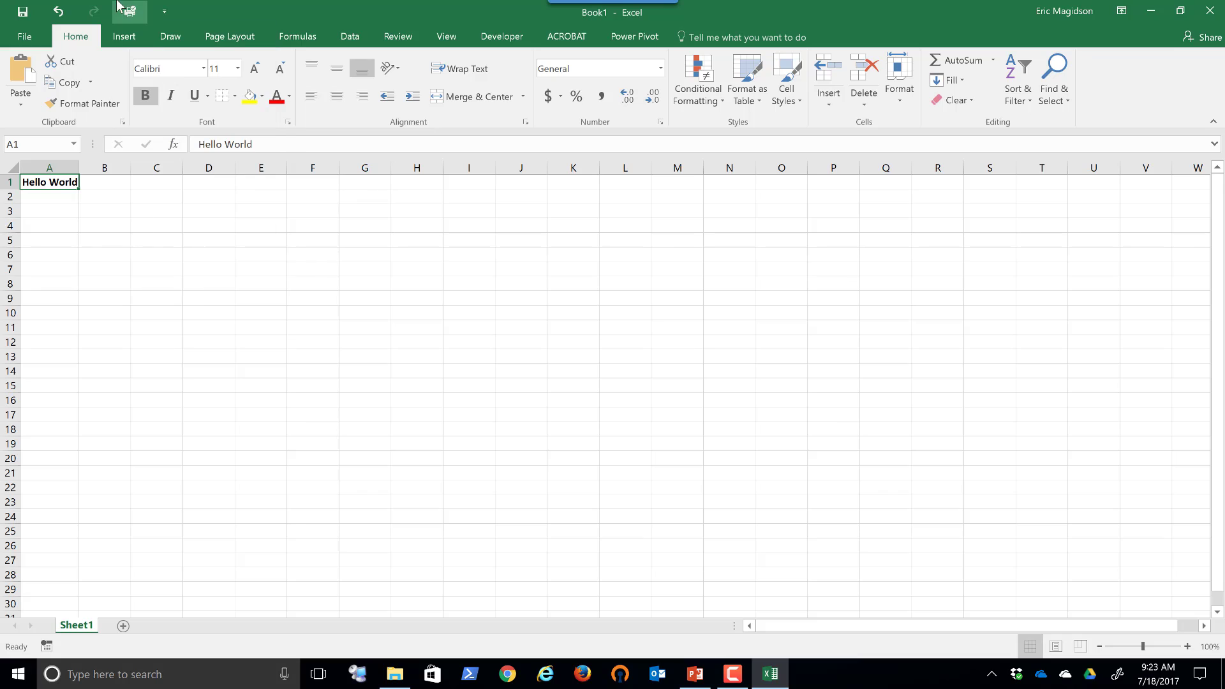
{"action": "mouse_move", "coordinate": [115, 119]}
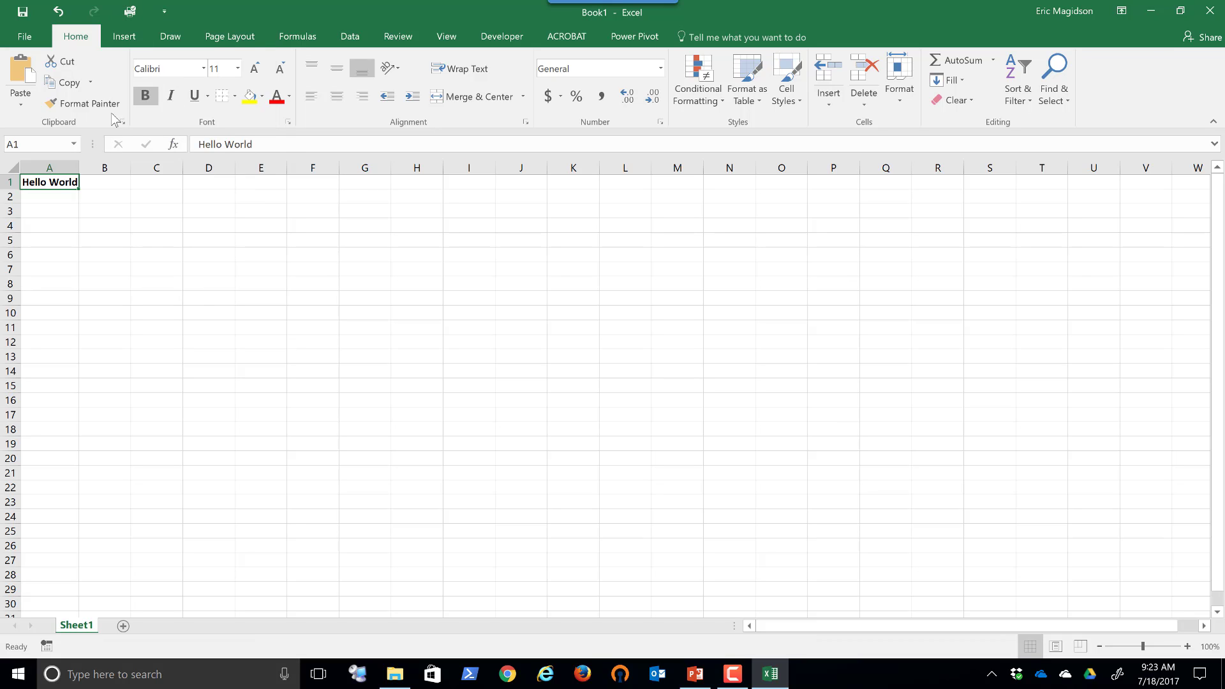
{"action": "mouse_move", "coordinate": [129, 11]}
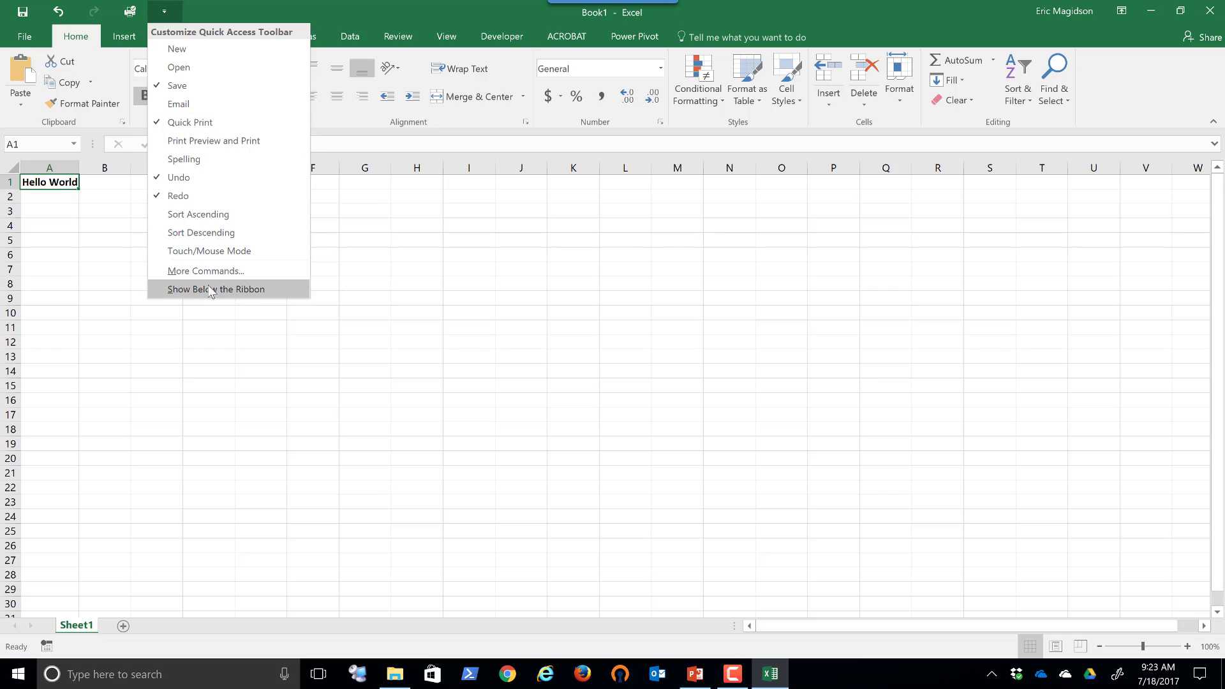
In More Commands, add Create Chart to the Quick Access Toolbar, then remove it.
{"action": "left_click", "coordinate": [206, 270]}
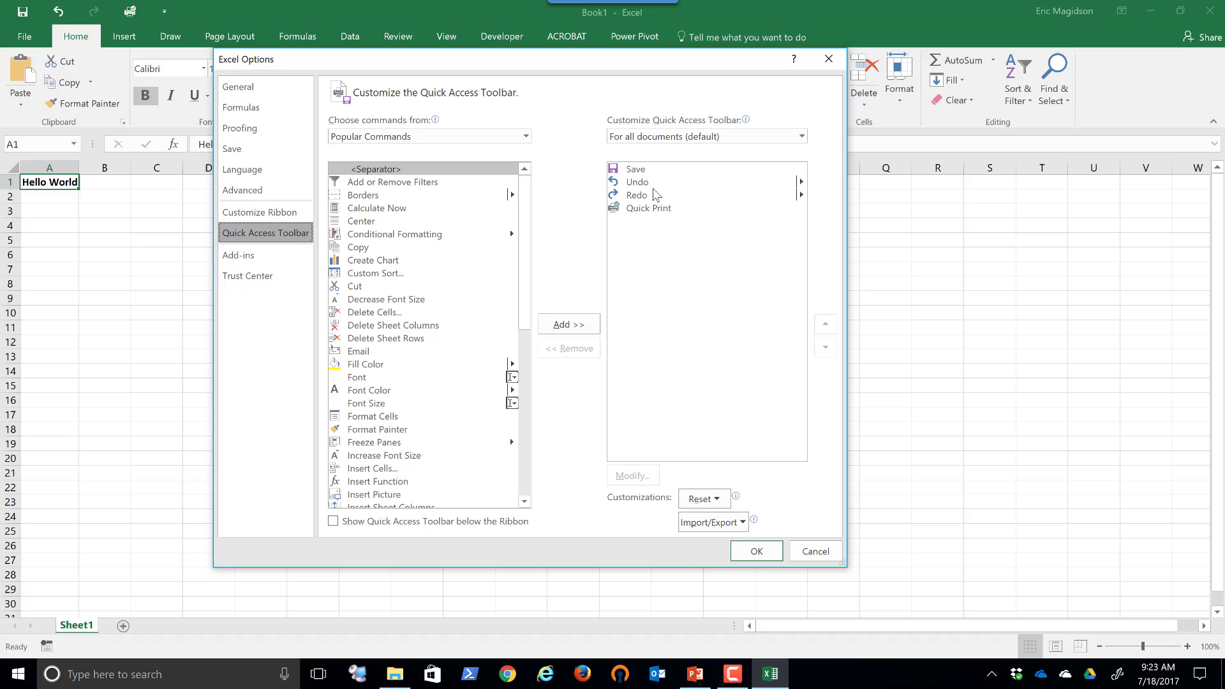
{"action": "mouse_move", "coordinate": [359, 234]}
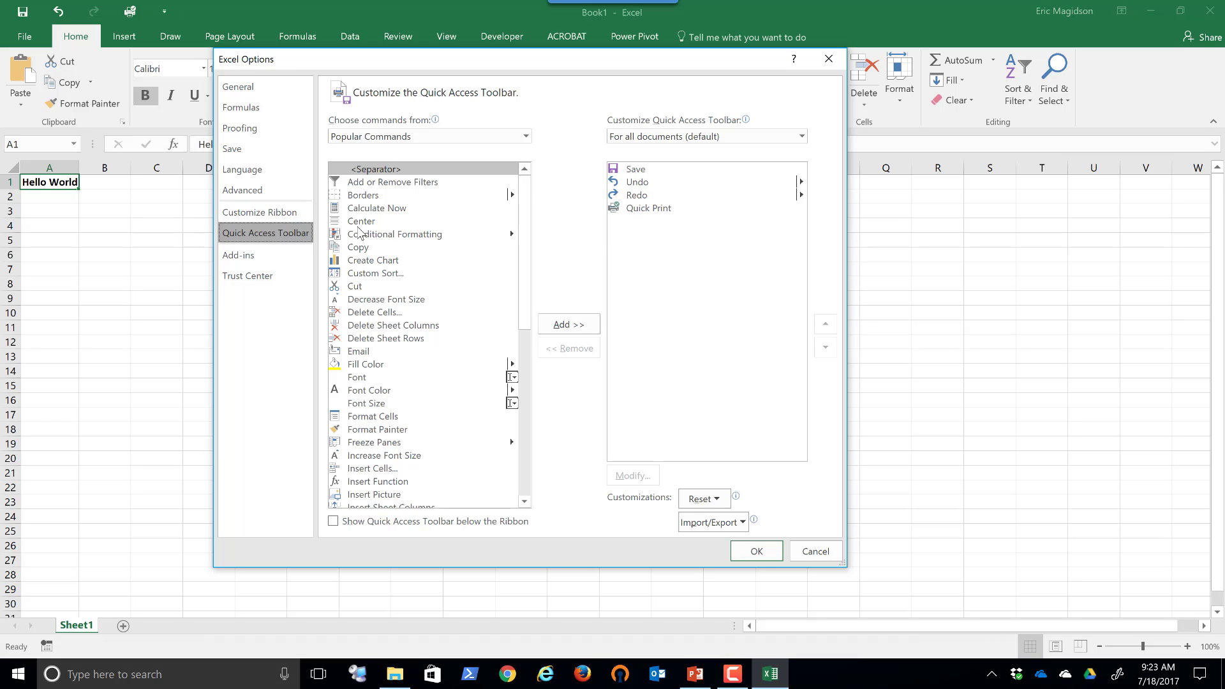
{"action": "left_click", "coordinate": [373, 260]}
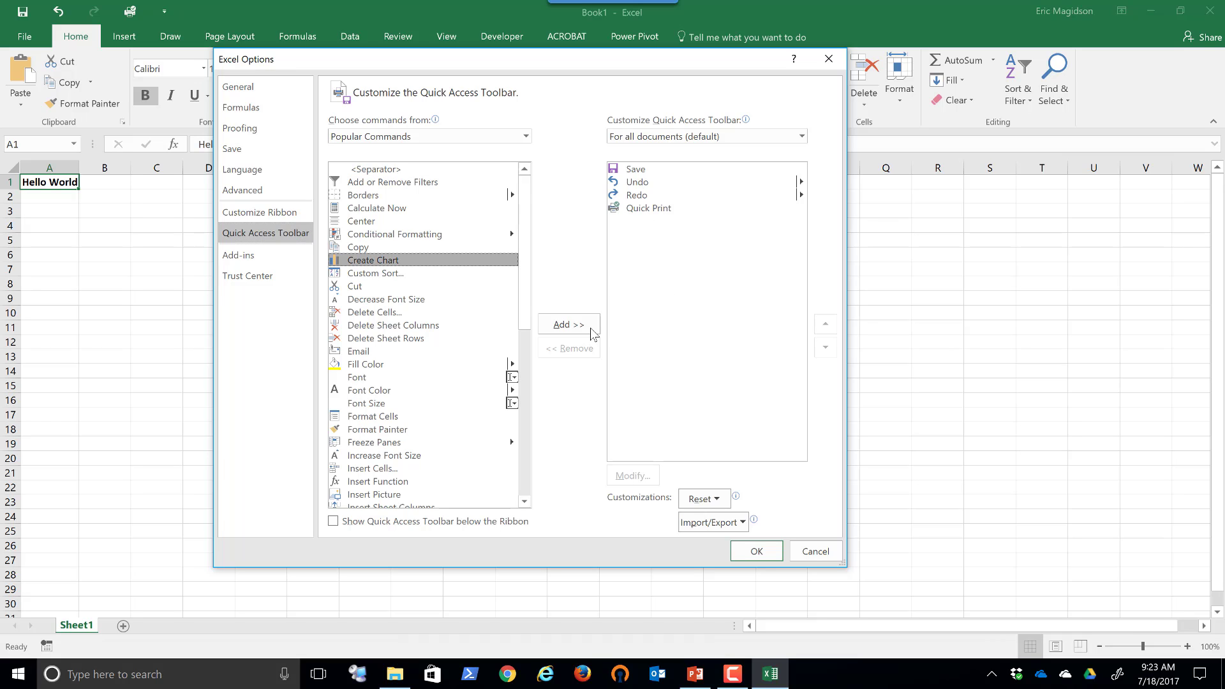
{"action": "left_click", "coordinate": [568, 324]}
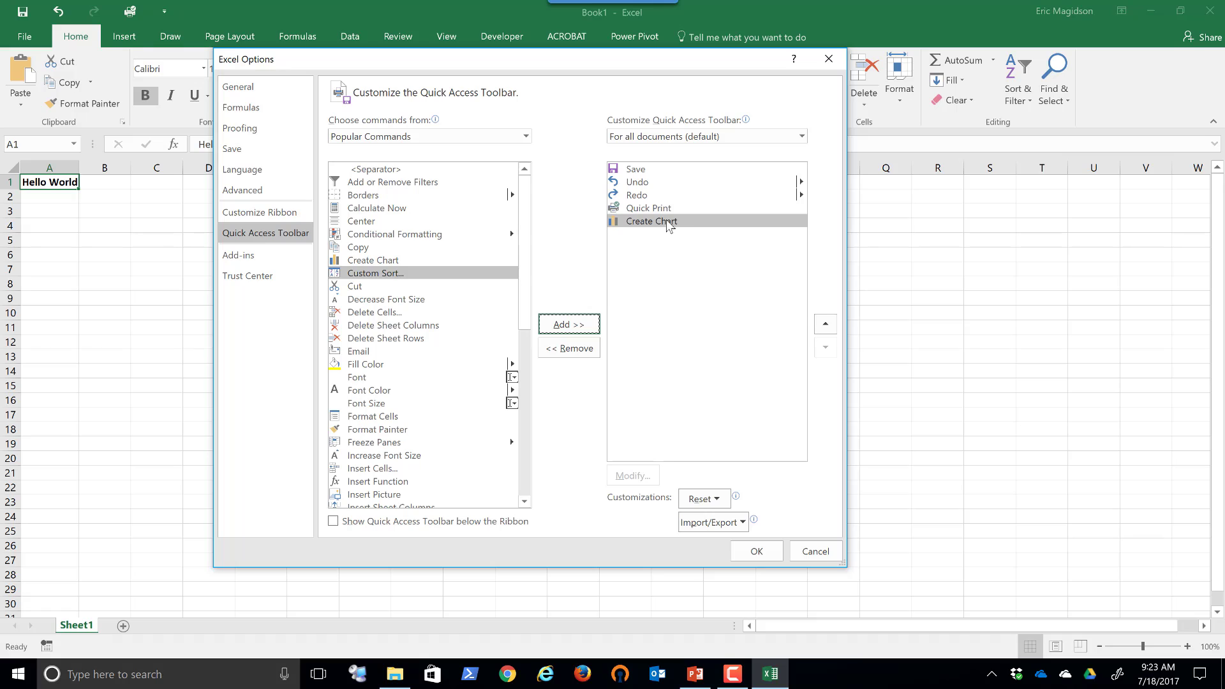
{"action": "mouse_move", "coordinate": [570, 348]}
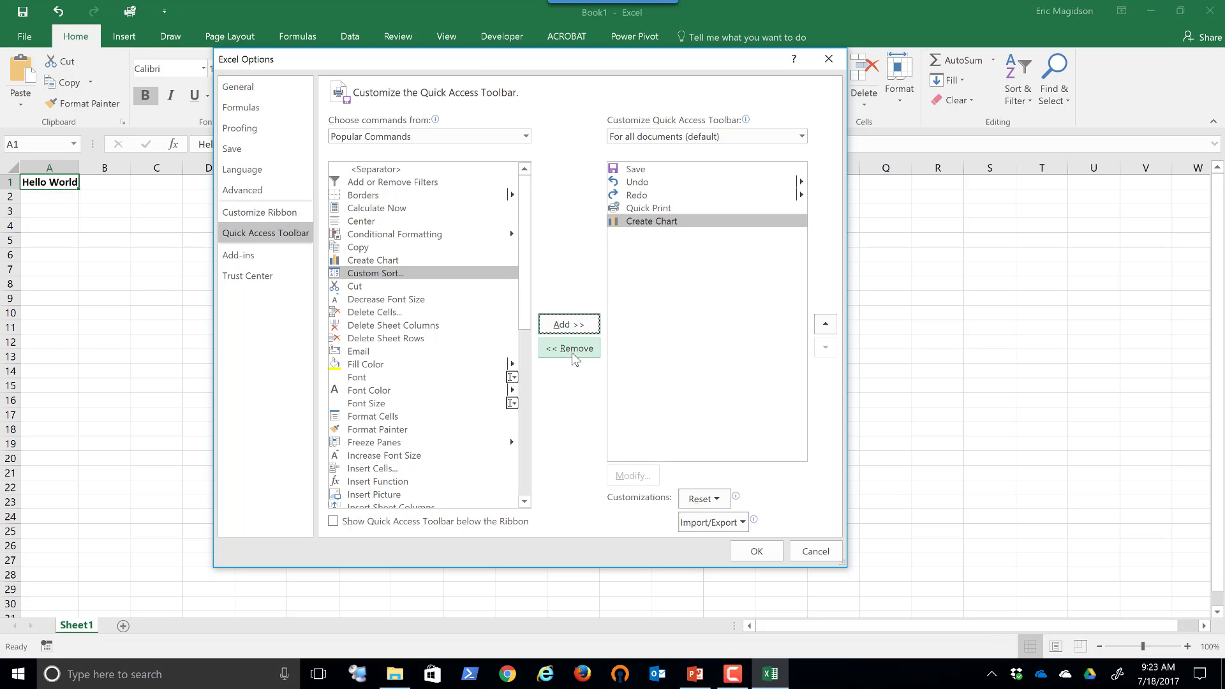
{"action": "left_click", "coordinate": [569, 348]}
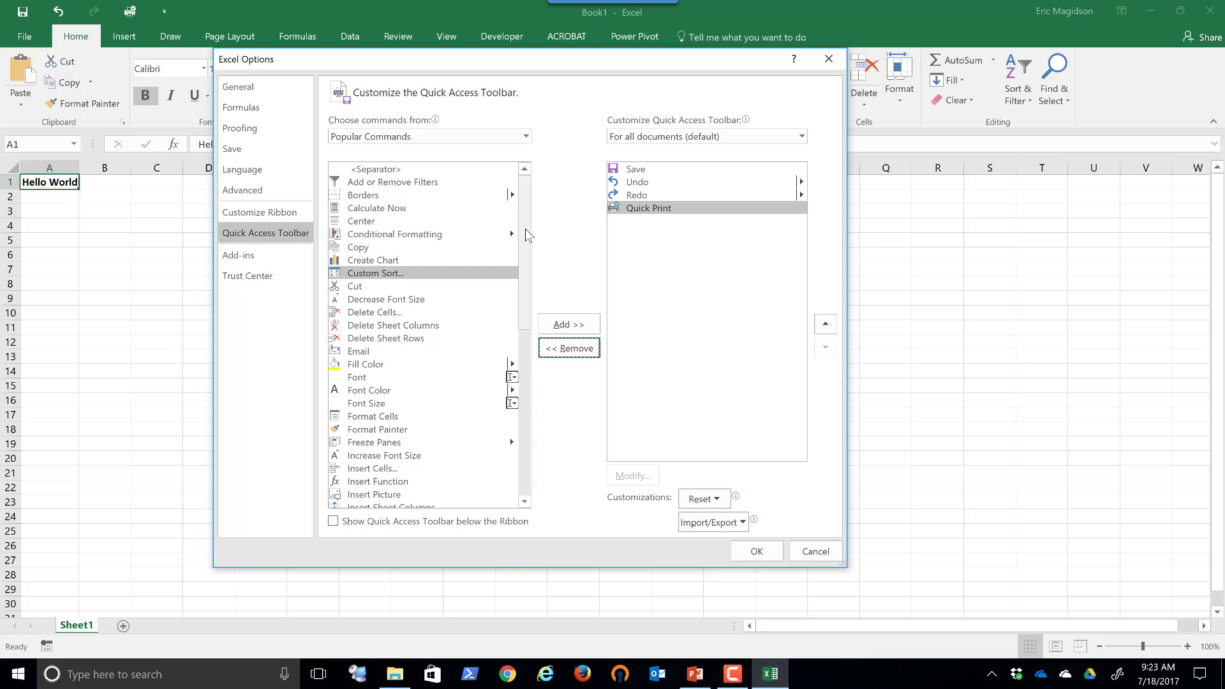
Add Fill Color to the toolbar, remove it again, and return to PowerPoint.
{"action": "scroll", "scroll_direction": "down", "scroll_amount": 3}
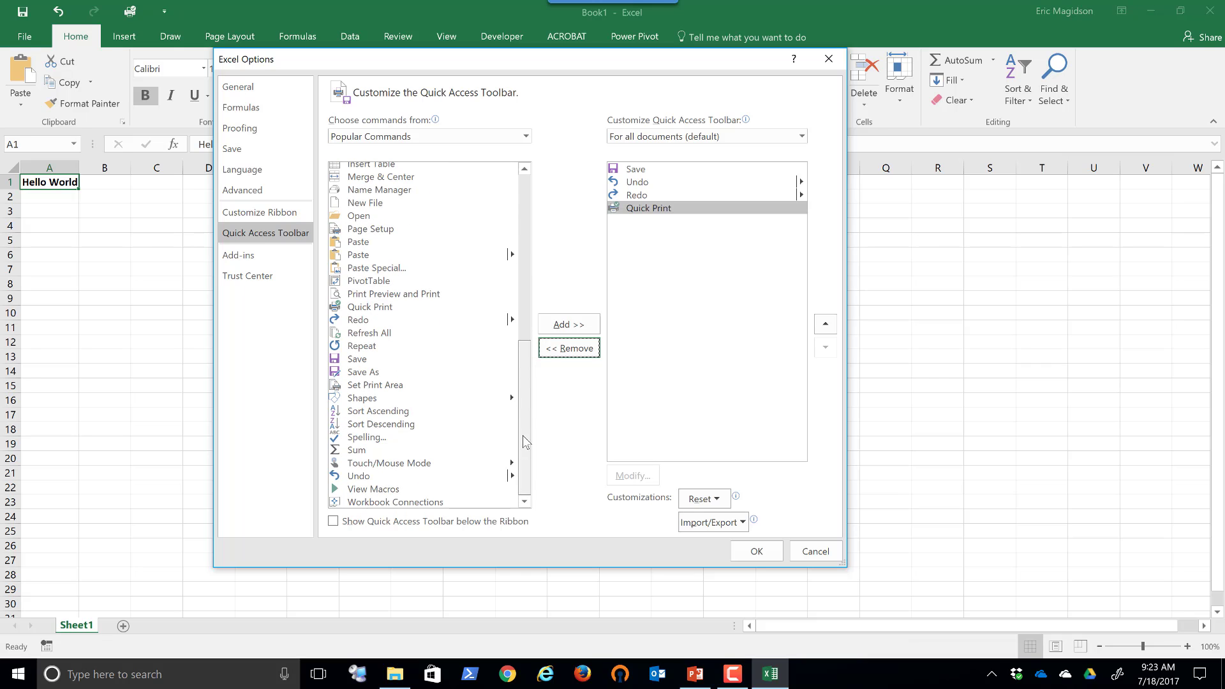
{"action": "scroll", "scroll_direction": "up", "scroll_amount": 3}
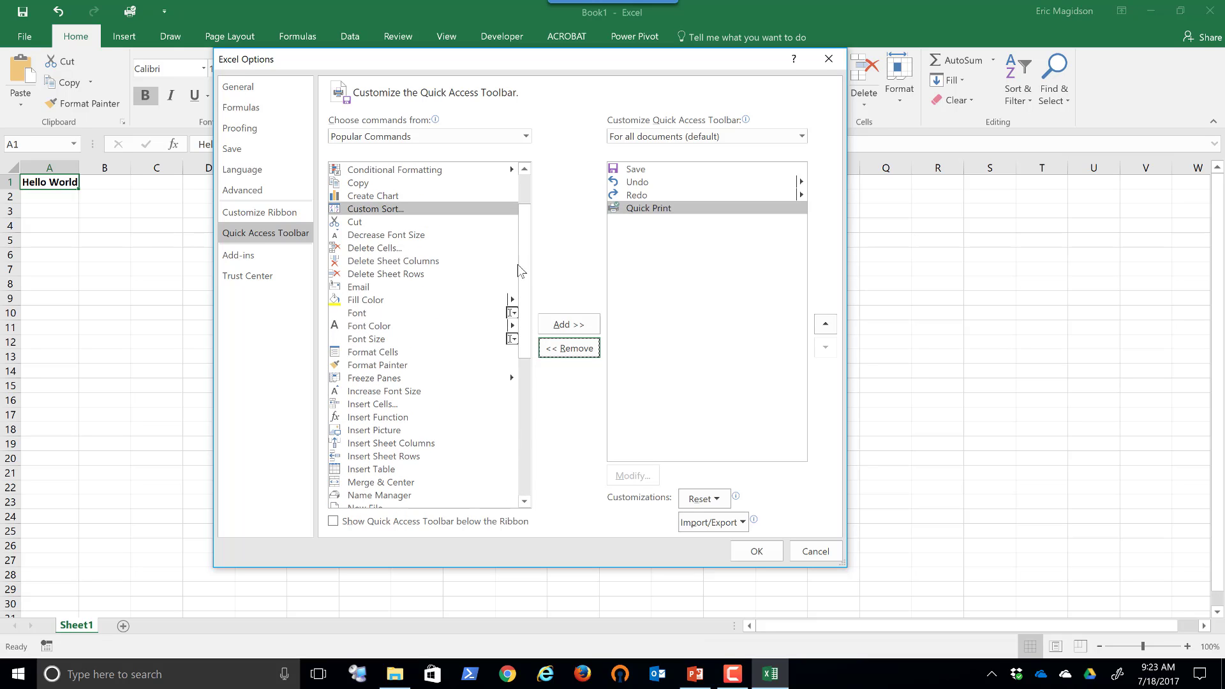
{"action": "mouse_move", "coordinate": [511, 305]}
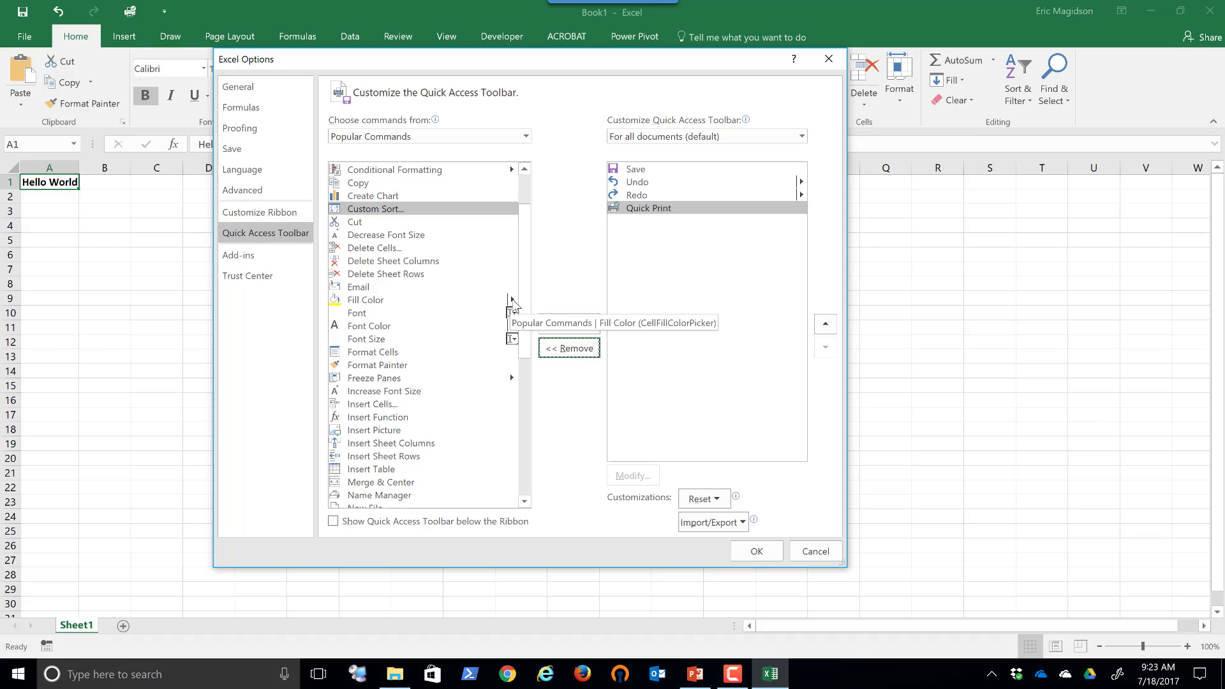
{"action": "left_click", "coordinate": [364, 300]}
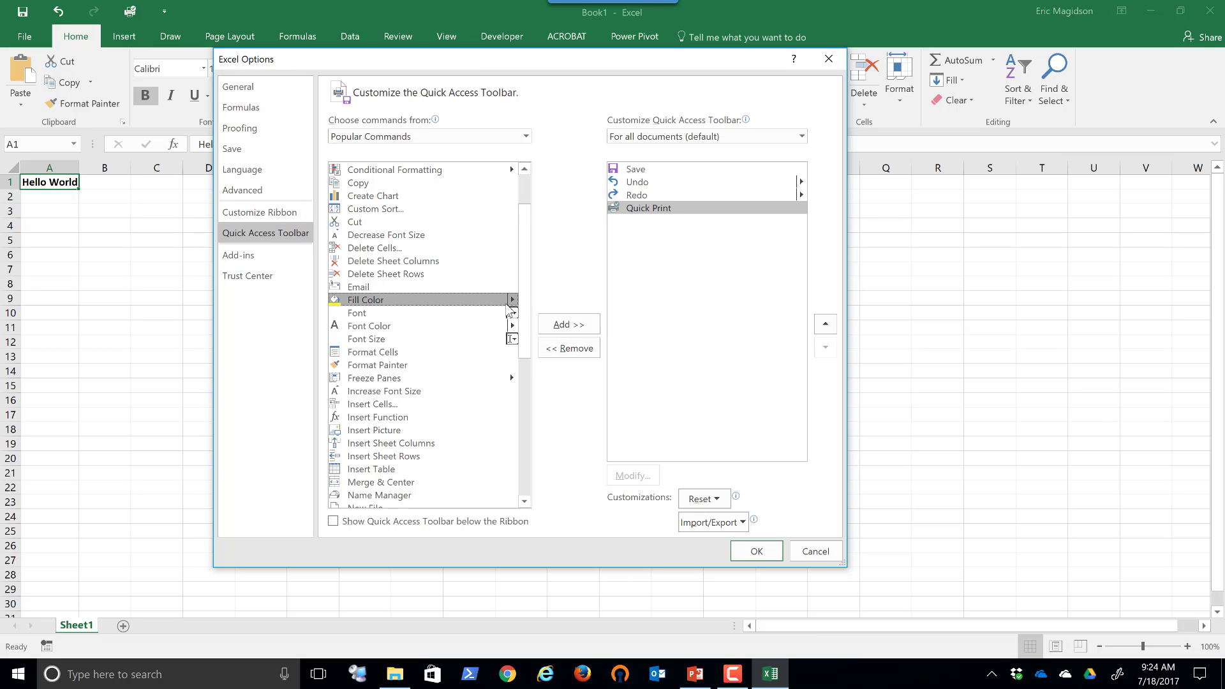
{"action": "left_click", "coordinate": [568, 325]}
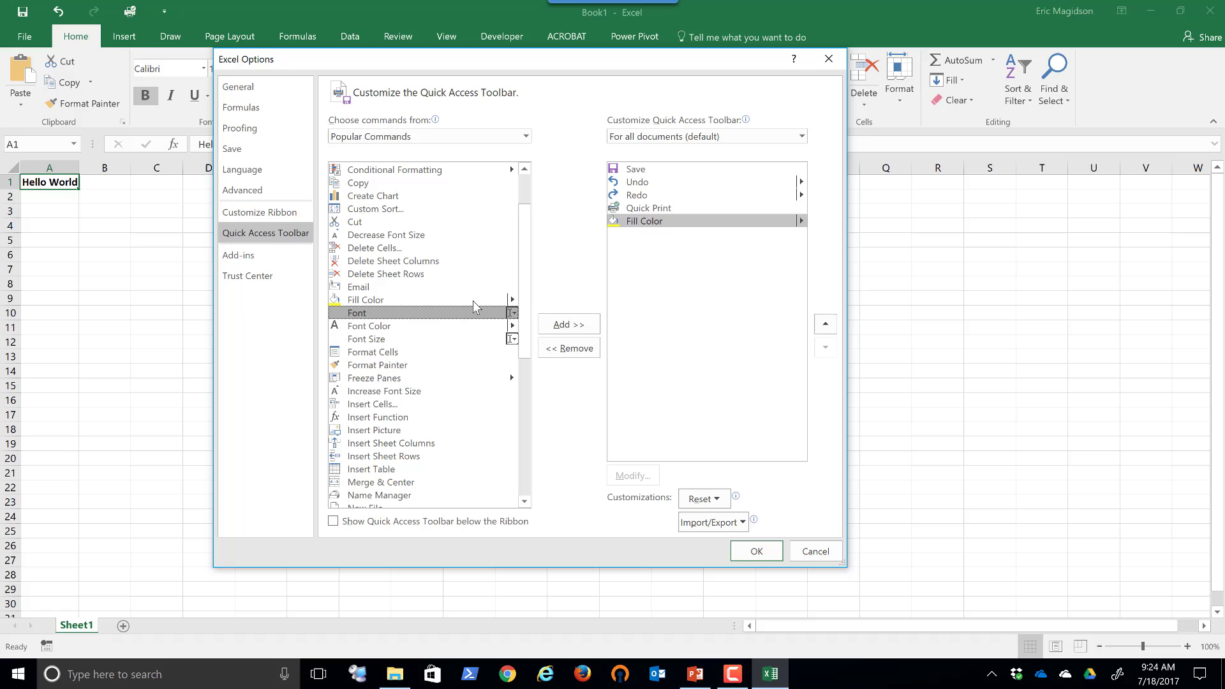
{"action": "mouse_move", "coordinate": [506, 324]}
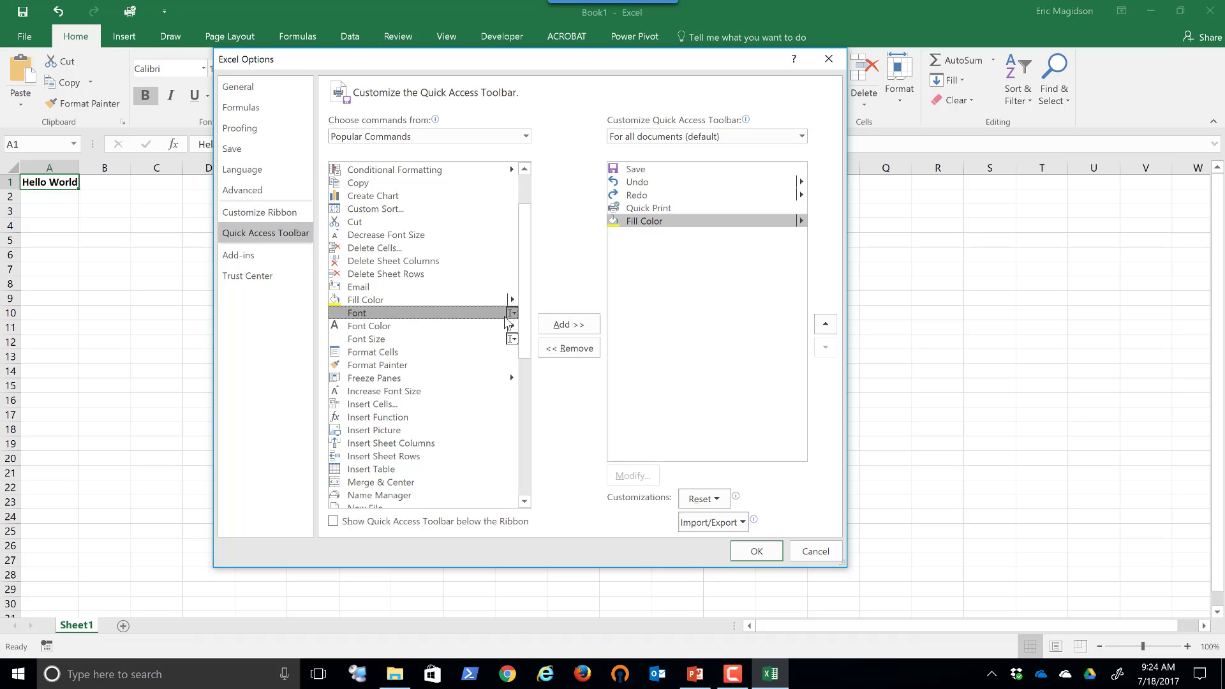
{"action": "left_click", "coordinate": [569, 348]}
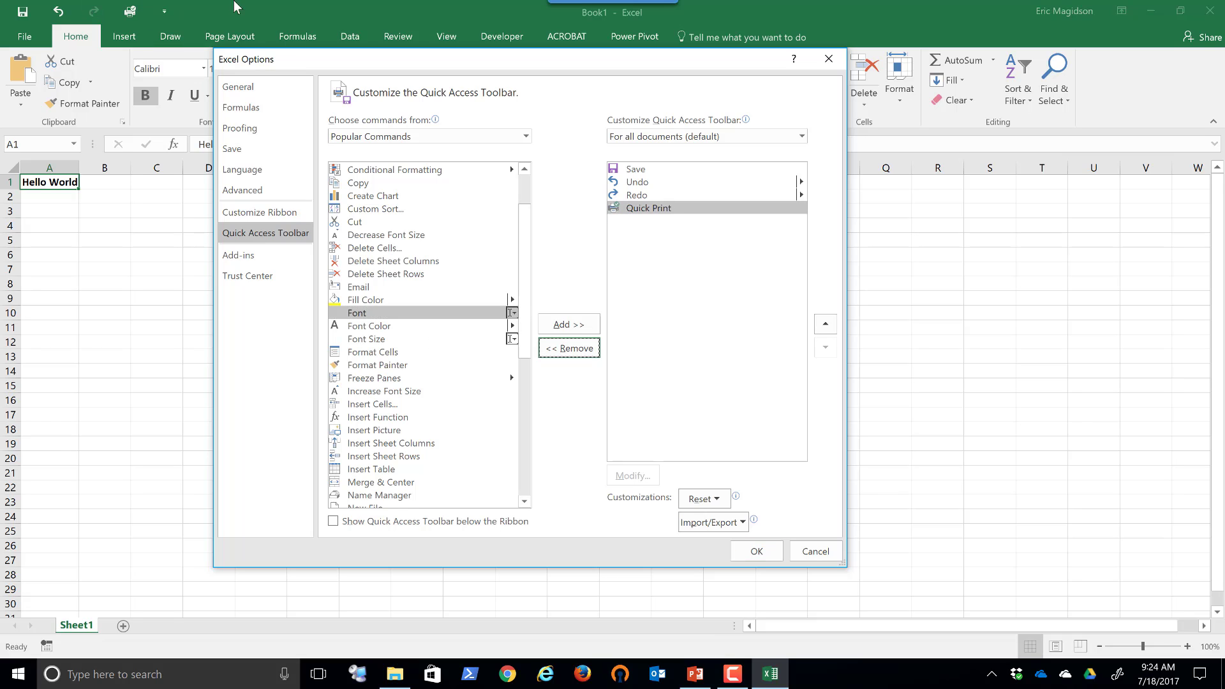
{"action": "mouse_move", "coordinate": [582, 523]}
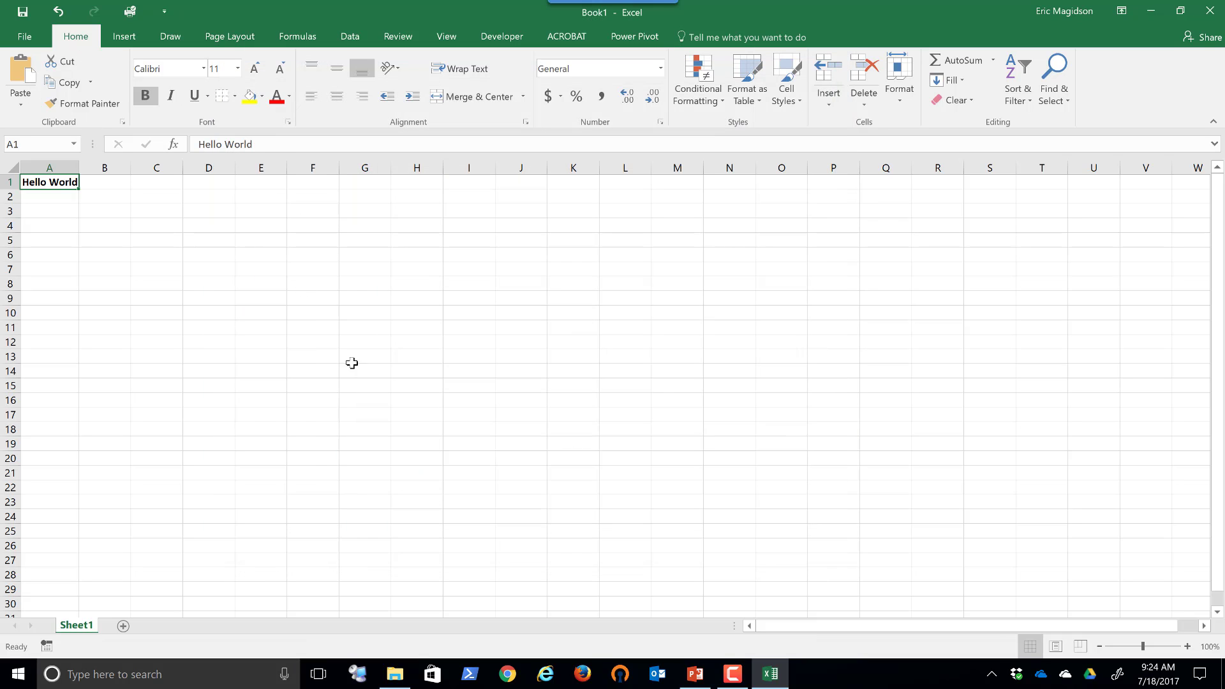
{"action": "left_click", "coordinate": [694, 674]}
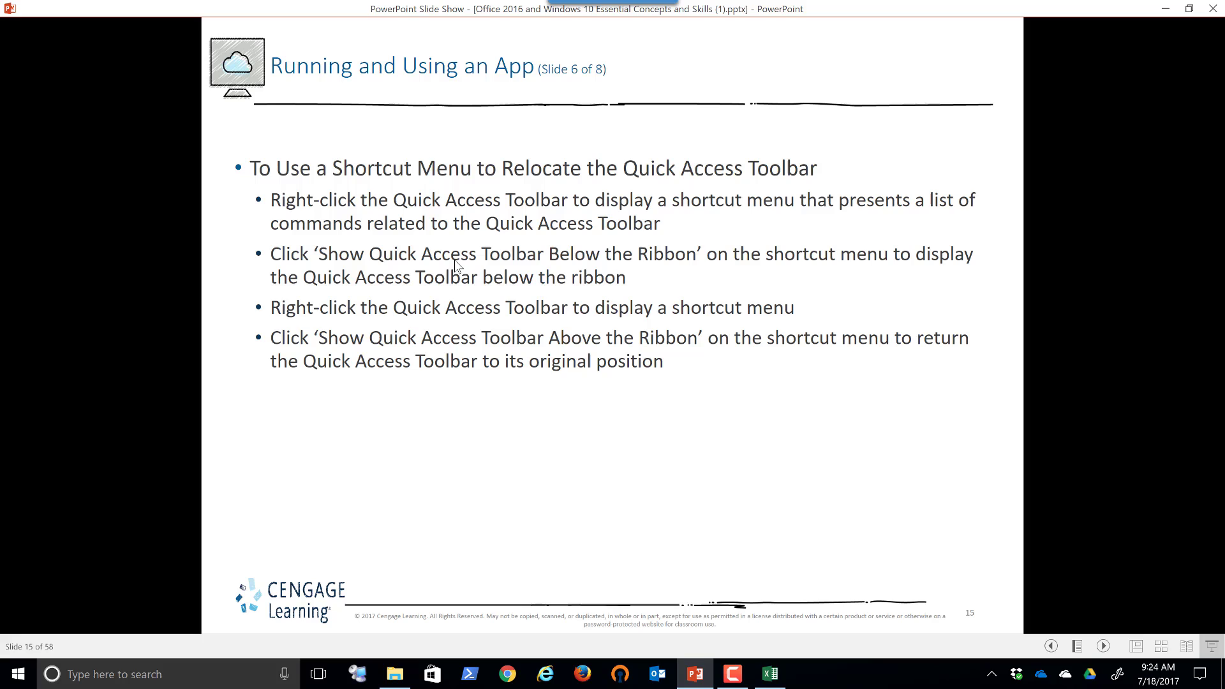
{"action": "mouse_move", "coordinate": [728, 428]}
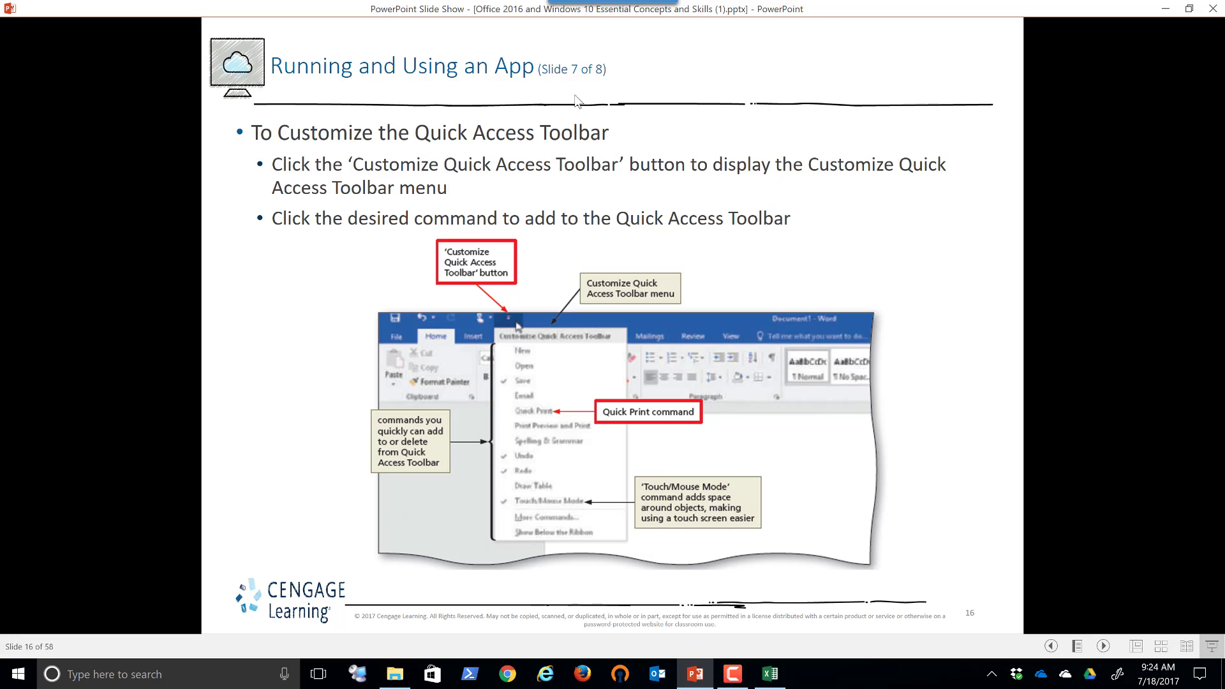
{"action": "mouse_move", "coordinate": [888, 223]}
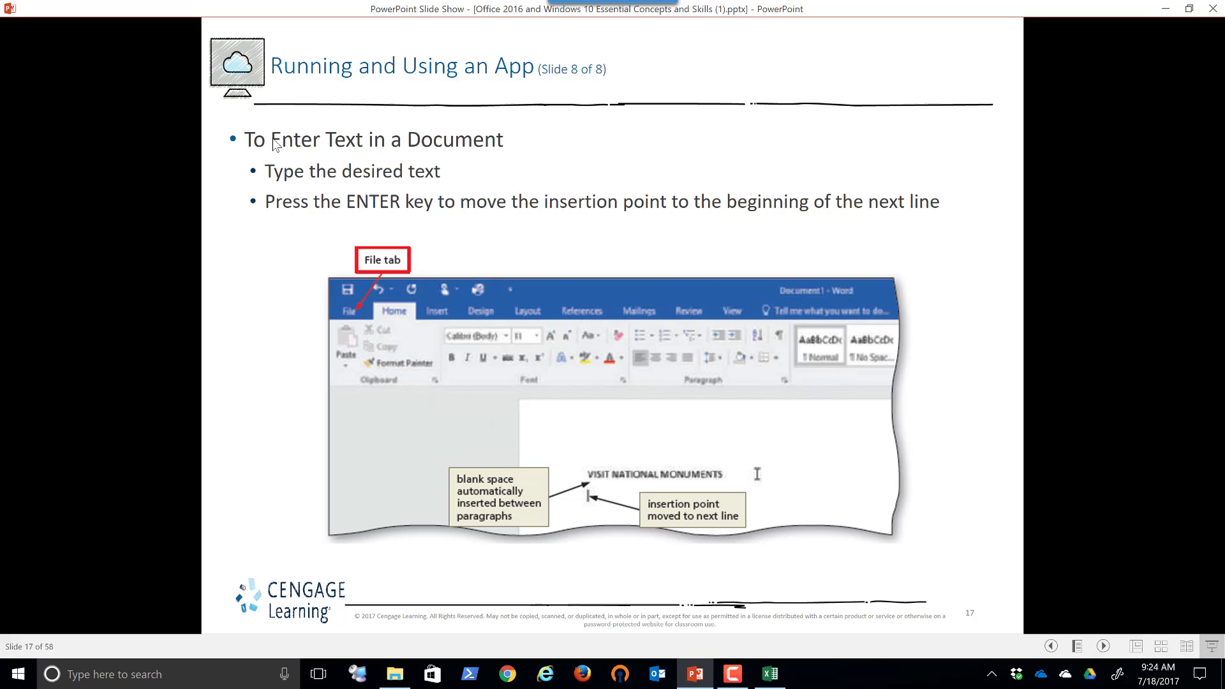
{"action": "mouse_move", "coordinate": [355, 328]}
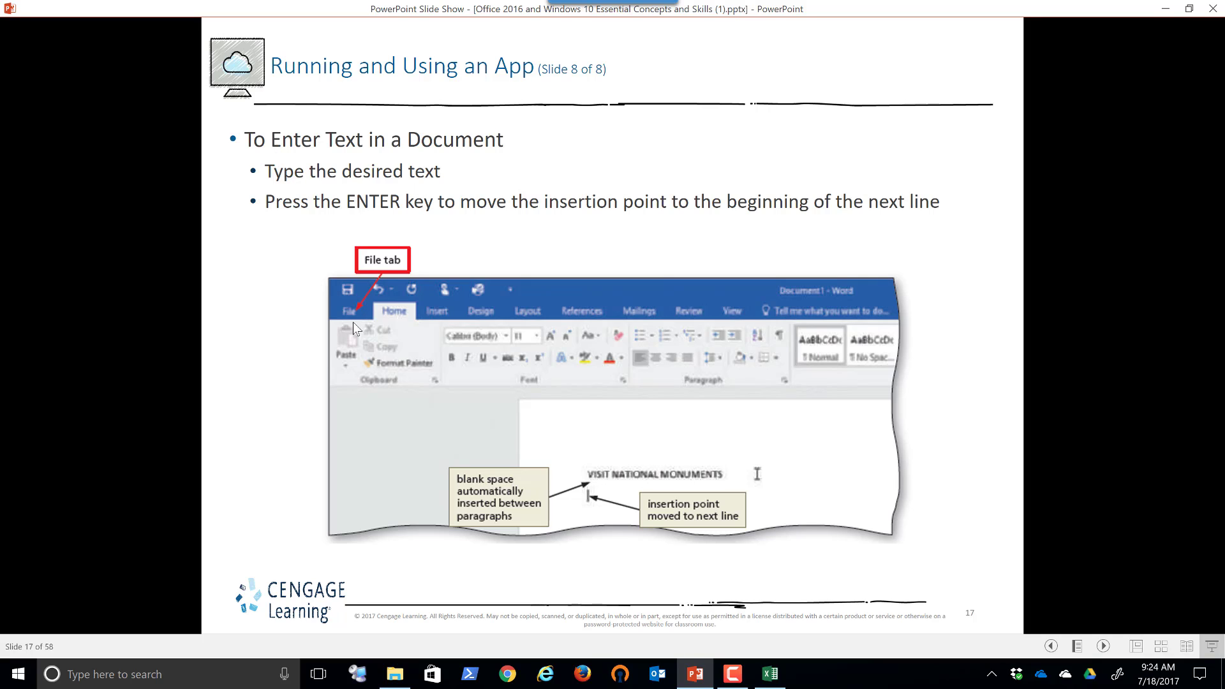
{"action": "mouse_move", "coordinate": [569, 507]}
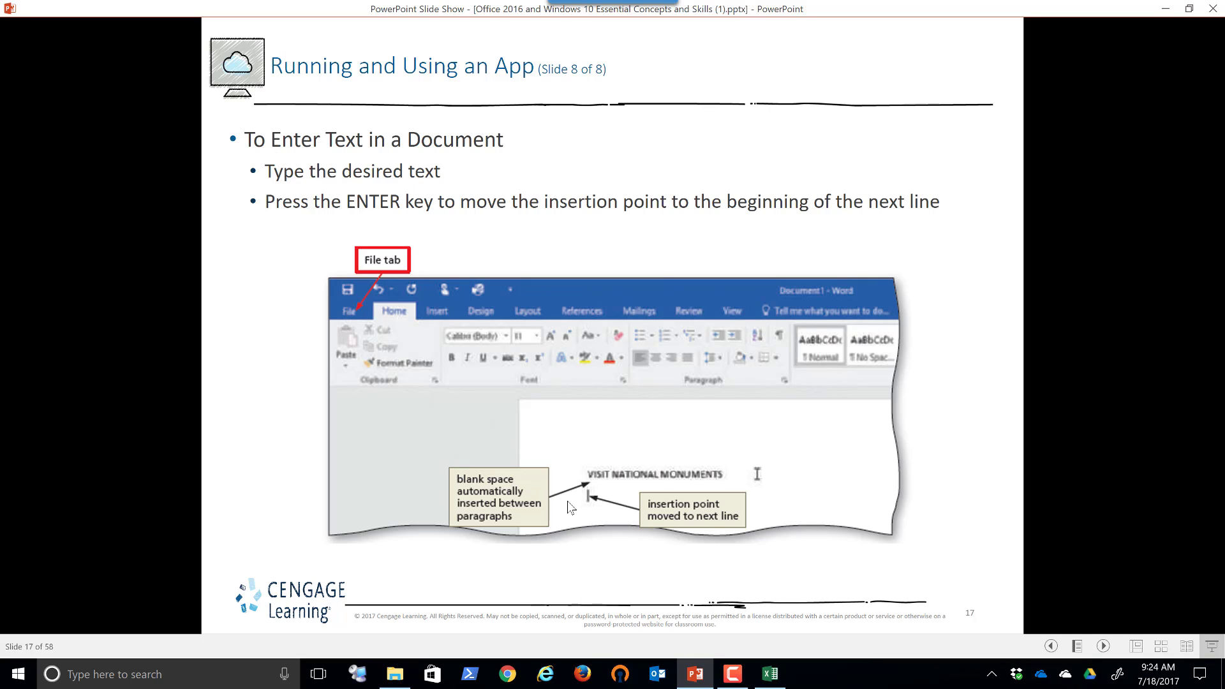
{"action": "mouse_move", "coordinate": [645, 469]}
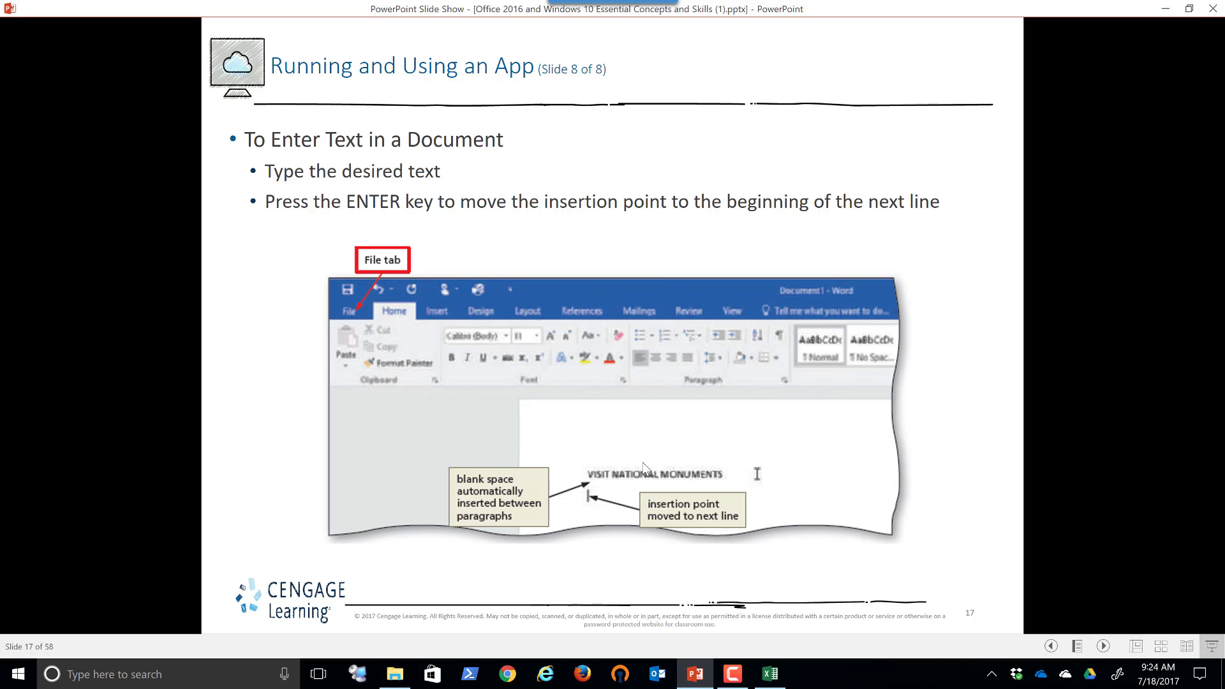
{"action": "mouse_move", "coordinate": [621, 243]}
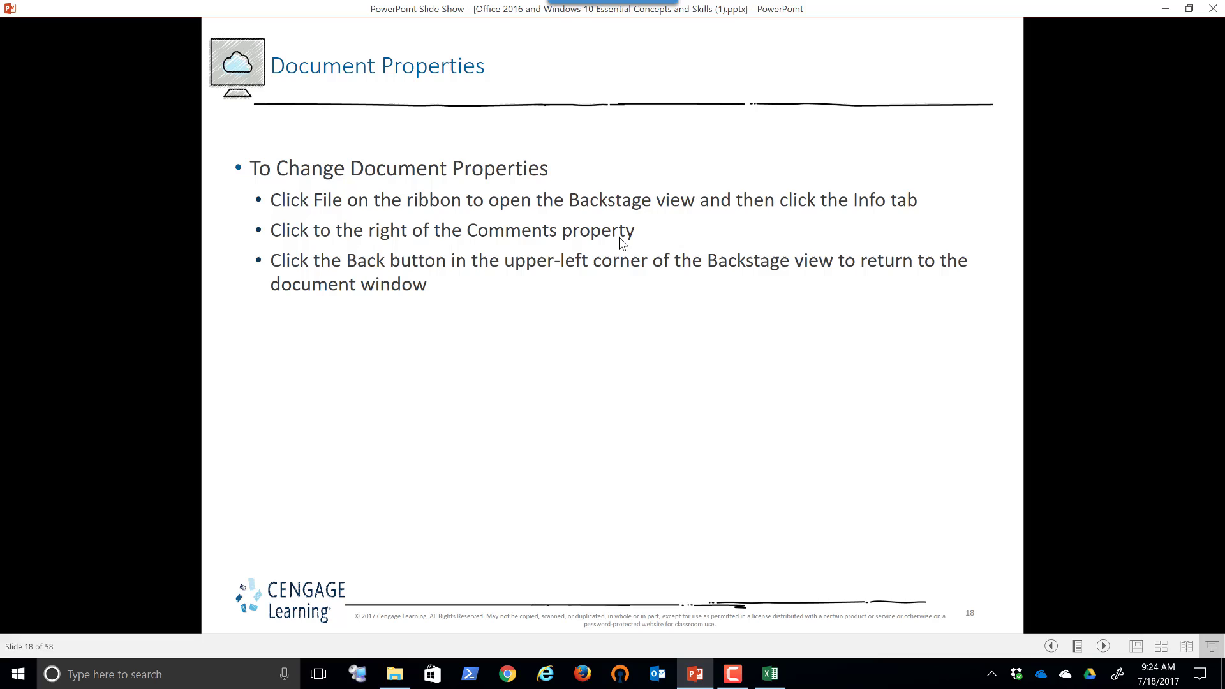
{"action": "mouse_move", "coordinate": [825, 215]}
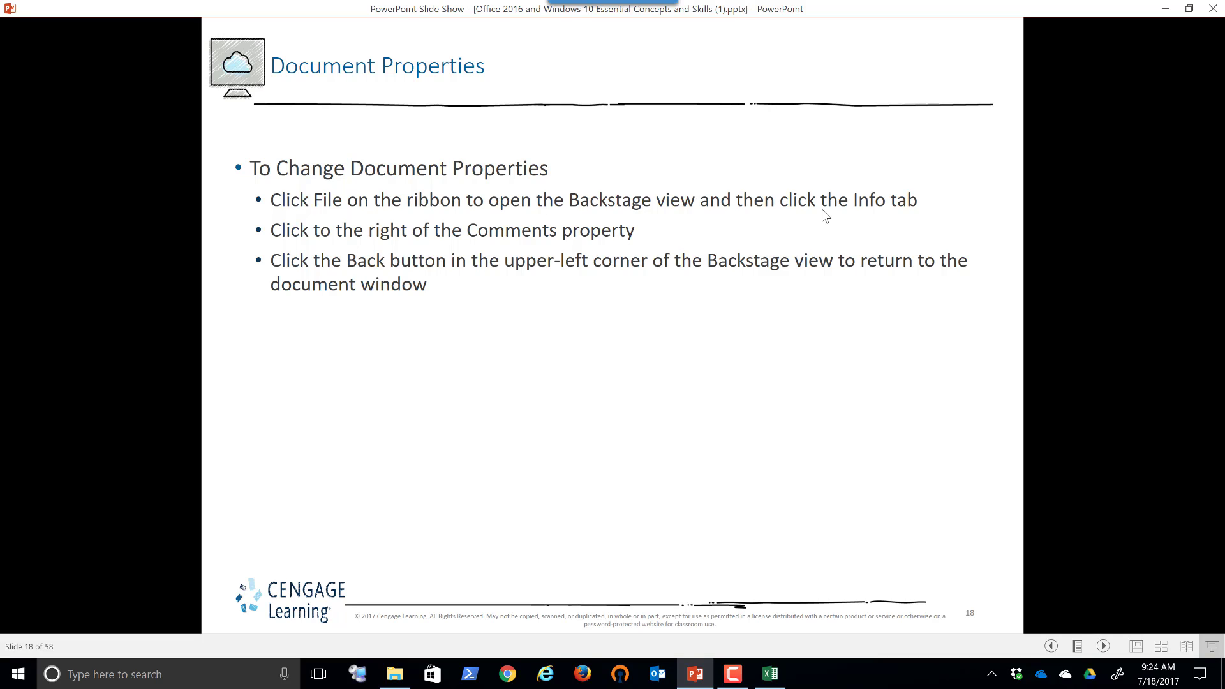
{"action": "mouse_move", "coordinate": [463, 185]}
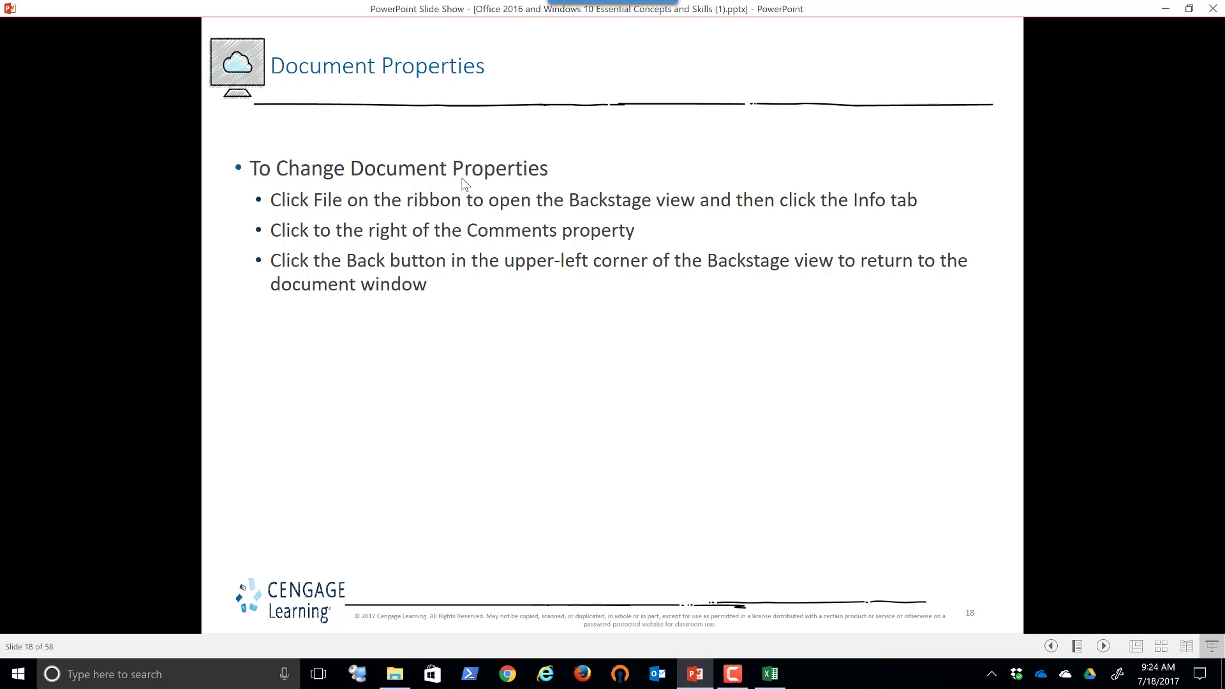
{"action": "mouse_move", "coordinate": [479, 211]}
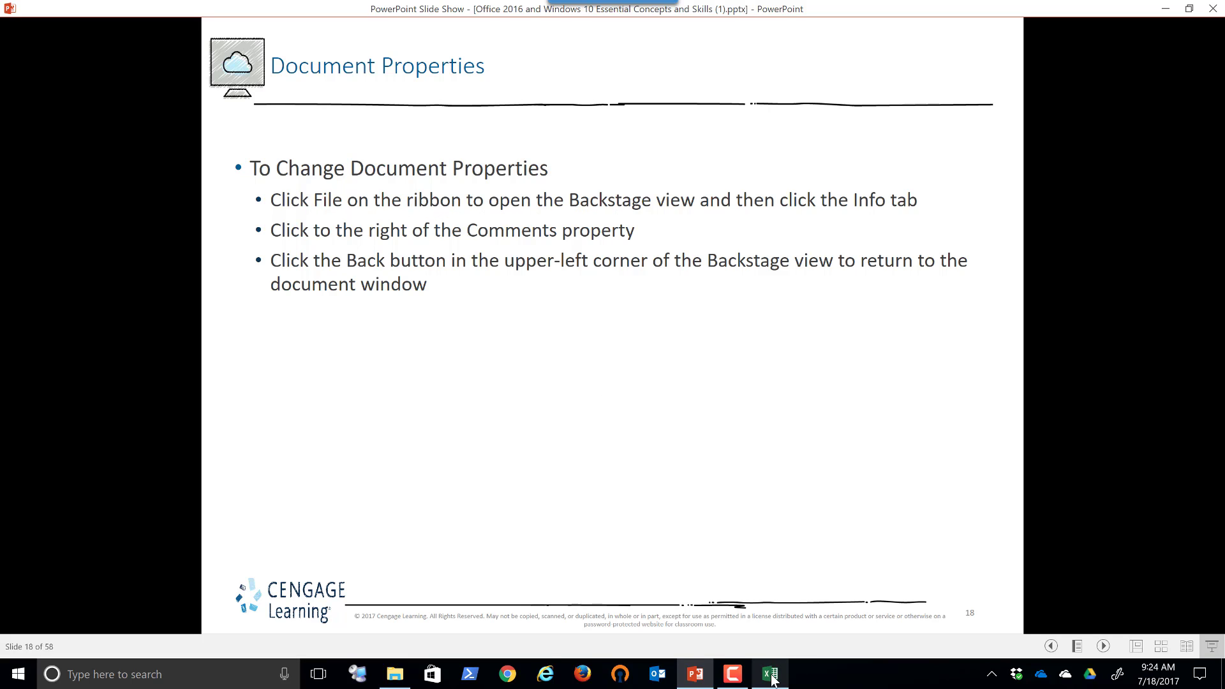
Bring Excel's Book1 back on screen from the taskbar.
{"action": "left_click", "coordinate": [769, 674]}
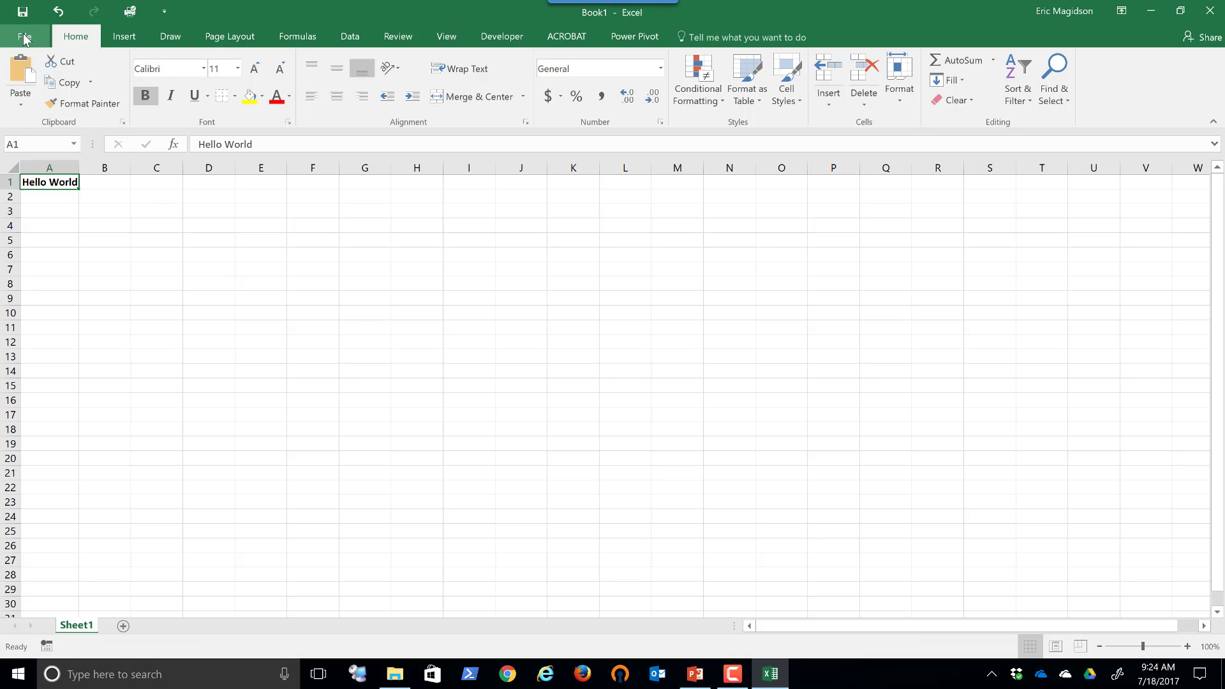
Enter 'Customer' as the workbook's Categories property on File > Info.
{"action": "left_click", "coordinate": [25, 36]}
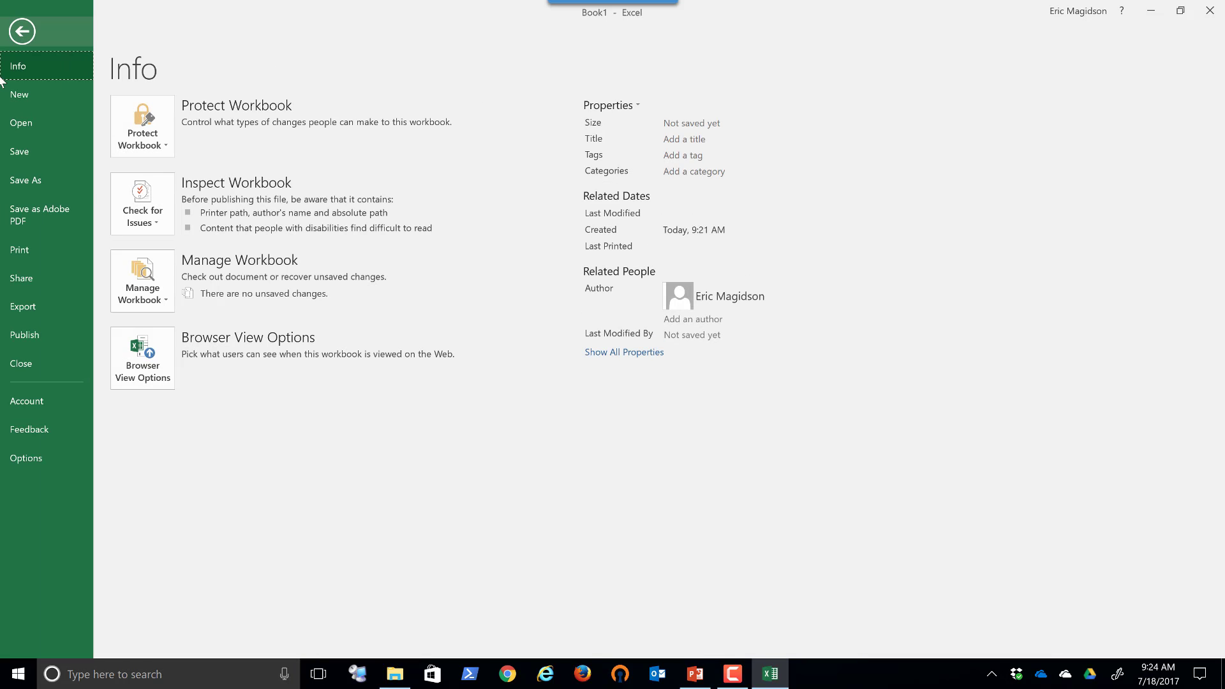
{"action": "mouse_move", "coordinate": [939, 550]}
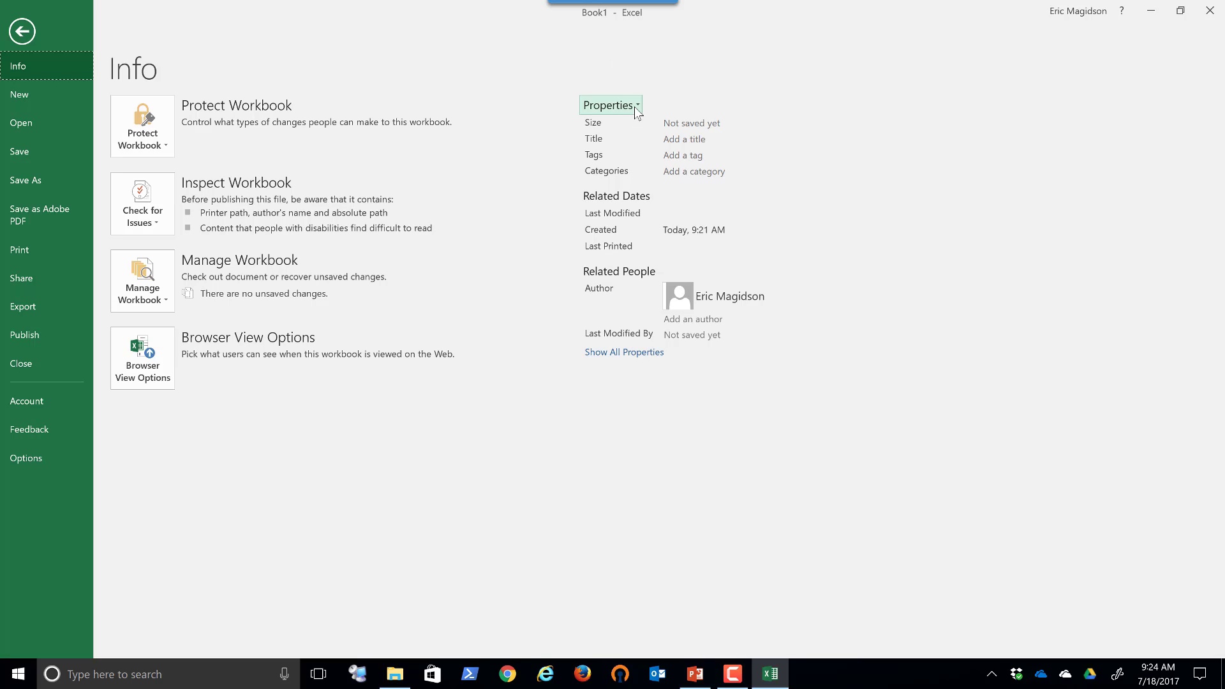
{"action": "mouse_move", "coordinate": [672, 123]}
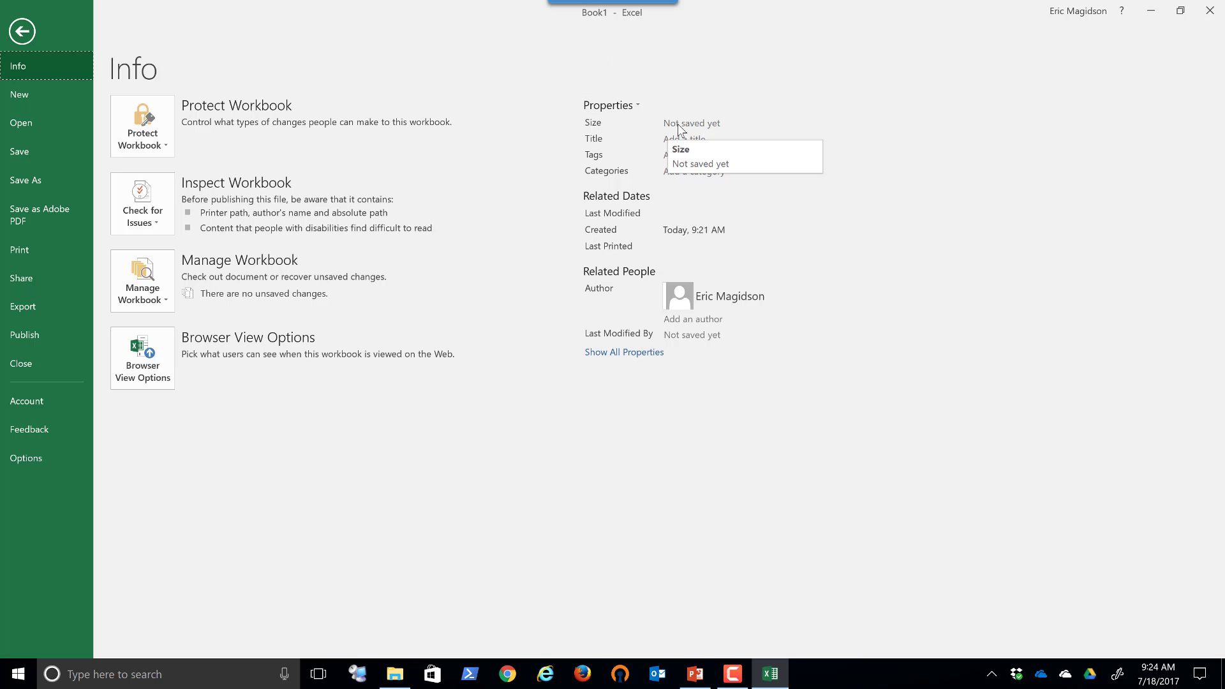
{"action": "mouse_move", "coordinate": [596, 149]}
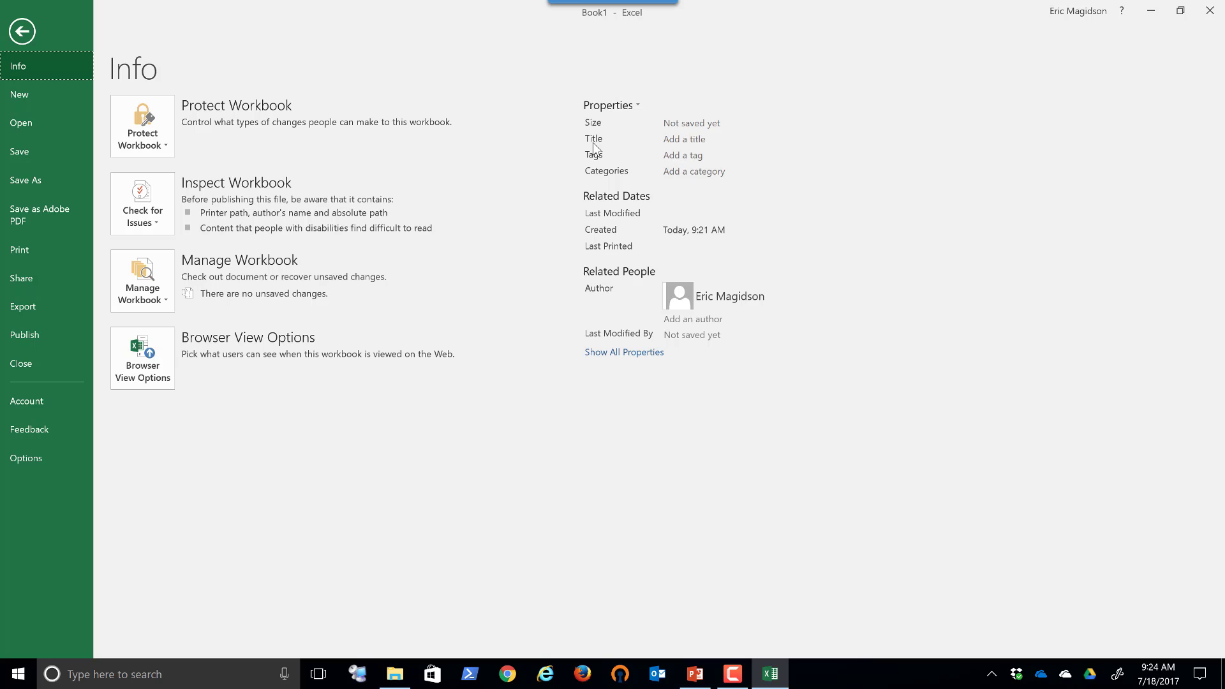
{"action": "left_click", "coordinate": [695, 154]}
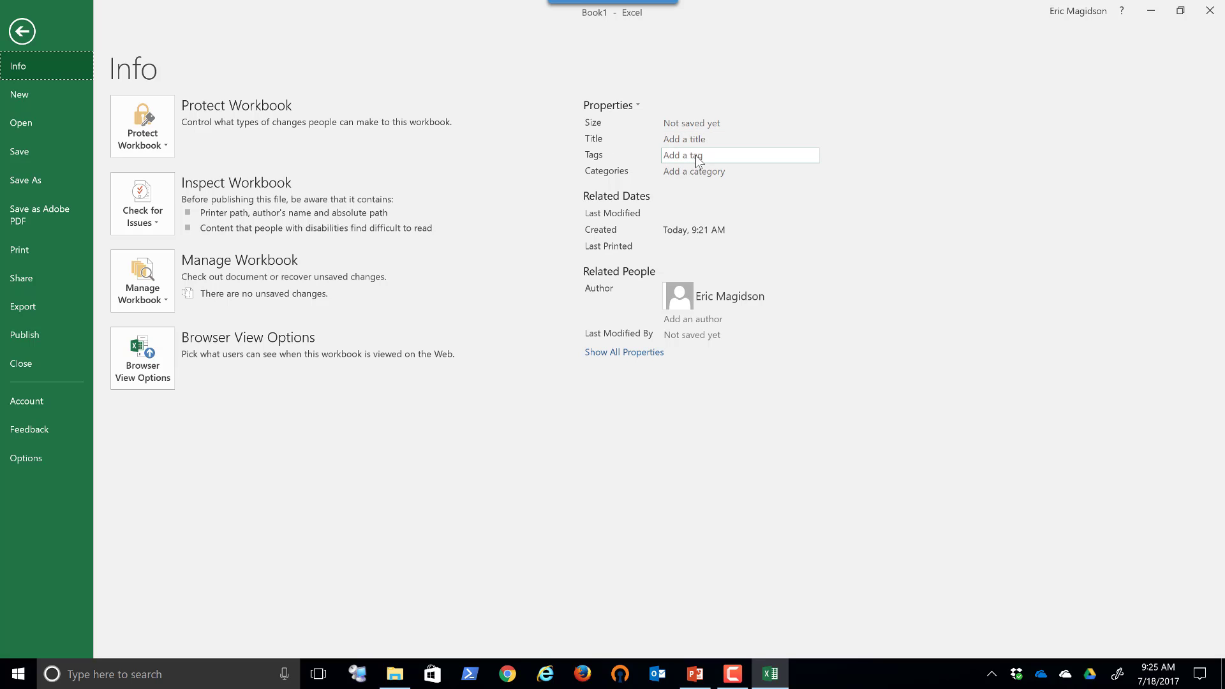
{"action": "left_click", "coordinate": [738, 171]}
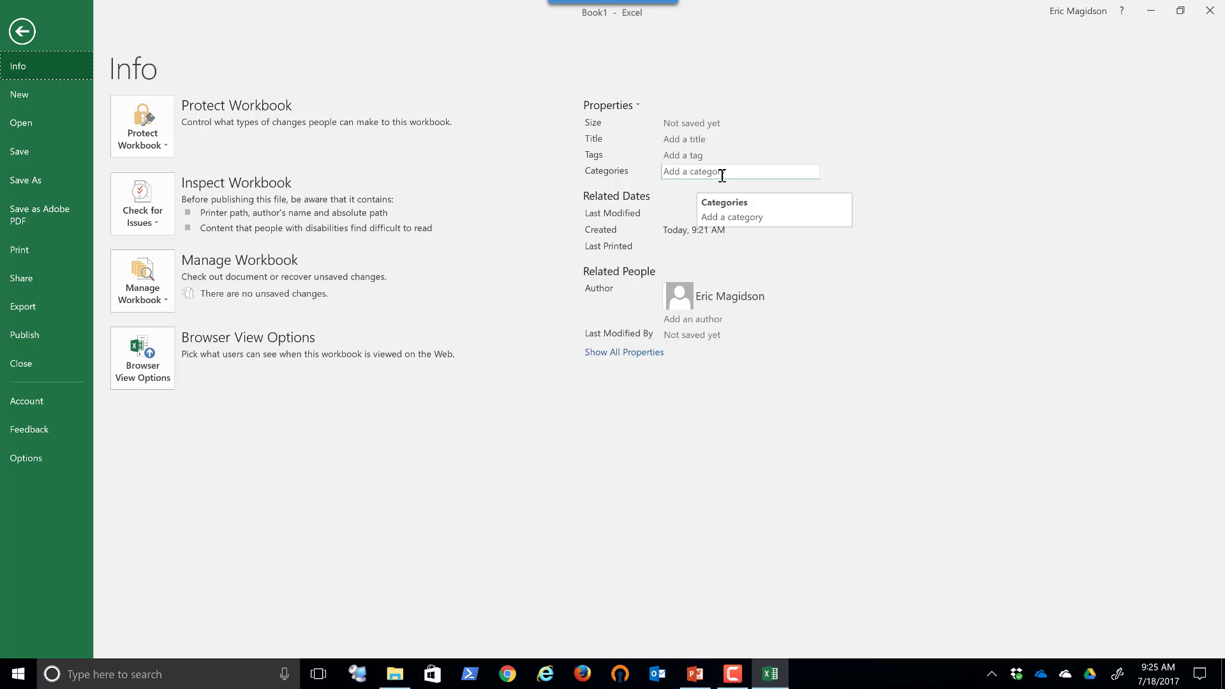
{"action": "type", "text": "Cu"}
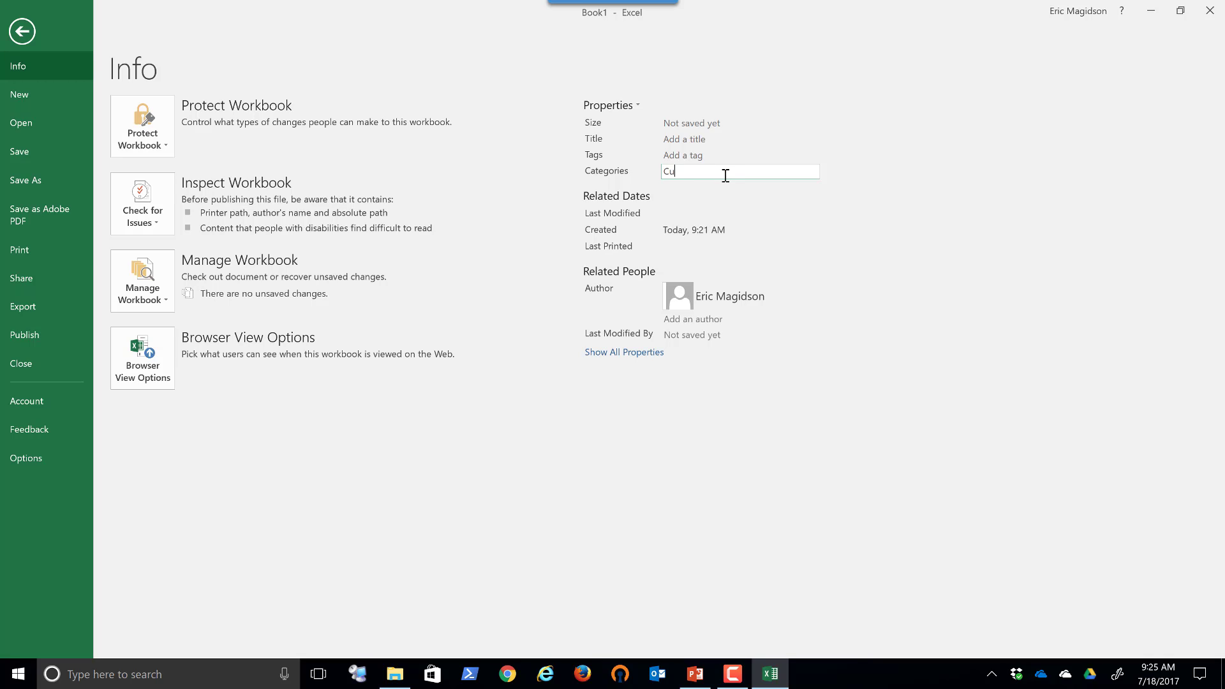
{"action": "type", "text": "stomer"}
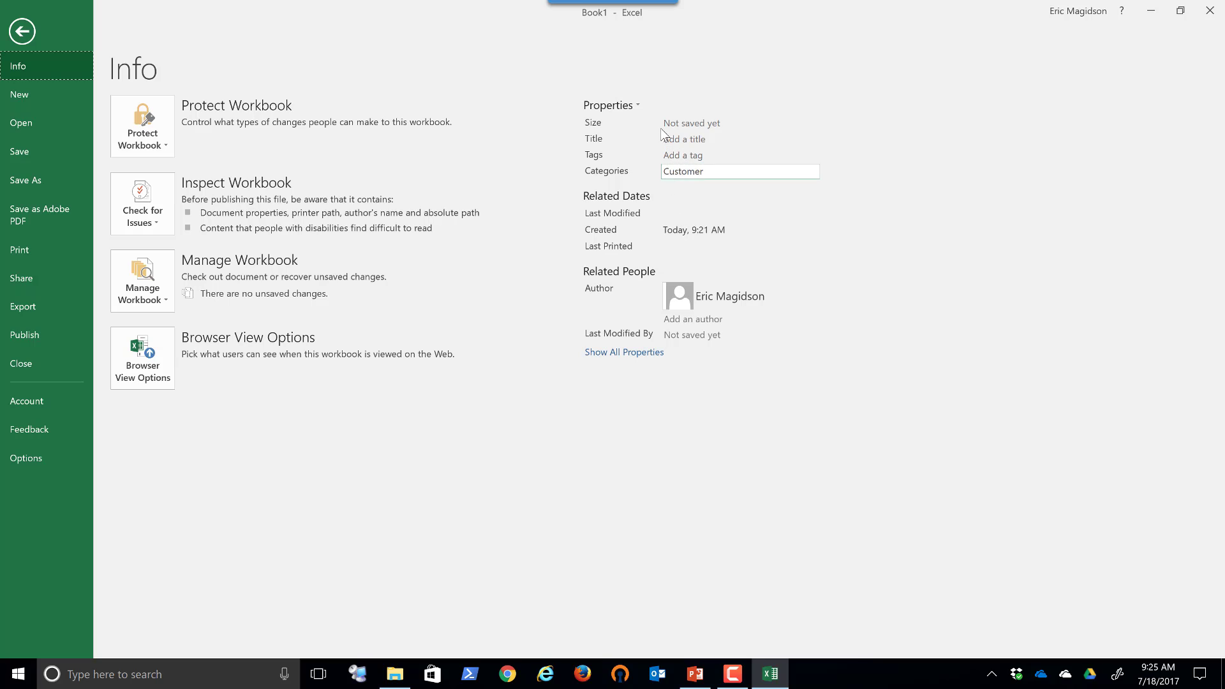
{"action": "mouse_move", "coordinate": [691, 122]}
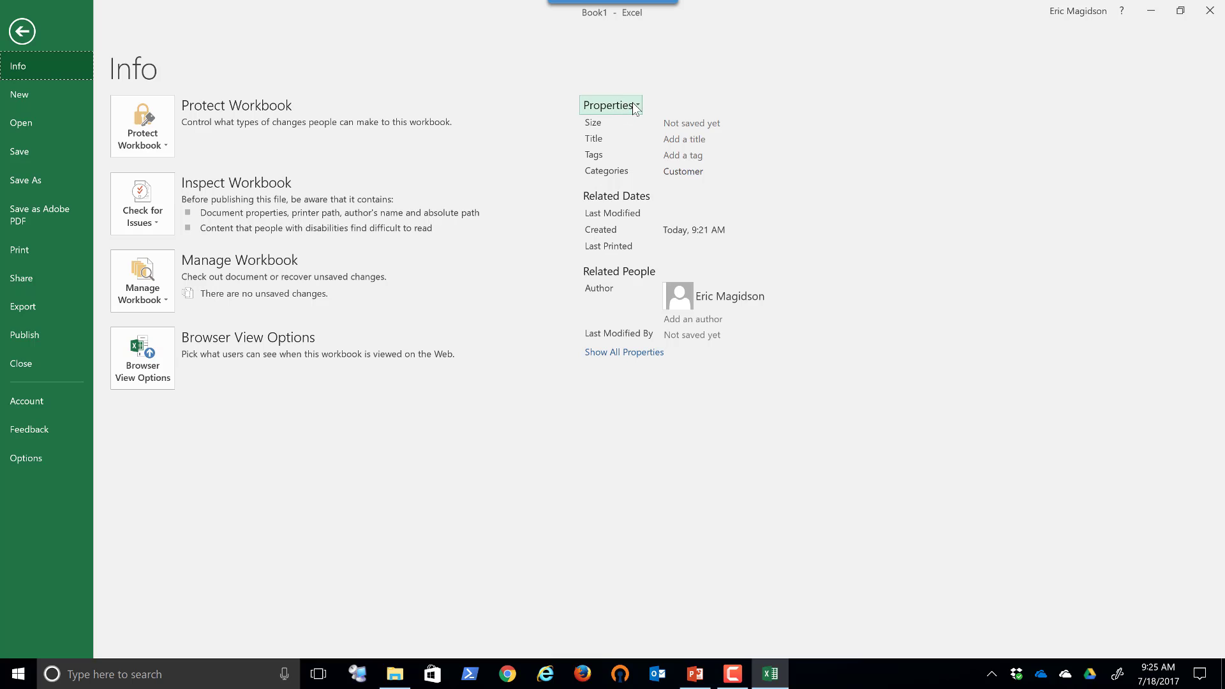
Reveal all workbook properties (Comments, Status, Subject, Company, Manager), then leave the info view.
{"action": "left_click", "coordinate": [624, 352]}
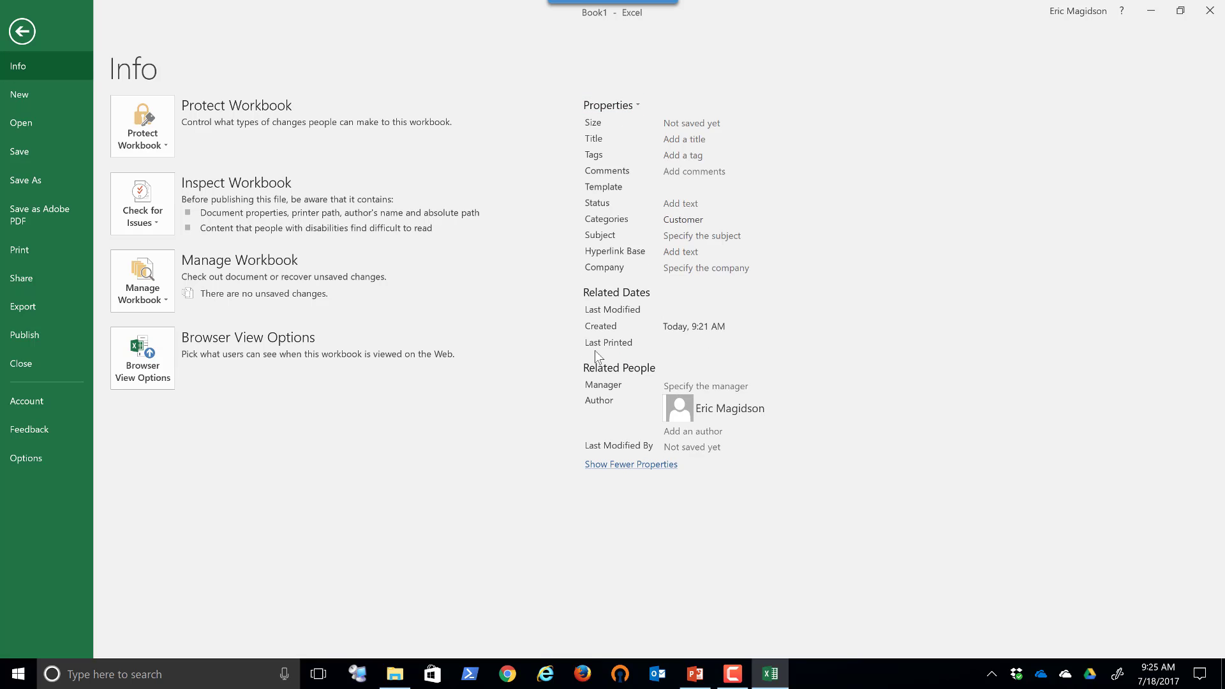
{"action": "mouse_move", "coordinate": [618, 327]}
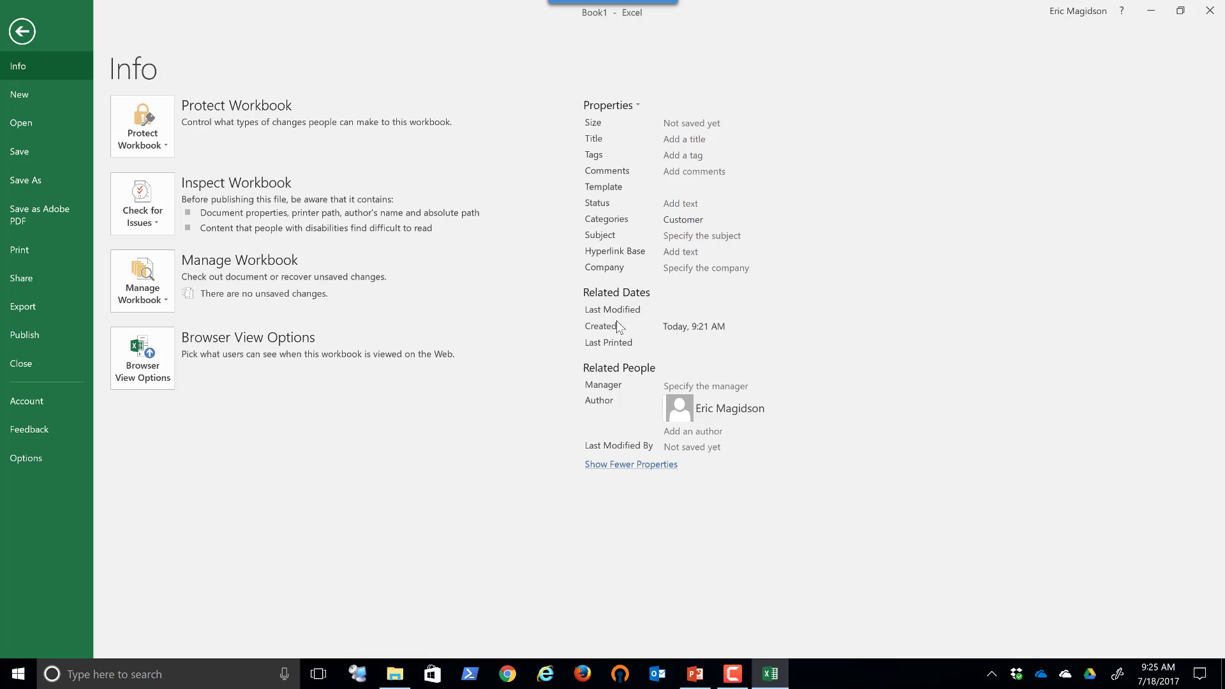
{"action": "mouse_move", "coordinate": [640, 307]}
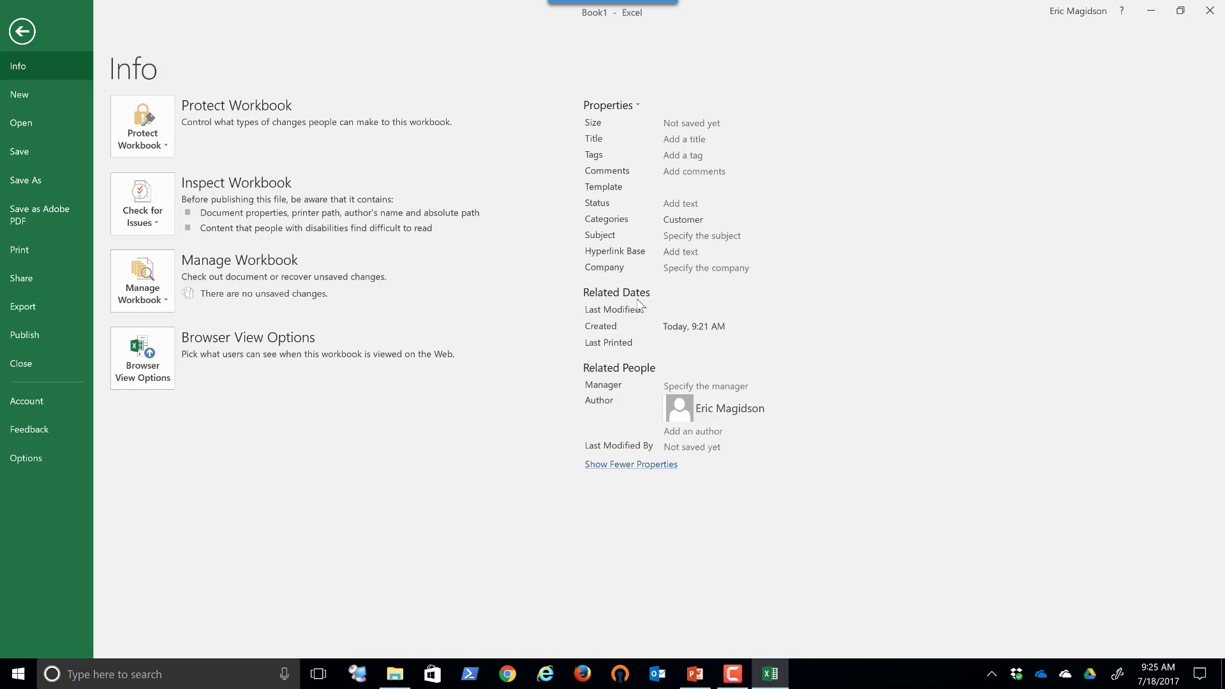
{"action": "mouse_move", "coordinate": [694, 316]}
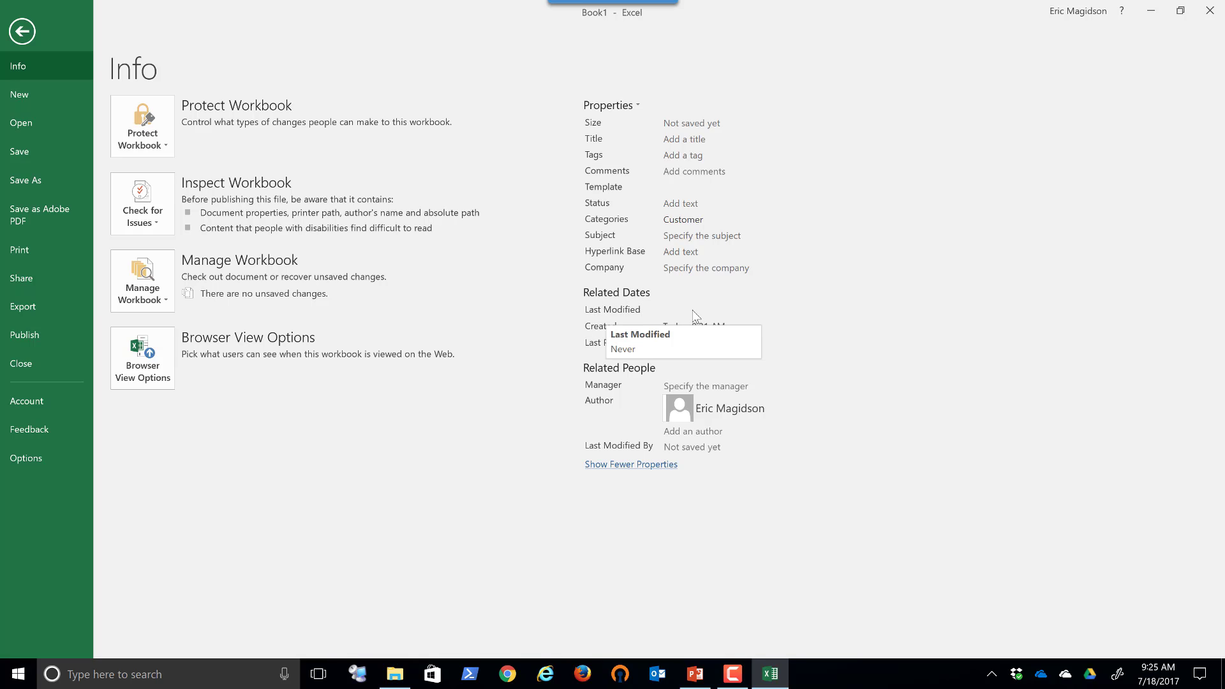
{"action": "mouse_move", "coordinate": [594, 342]}
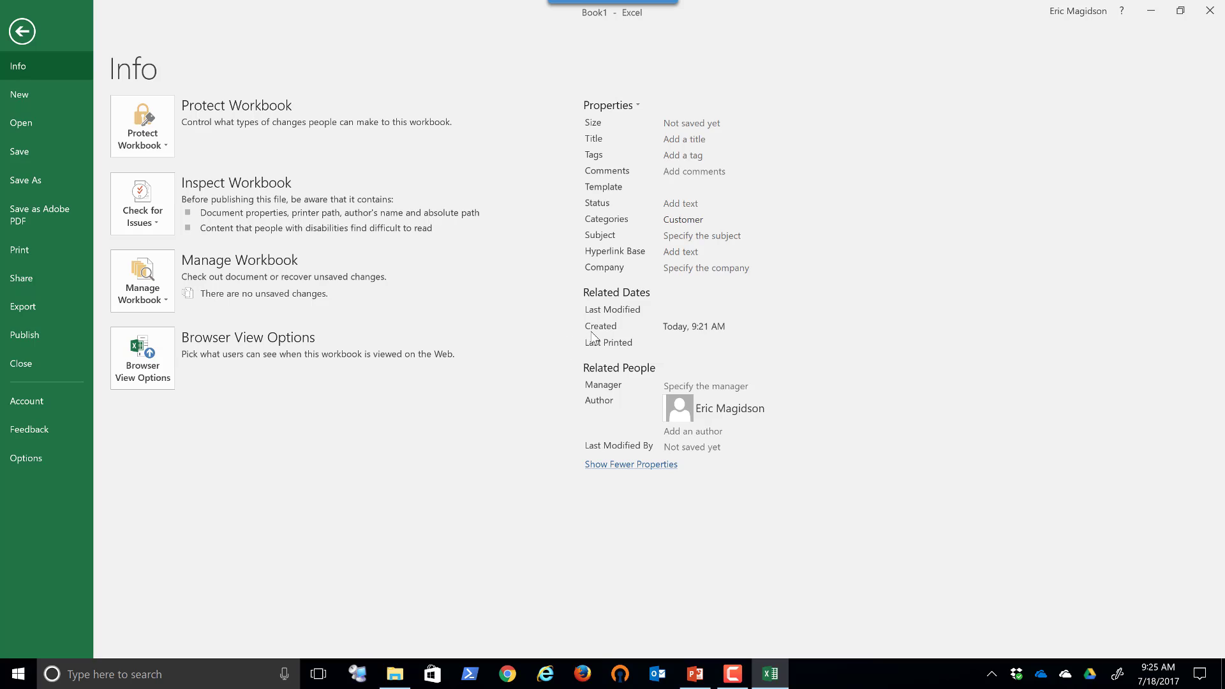
{"action": "mouse_move", "coordinate": [700, 334]}
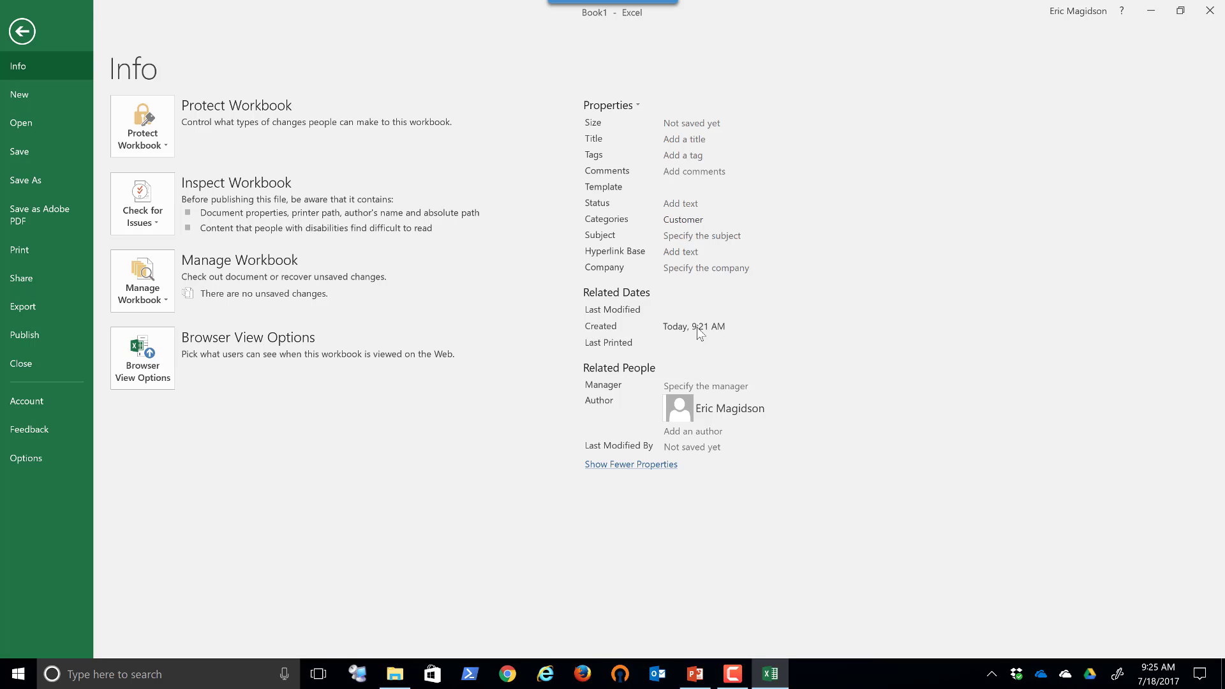
{"action": "mouse_move", "coordinate": [692, 326]}
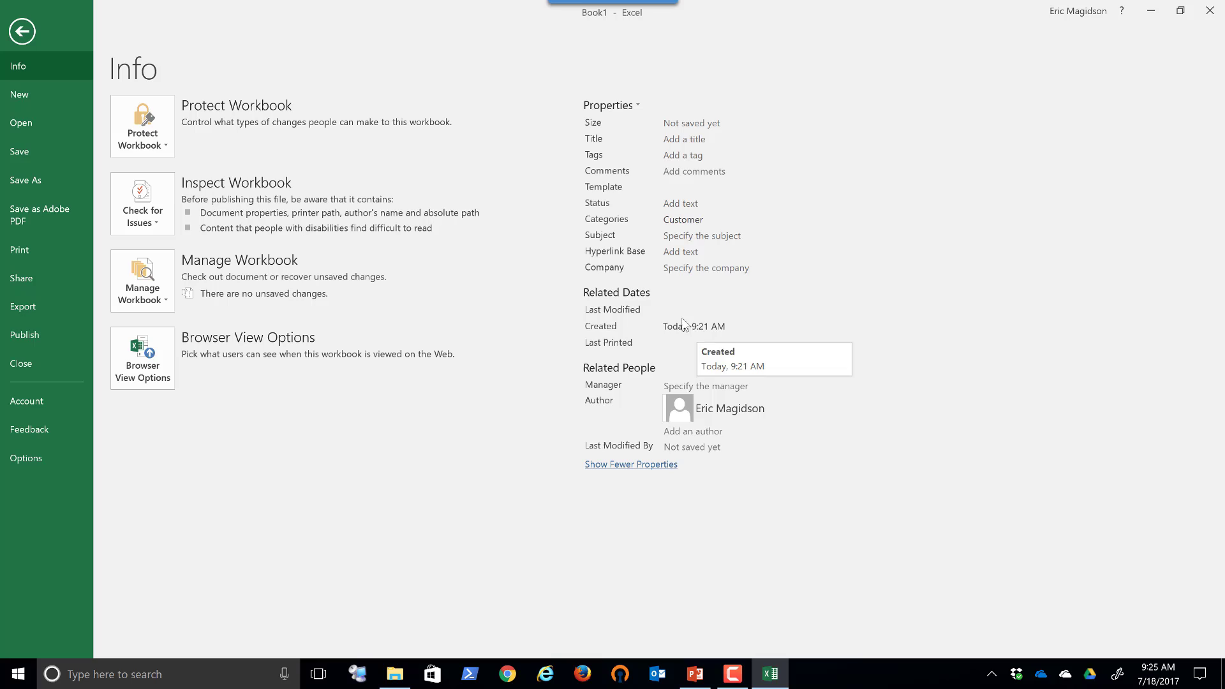
{"action": "mouse_move", "coordinate": [724, 307]}
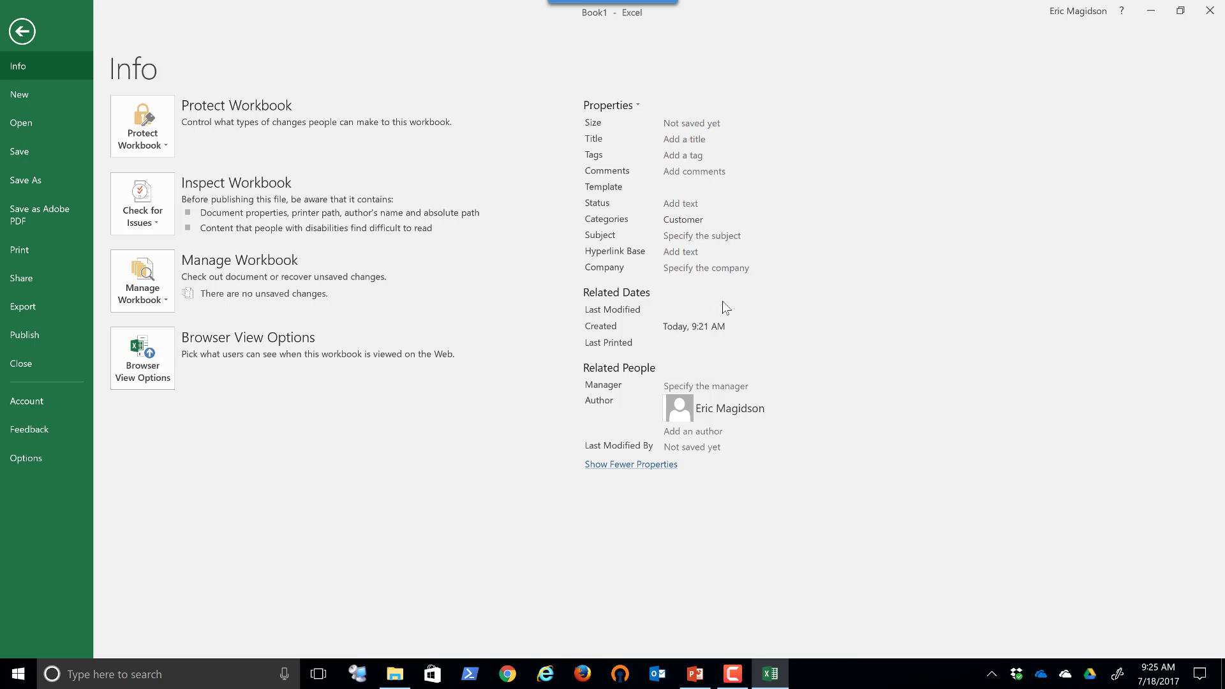
{"action": "mouse_move", "coordinate": [590, 359]}
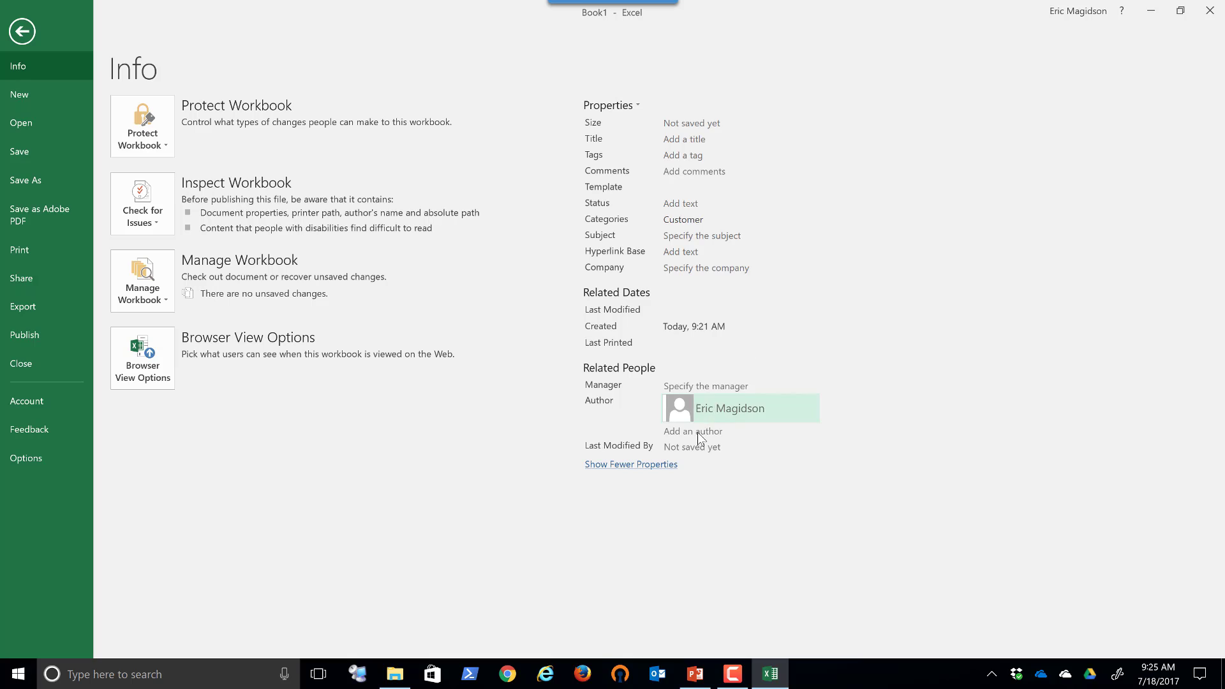
{"action": "mouse_move", "coordinate": [561, 421]}
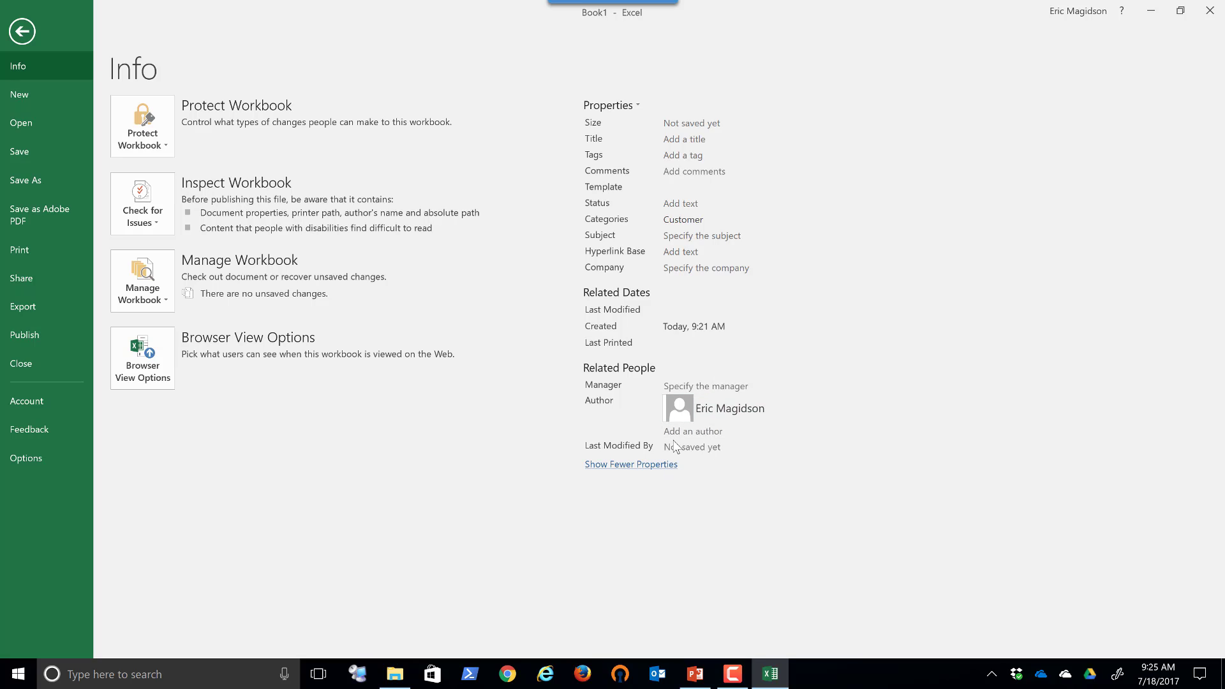
{"action": "mouse_move", "coordinate": [860, 192]}
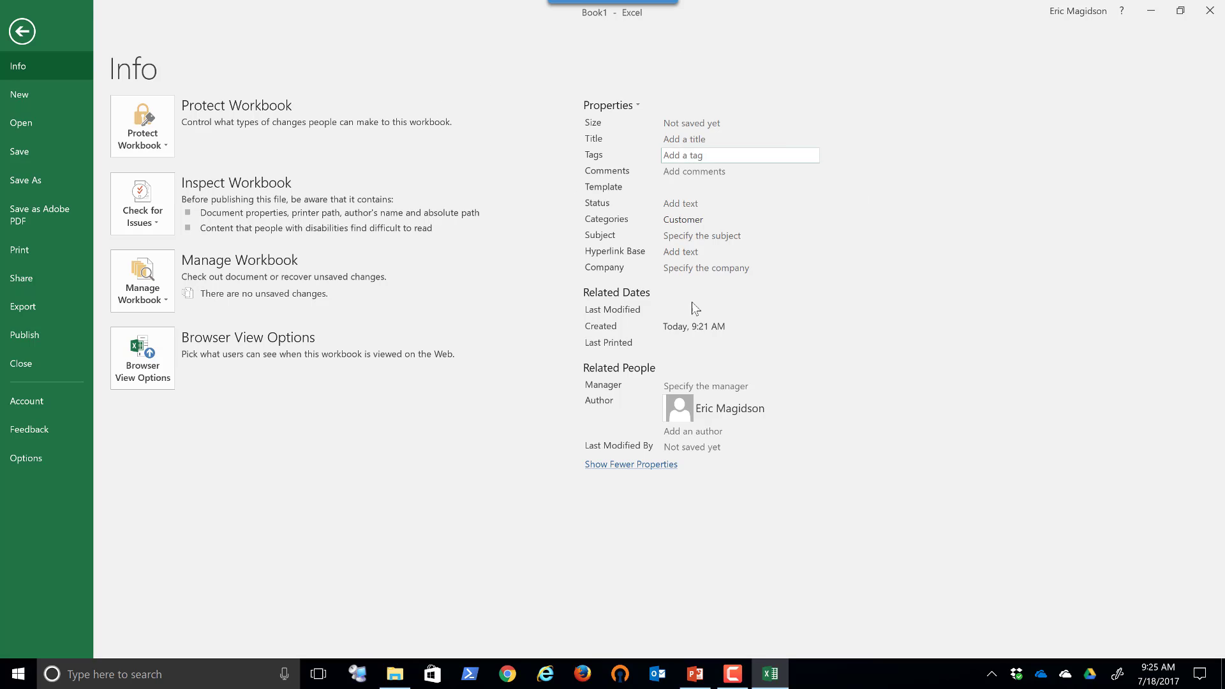
{"action": "mouse_move", "coordinate": [428, 74]}
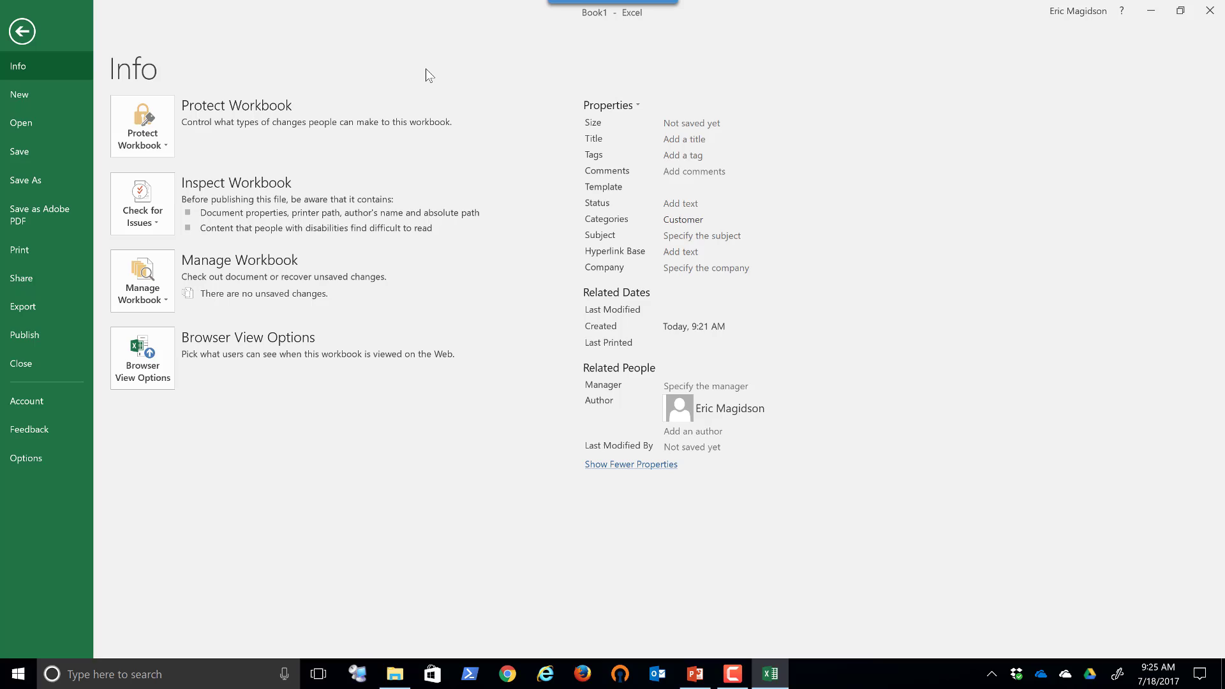
{"action": "mouse_move", "coordinate": [690, 457]}
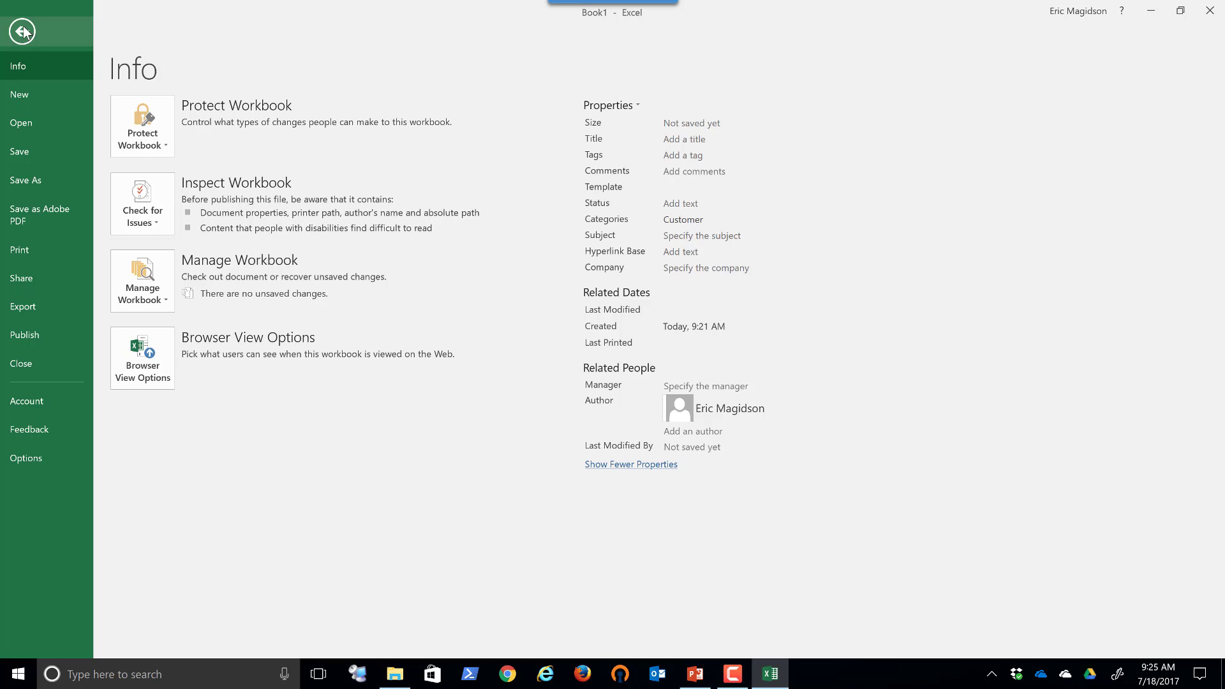
{"action": "left_click", "coordinate": [693, 674]}
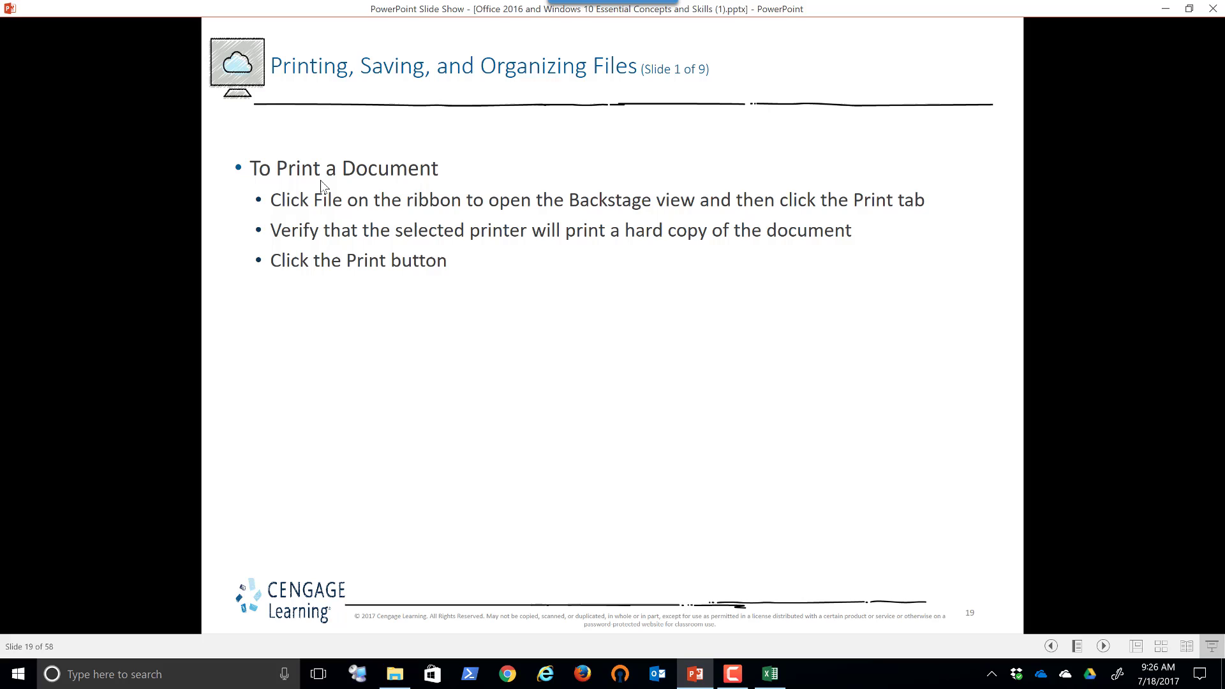
{"action": "mouse_move", "coordinate": [345, 244]}
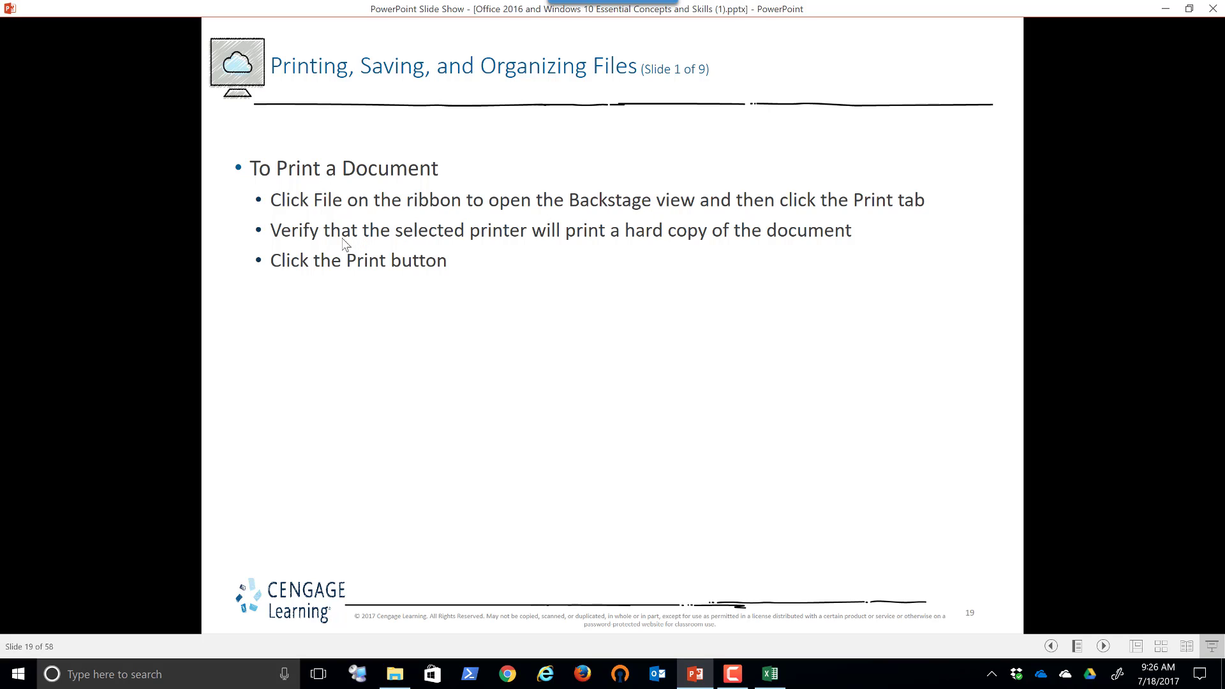
{"action": "mouse_move", "coordinate": [769, 674]}
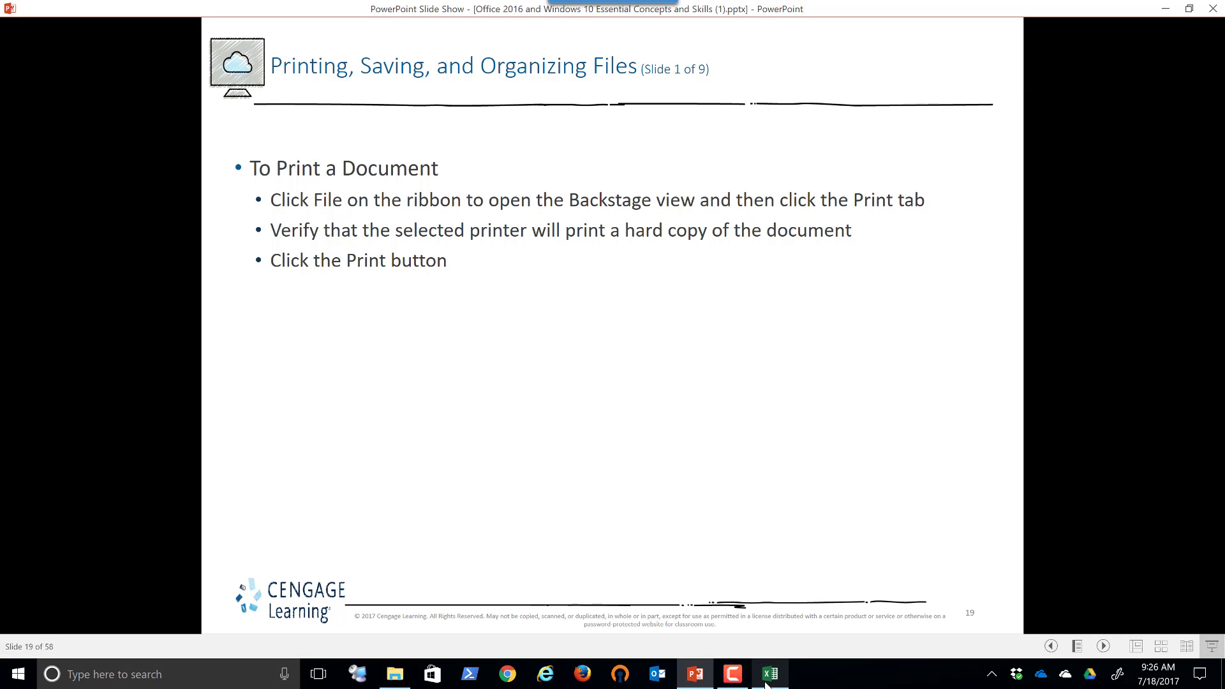
Return to the Excel Book1 workbook with bold 'Hello World' in A1.
{"action": "left_click", "coordinate": [769, 673]}
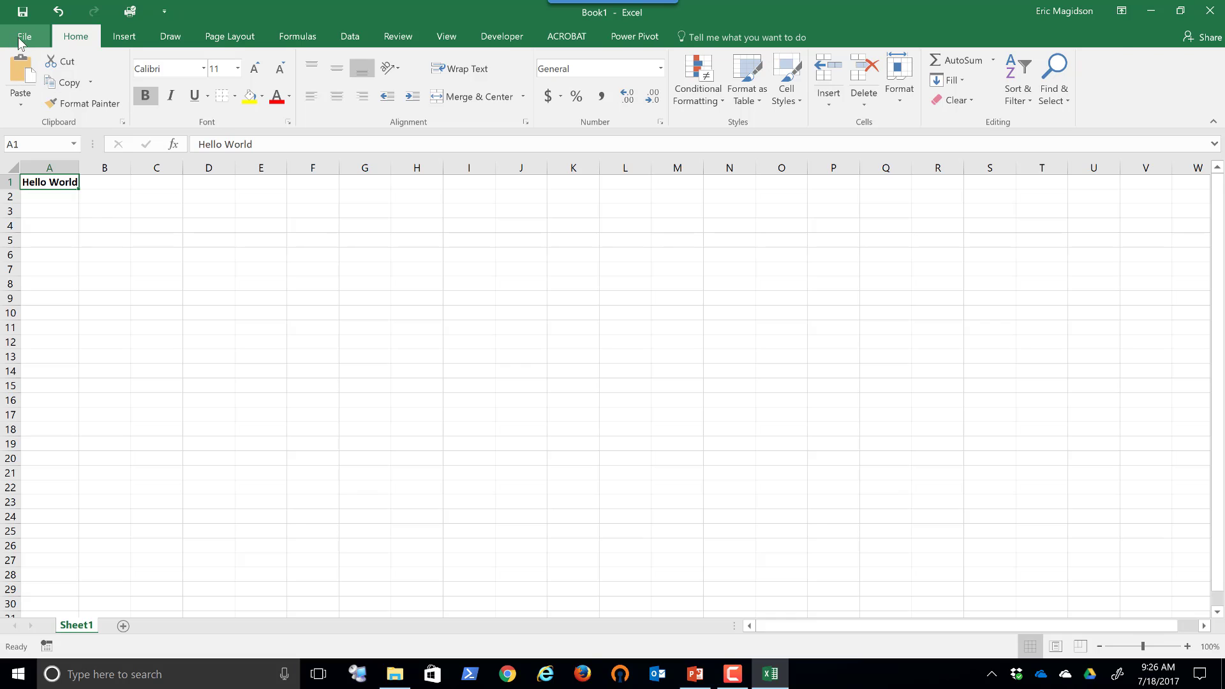
Reopen Book1's Backstage file info view, then return to the PowerPoint show.
{"action": "left_click", "coordinate": [23, 36]}
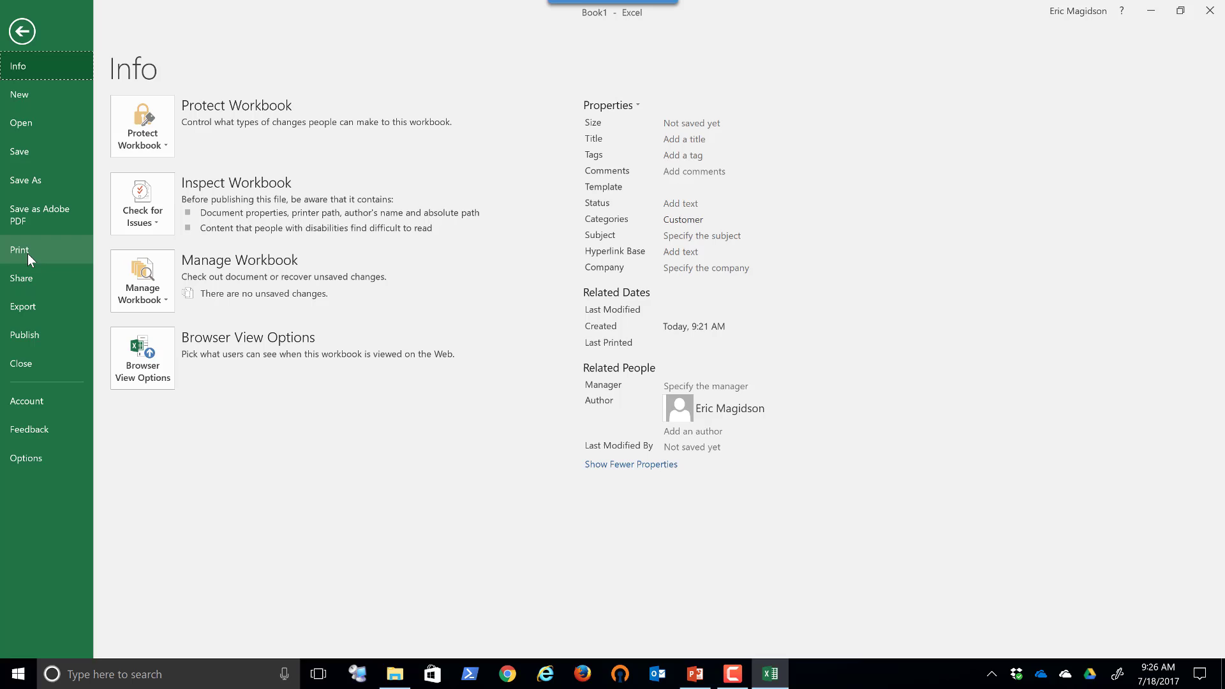
{"action": "mouse_move", "coordinate": [46, 274]}
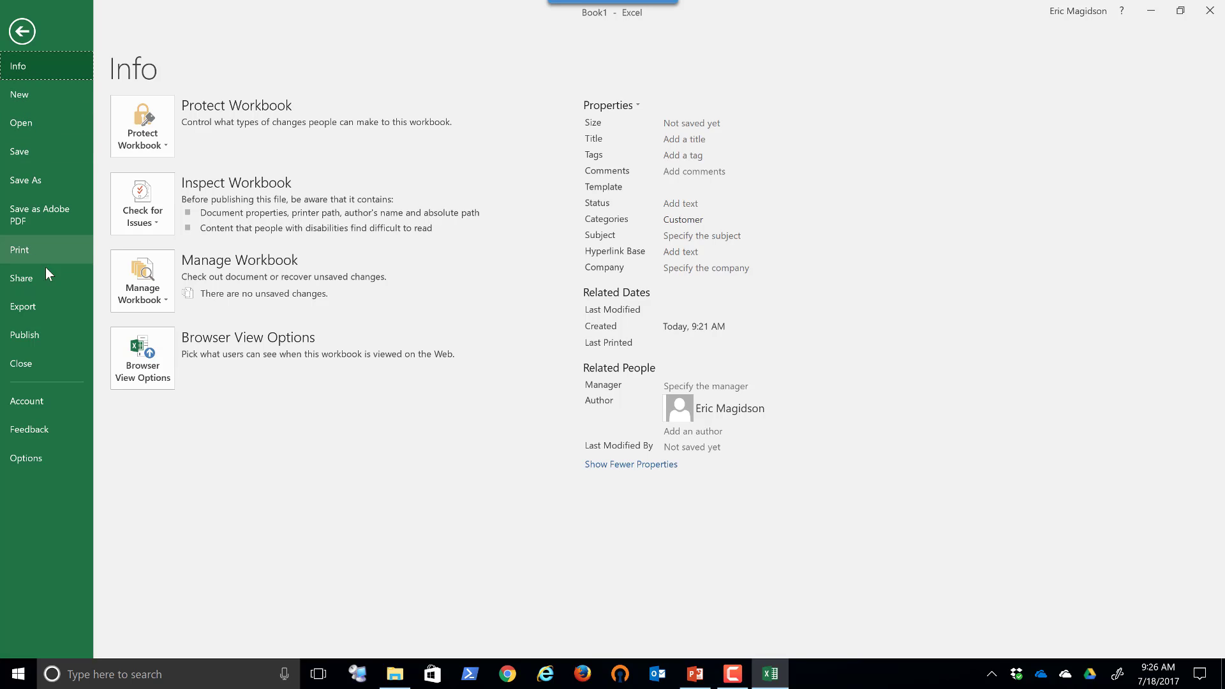
{"action": "left_click", "coordinate": [693, 674]}
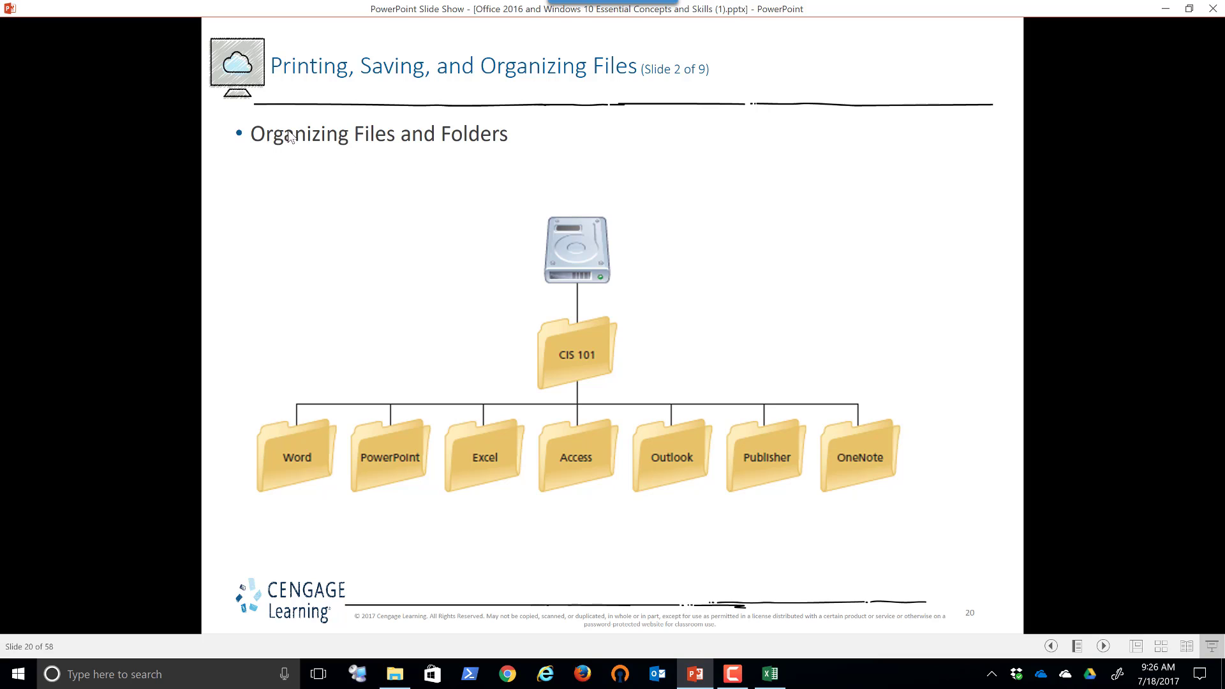
{"action": "mouse_move", "coordinate": [773, 181]}
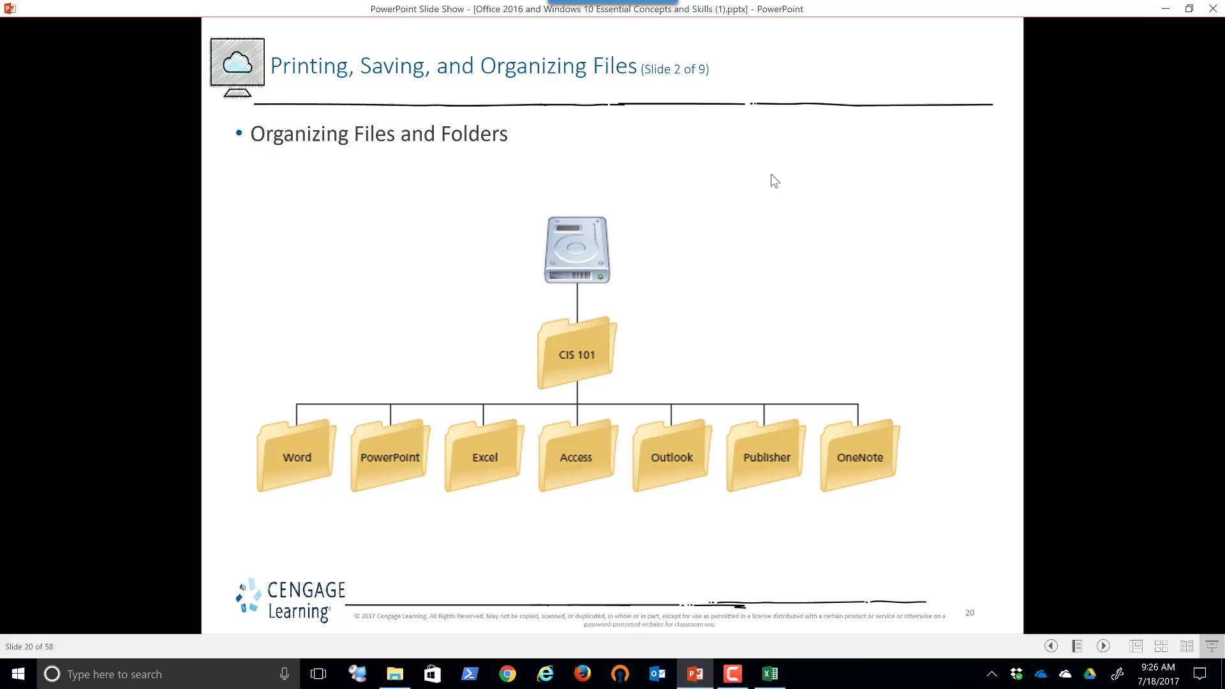
{"action": "mouse_move", "coordinate": [827, 186]}
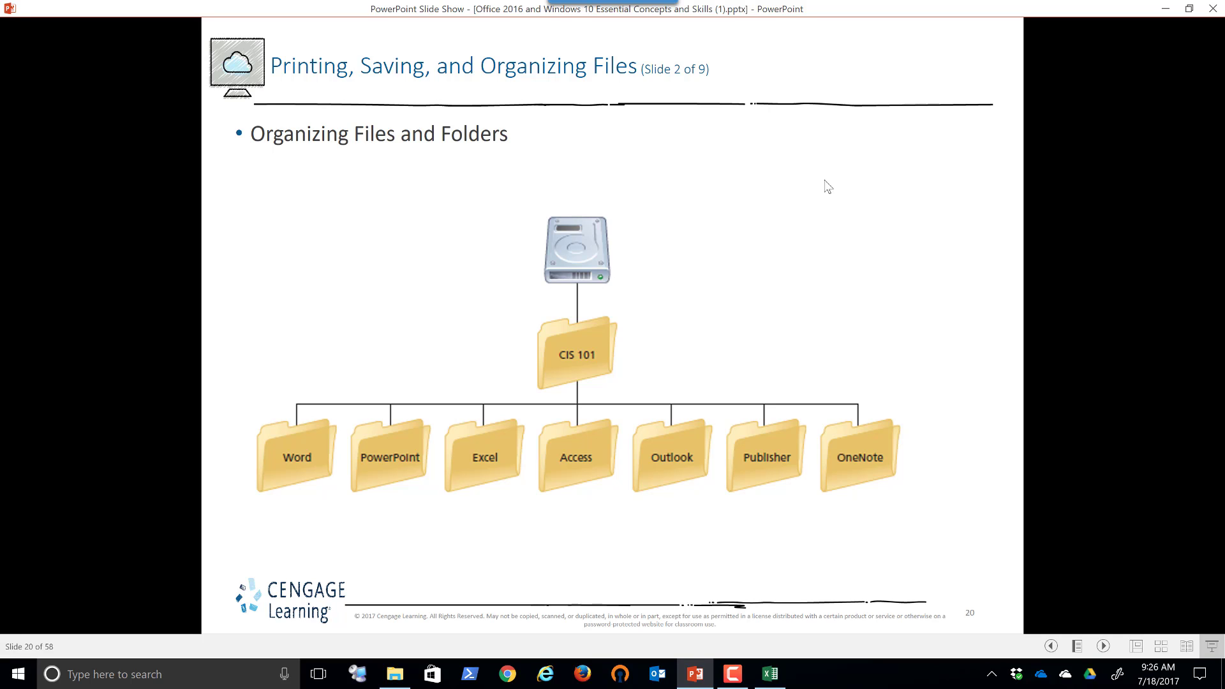
{"action": "mouse_move", "coordinate": [780, 166]}
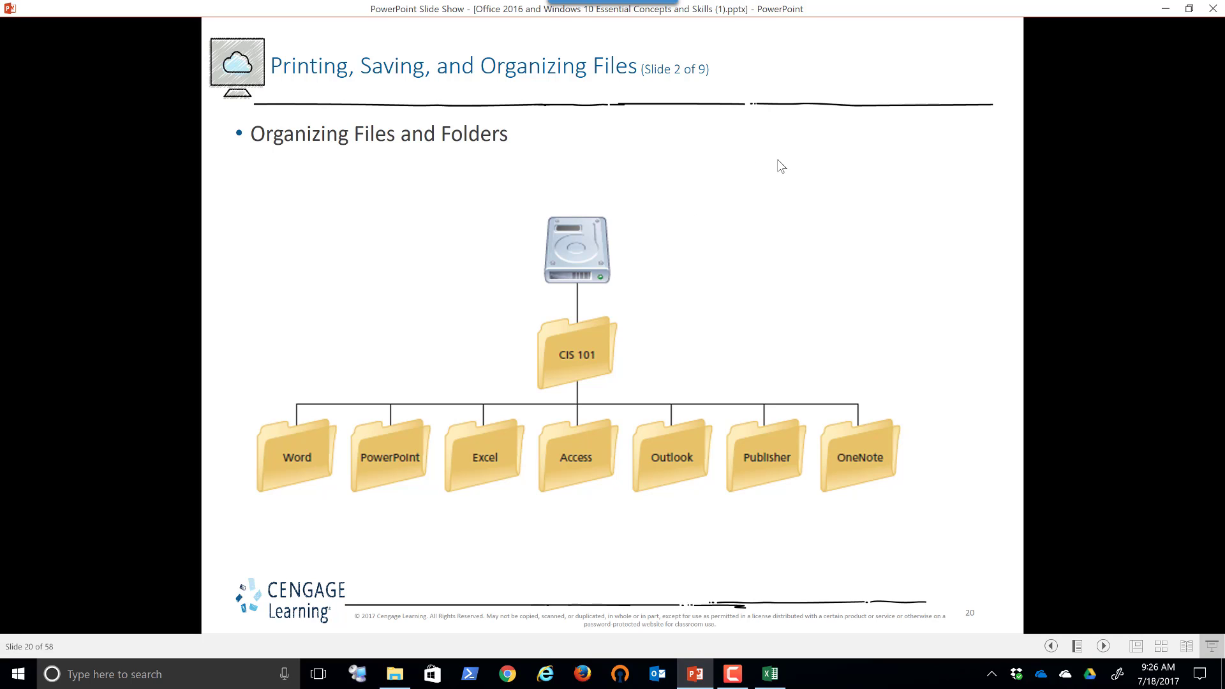